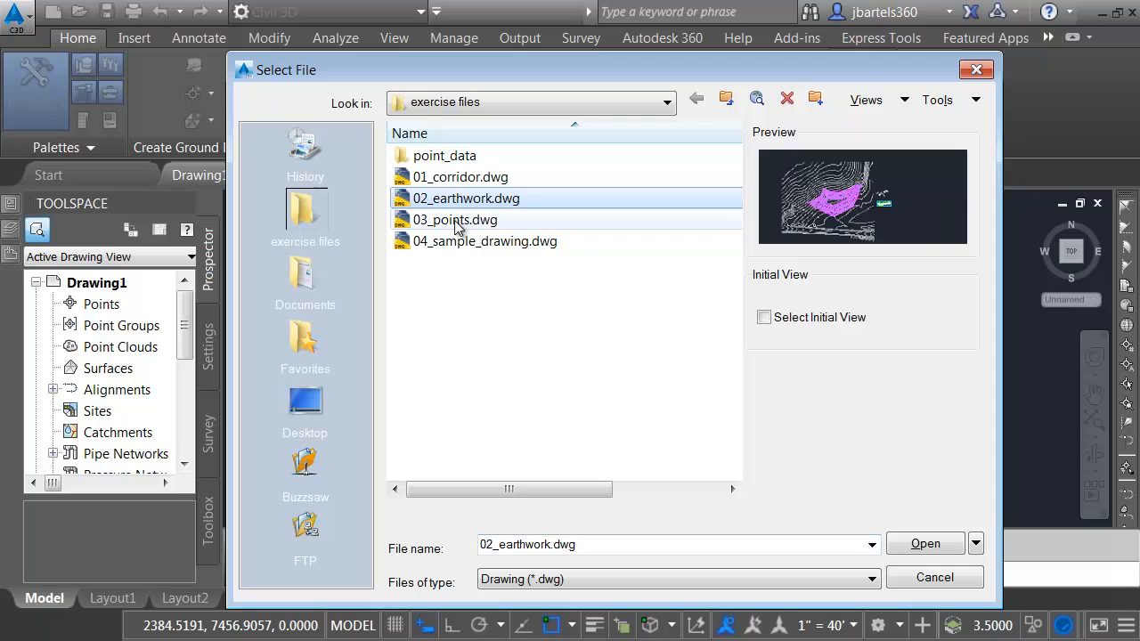
# Step: Add 03_points.dwg to the selection and open it with 02_earthwork.dwg
pyautogui.click(456, 221)
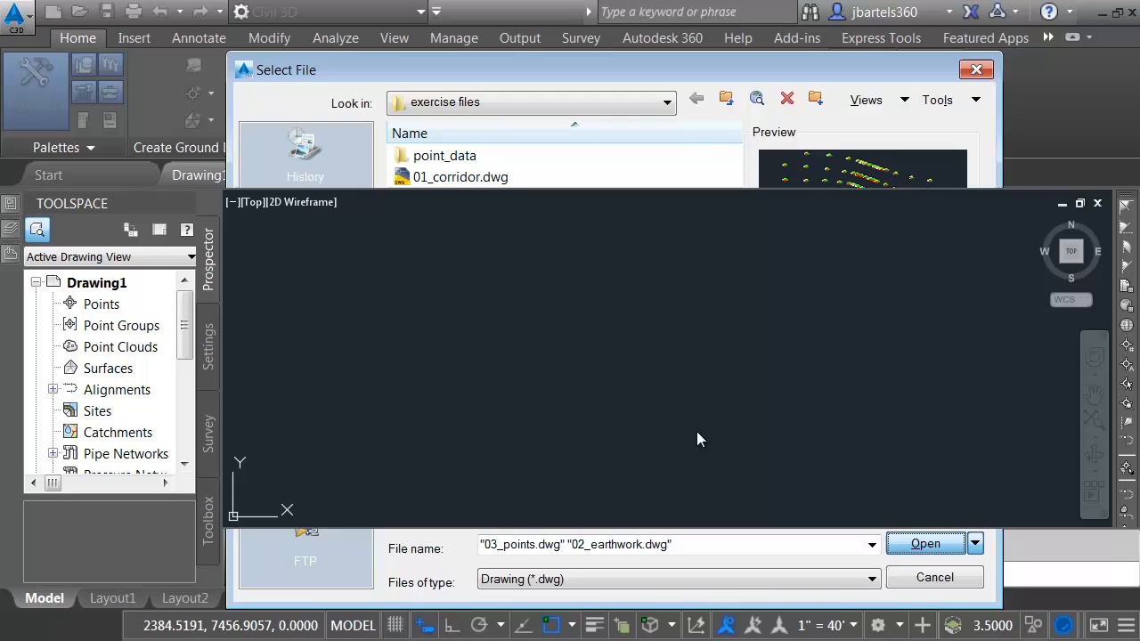
pyautogui.click(925, 545)
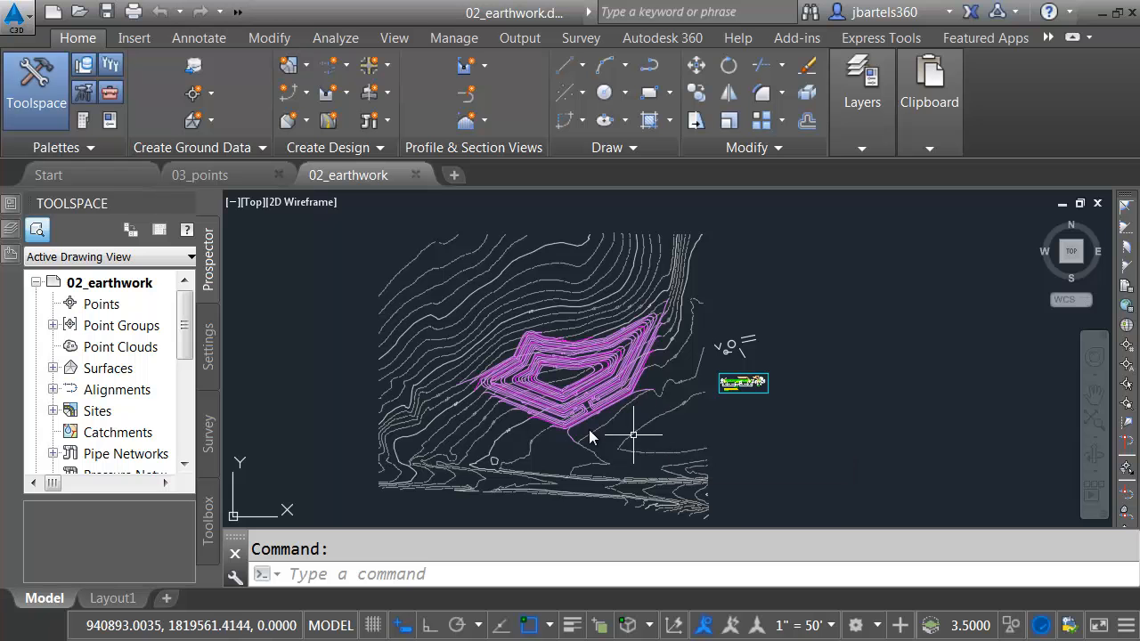
# Step: List available and used point numbers in 03_points, reporting ranges 1-218 and 220-243
pyautogui.click(199, 175)
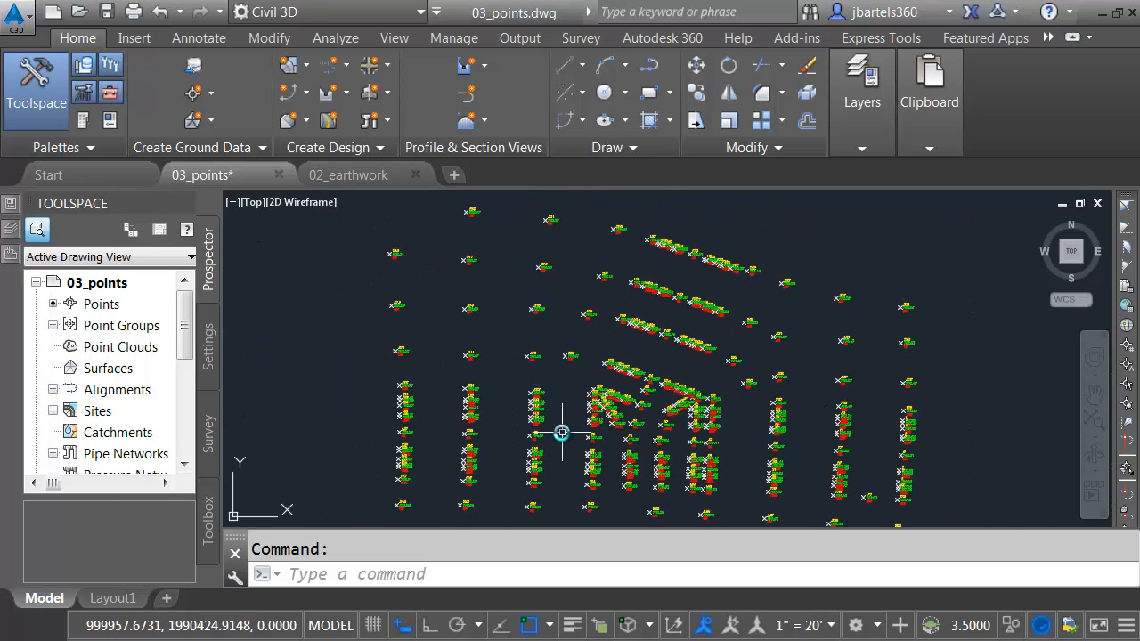
pyautogui.moveTo(562, 436)
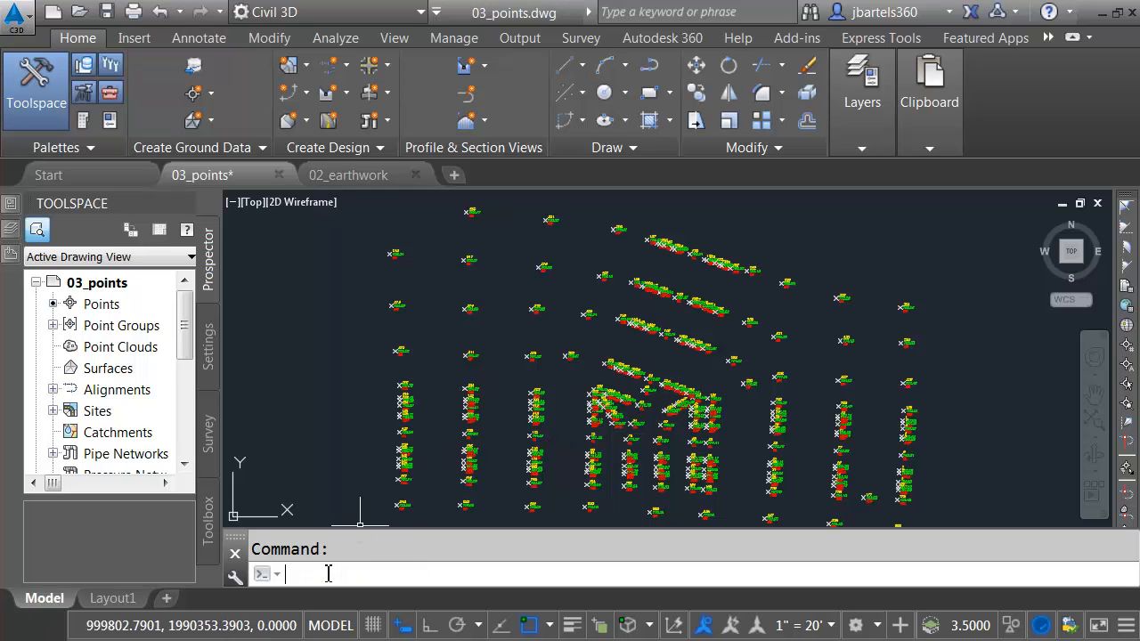
pyautogui.write('list')
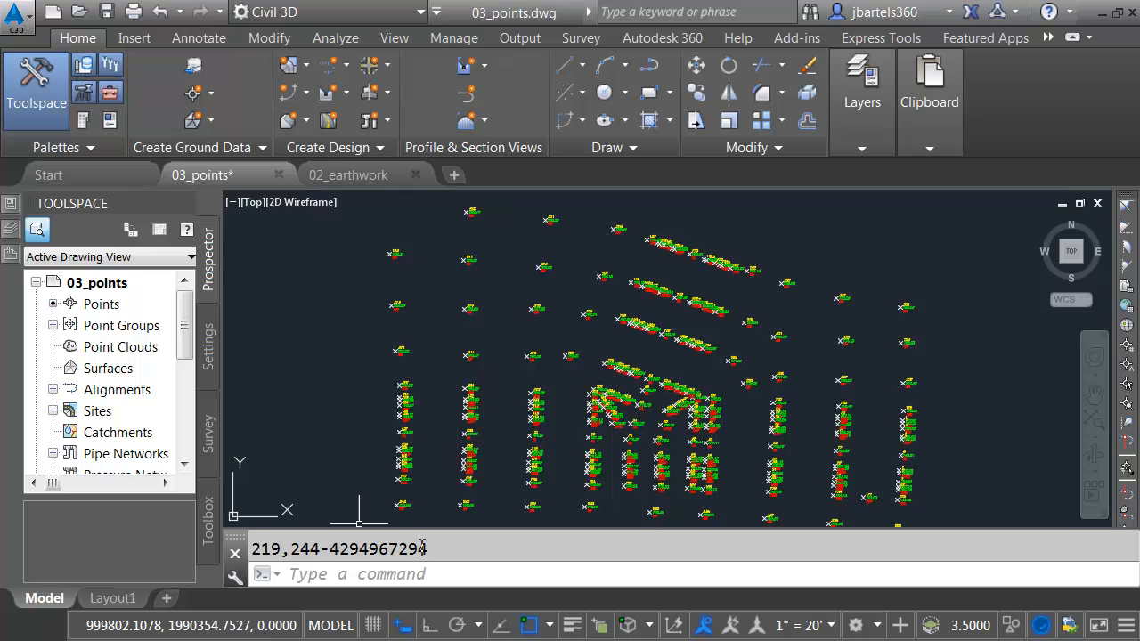
pyautogui.moveTo(319, 521)
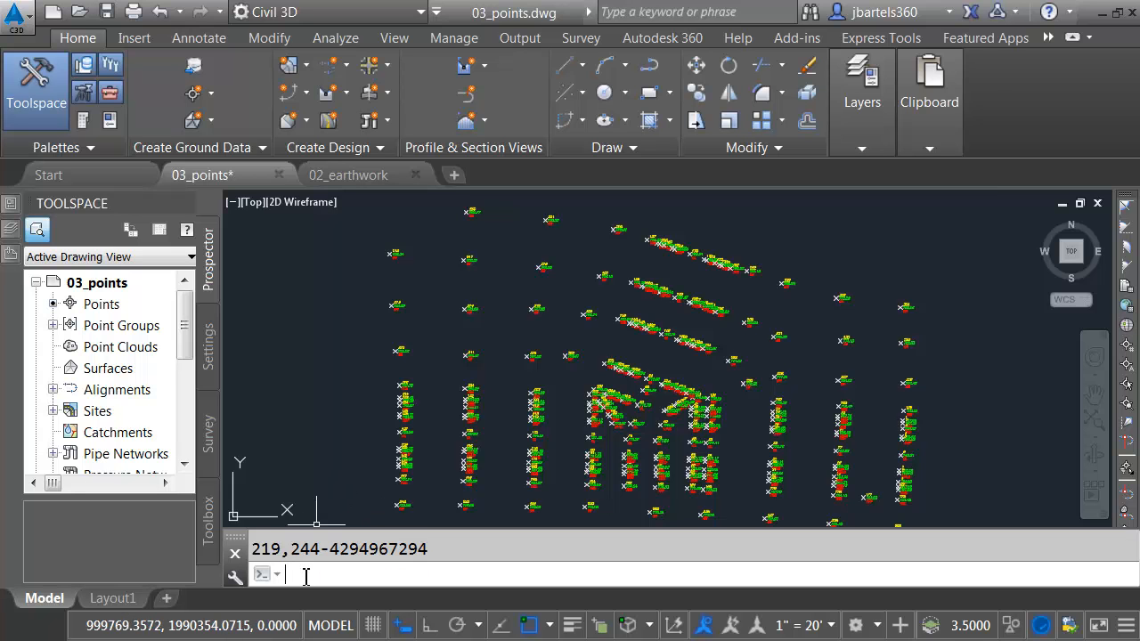
pyautogui.write('listus')
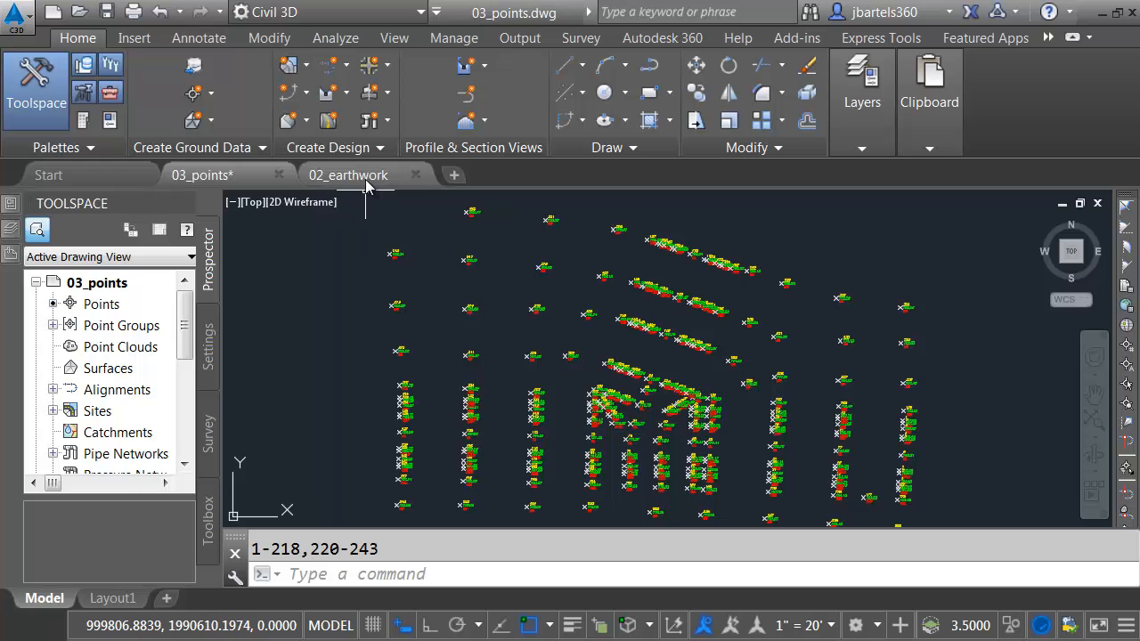
# Step: Switch to the 02_earthwork drawing to read the EXTP and PRTP surface tooltips
pyautogui.click(349, 174)
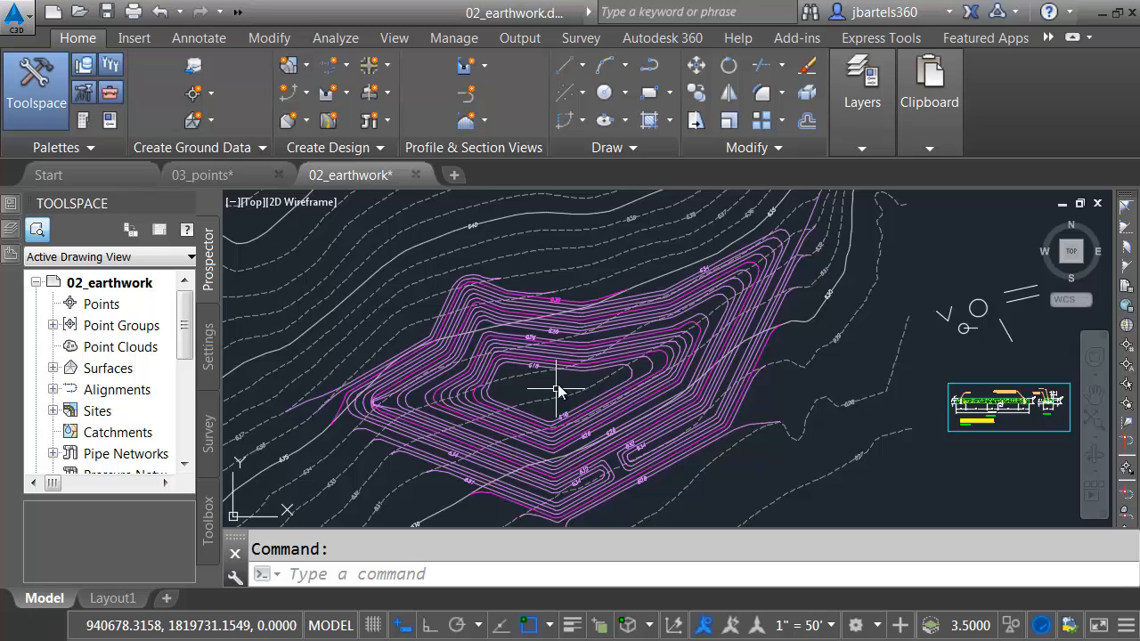
pyautogui.moveTo(579, 331)
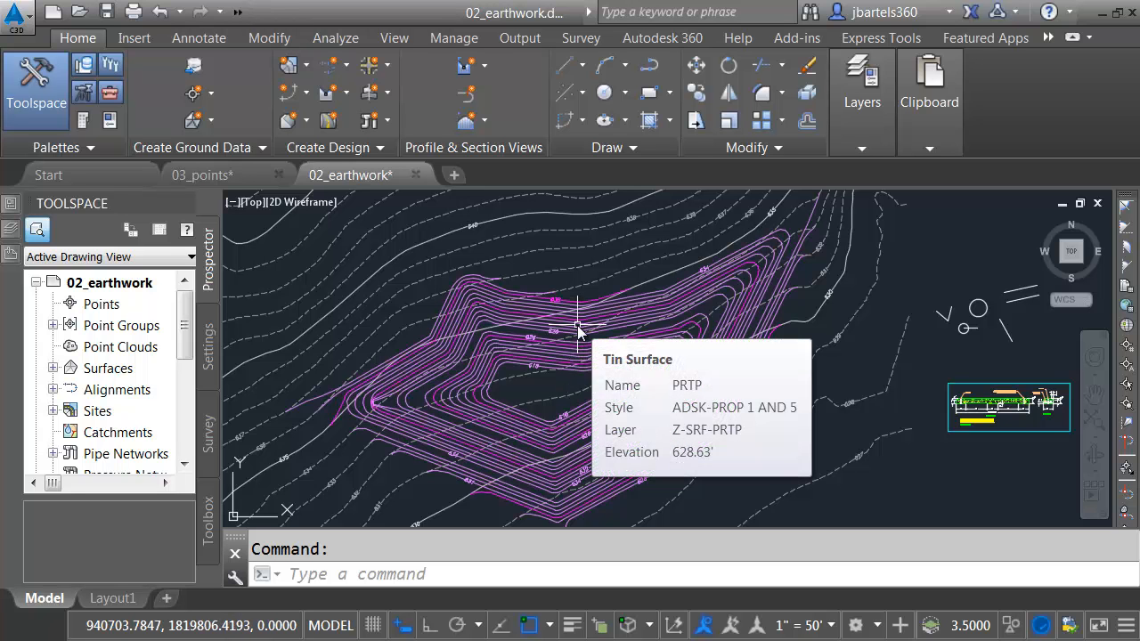
pyautogui.moveTo(586, 271)
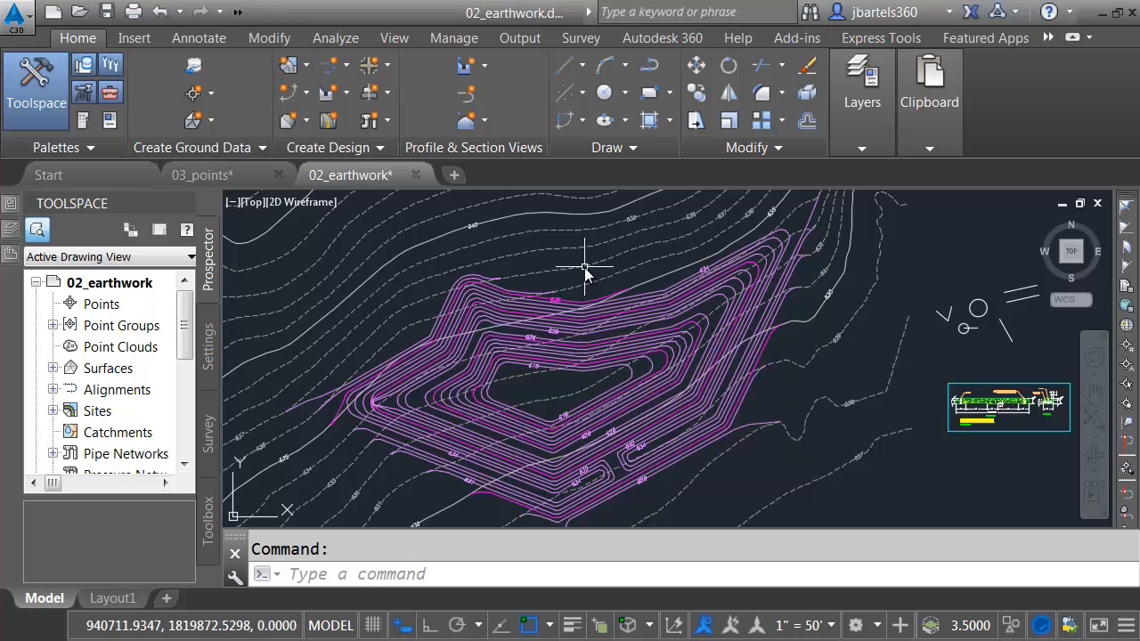
pyautogui.moveTo(584, 266)
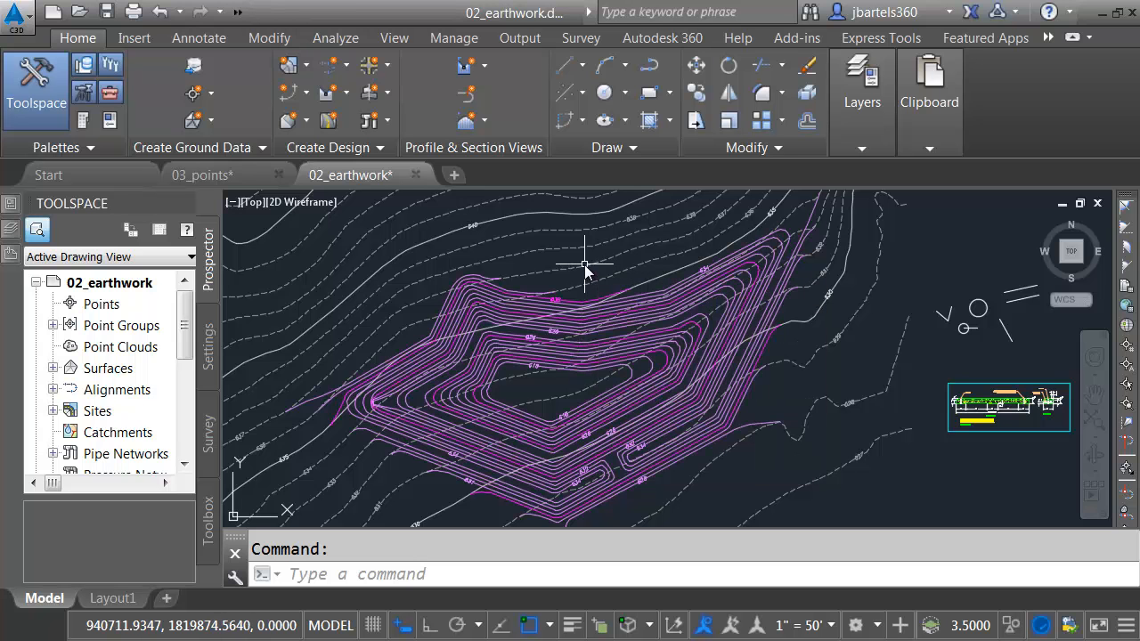
pyautogui.moveTo(584, 267)
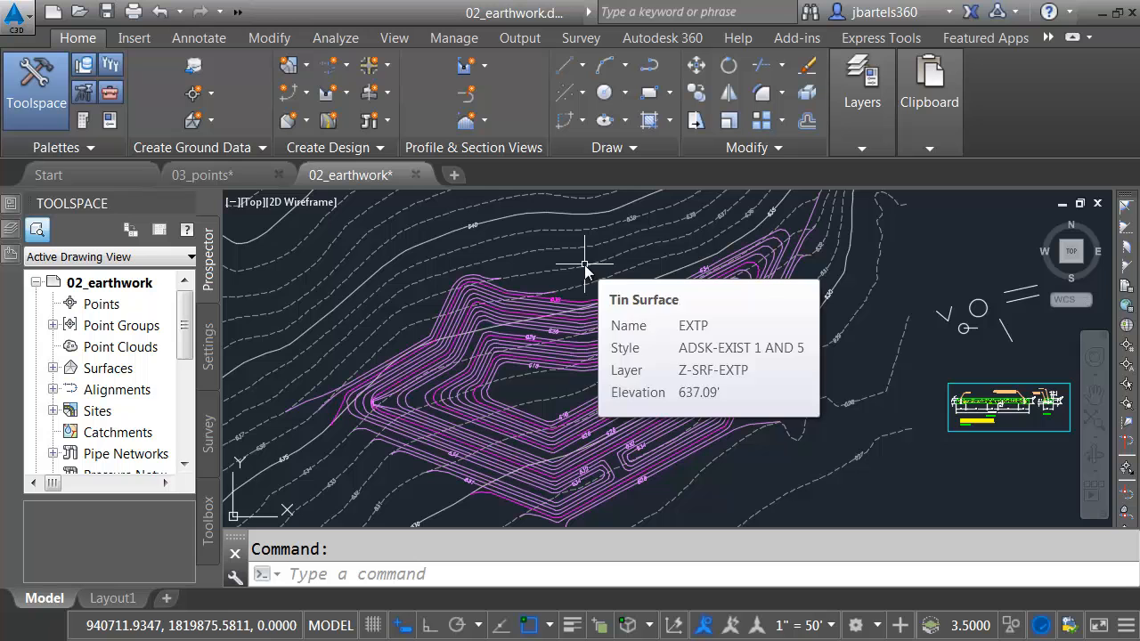
pyautogui.moveTo(556, 384)
pyautogui.write('REPORTSURF')
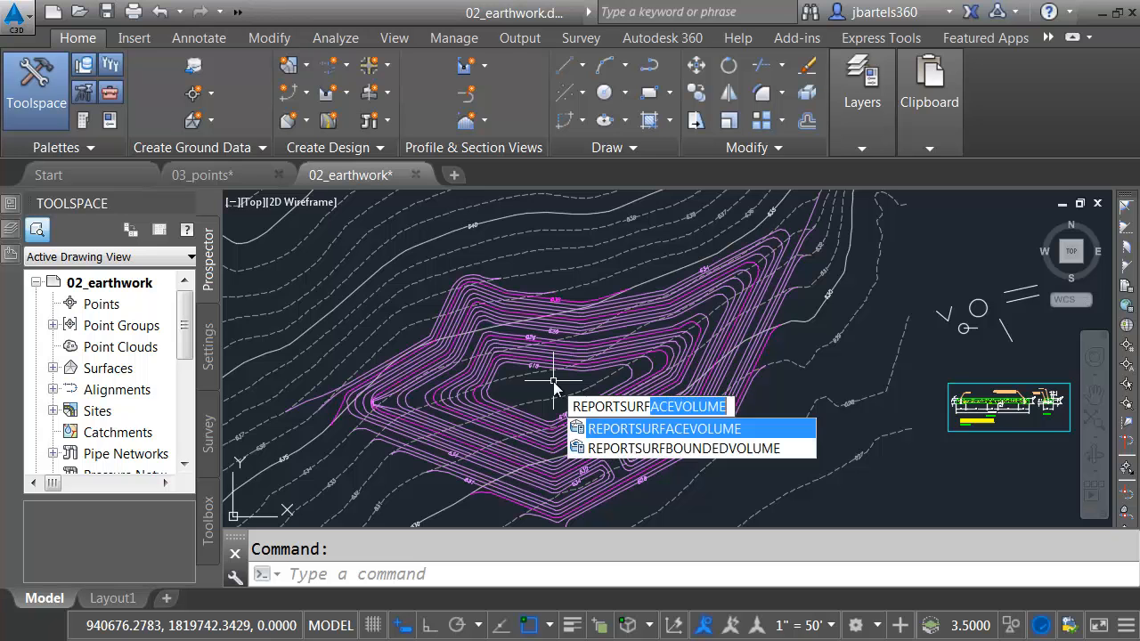
# Step: Report volume with EXTP base and PRTP comparison: 17465.19 cu yd cut, 2689.97 fill
pyautogui.click(663, 427)
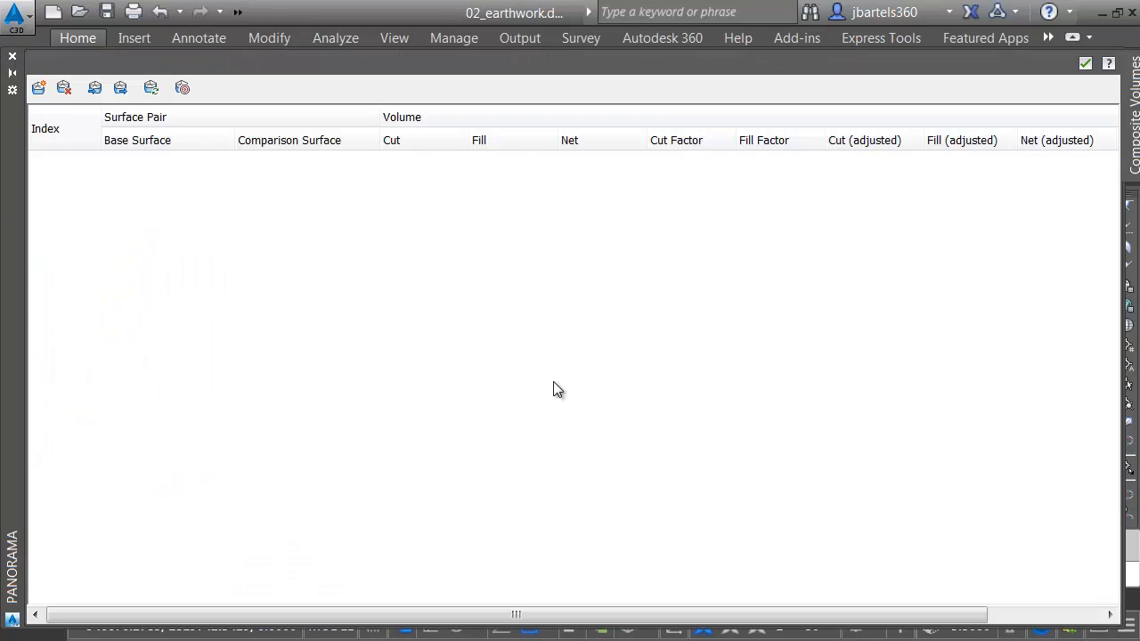
pyautogui.moveTo(305, 284)
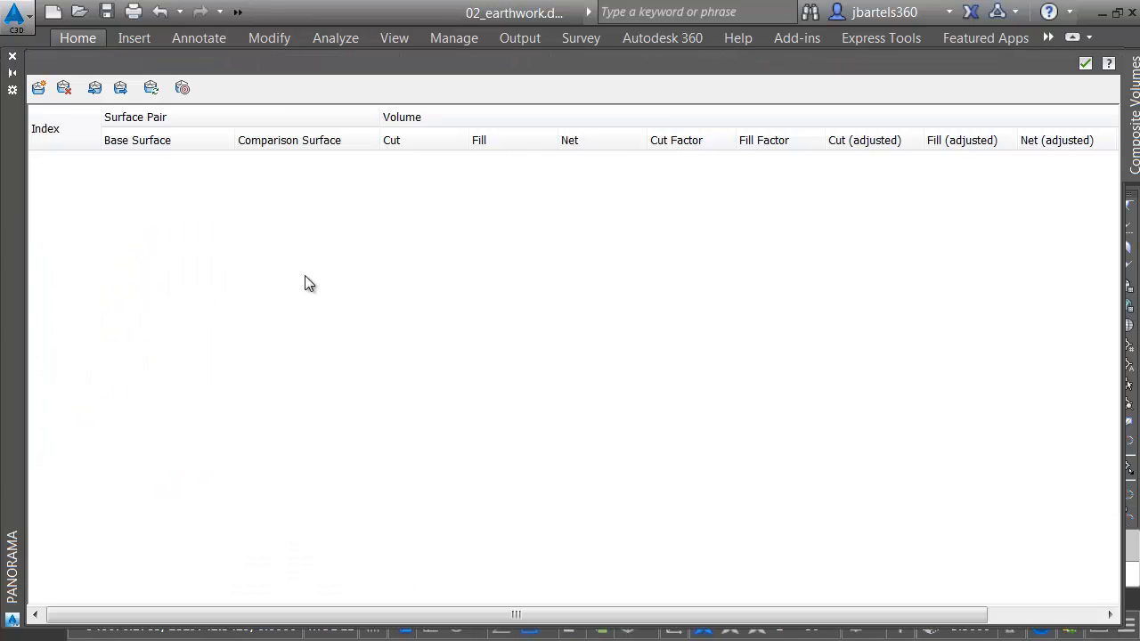
pyautogui.click(39, 87)
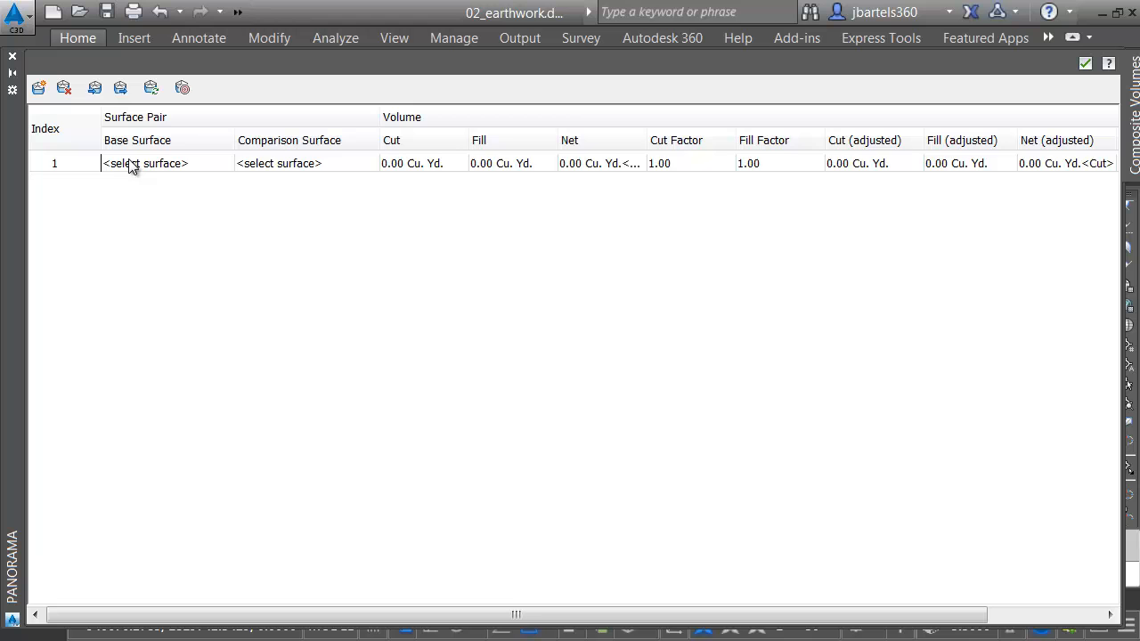
pyautogui.click(146, 164)
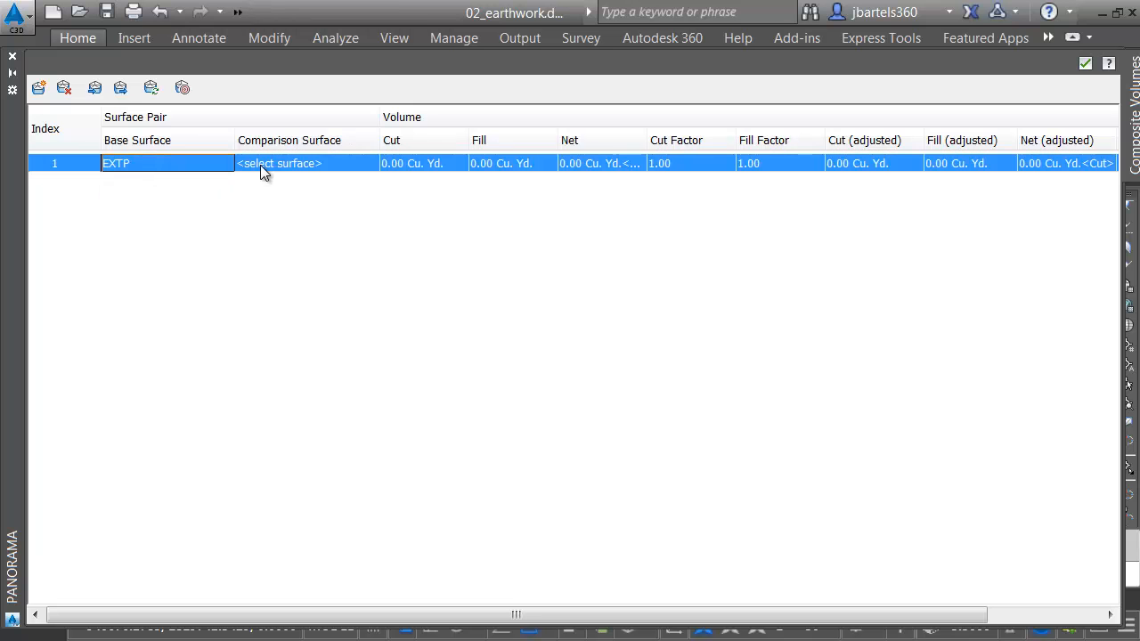
pyautogui.click(278, 164)
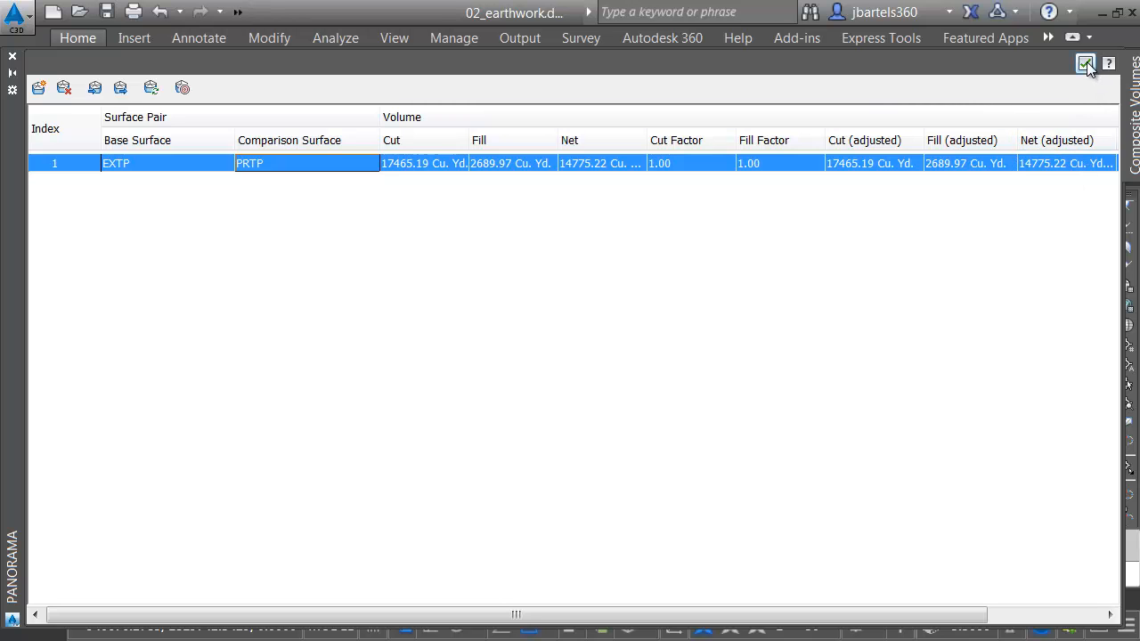
pyautogui.click(1084, 64)
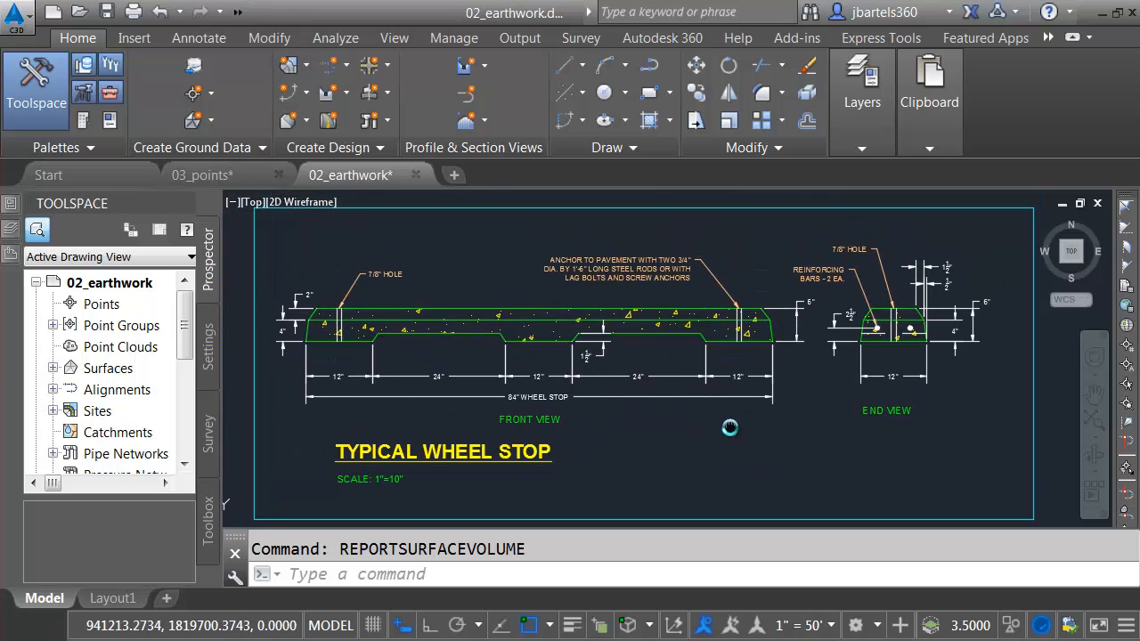
# Step: Use Select Similar on a wheel stop dimension to gather matching objects, then clear the selection
pyautogui.click(773, 269)
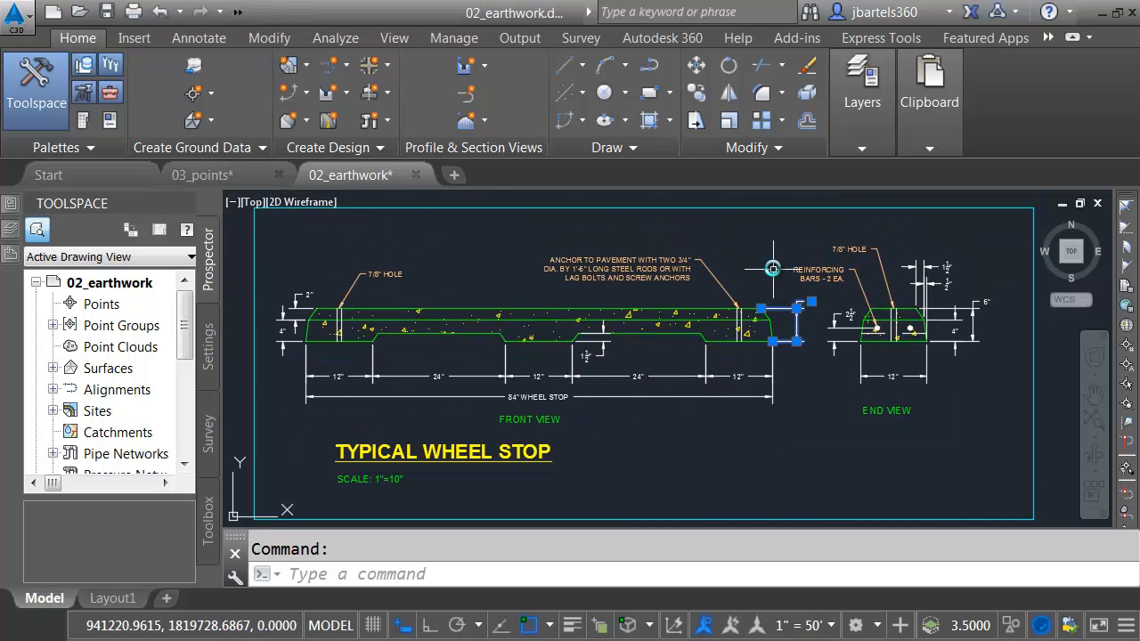
pyautogui.rightClick(775, 347)
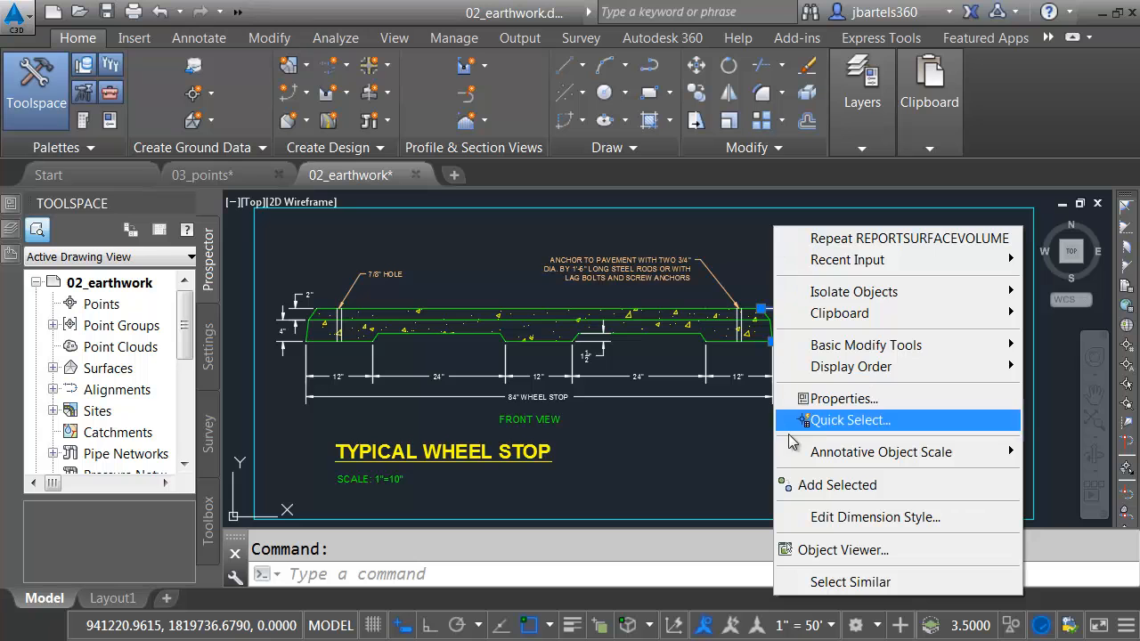
pyautogui.moveTo(809, 581)
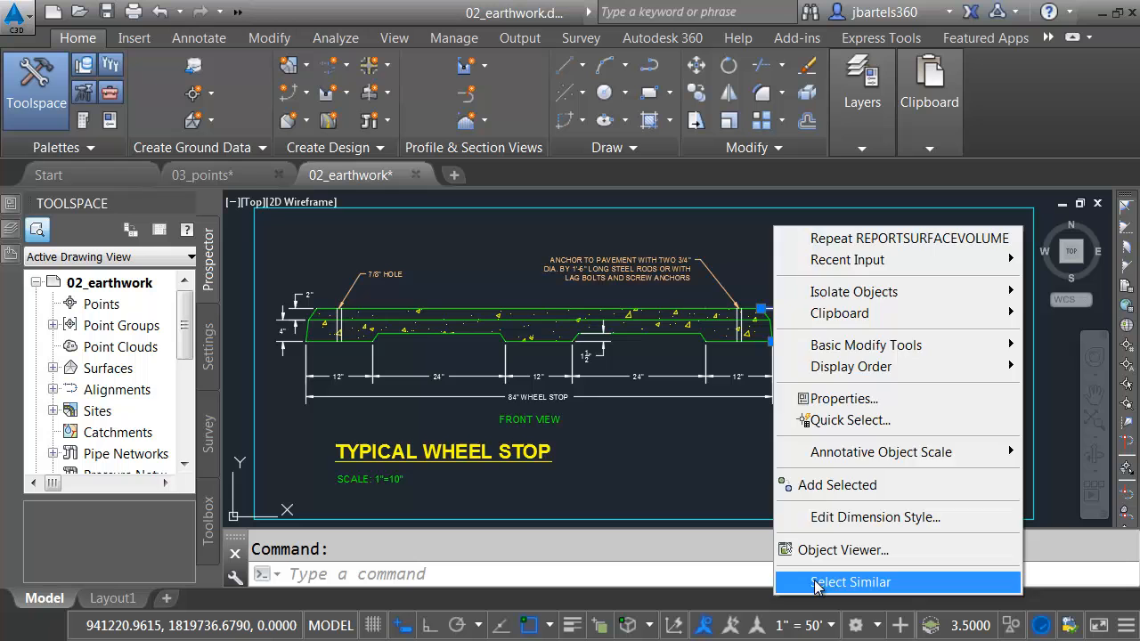
pyautogui.click(852, 581)
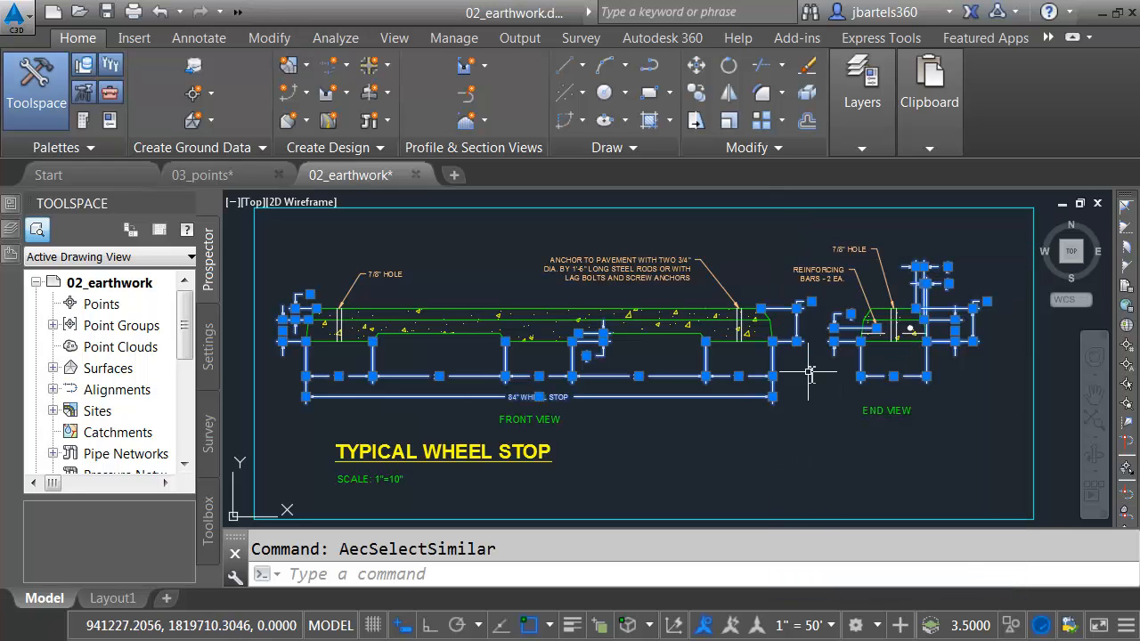
pyautogui.press('Escape')
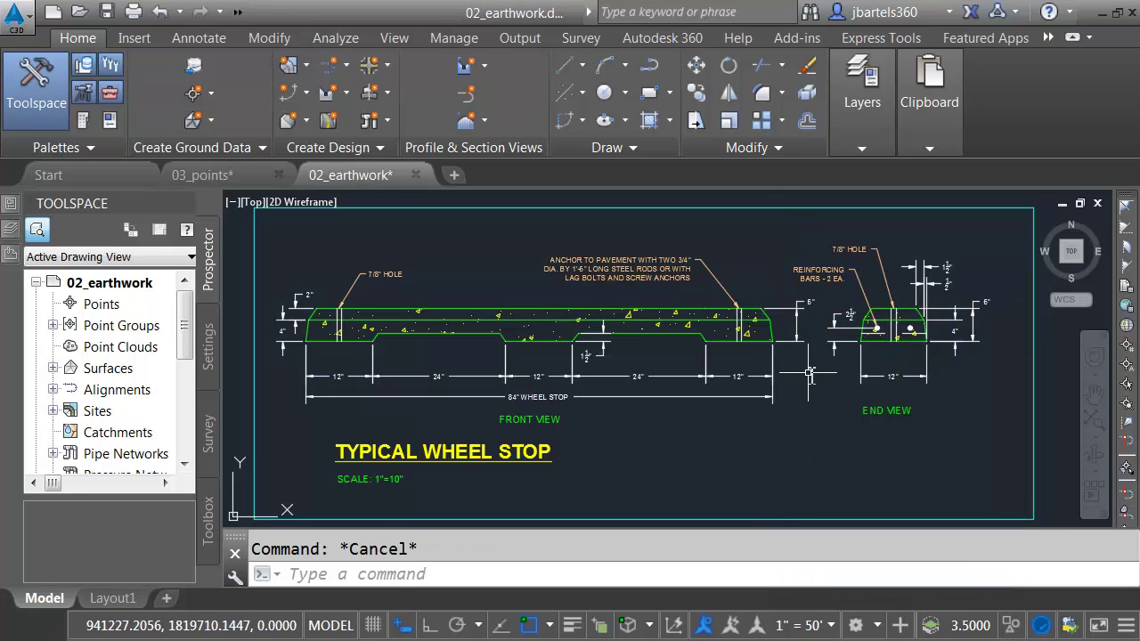
pyautogui.moveTo(805, 374)
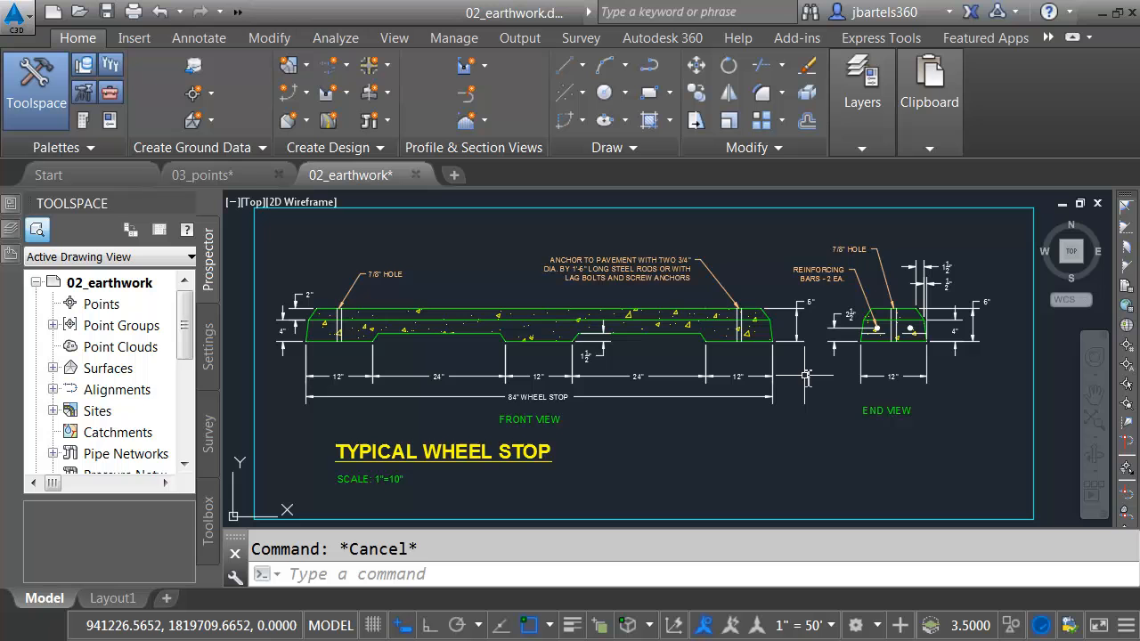
pyautogui.click(784, 329)
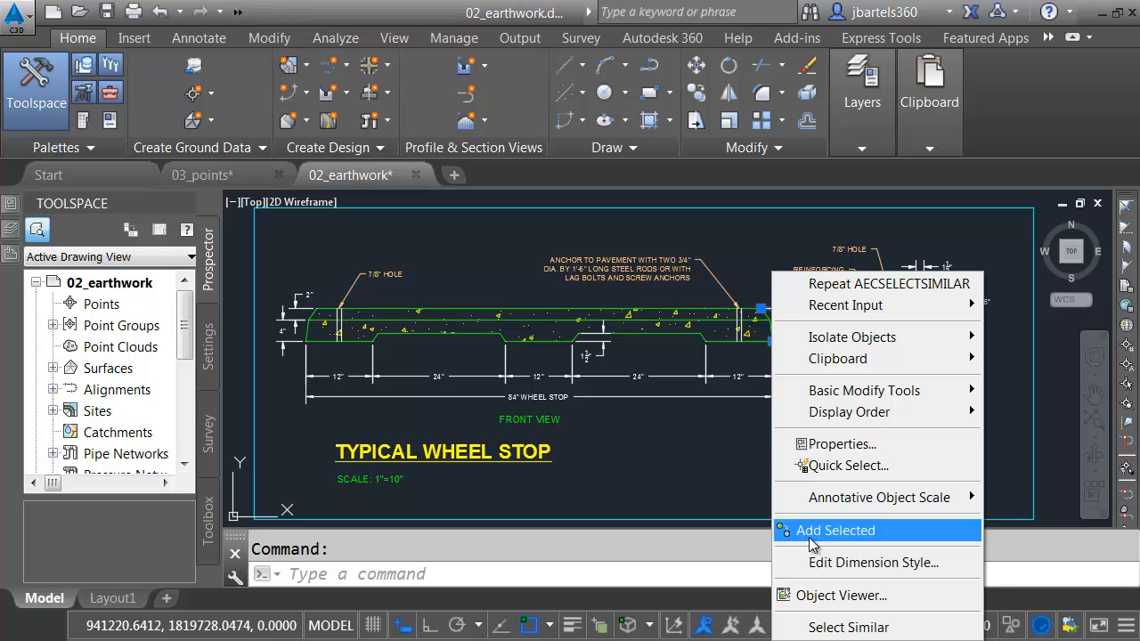
pyautogui.moveTo(863, 541)
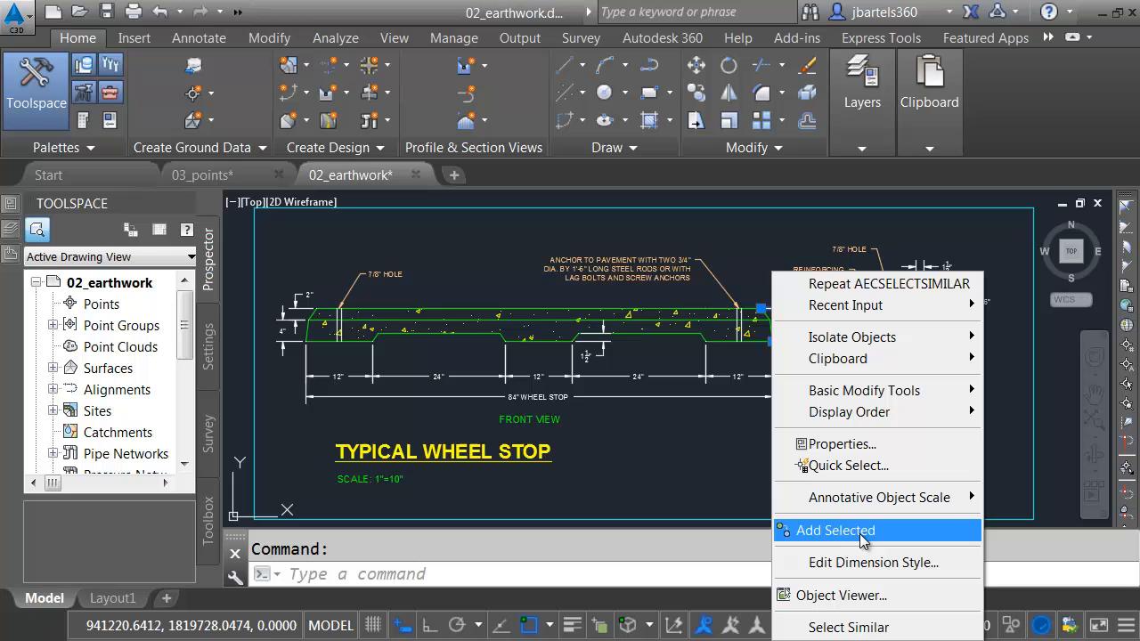
pyautogui.moveTo(791, 541)
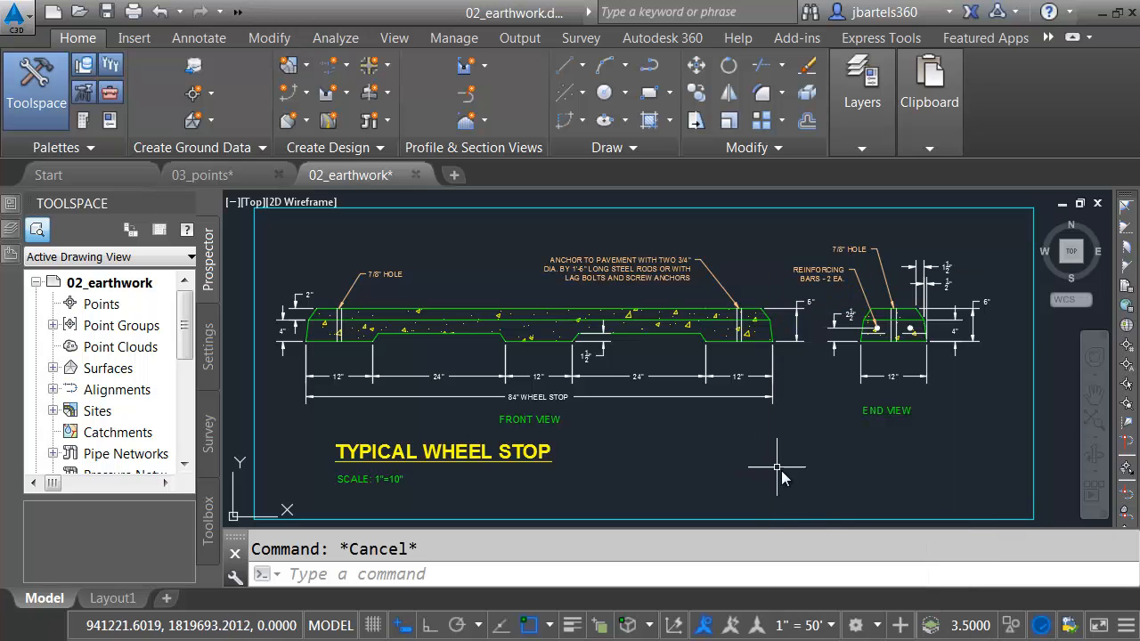
# Step: Set annotation scale 1"=10" and add a 4" dimension matching the 6" one via Add Selected
pyautogui.click(800, 623)
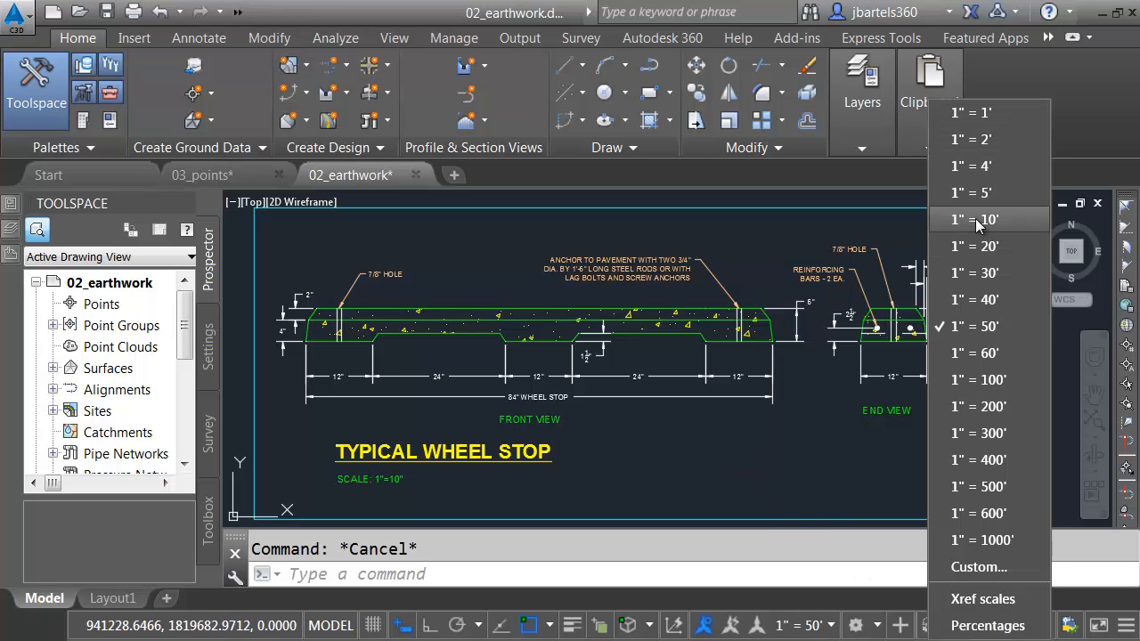
pyautogui.click(976, 219)
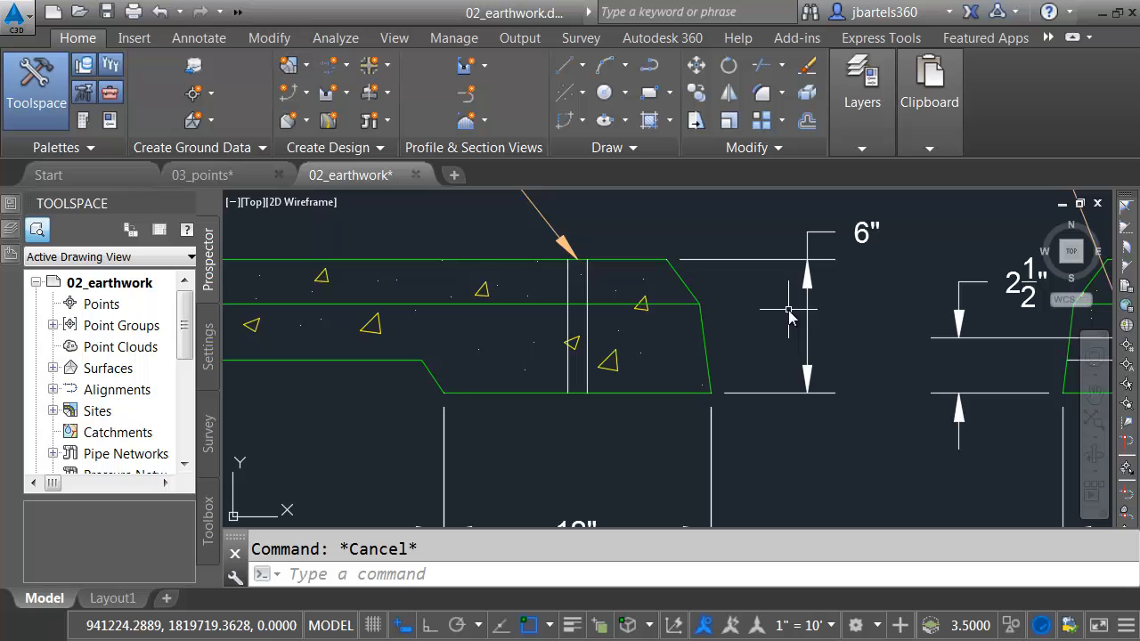
pyautogui.click(805, 311)
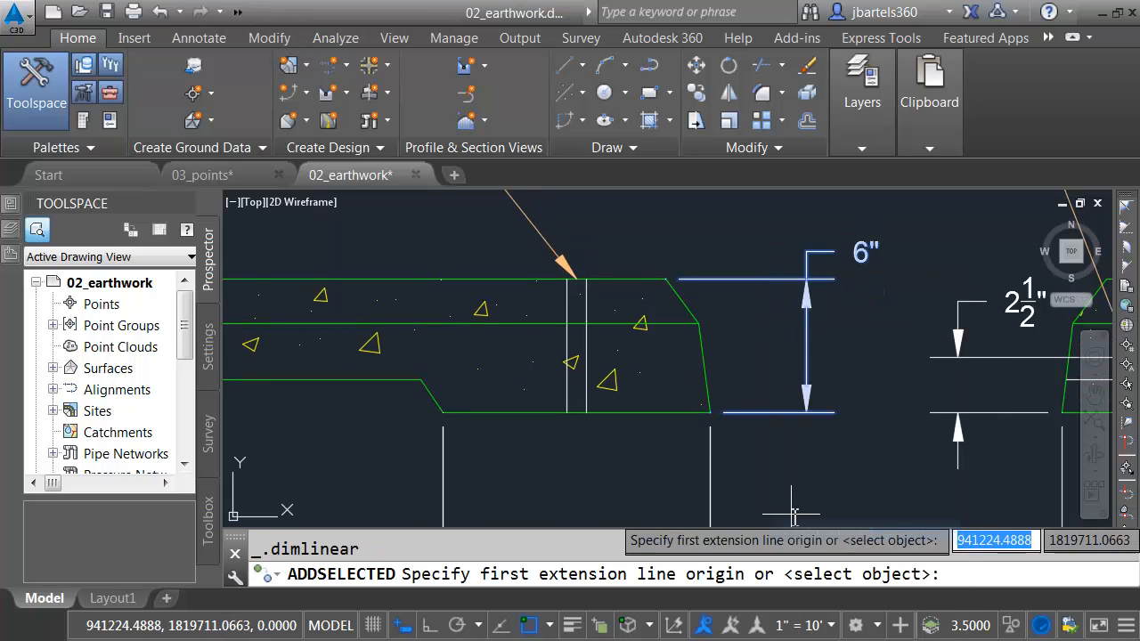
pyautogui.click(703, 324)
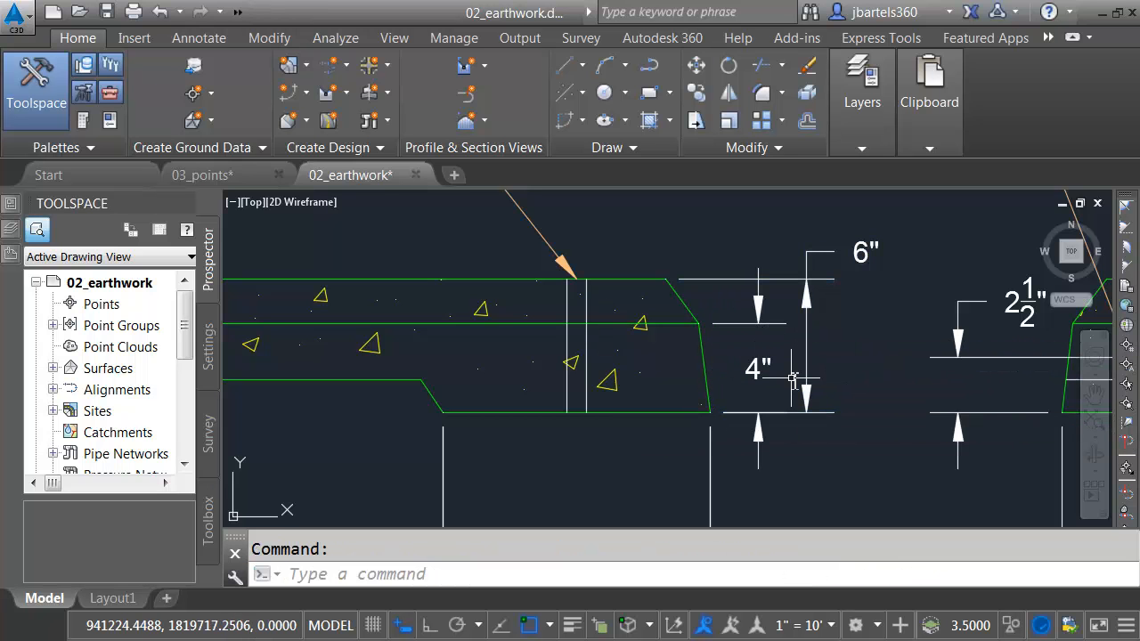
pyautogui.moveTo(776, 321)
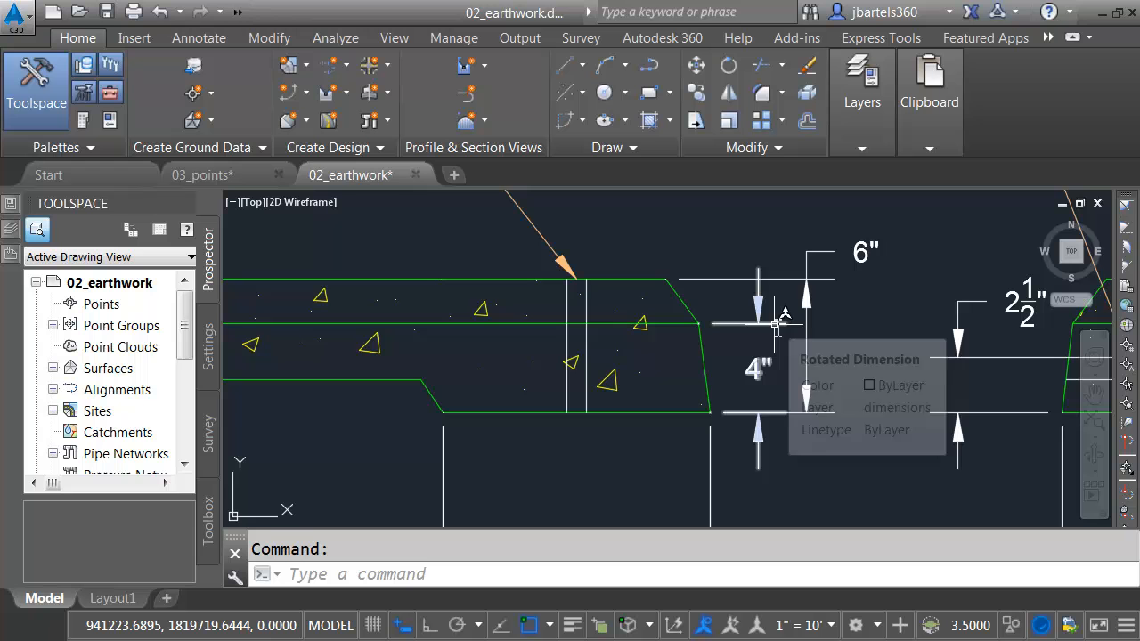
pyautogui.moveTo(785, 347)
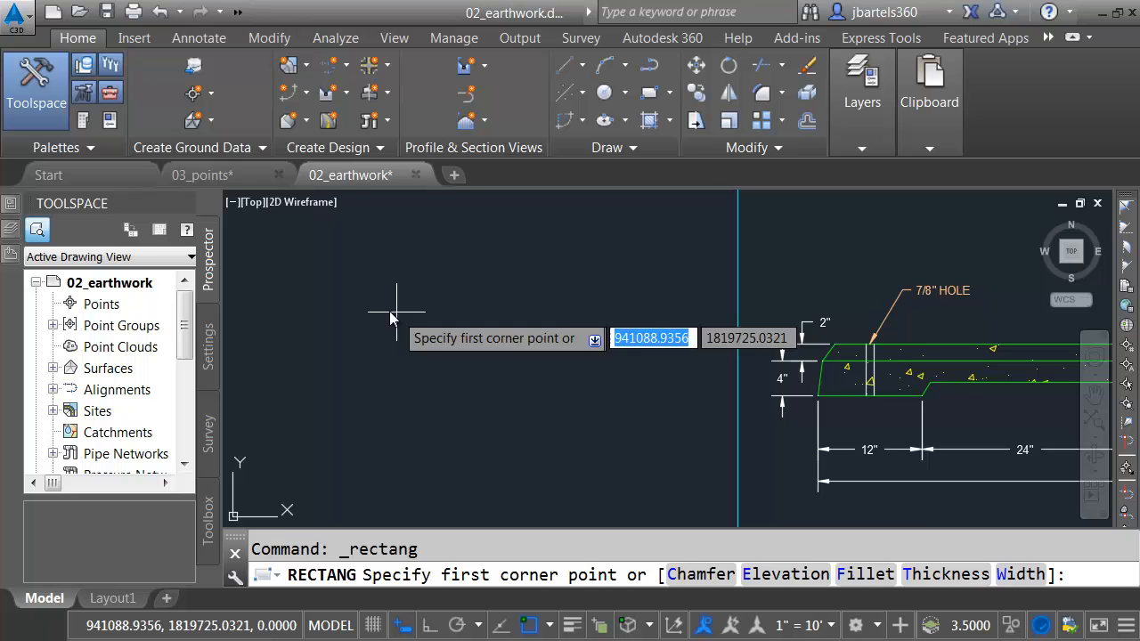
# Step: Draw a rectangle left of the wheel stop and fill it with the same concrete hatch
pyautogui.click(395, 314)
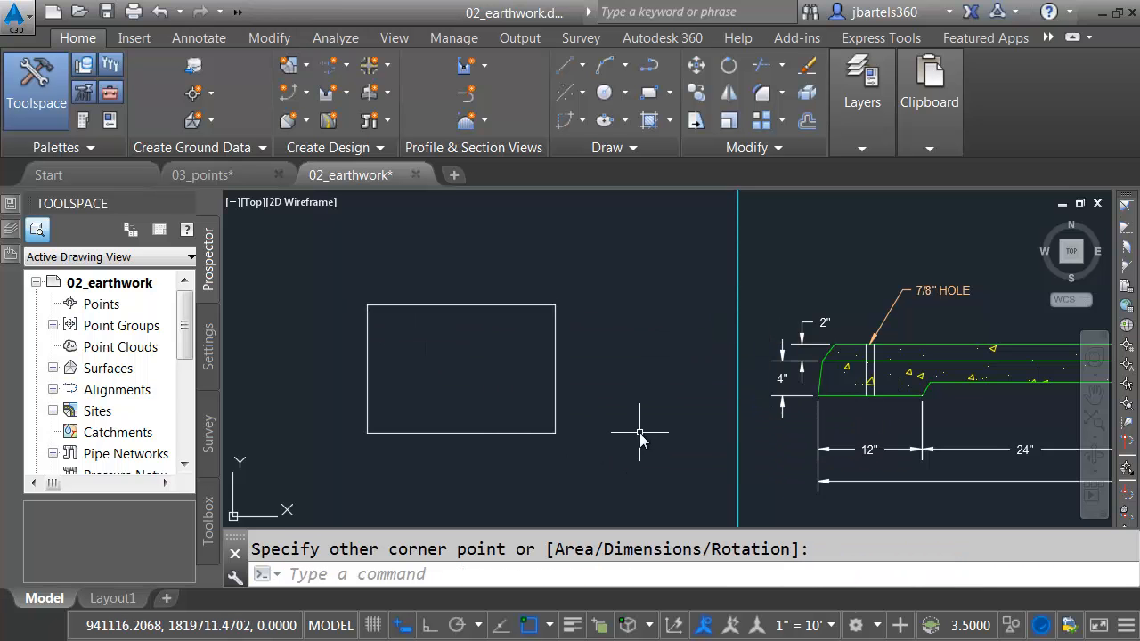
pyautogui.moveTo(846, 372)
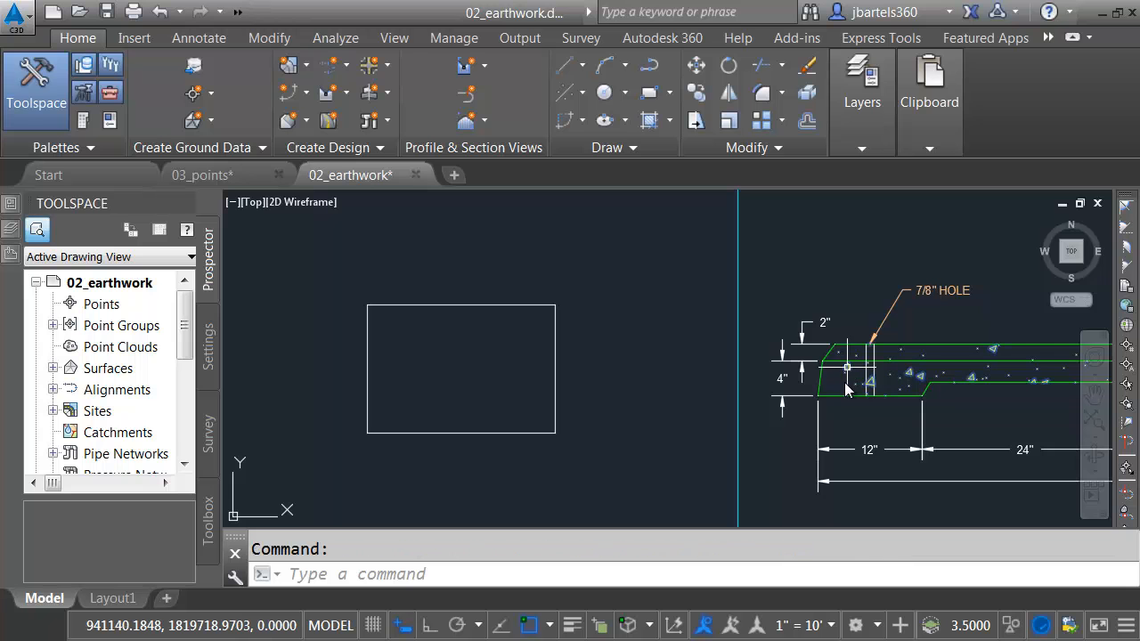
pyautogui.rightClick(846, 388)
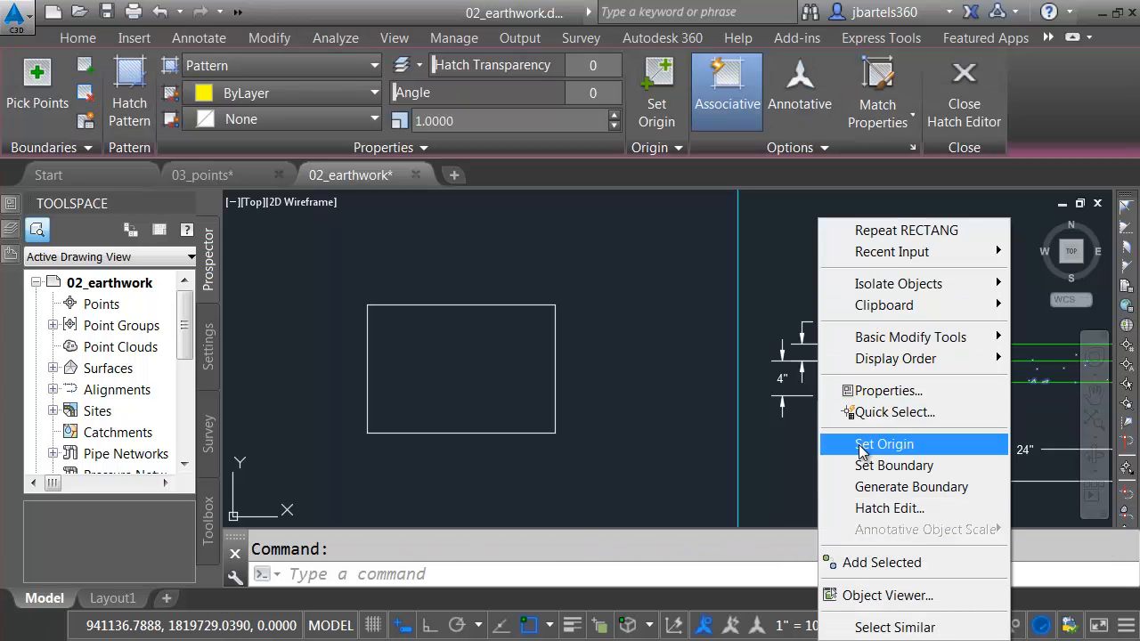
pyautogui.click(880, 563)
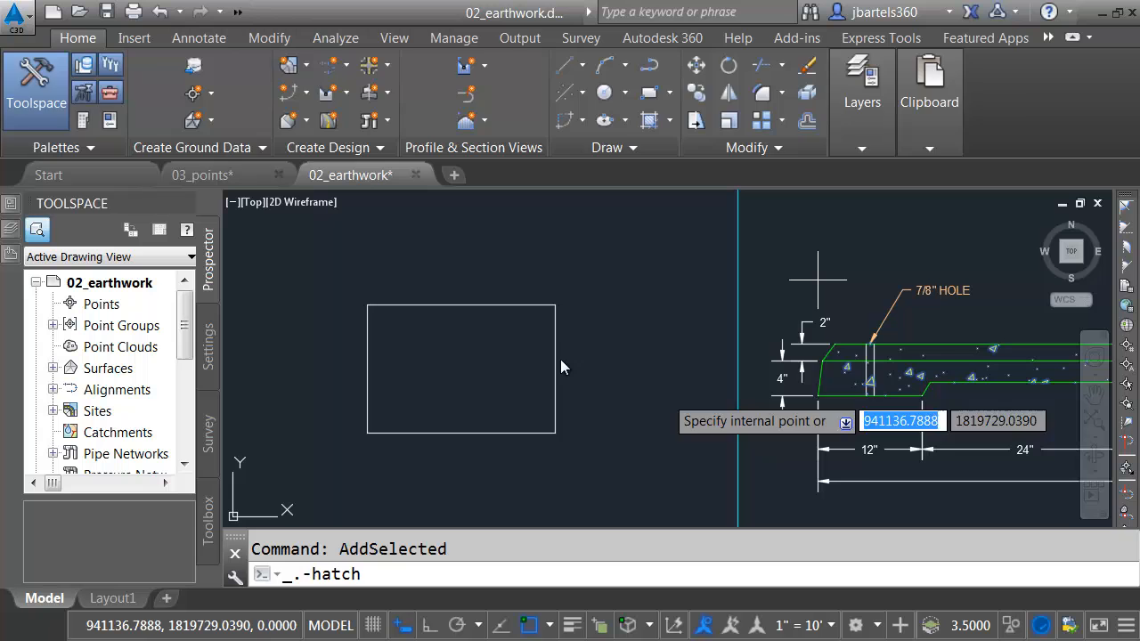
pyautogui.click(488, 353)
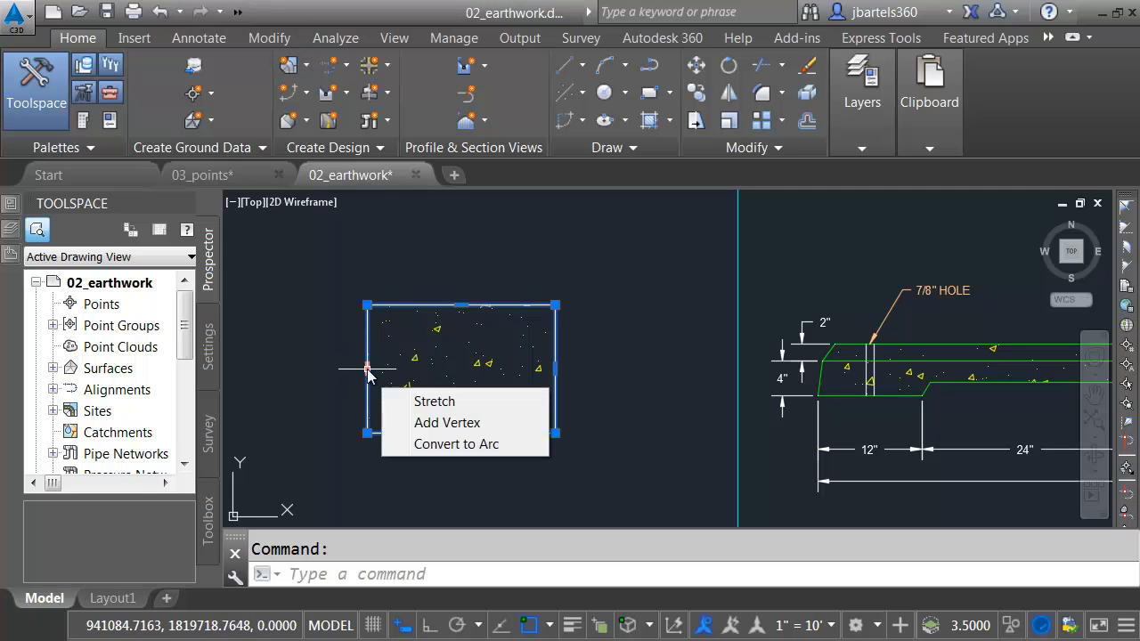
# Step: Convert the rectangle's left edge to an arc and add a pointed vertex on its top edge
pyautogui.click(456, 443)
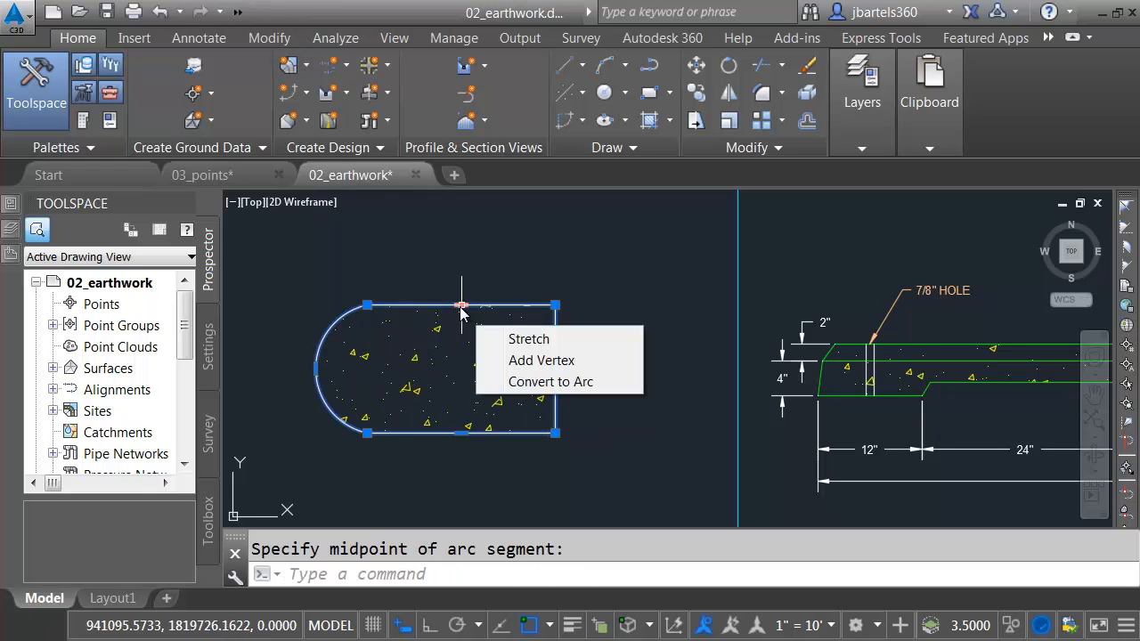
pyautogui.click(542, 360)
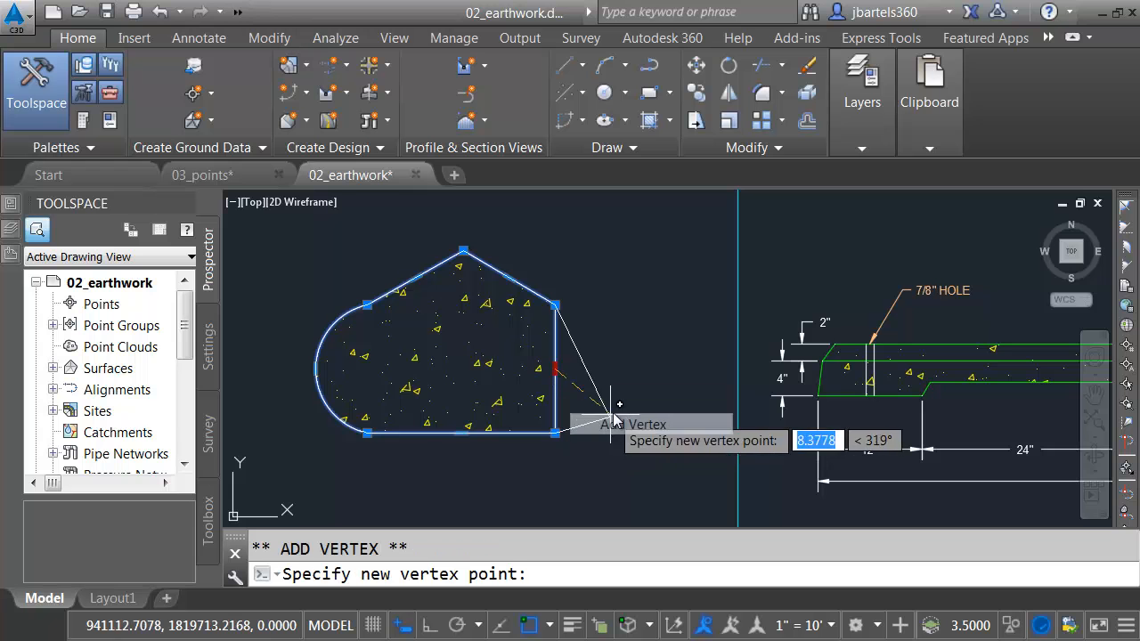
pyautogui.press('Escape')
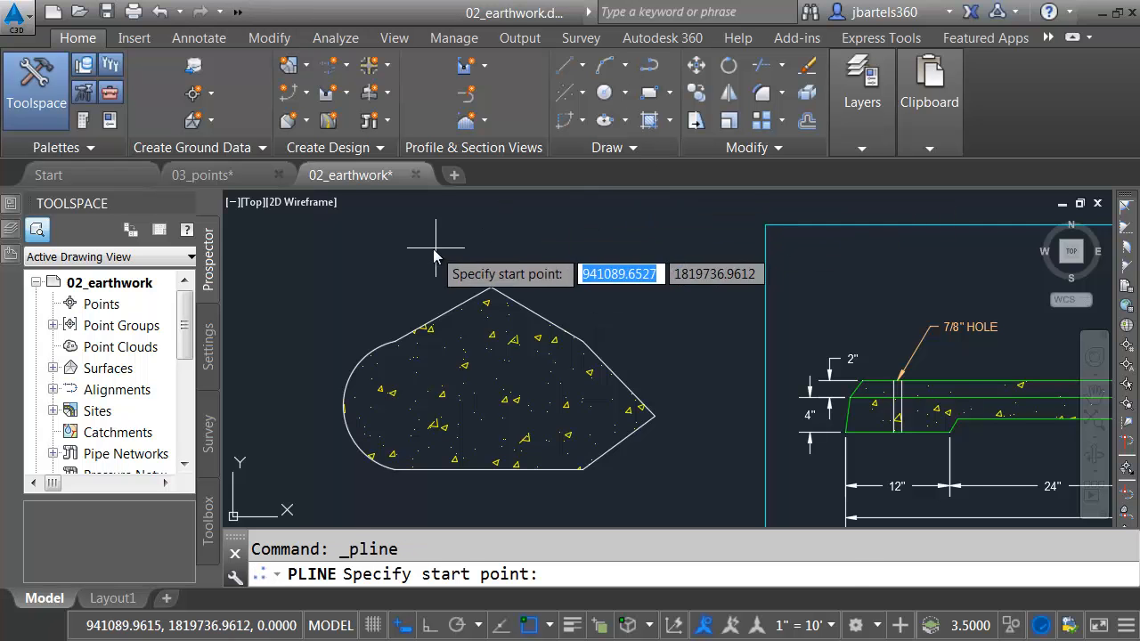
# Step: Trim the hatch along a temporary diagonal polyline, leaving the right part unfilled
pyautogui.click(420, 250)
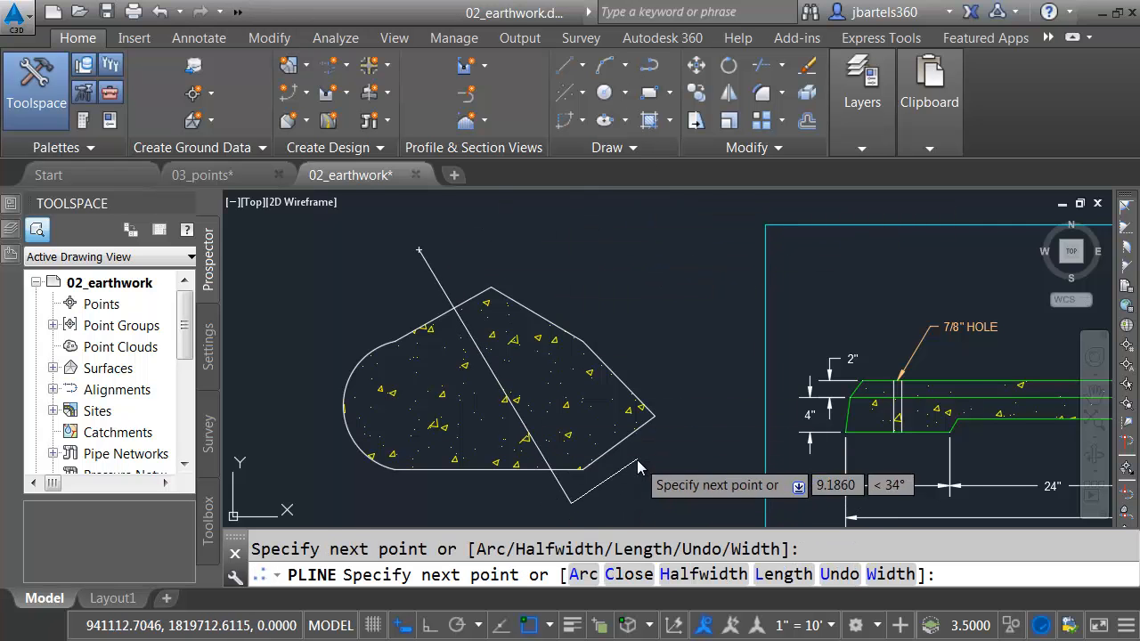
pyautogui.press('Escape')
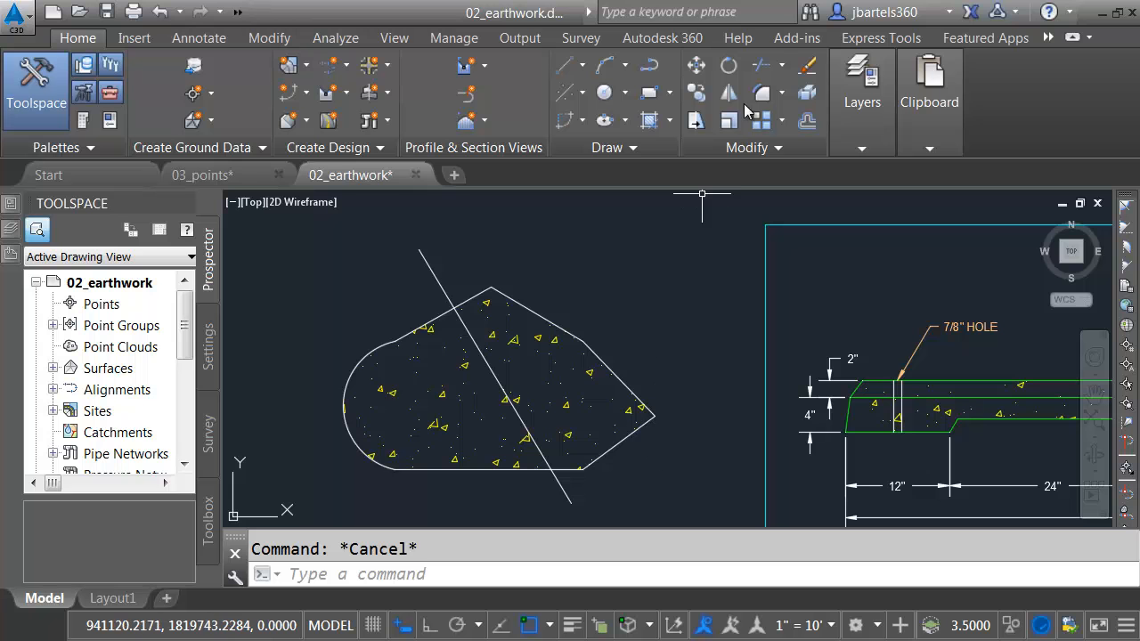
pyautogui.click(455, 274)
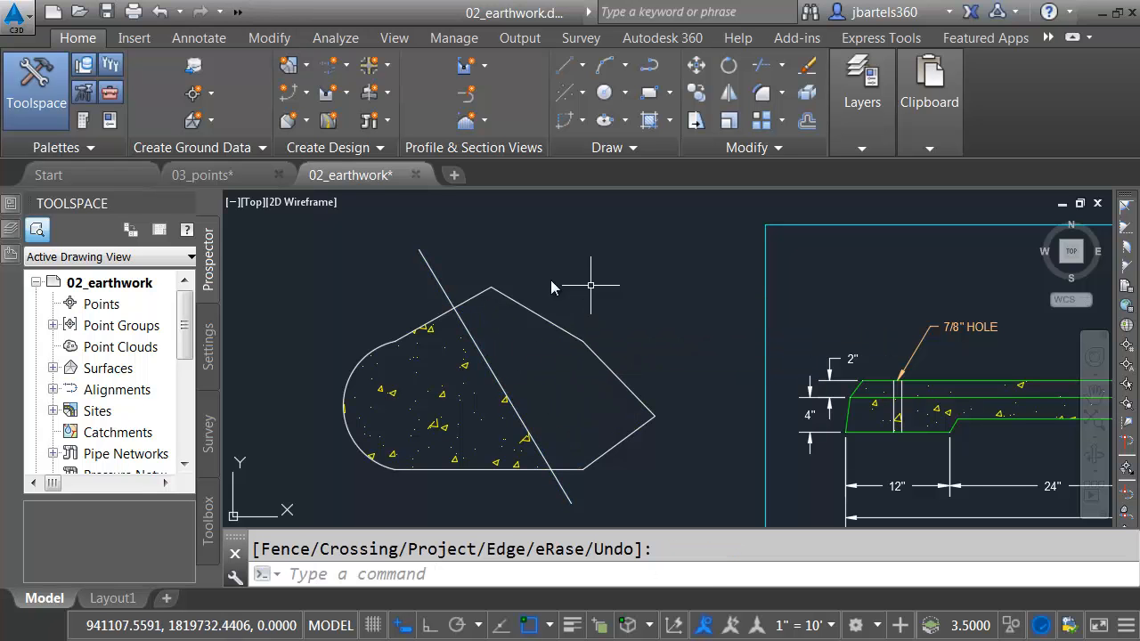
pyautogui.click(495, 376)
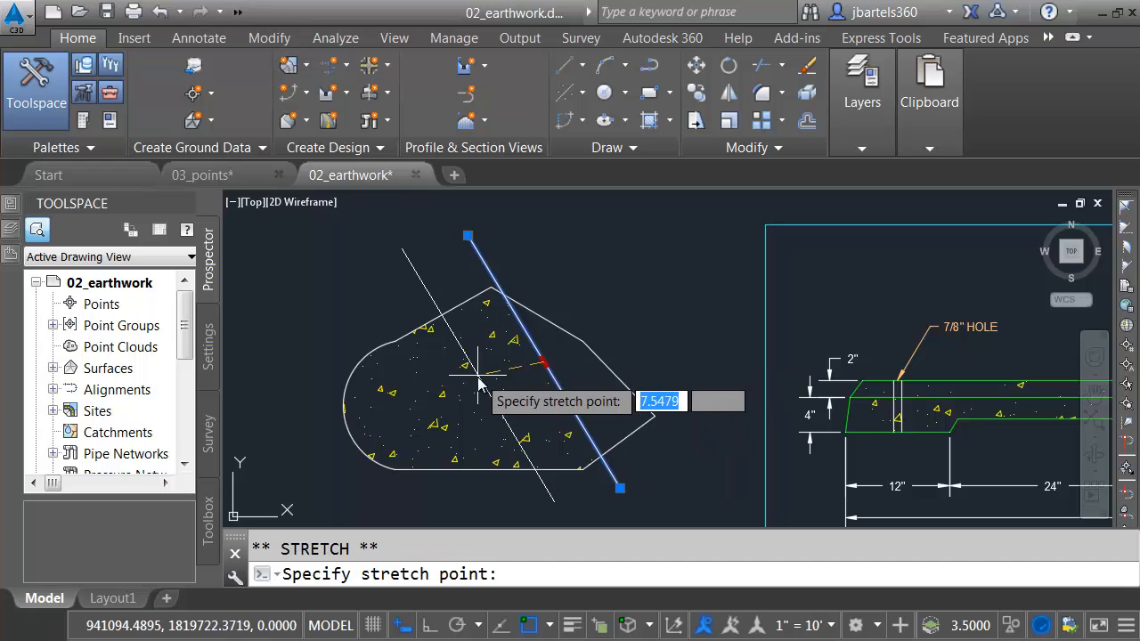
pyautogui.moveTo(508, 383)
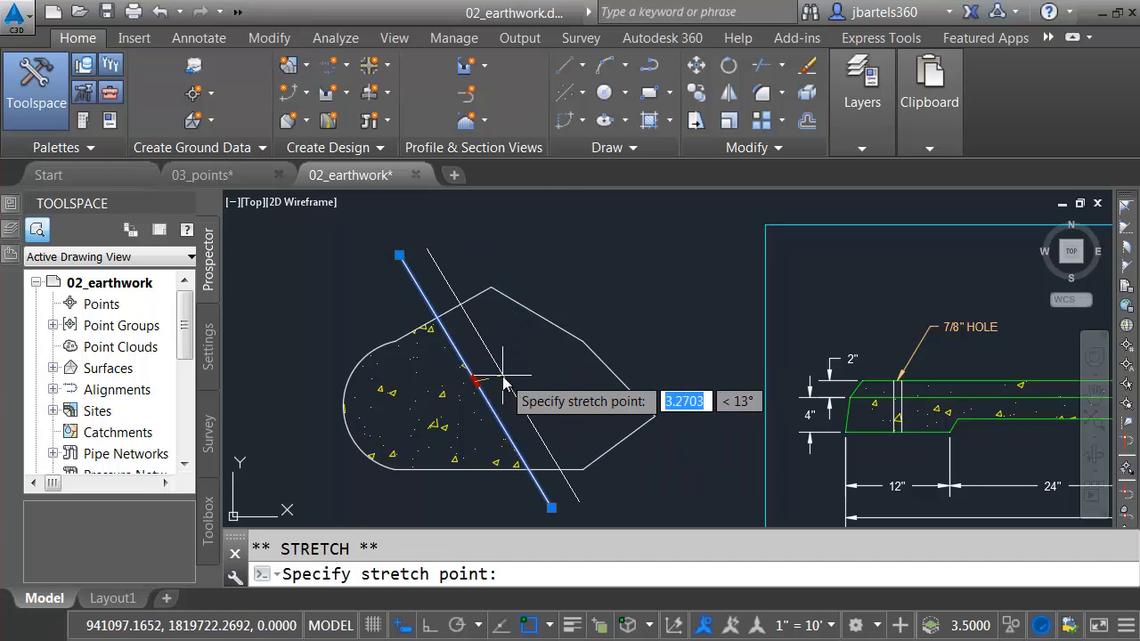
pyautogui.click(638, 348)
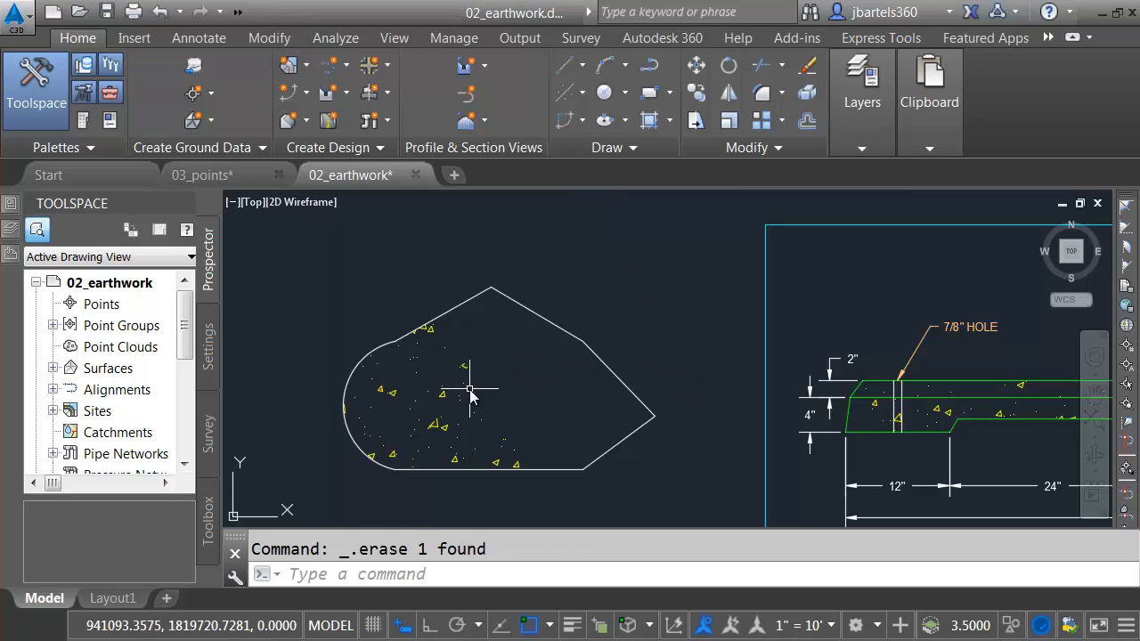
pyautogui.moveTo(521, 360)
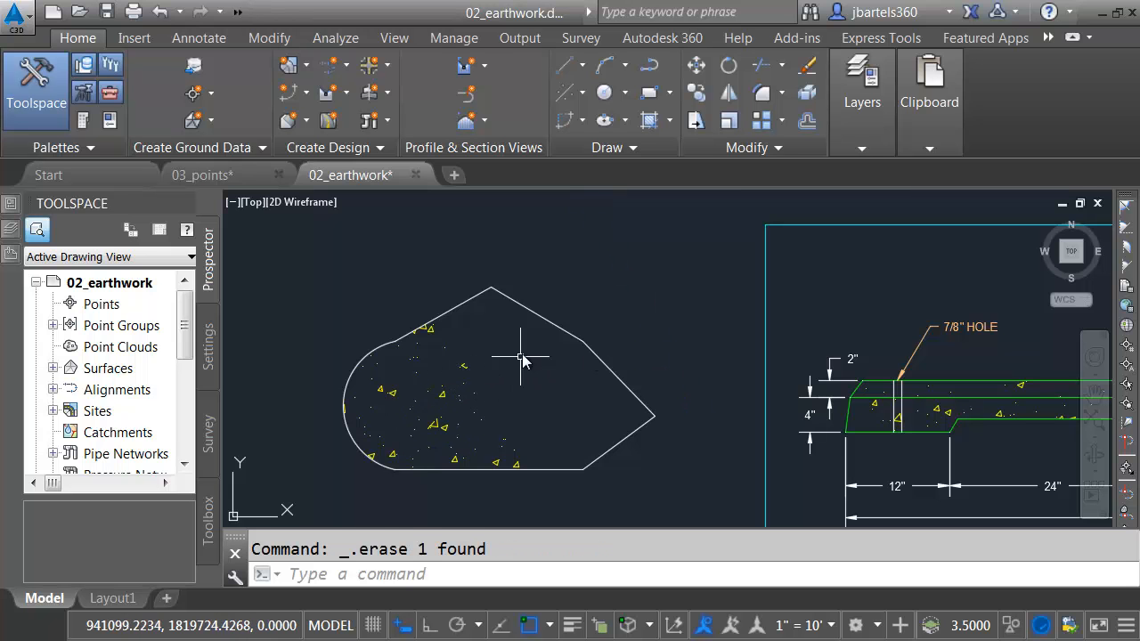
pyautogui.moveTo(470, 368)
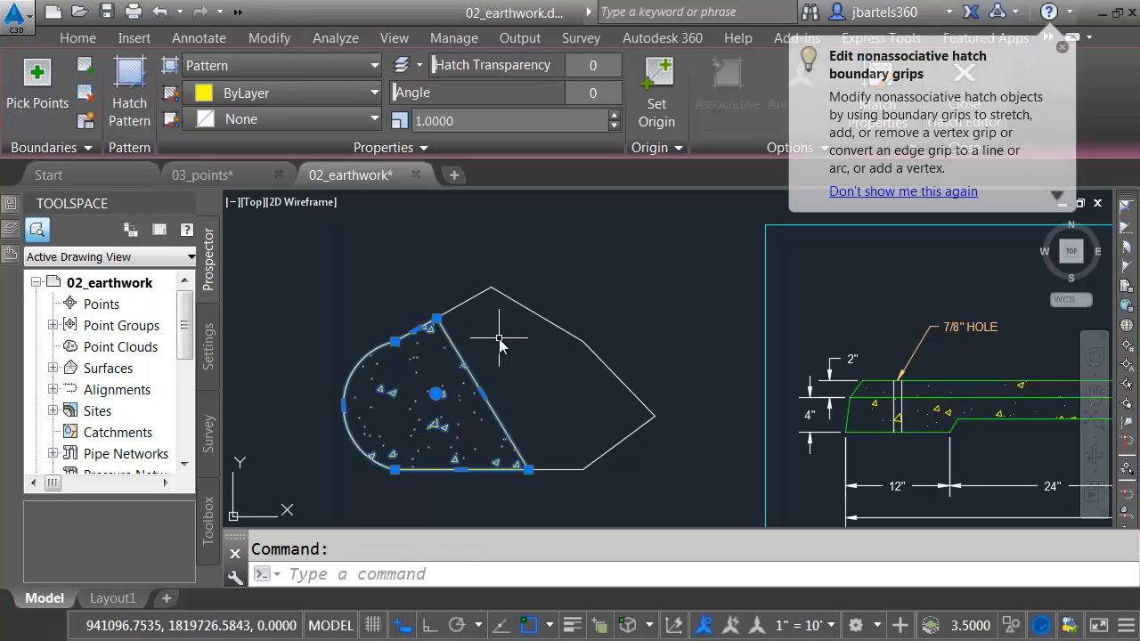
pyautogui.rightClick(499, 339)
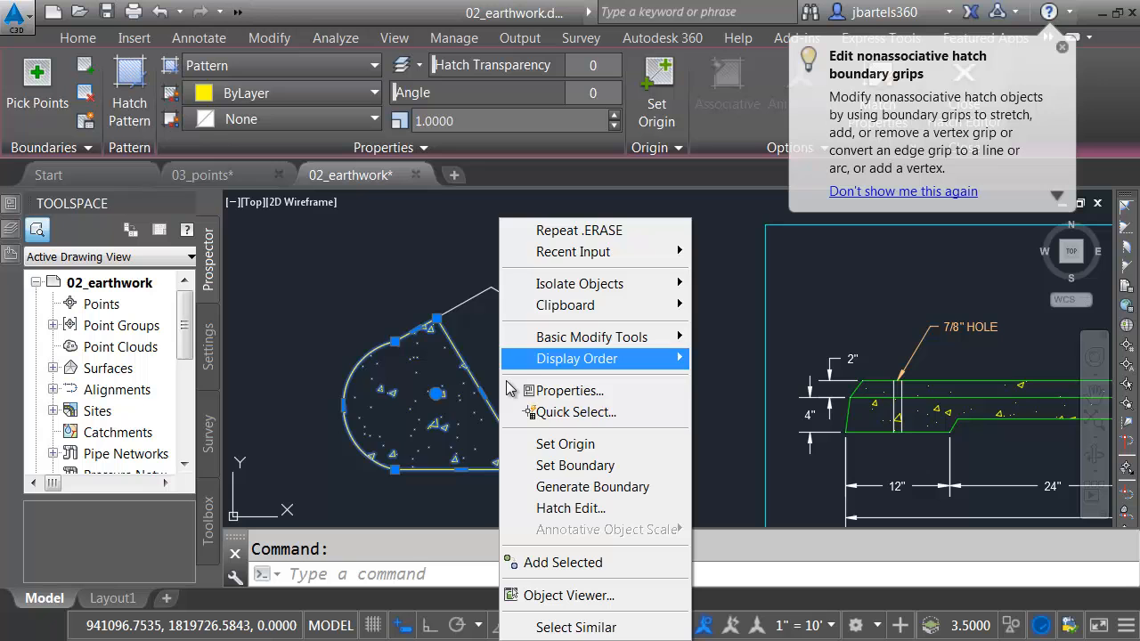
pyautogui.click(576, 465)
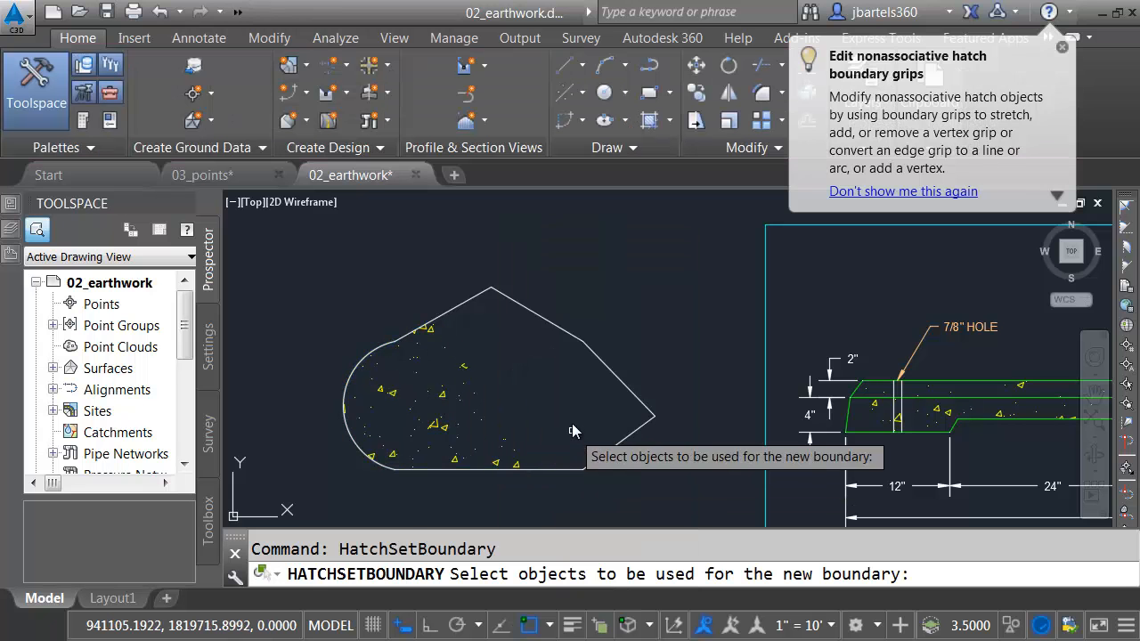
pyautogui.click(560, 291)
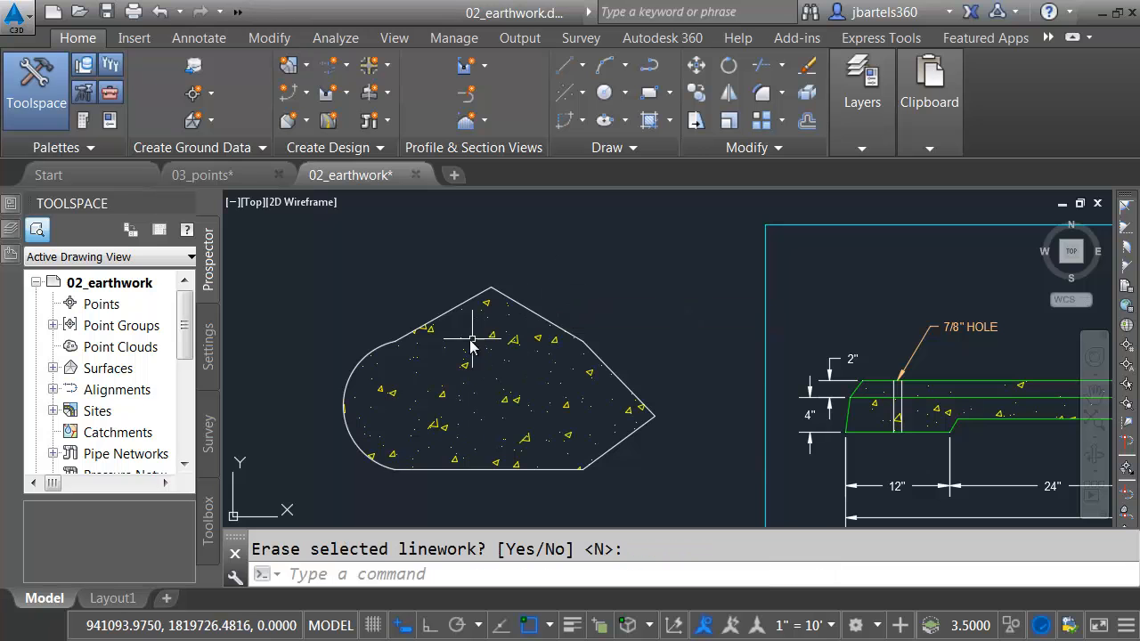
pyautogui.moveTo(523, 346)
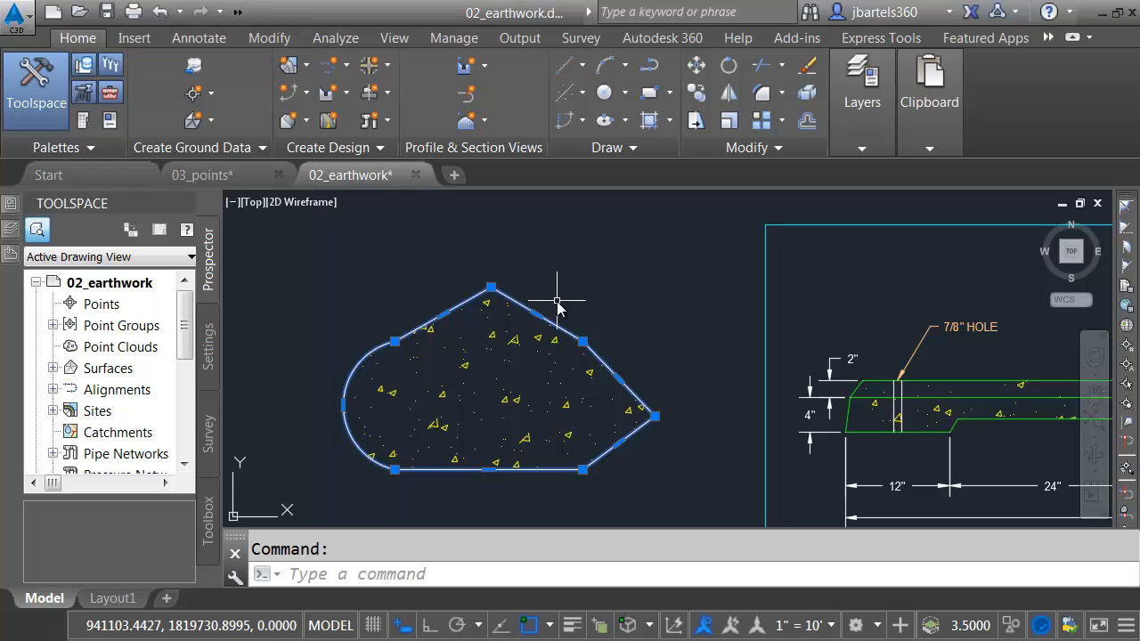
pyautogui.press('Delete')
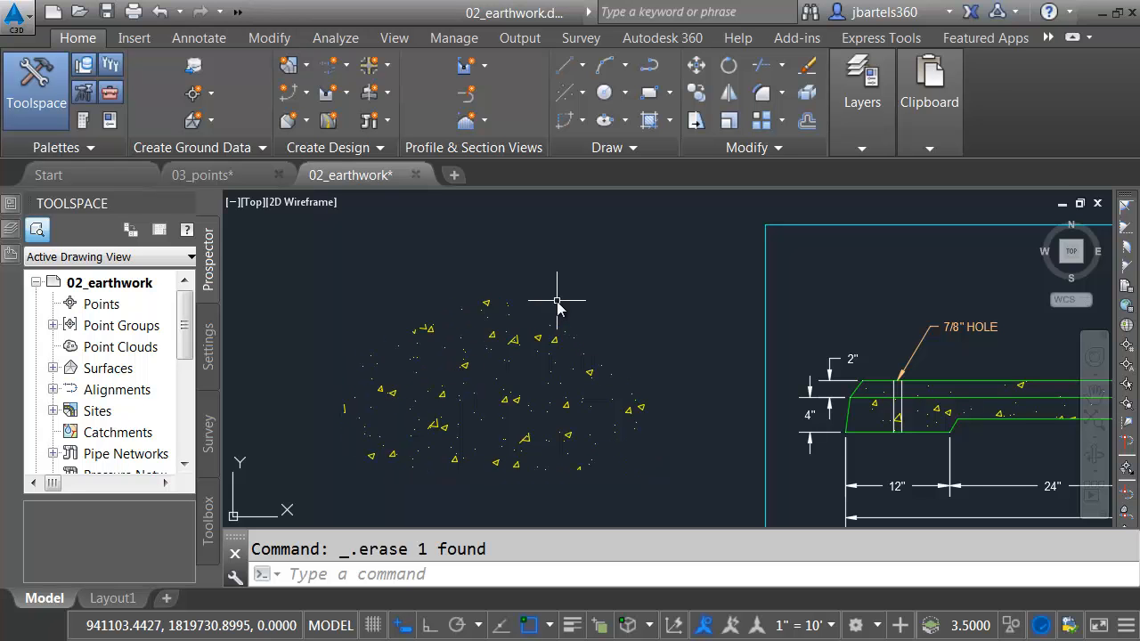
pyautogui.click(524, 307)
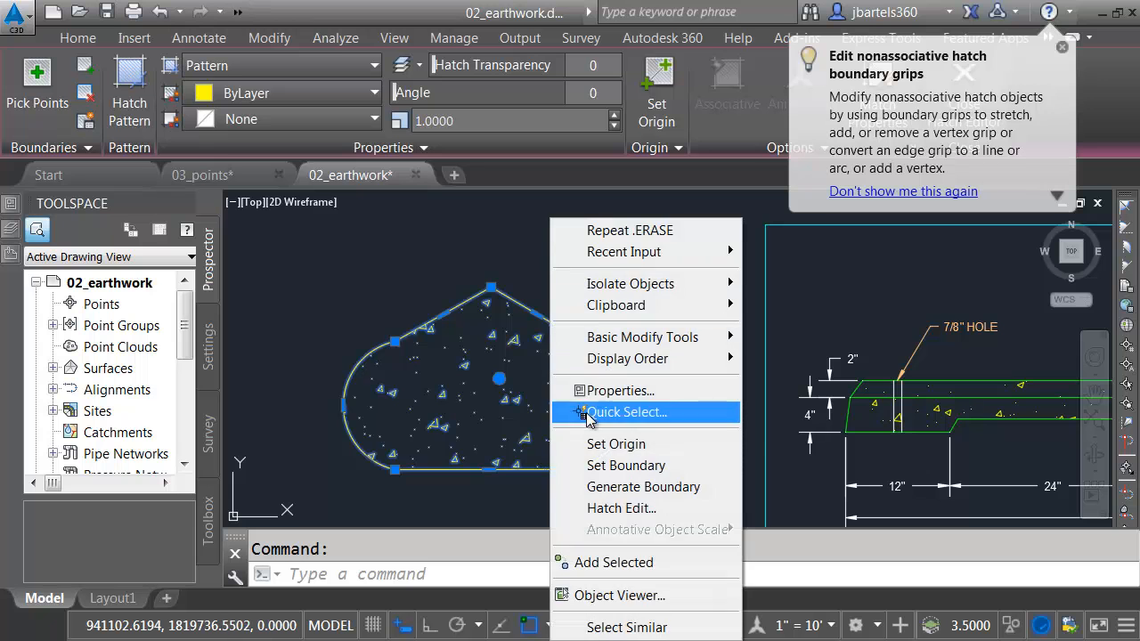
pyautogui.press('Escape')
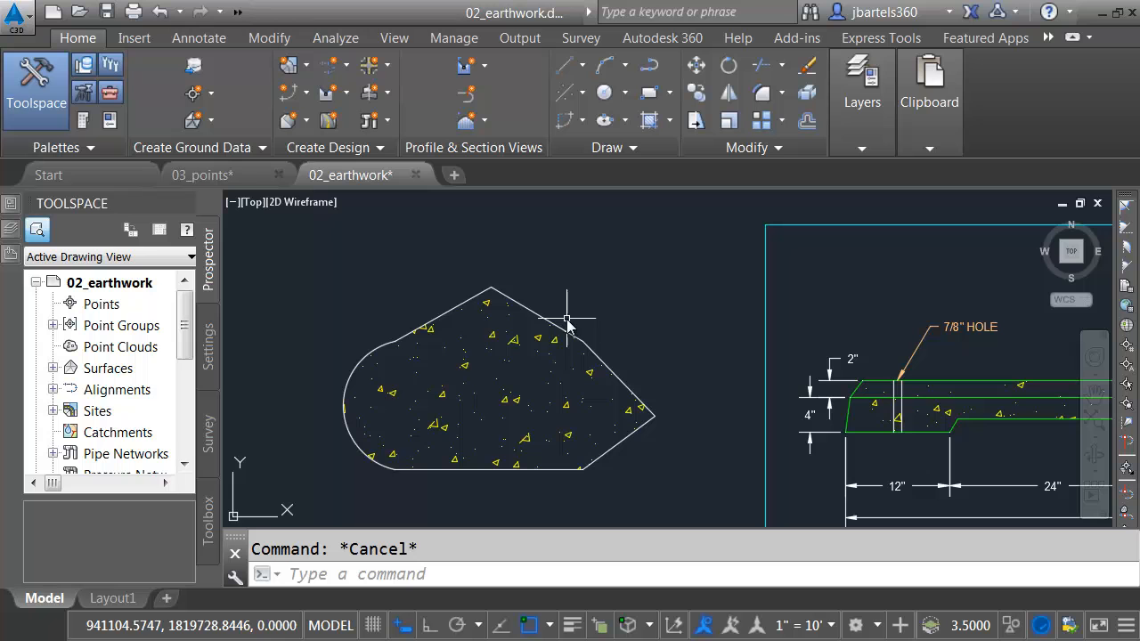
pyautogui.moveTo(577, 312)
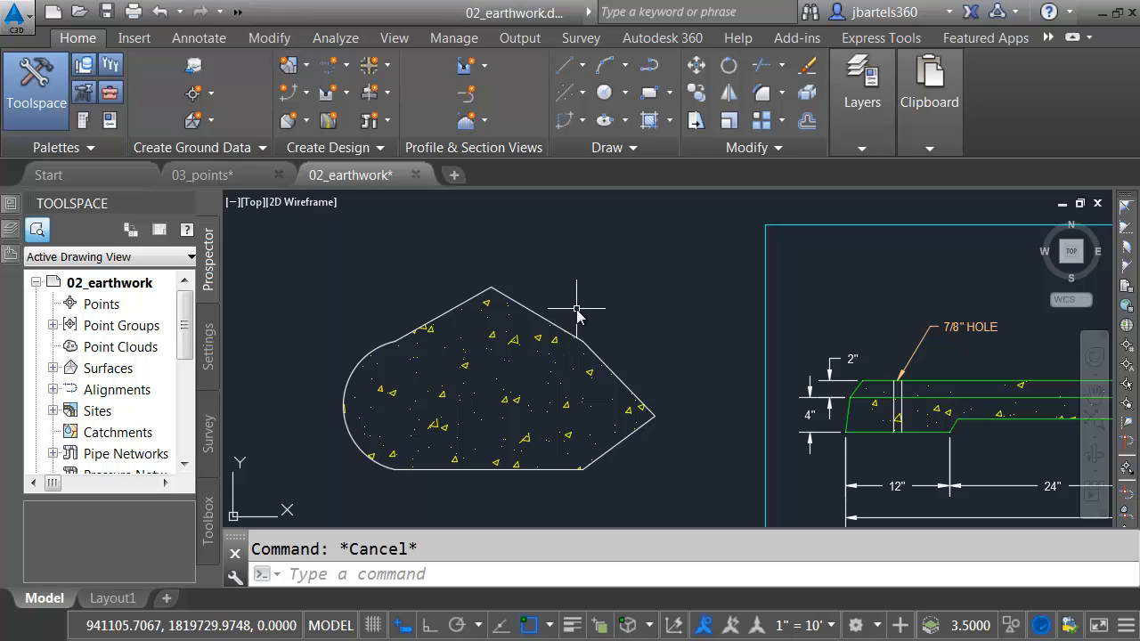
pyautogui.moveTo(235, 132)
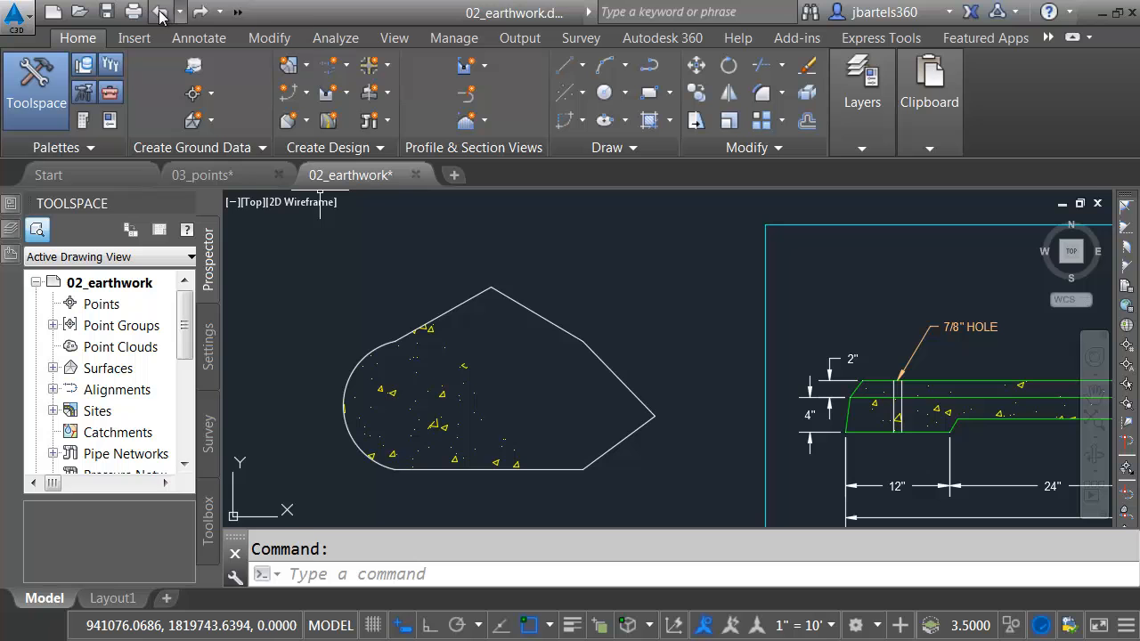
pyautogui.click(185, 10)
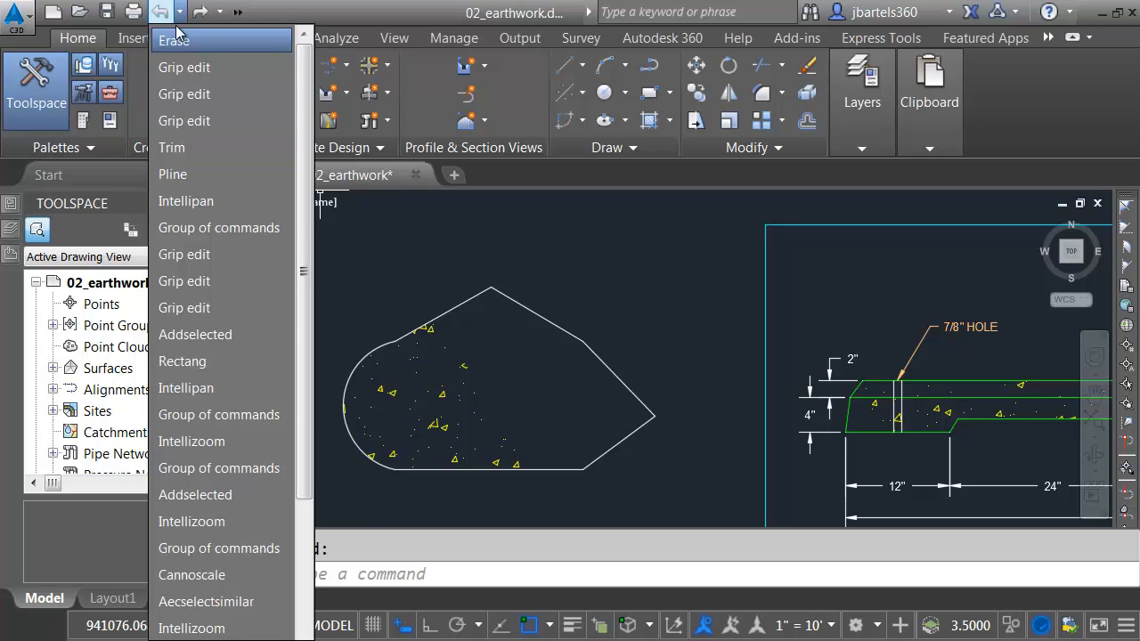
pyautogui.moveTo(187, 258)
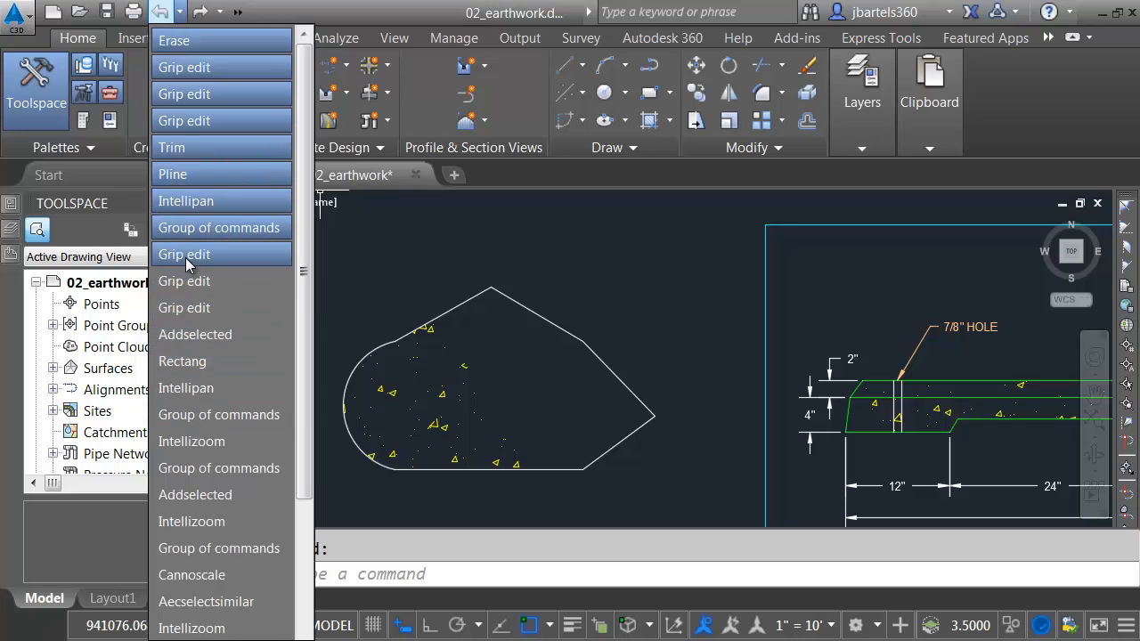
pyautogui.moveTo(178, 39)
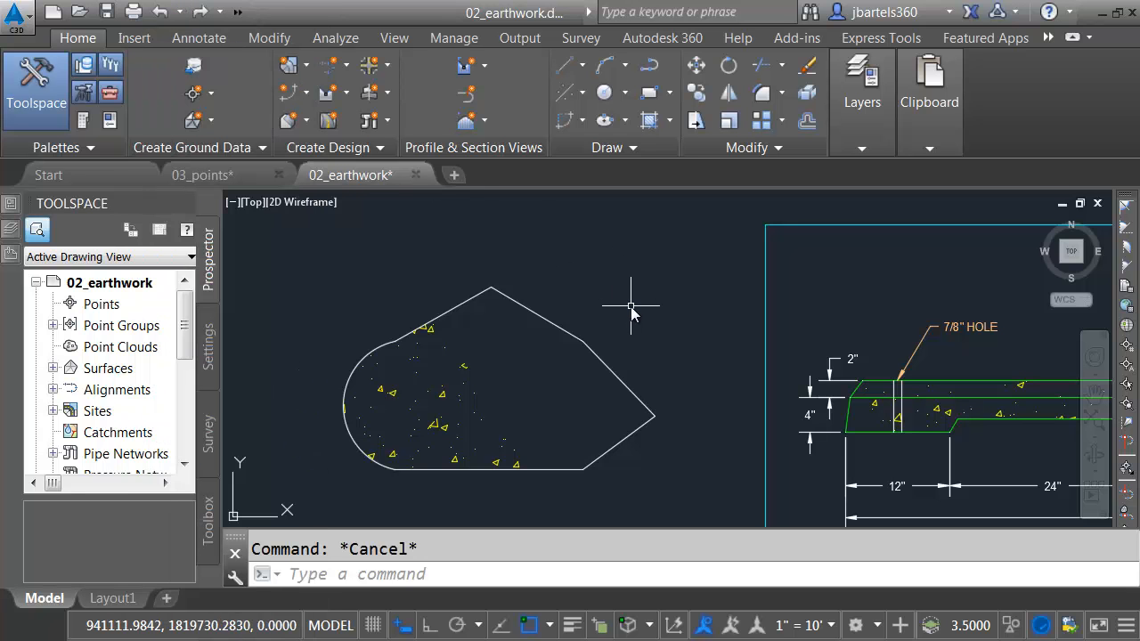
pyautogui.moveTo(631, 306)
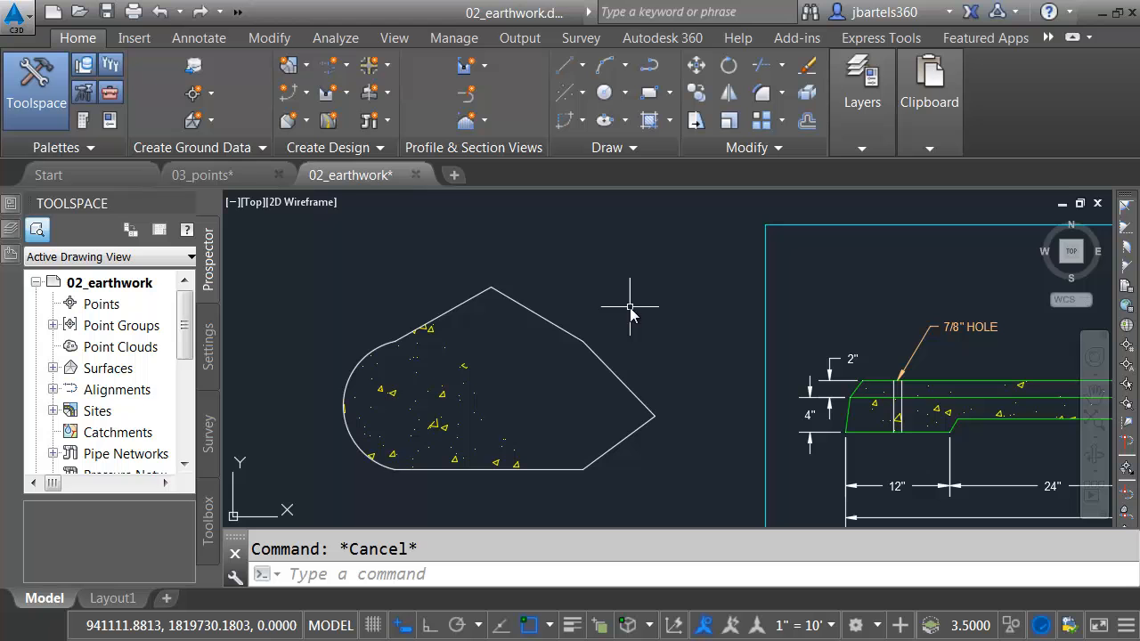
pyautogui.write('UNDO')
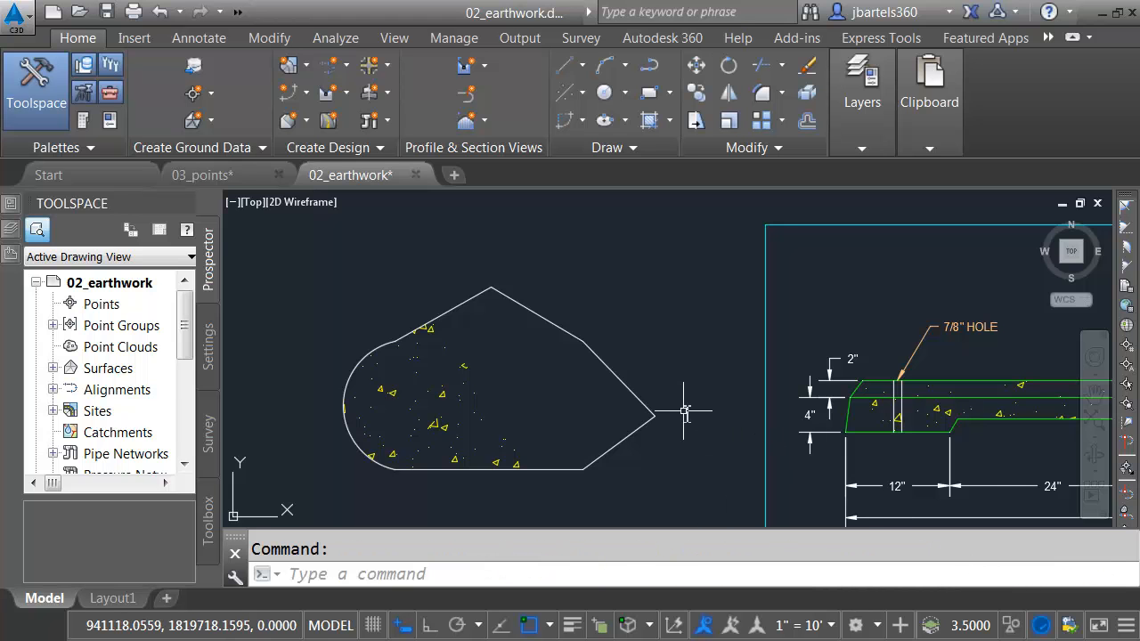
pyautogui.moveTo(684, 419)
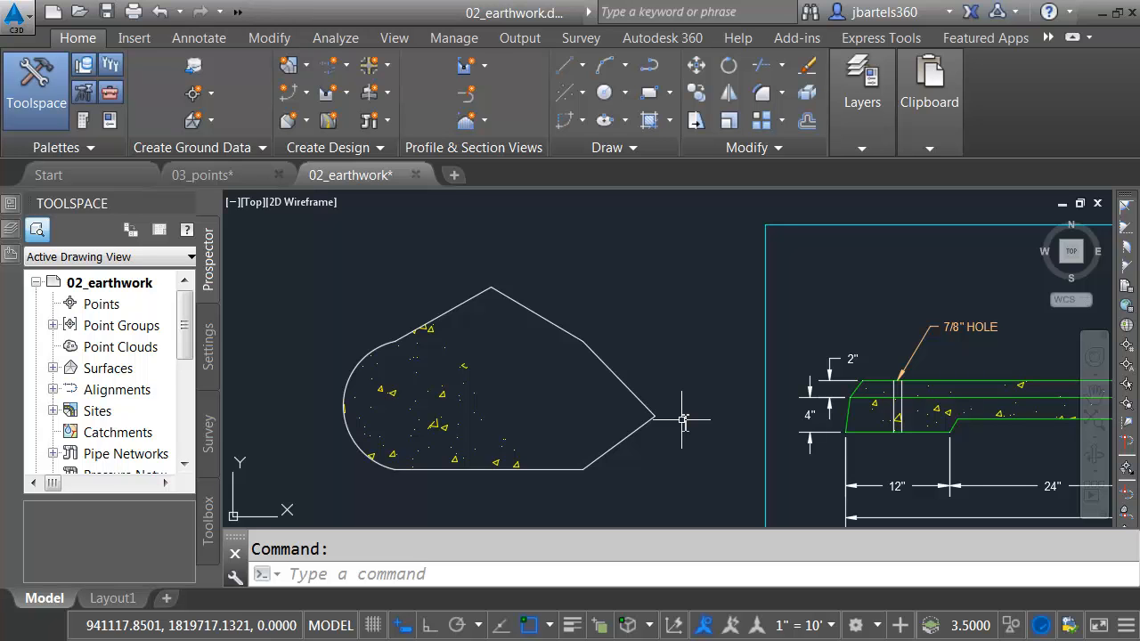
pyautogui.moveTo(679, 419)
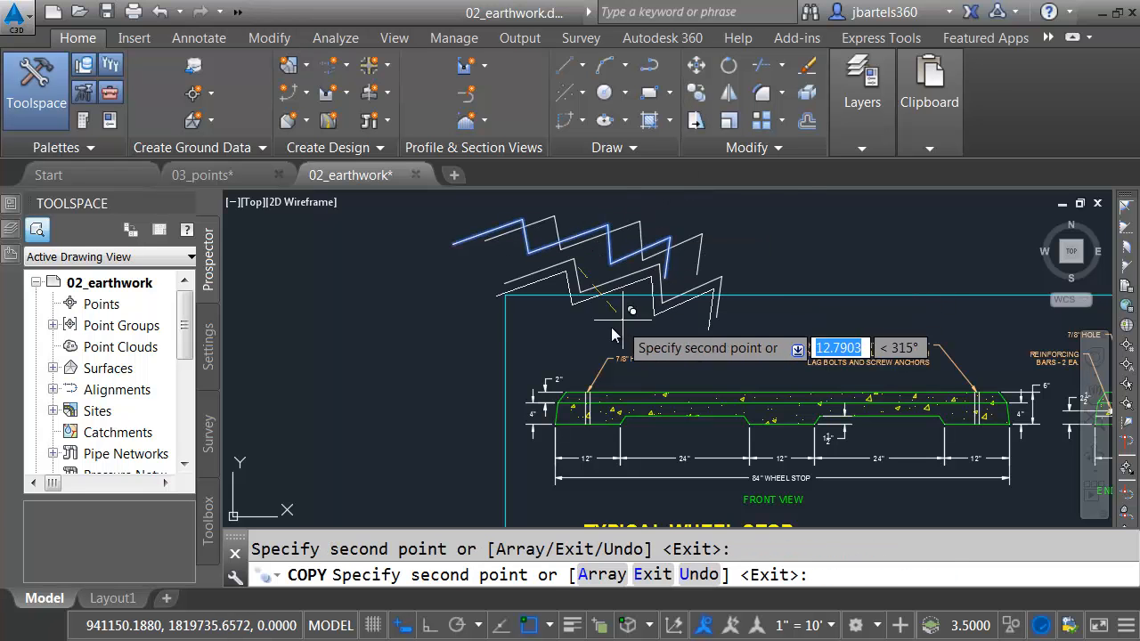
# Step: Copy the tilted detail and mirror it into a V-shaped pair, keeping the source objects
pyautogui.press('Escape')
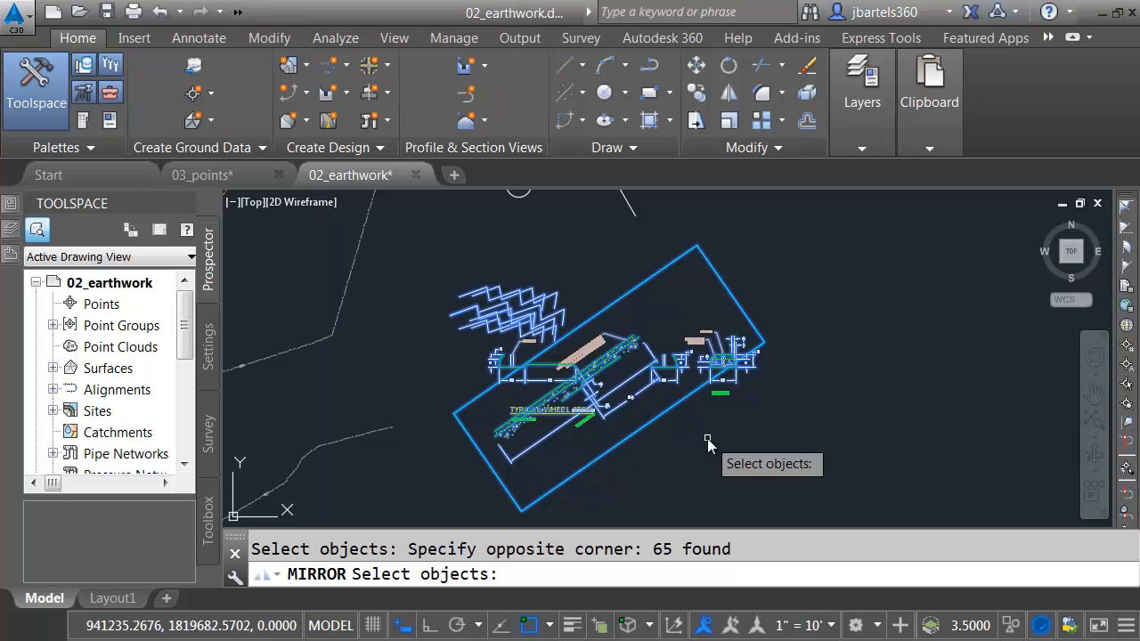
pyautogui.click(739, 267)
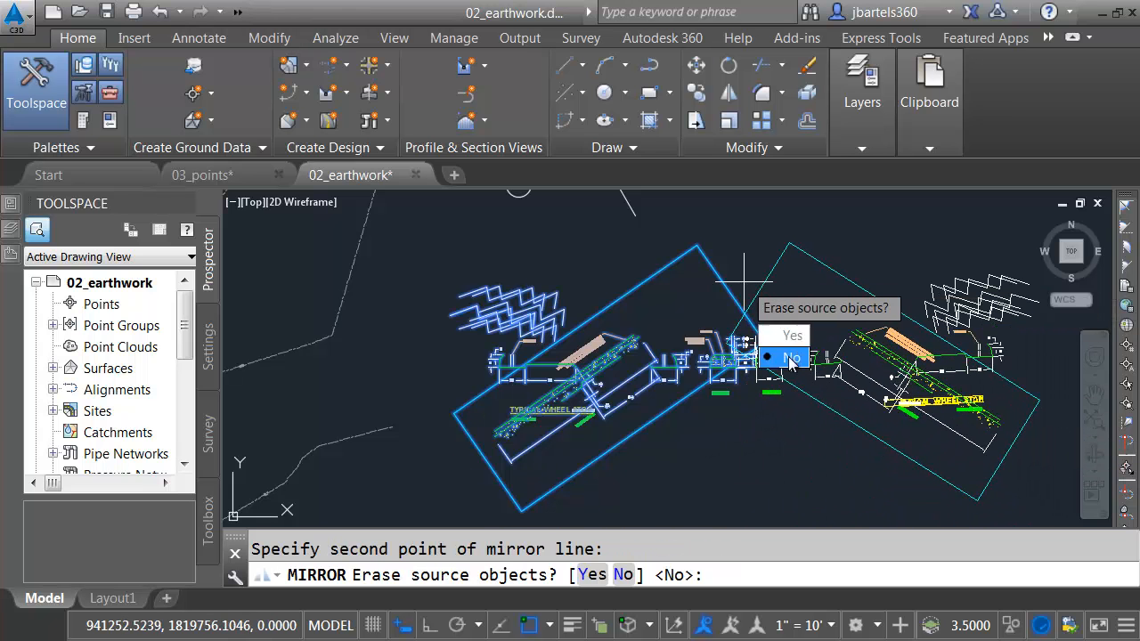
pyautogui.click(791, 356)
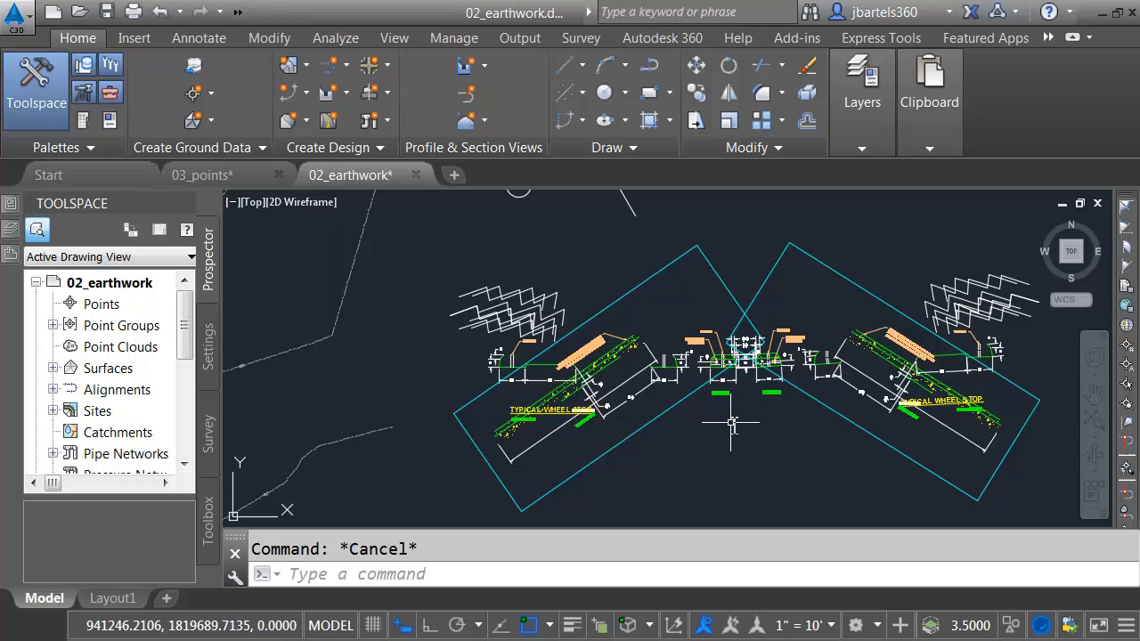
pyautogui.moveTo(739, 206)
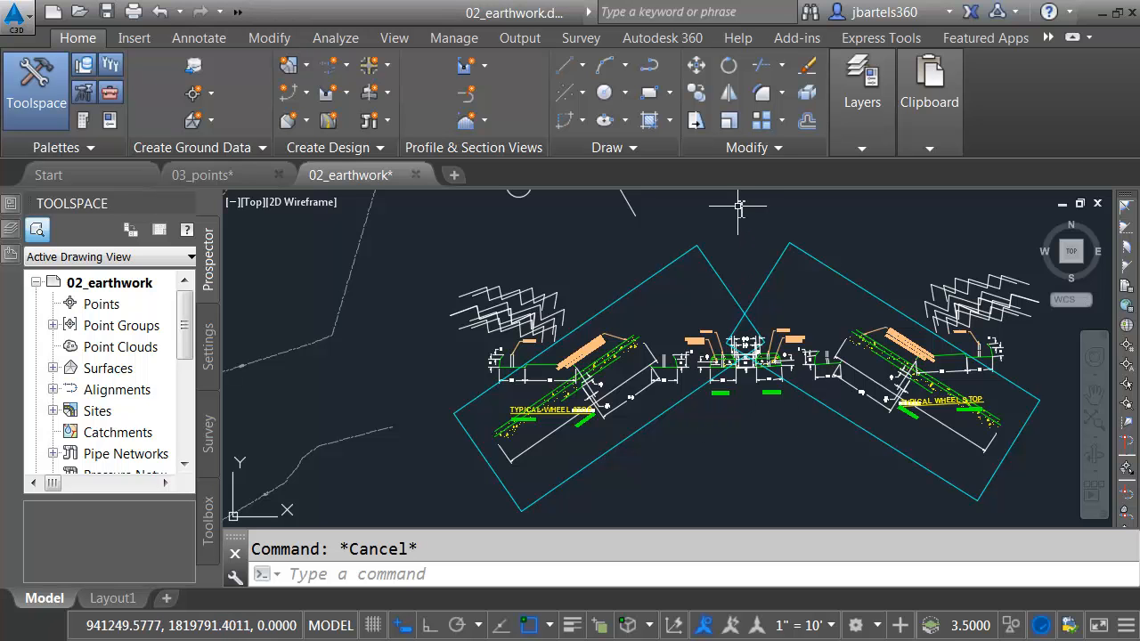
# Step: Undo via Recent Input to return to the dotted hatch shape beside the wheel stop detail
pyautogui.rightClick(739, 210)
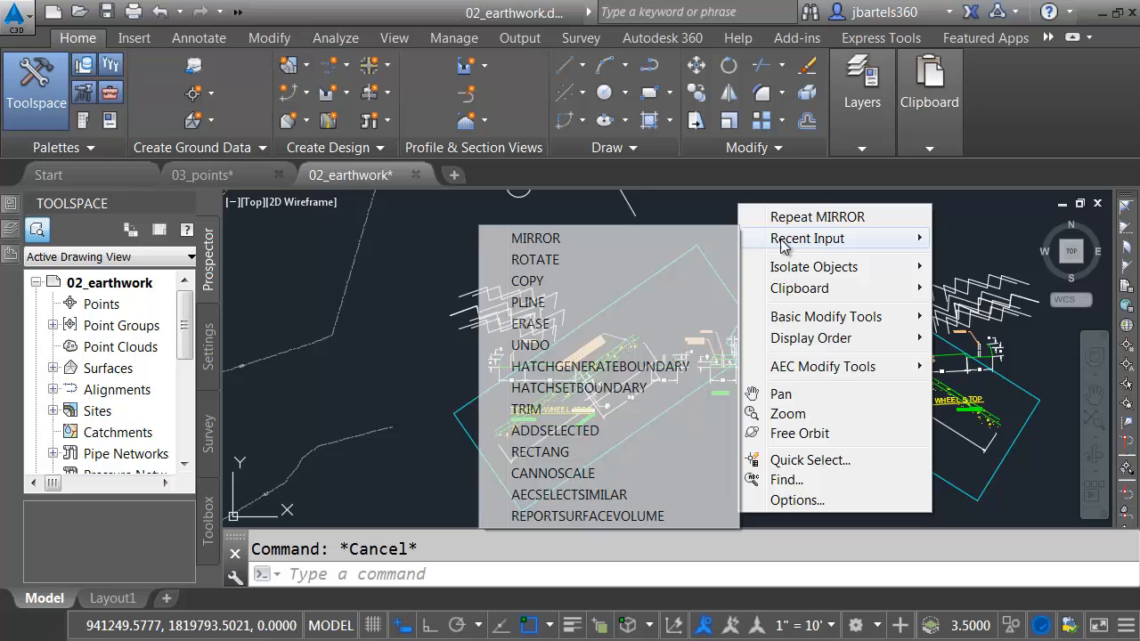
pyautogui.moveTo(531, 346)
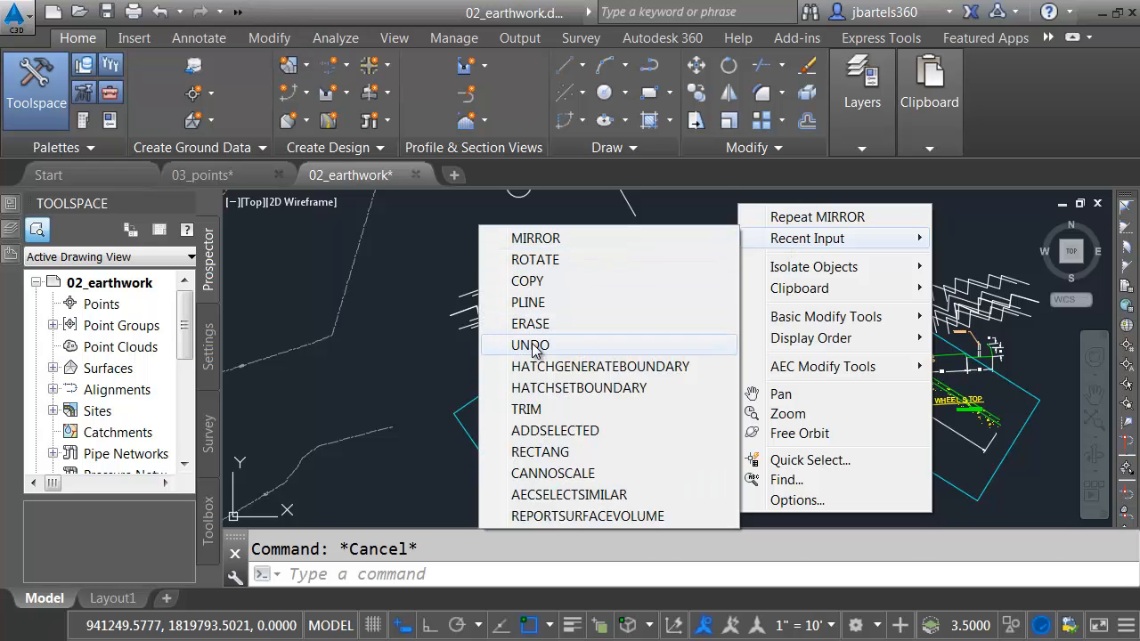
pyautogui.click(531, 345)
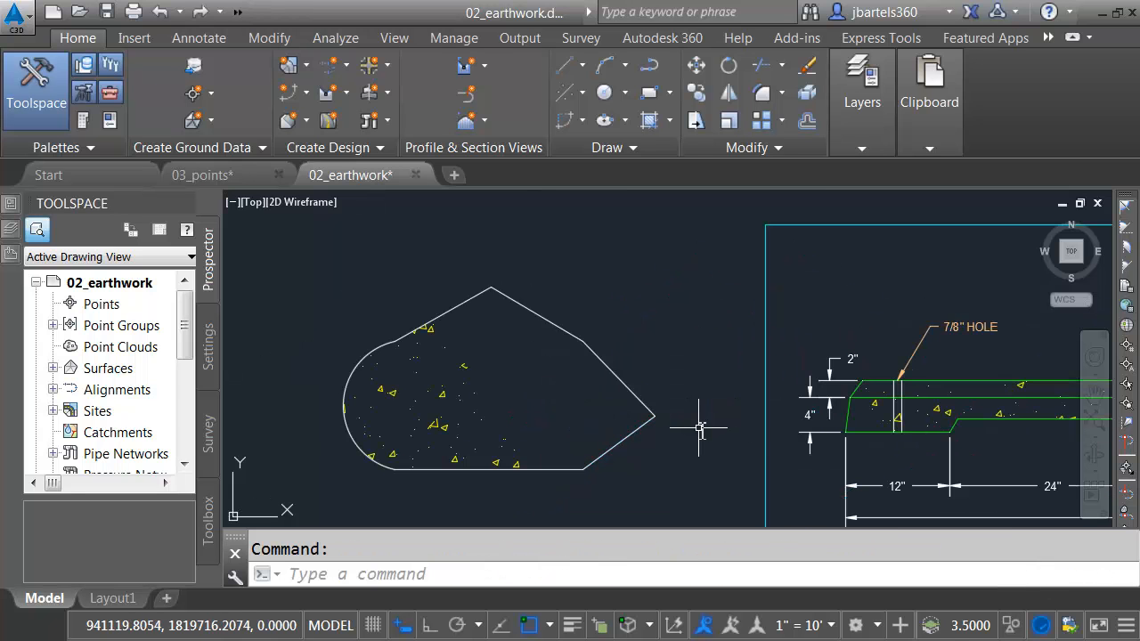
pyautogui.moveTo(663, 312)
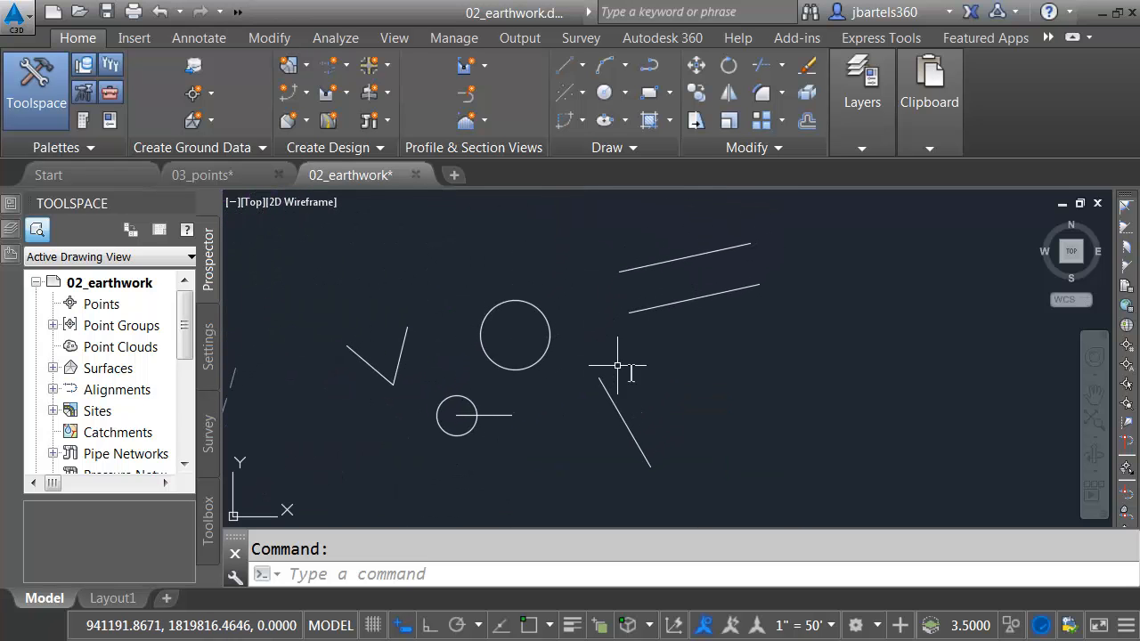
pyautogui.moveTo(657, 385)
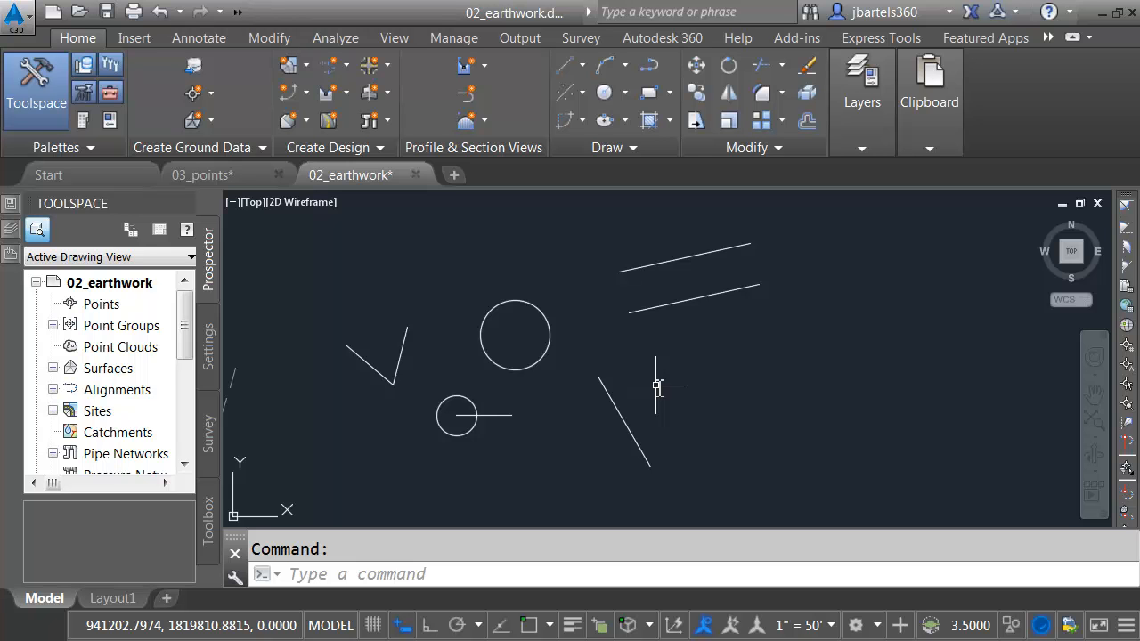
pyautogui.moveTo(638, 385)
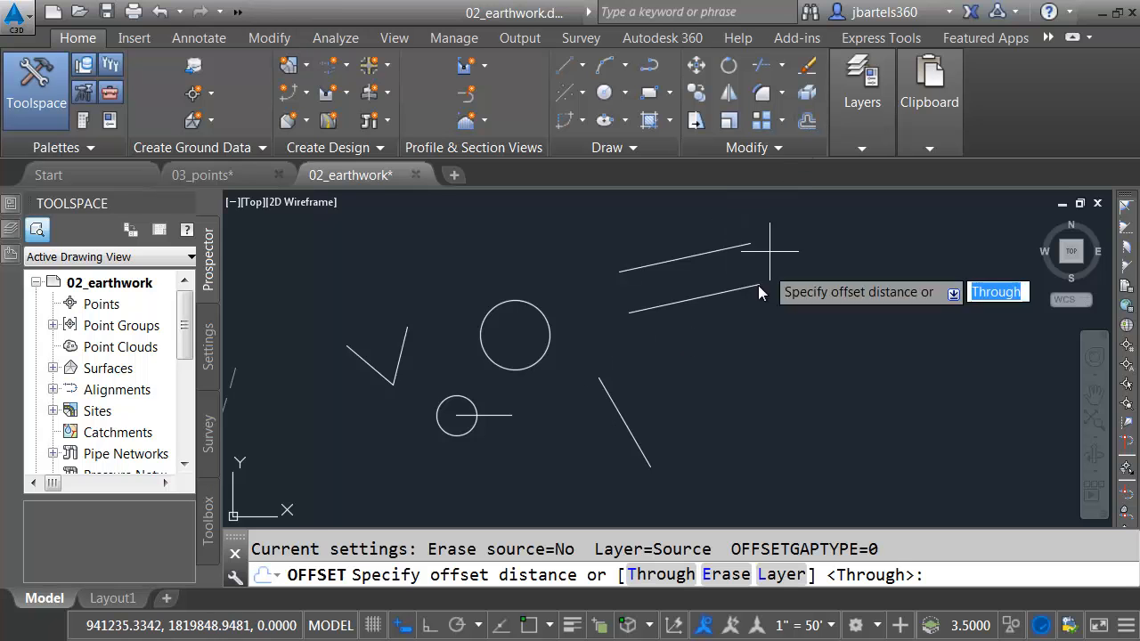
pyautogui.moveTo(686, 353)
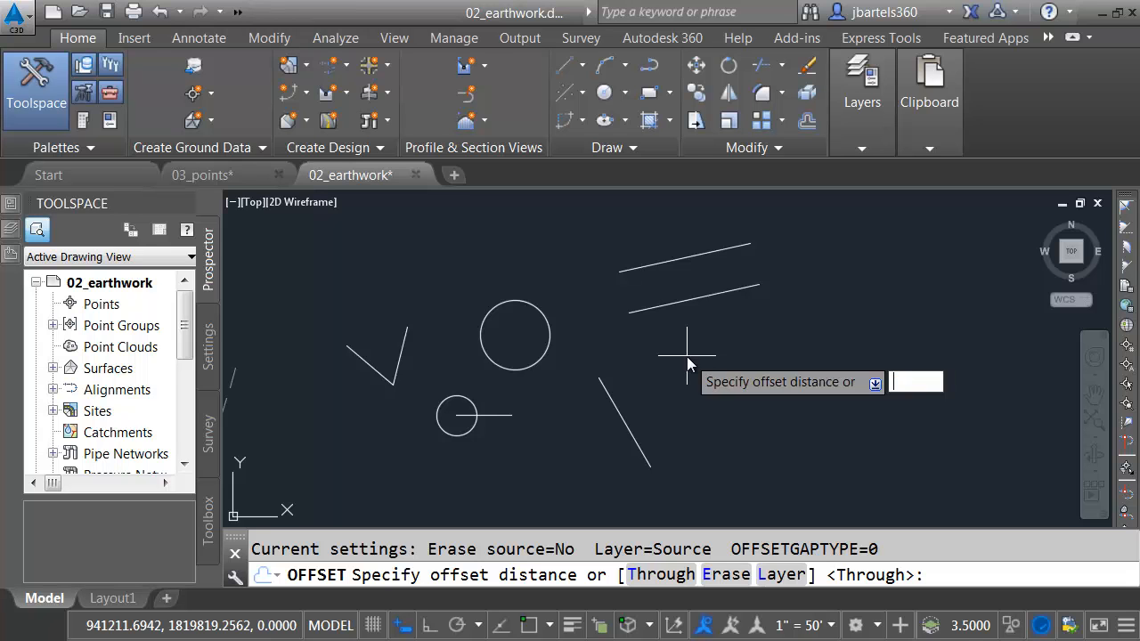
# Step: Offset the slanted line by a 'CAL distance of 6+6
pyautogui.write("'cal")
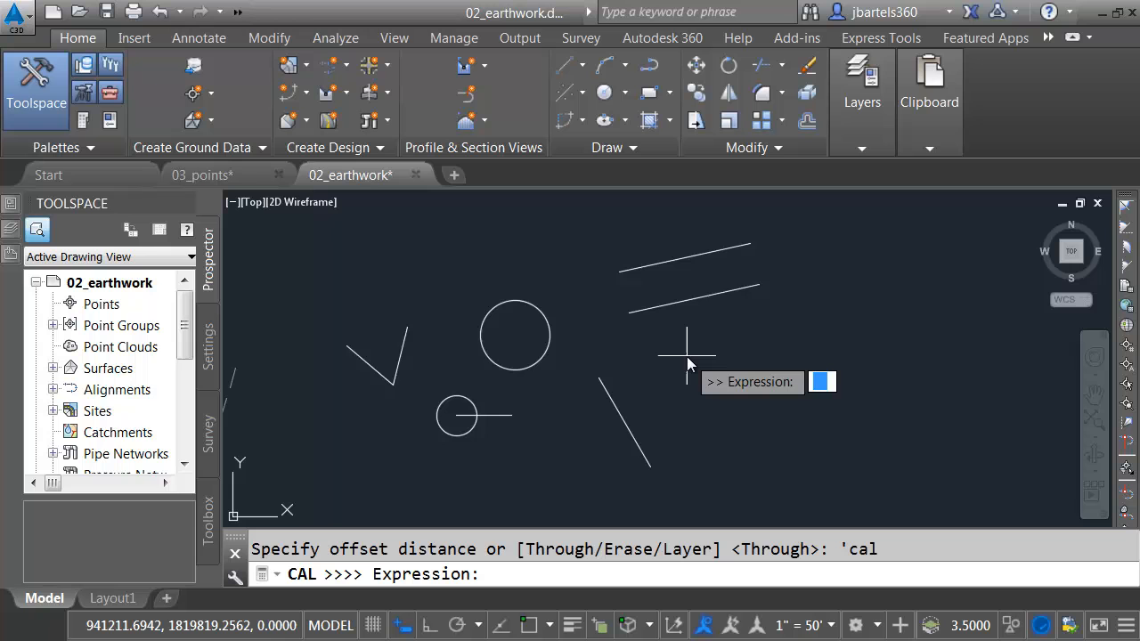
pyautogui.write('6+6')
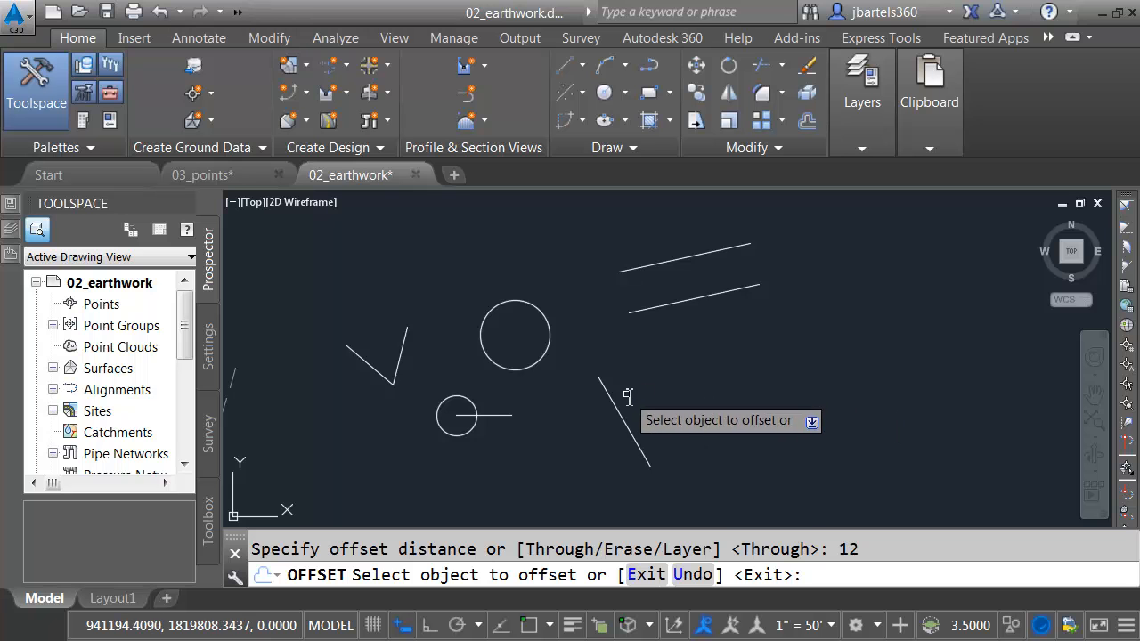
pyautogui.click(623, 427)
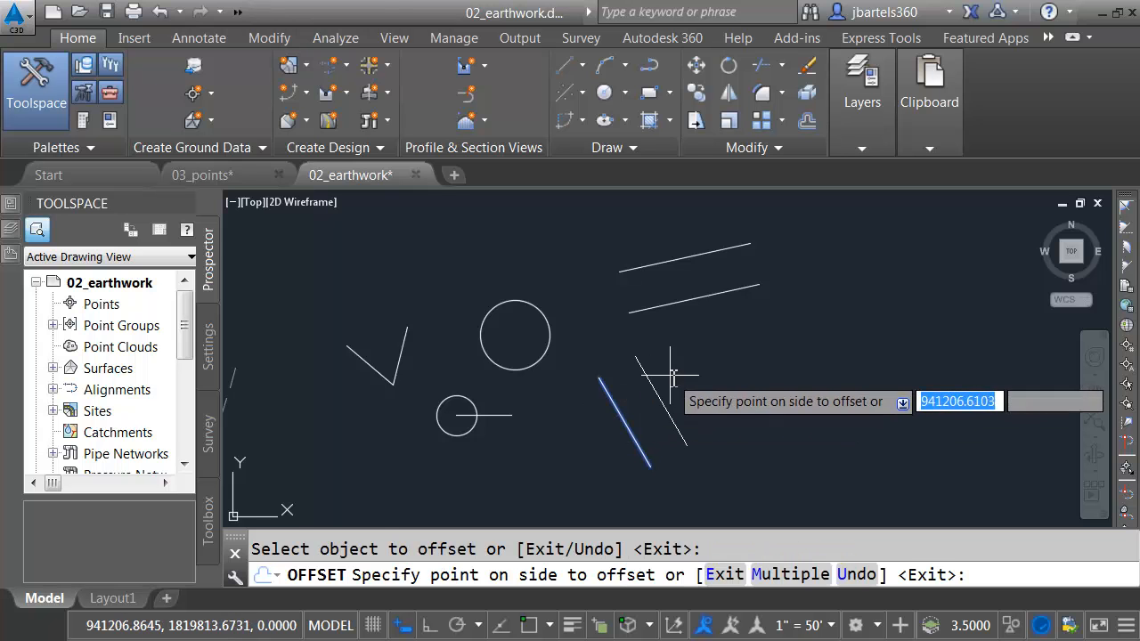
pyautogui.press('Escape')
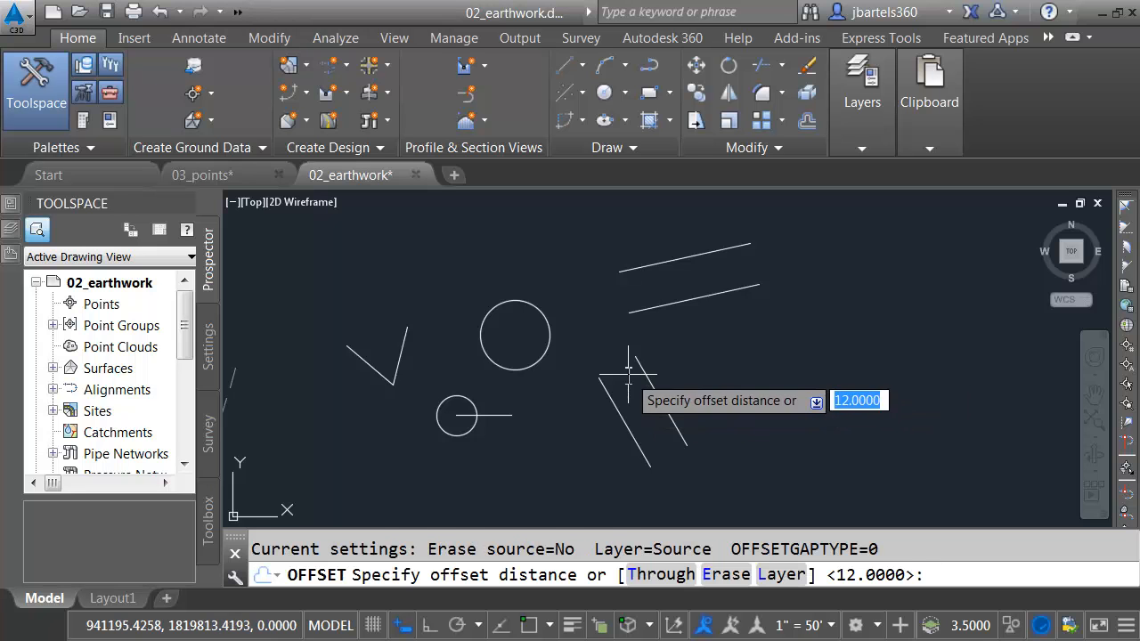
pyautogui.moveTo(709, 349)
pyautogui.write("'cal")
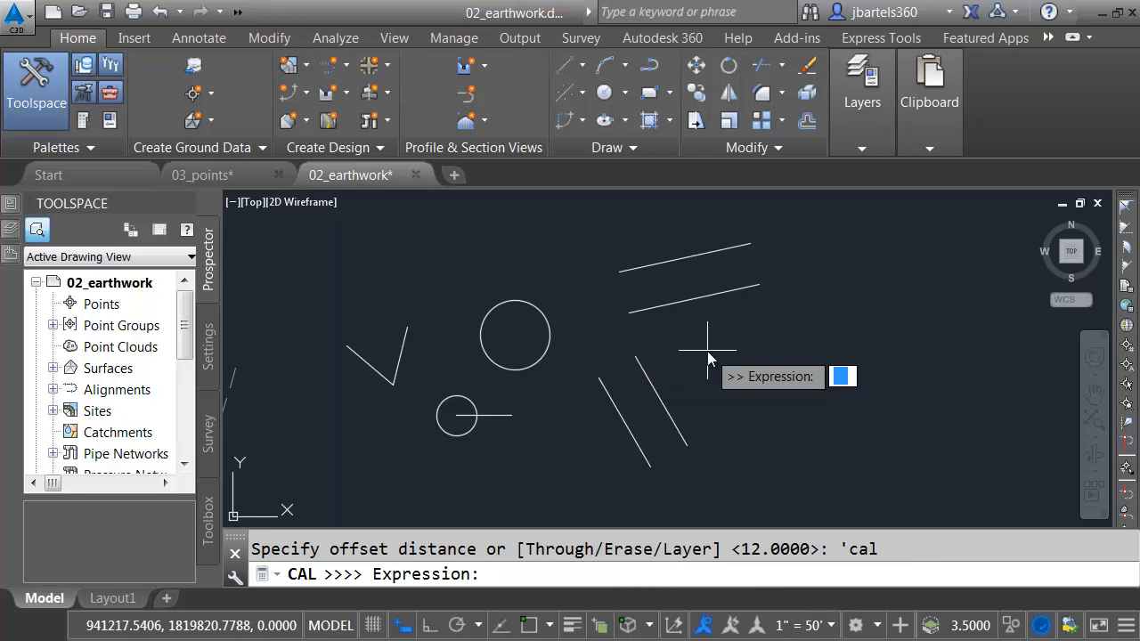
# Step: Offset the slanted line again using a typed distance of 12
pyautogui.write('12')
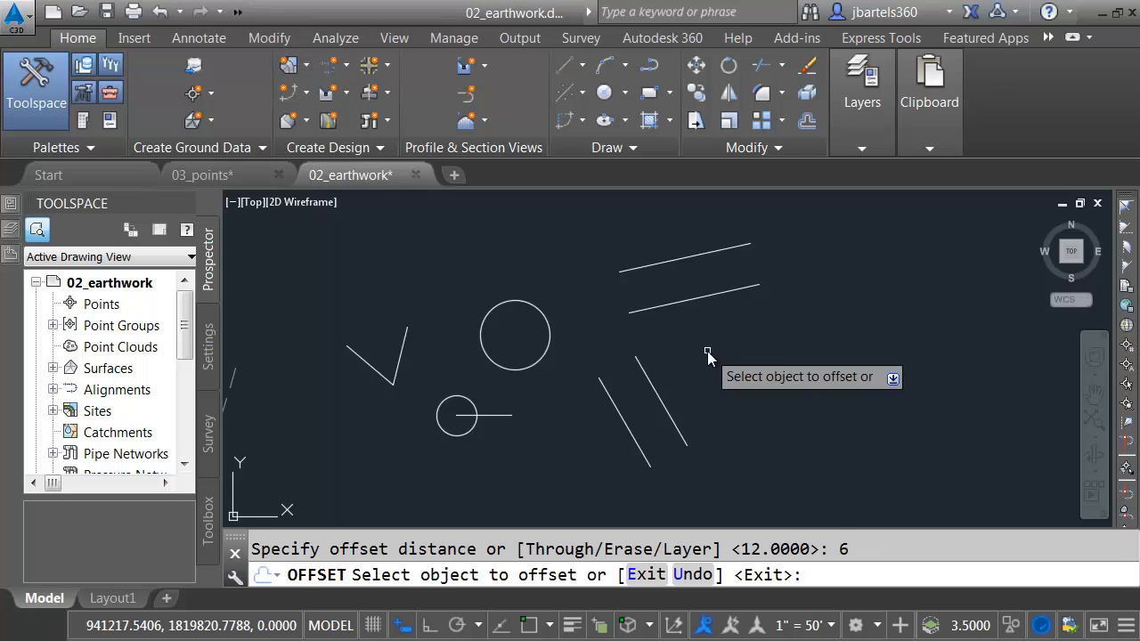
pyautogui.click(643, 383)
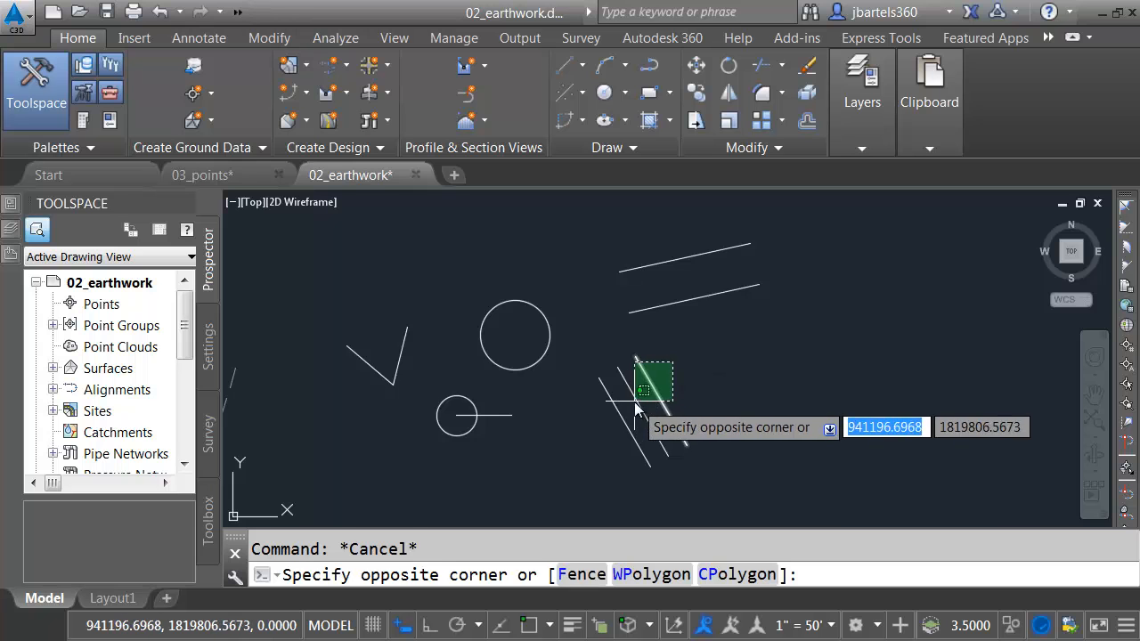
# Step: Erase the two extra lines, then offset the diagonal line by the 'CAL DEE measured distance
pyautogui.click(666, 376)
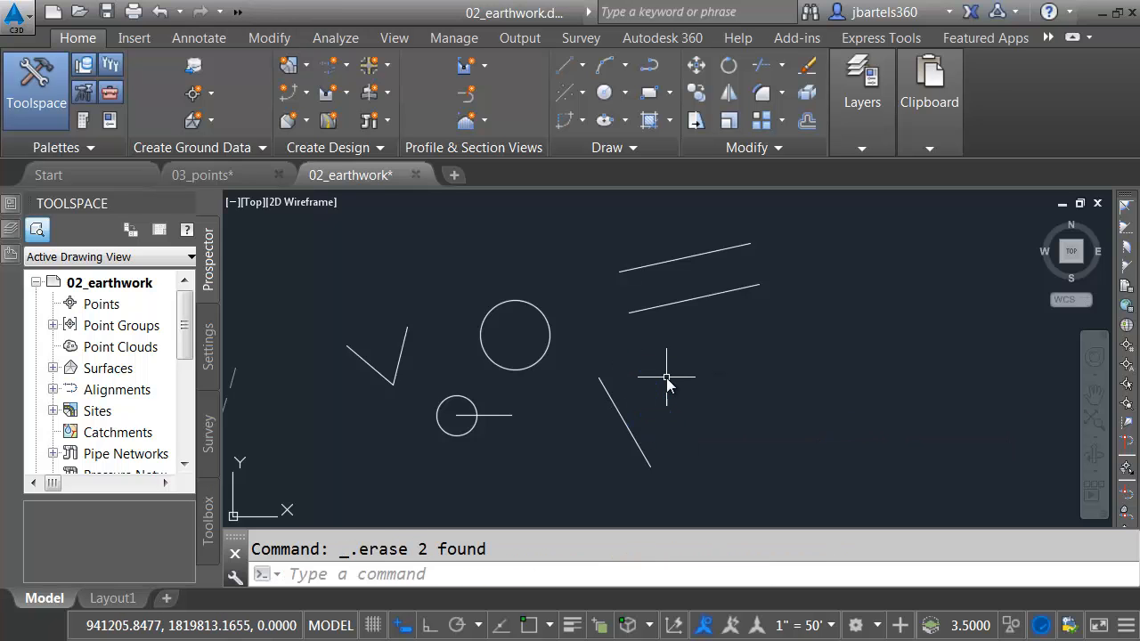
pyautogui.moveTo(619, 406)
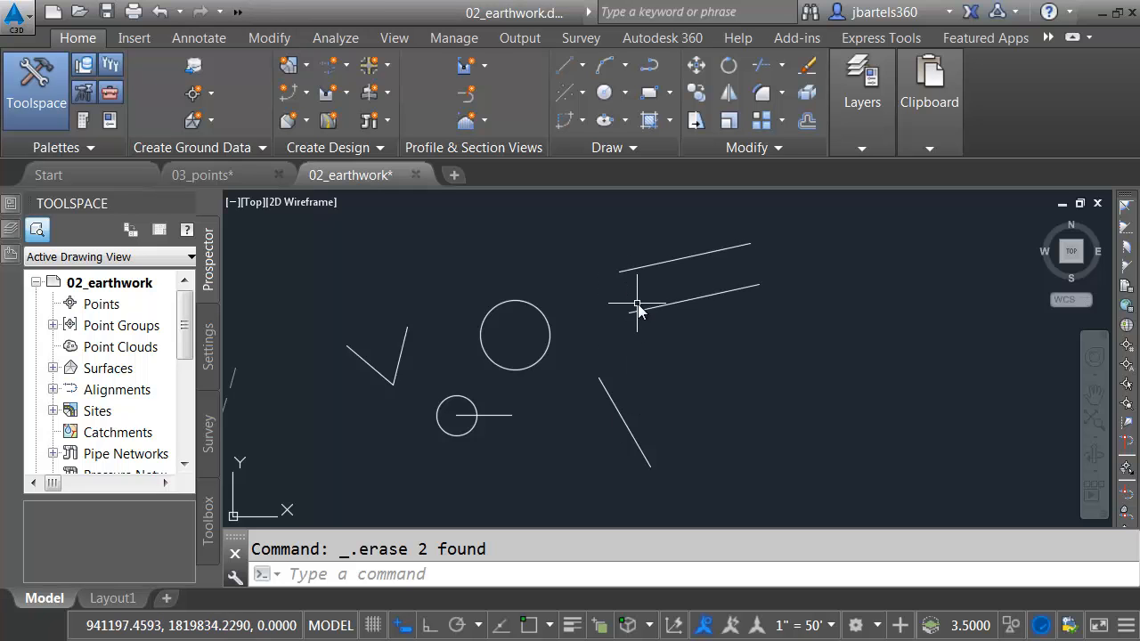
pyautogui.moveTo(650, 365)
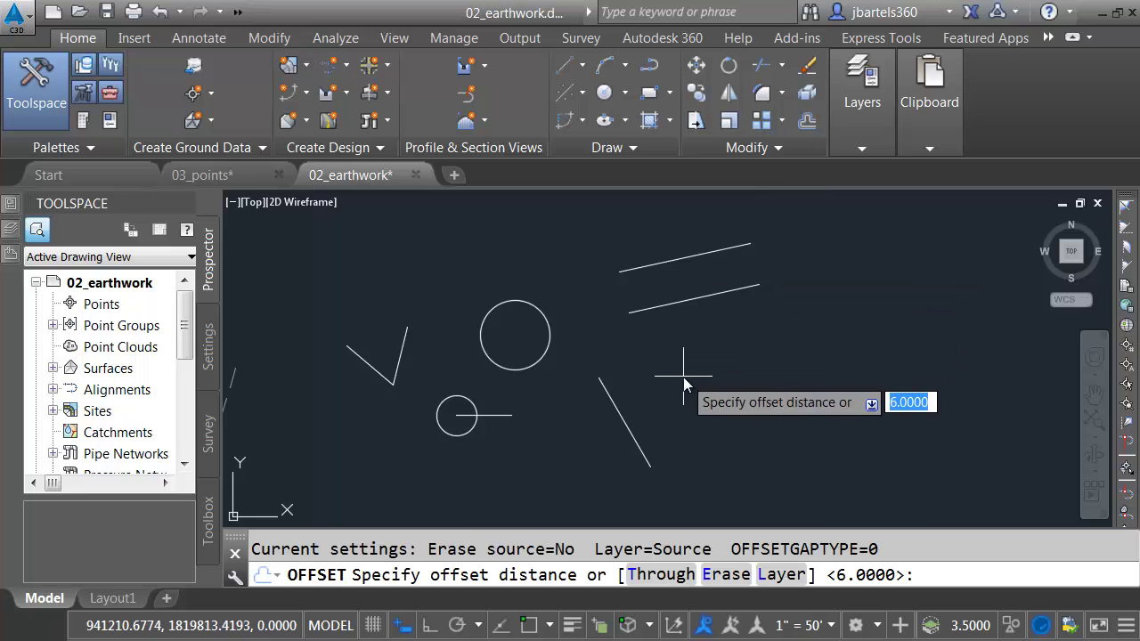
pyautogui.write("'cal")
pyautogui.write('d')
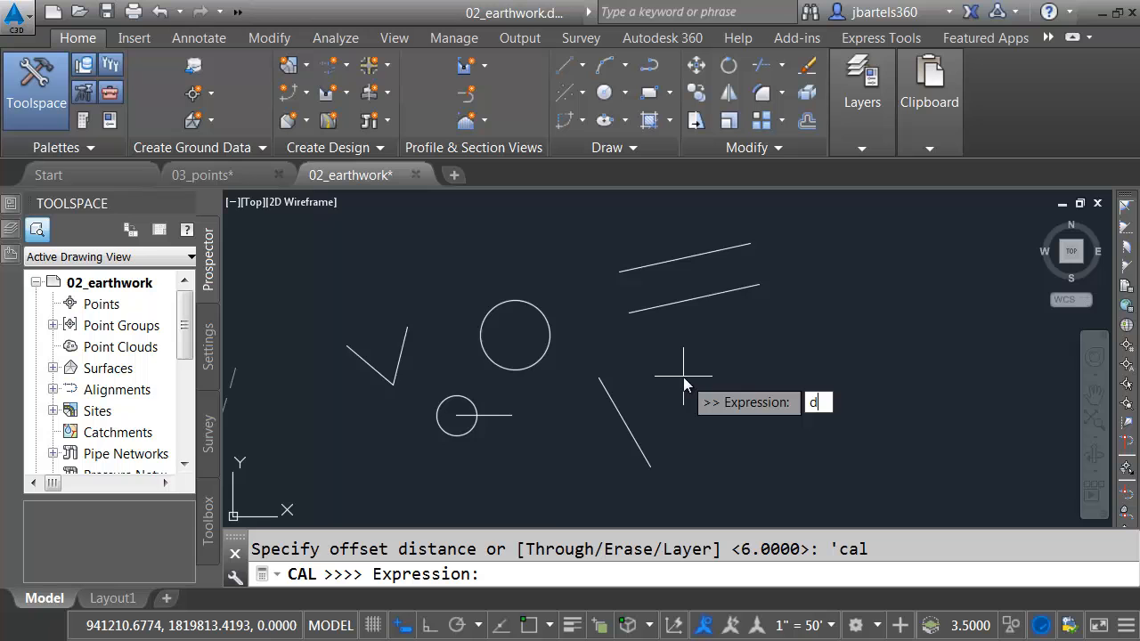
pyautogui.write('ee')
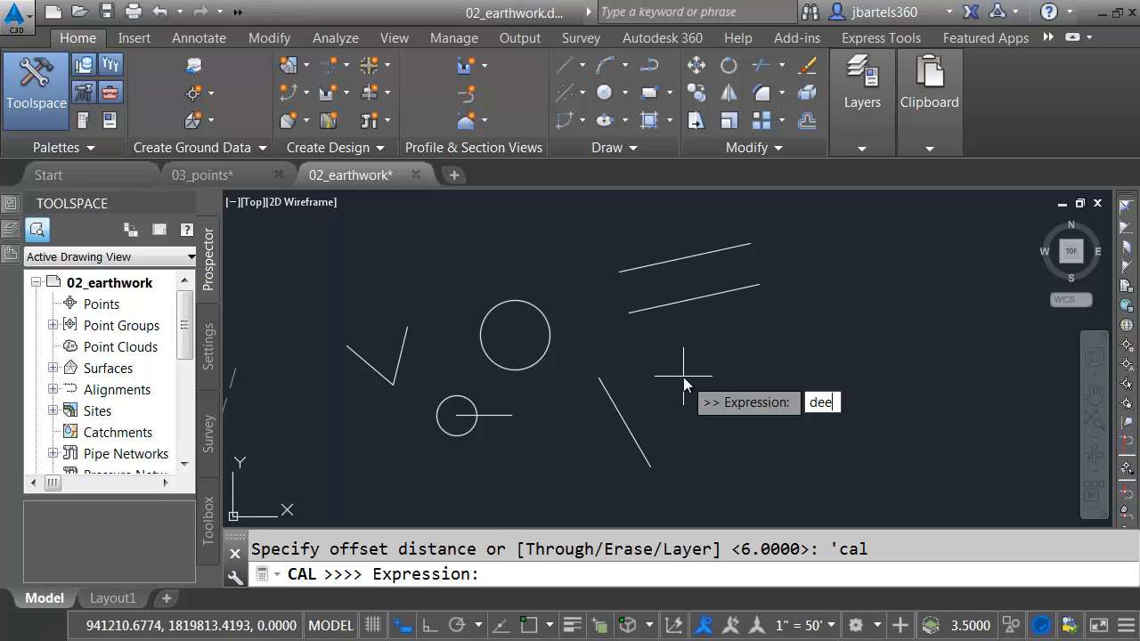
pyautogui.press('Return')
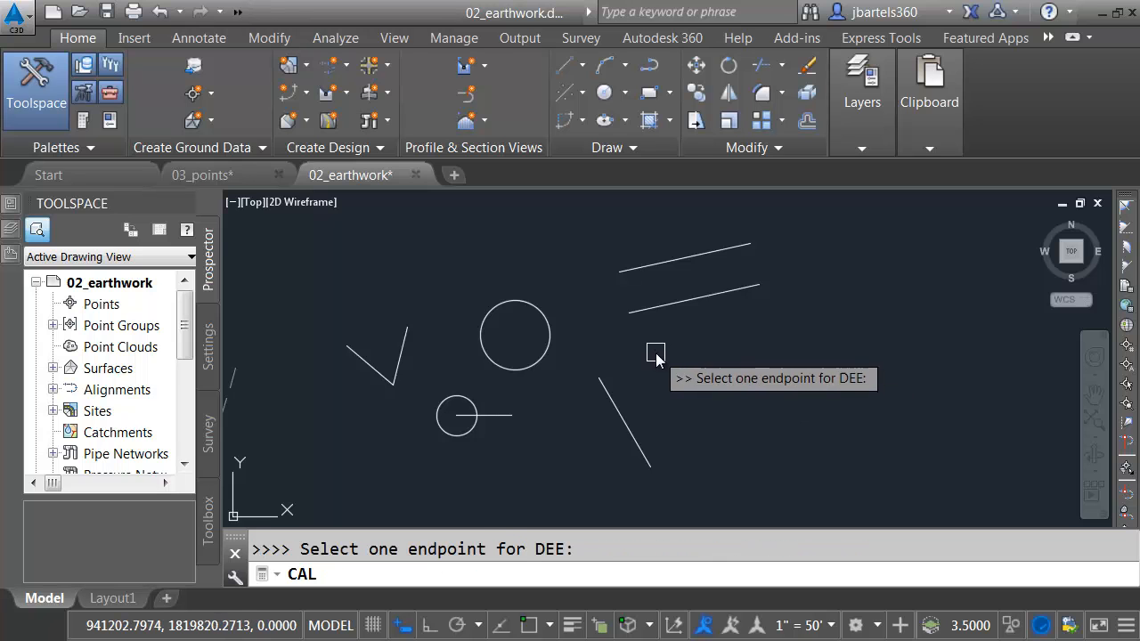
pyautogui.click(655, 354)
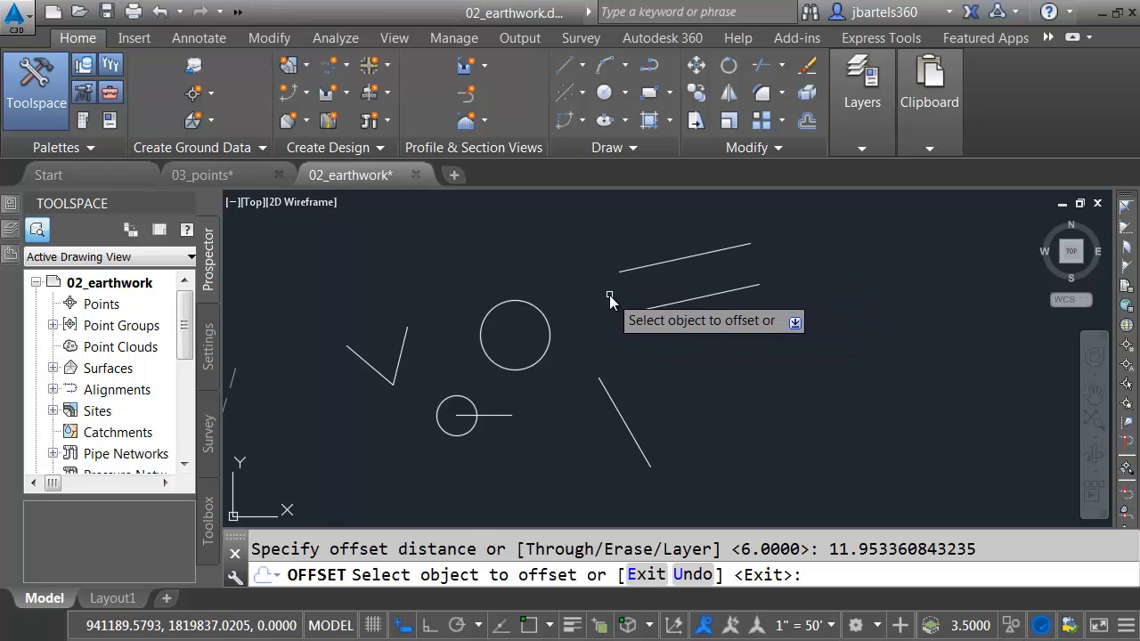
pyautogui.moveTo(759, 463)
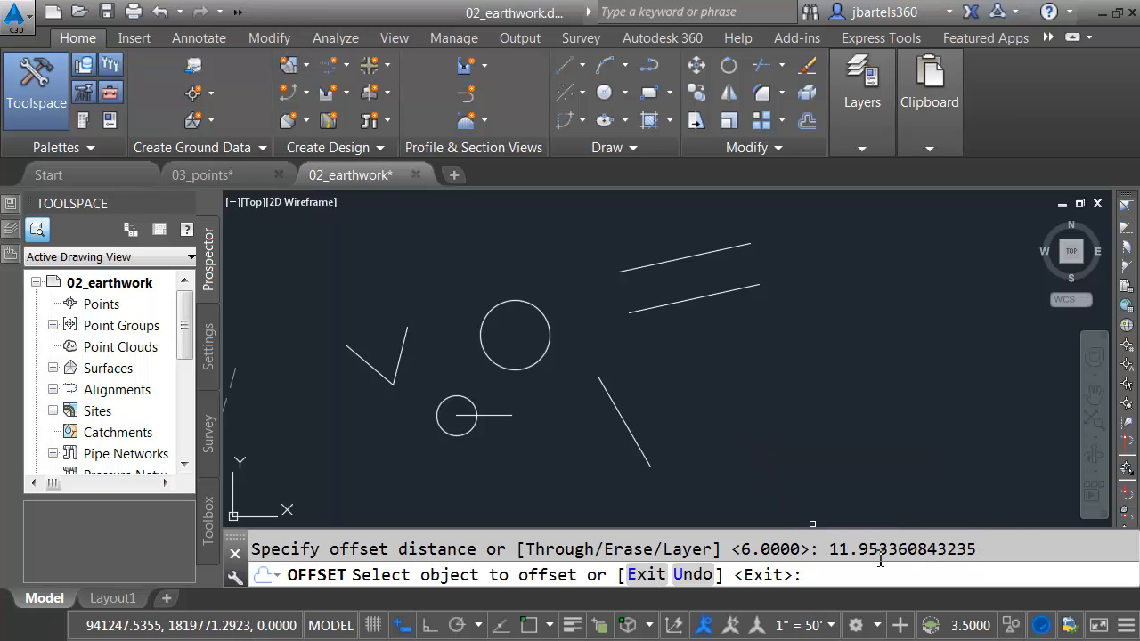
pyautogui.click(623, 419)
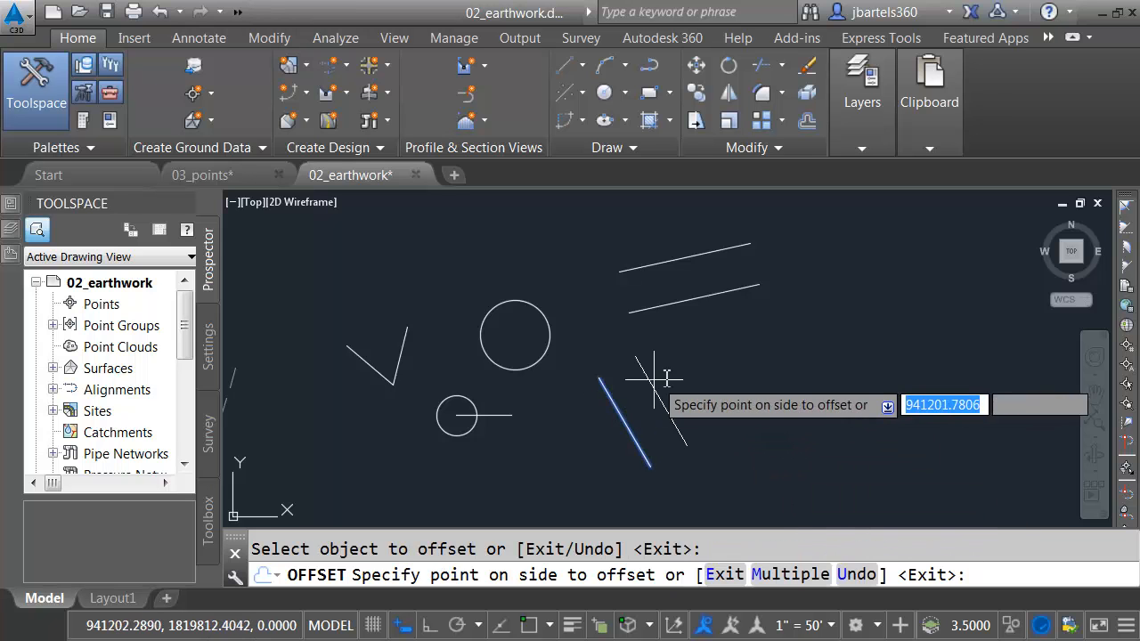
pyautogui.press('Escape')
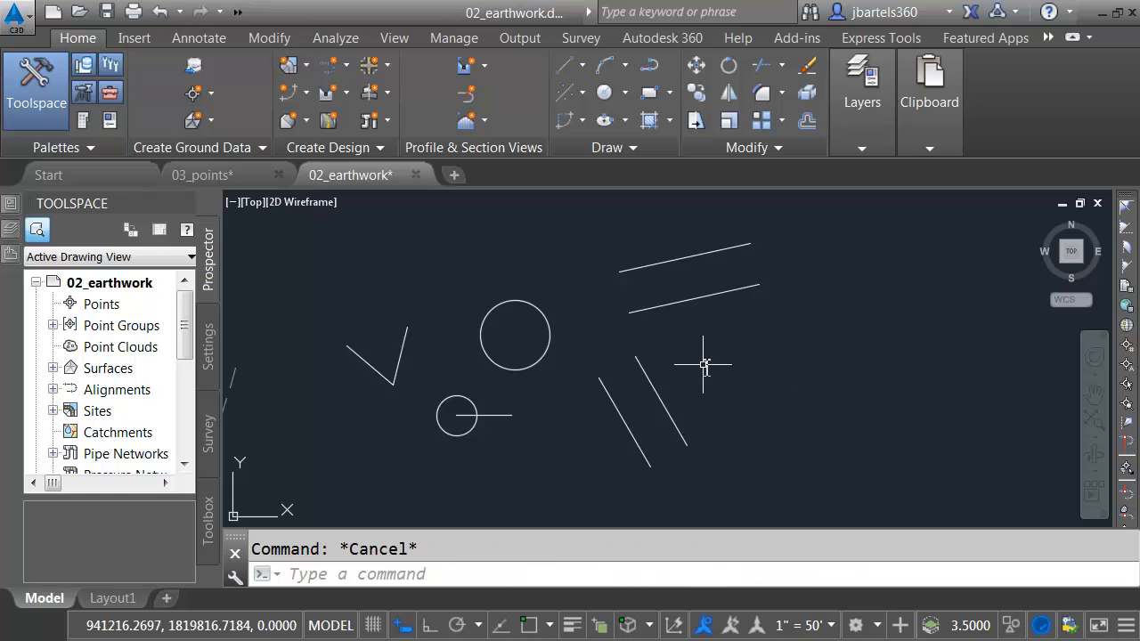
pyautogui.moveTo(744, 301)
pyautogui.write("'cal")
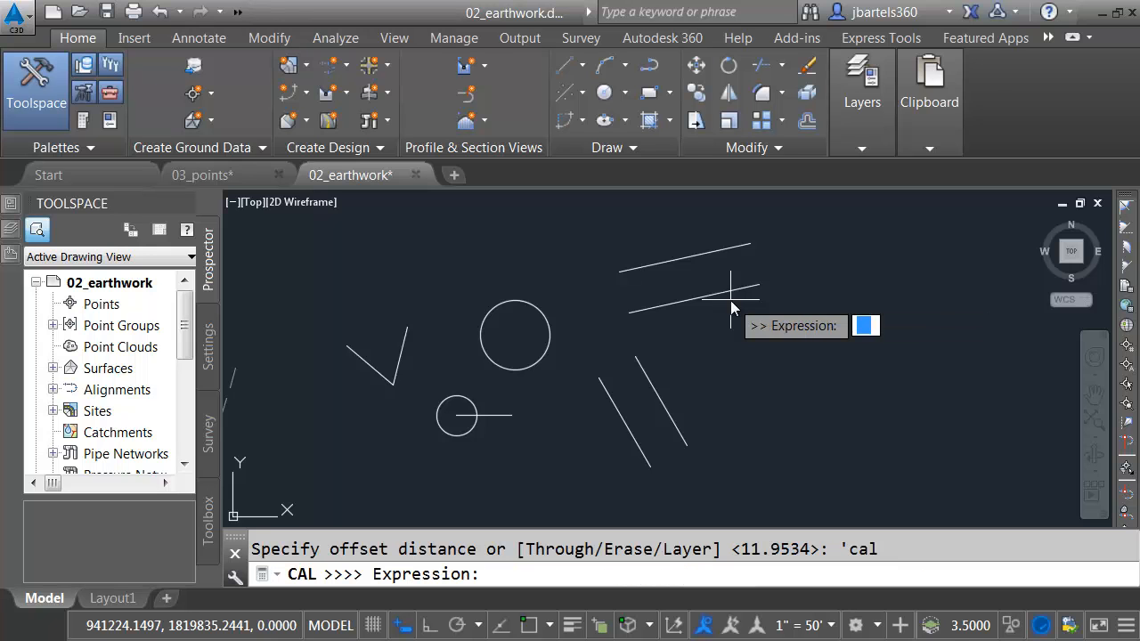
# Step: Offset the diagonal line a second time at half the measured distance, DEE/2
pyautogui.write('dee/2')
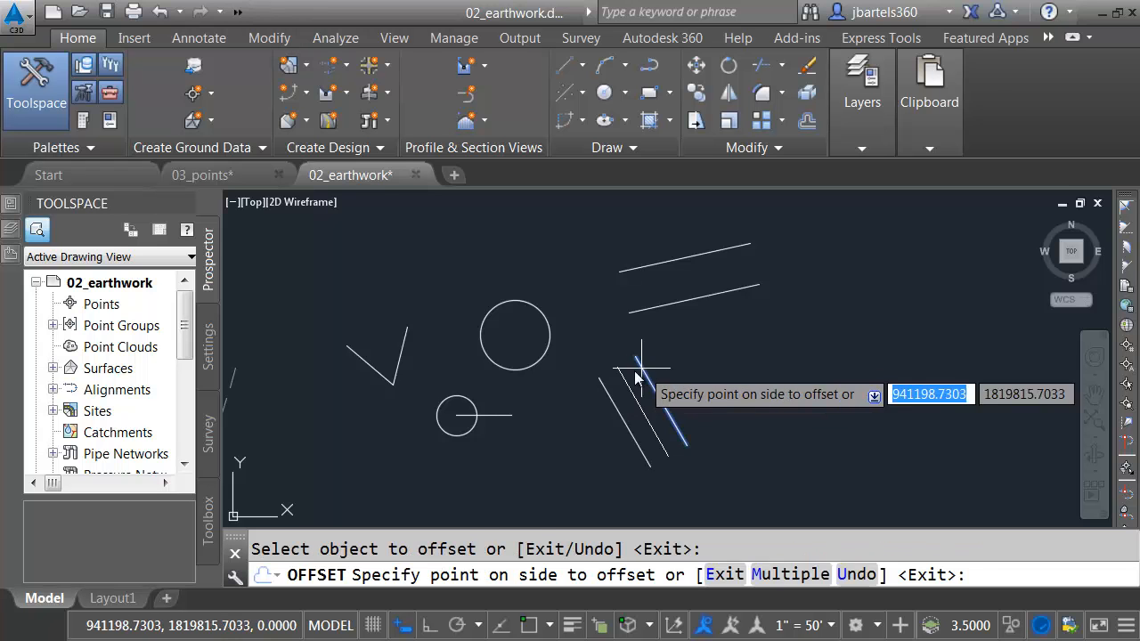
pyautogui.press('Escape')
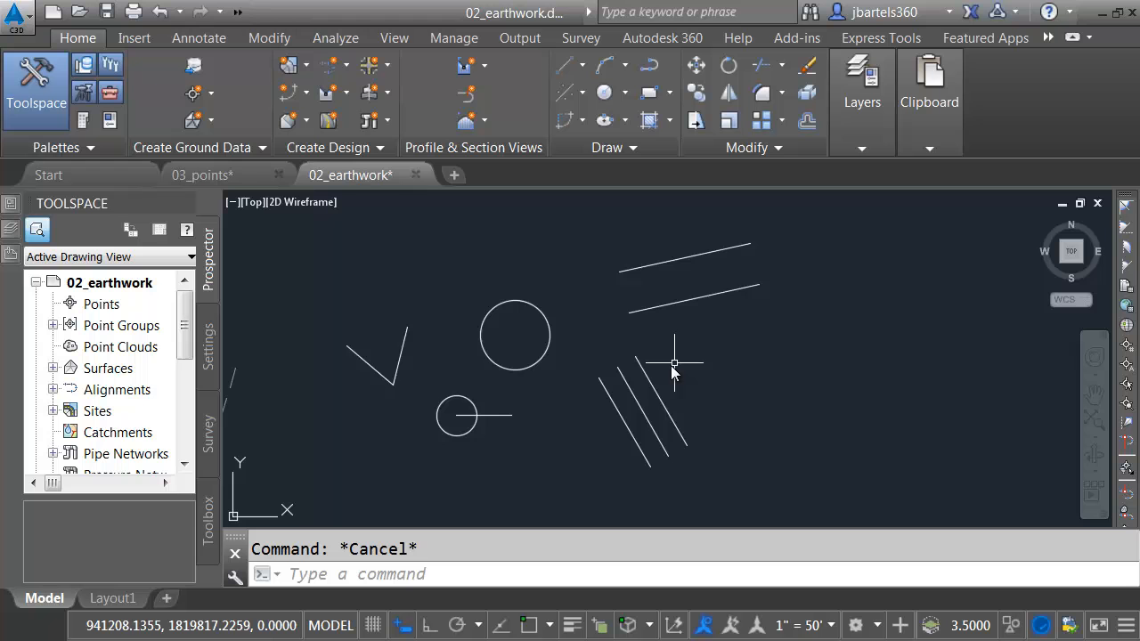
pyautogui.moveTo(645, 347)
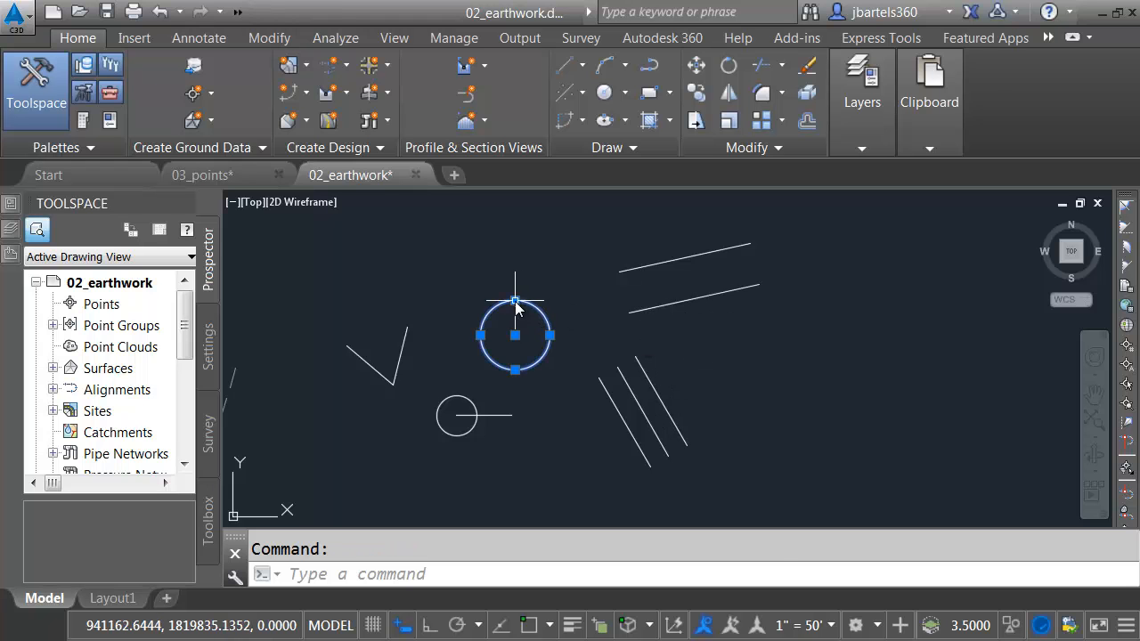
# Step: Fillet the lines with a 'CAL radius taken from the circle via RAD, picking the first line
pyautogui.click(515, 299)
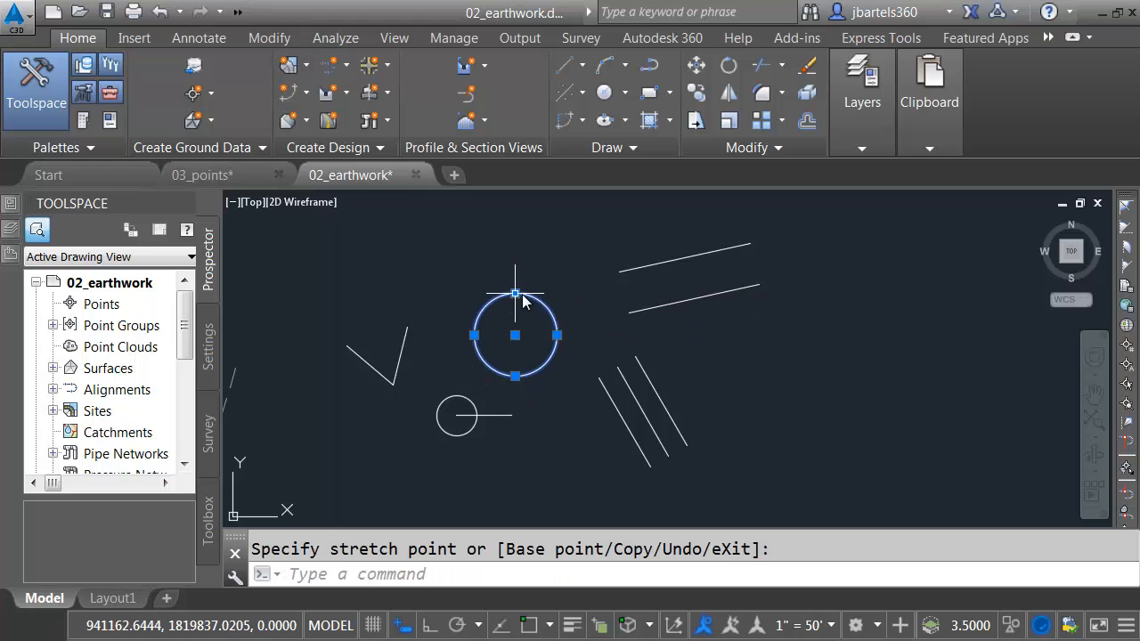
pyautogui.press('Escape')
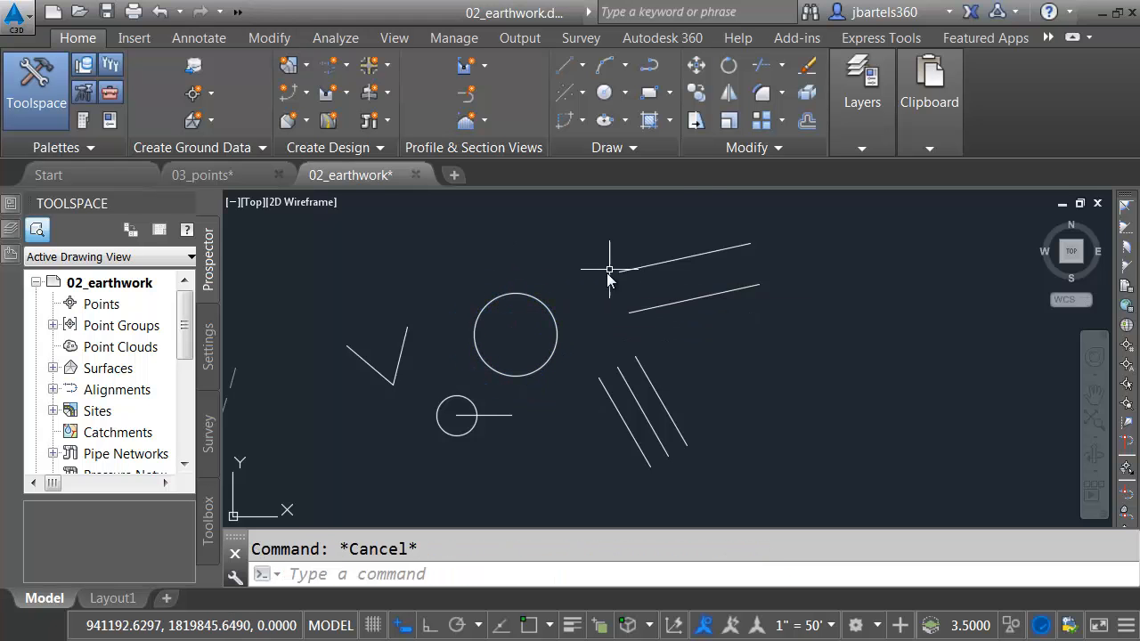
pyautogui.click(763, 121)
pyautogui.write('R')
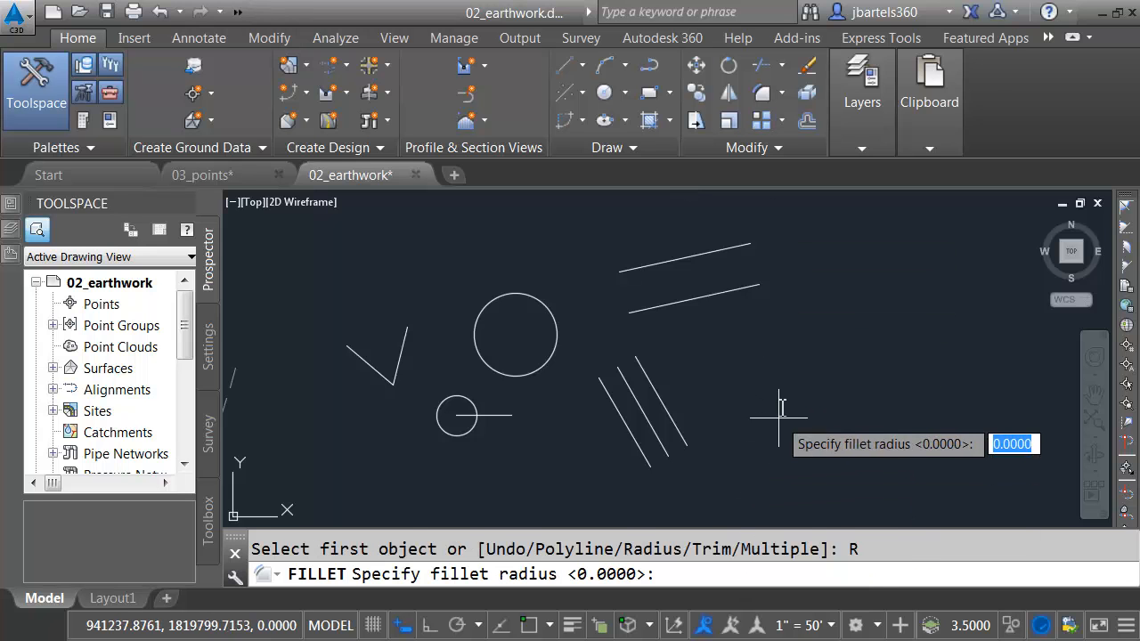
pyautogui.write("'ca")
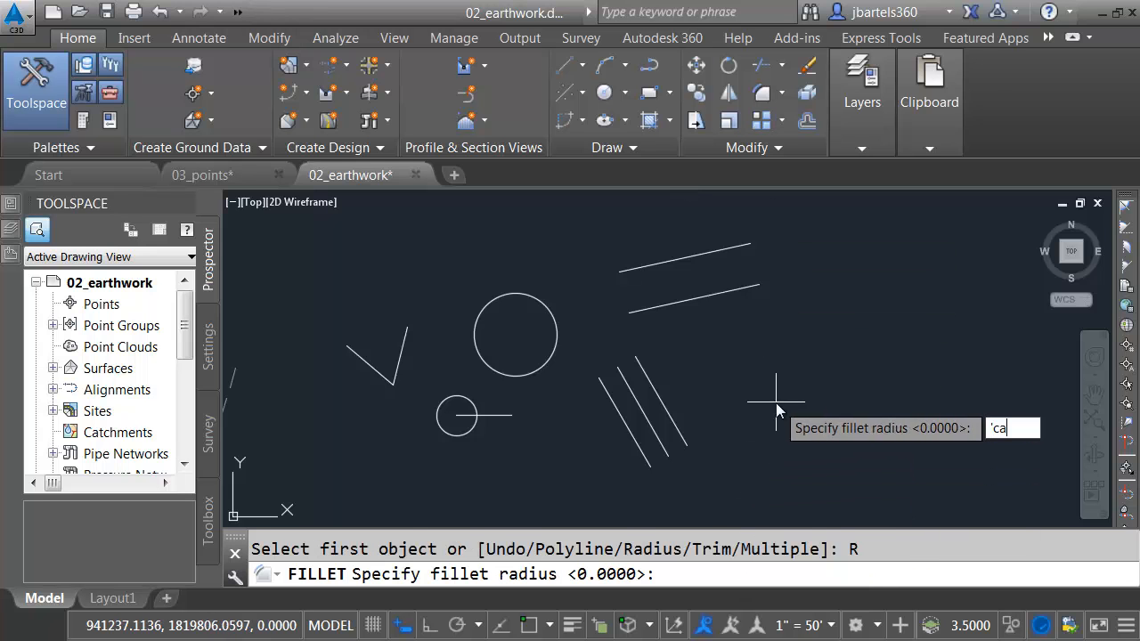
pyautogui.press('Return')
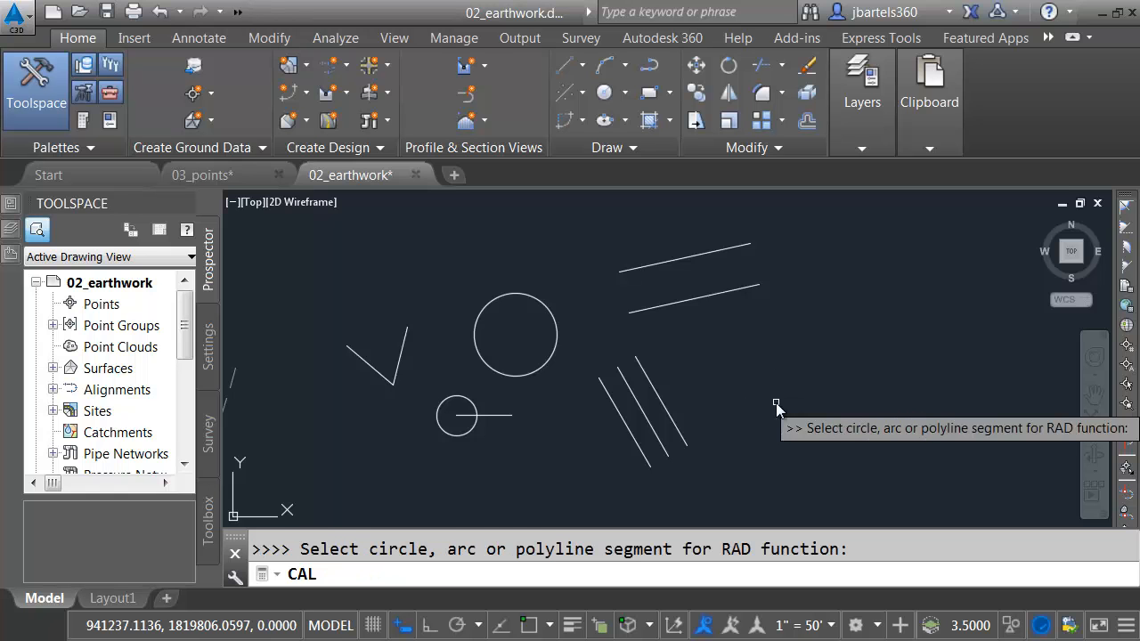
pyautogui.moveTo(691, 366)
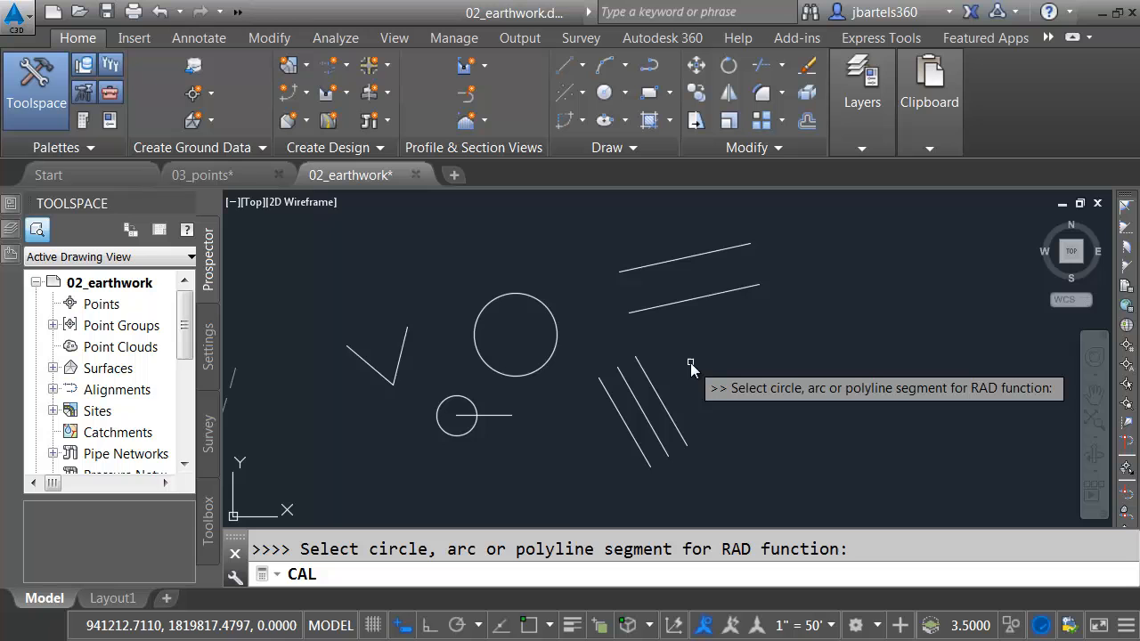
pyautogui.moveTo(681, 360)
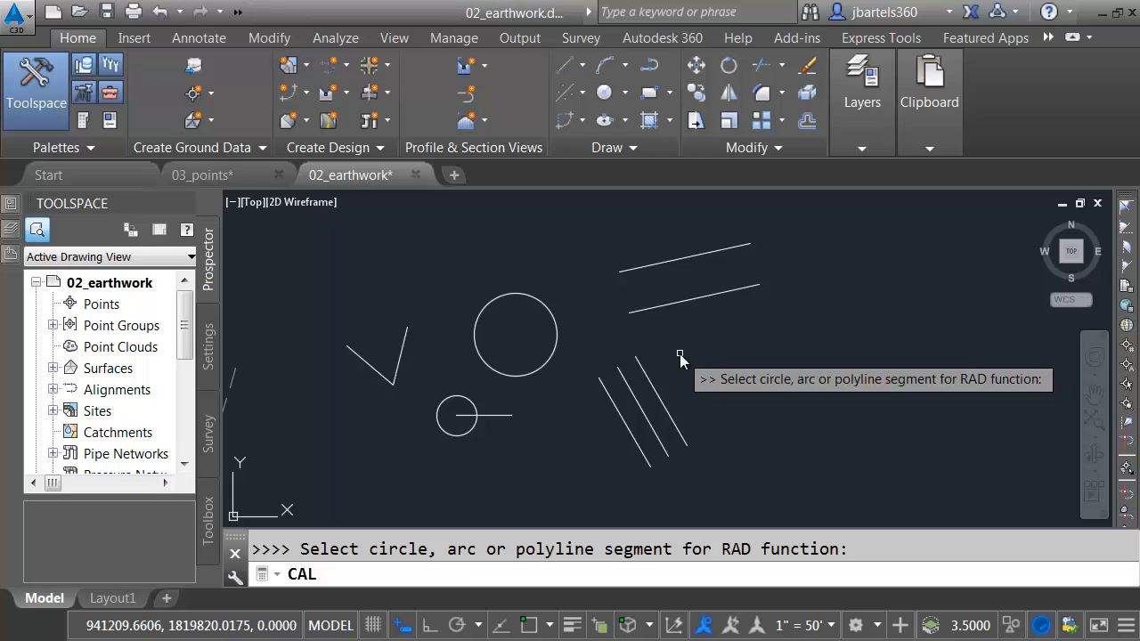
pyautogui.moveTo(552, 312)
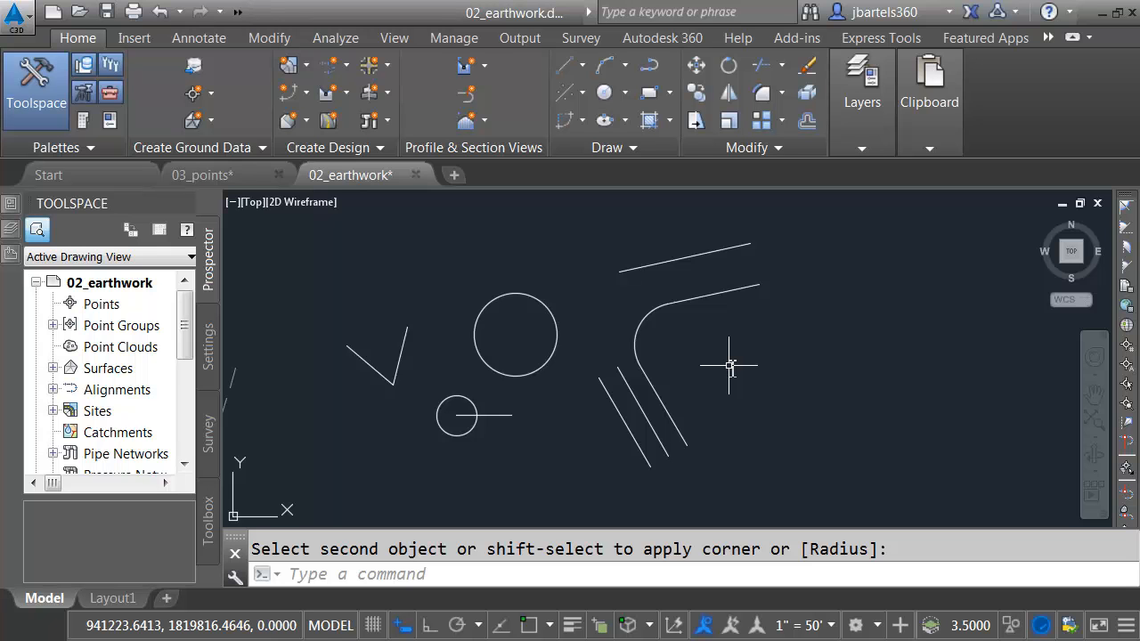
pyautogui.moveTo(596, 376)
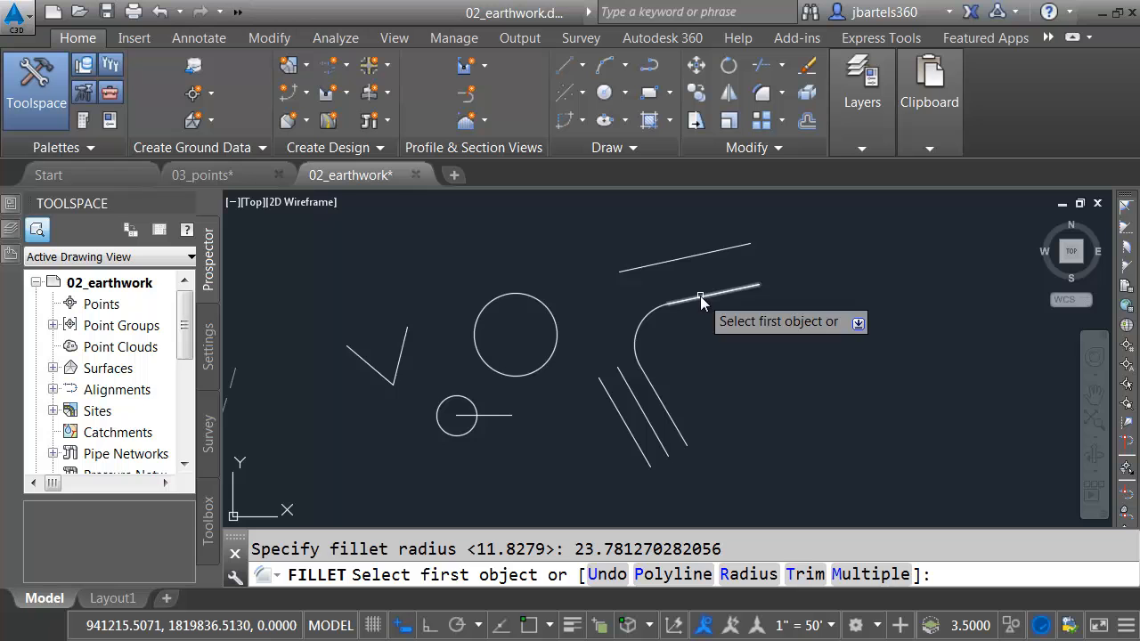
pyautogui.click(700, 299)
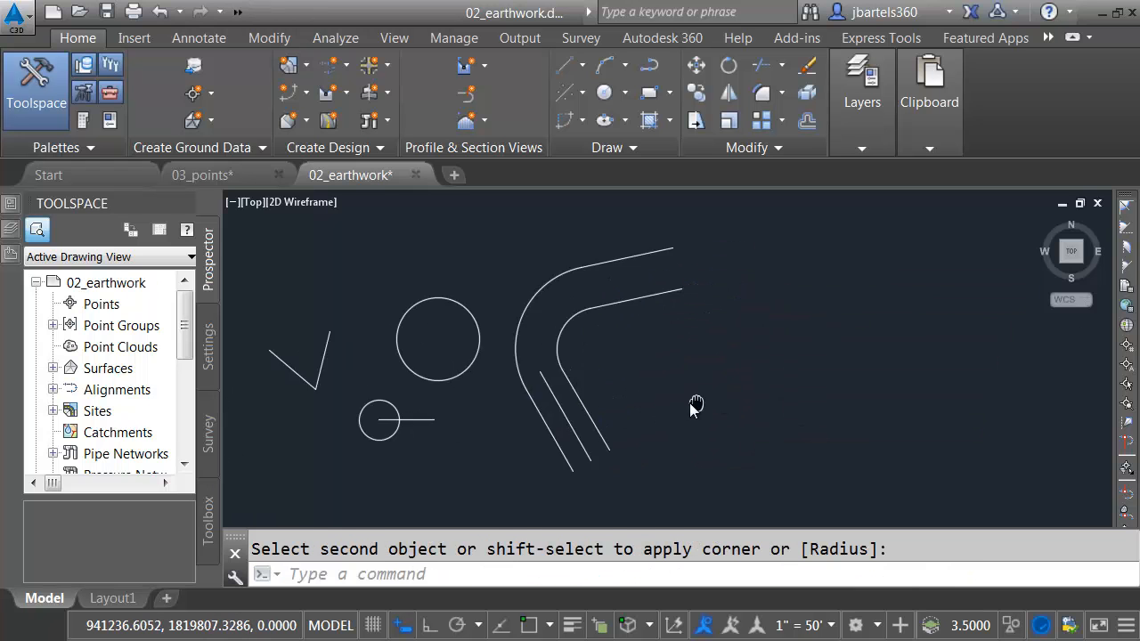
# Step: Complete the fillet, then place the centre of the 3-sided polygon beside the lines
pyautogui.click(649, 93)
pyautogui.write('3')
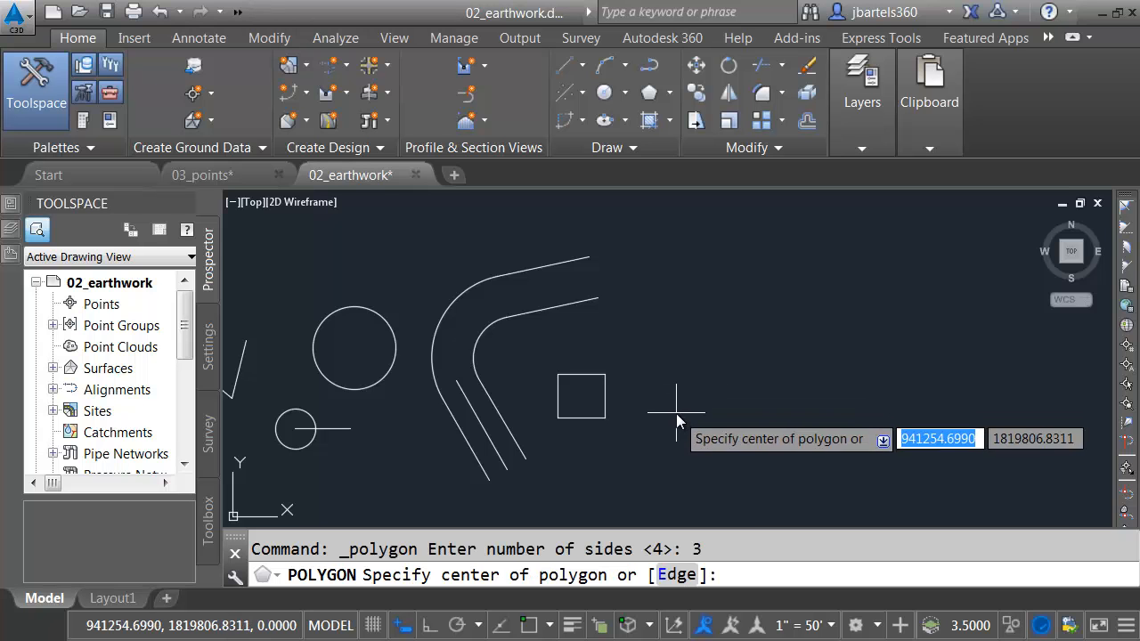
pyautogui.click(676, 409)
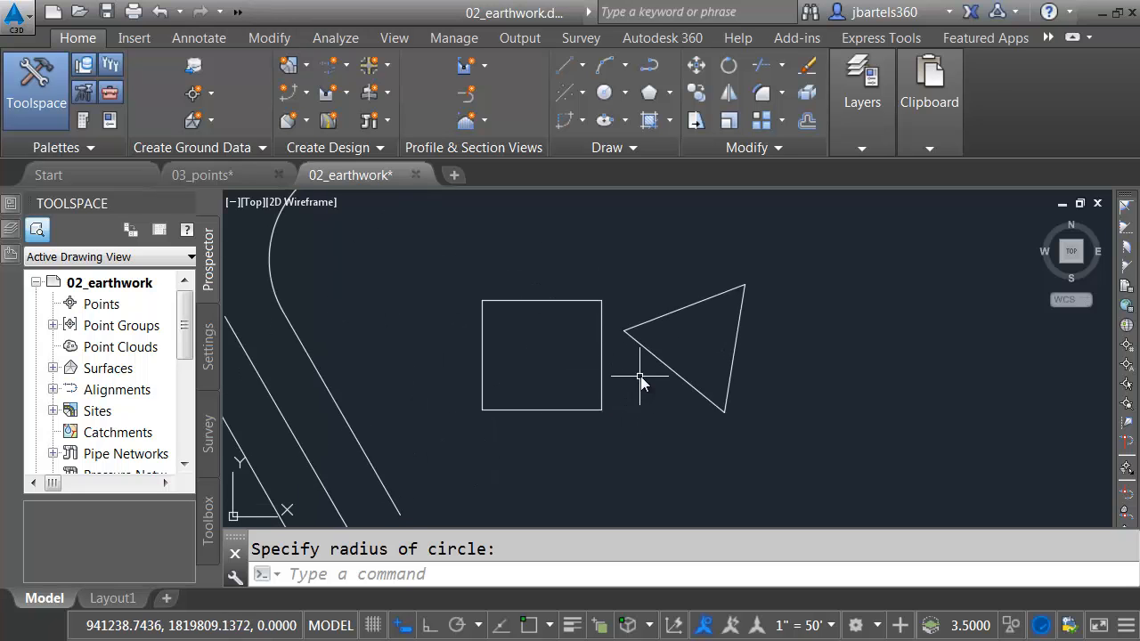
pyautogui.moveTo(549, 346)
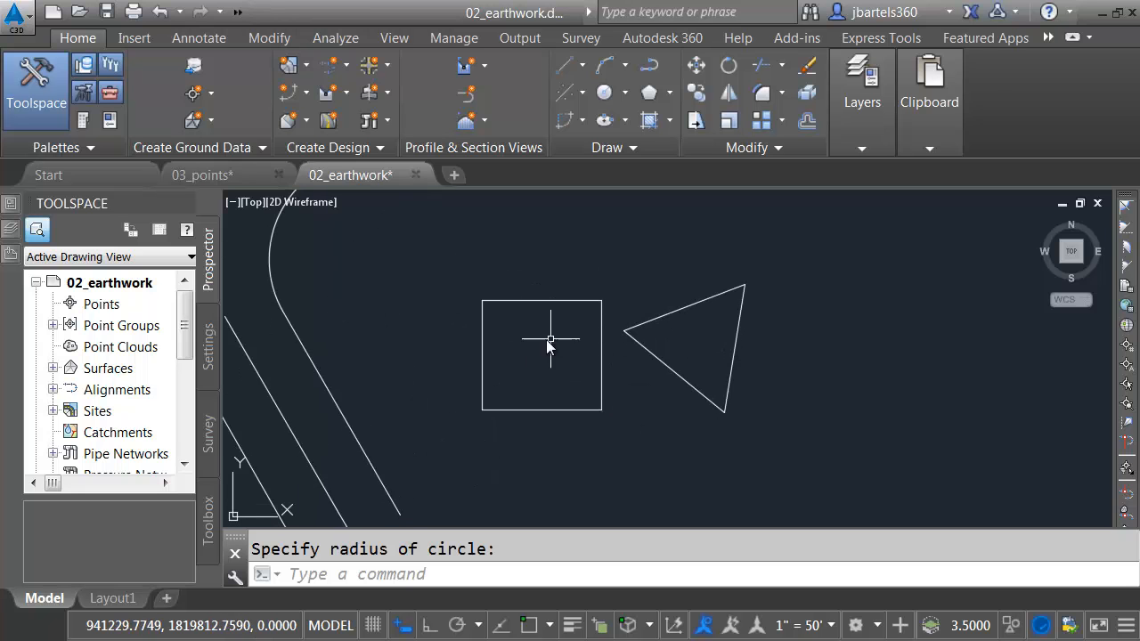
pyautogui.moveTo(595, 303)
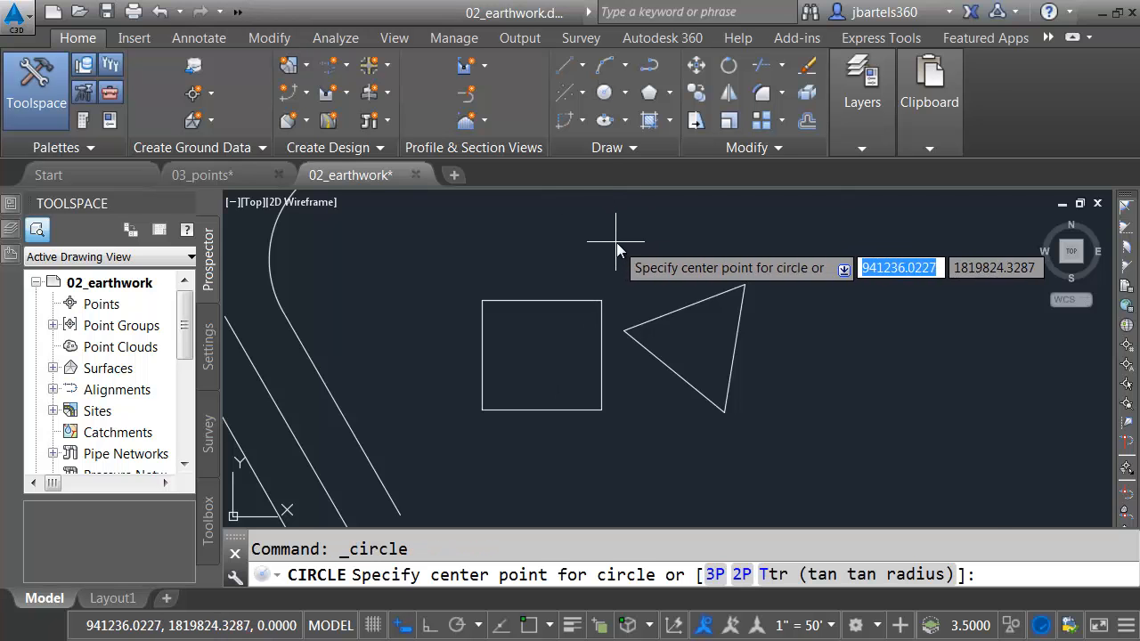
# Step: Centre a circle in the square with 'CAL (end+end)/2 between opposite corners and set its radius
pyautogui.rightClick(620, 240)
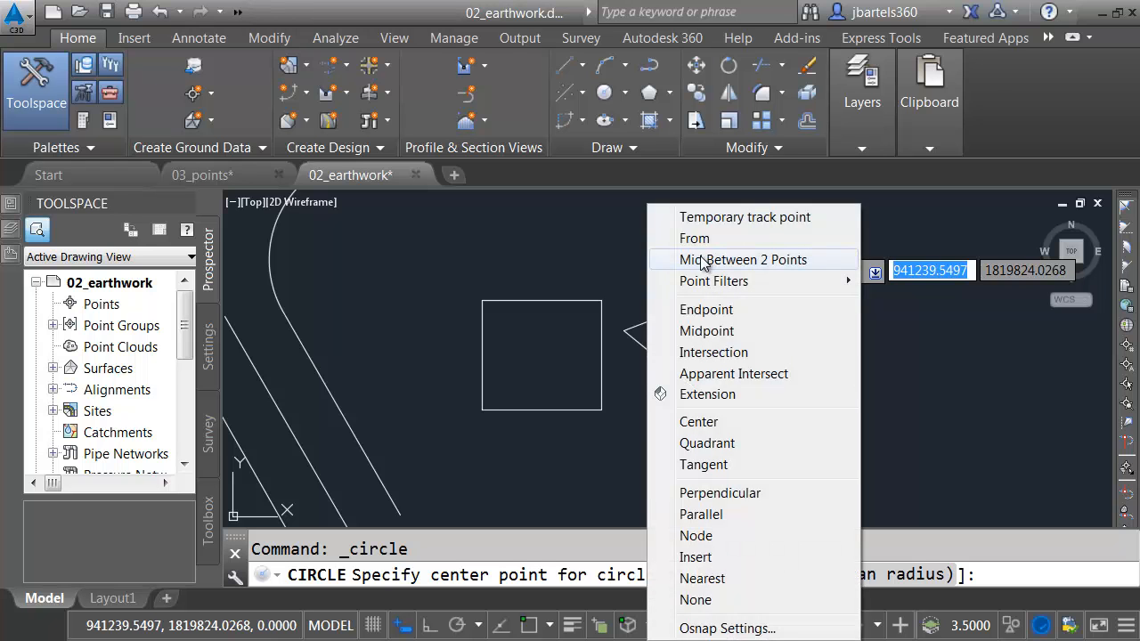
pyautogui.moveTo(606, 303)
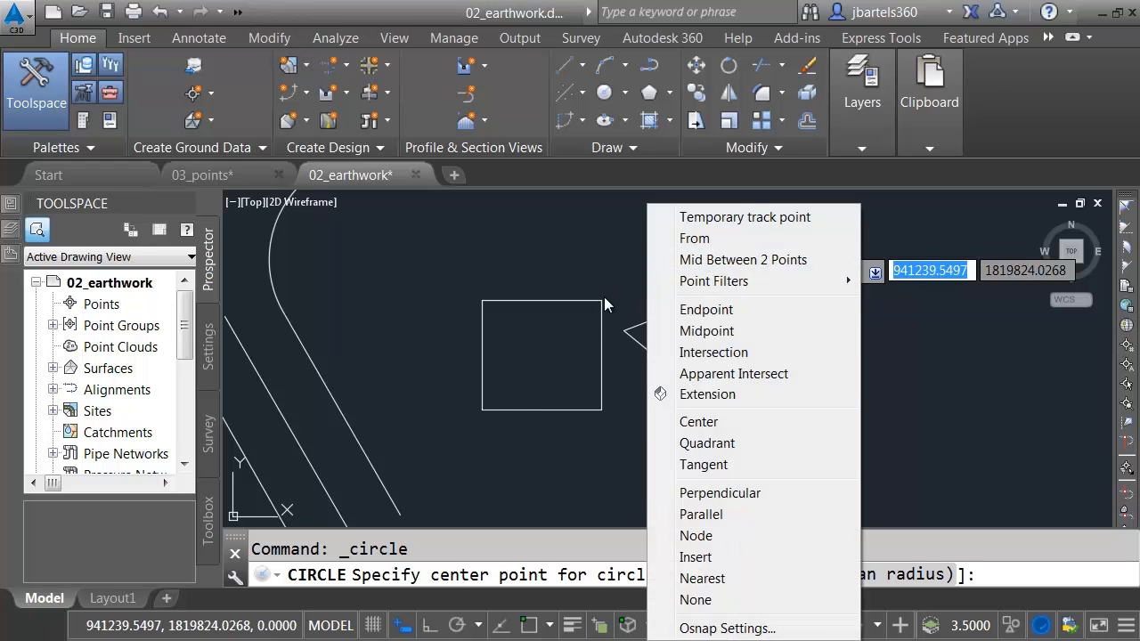
pyautogui.moveTo(619, 281)
pyautogui.write("'cal")
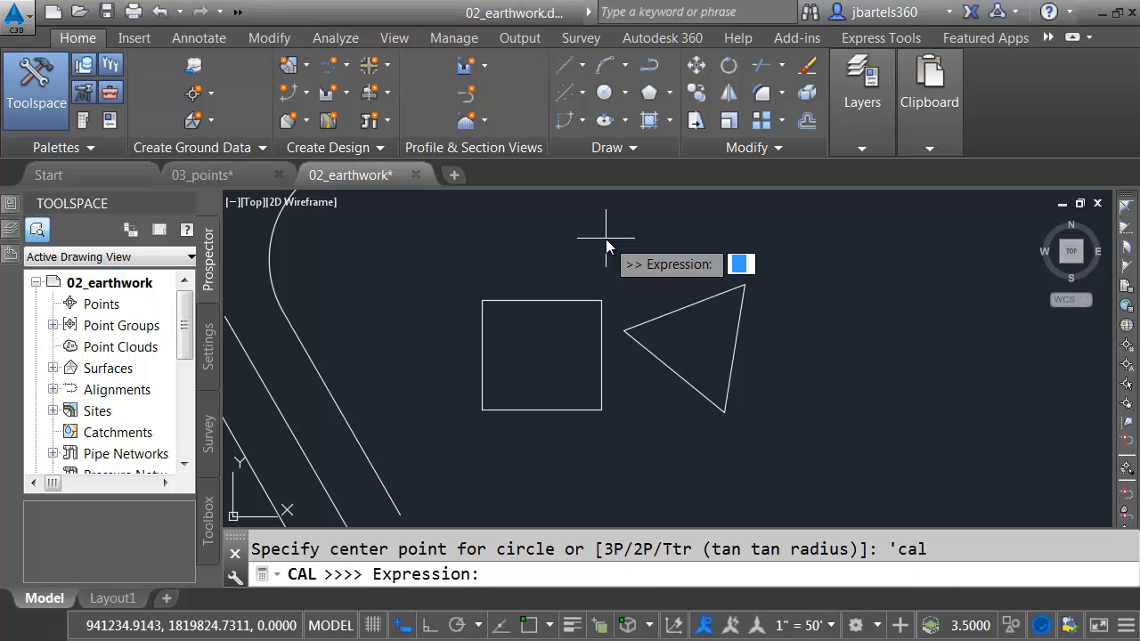
pyautogui.write('(')
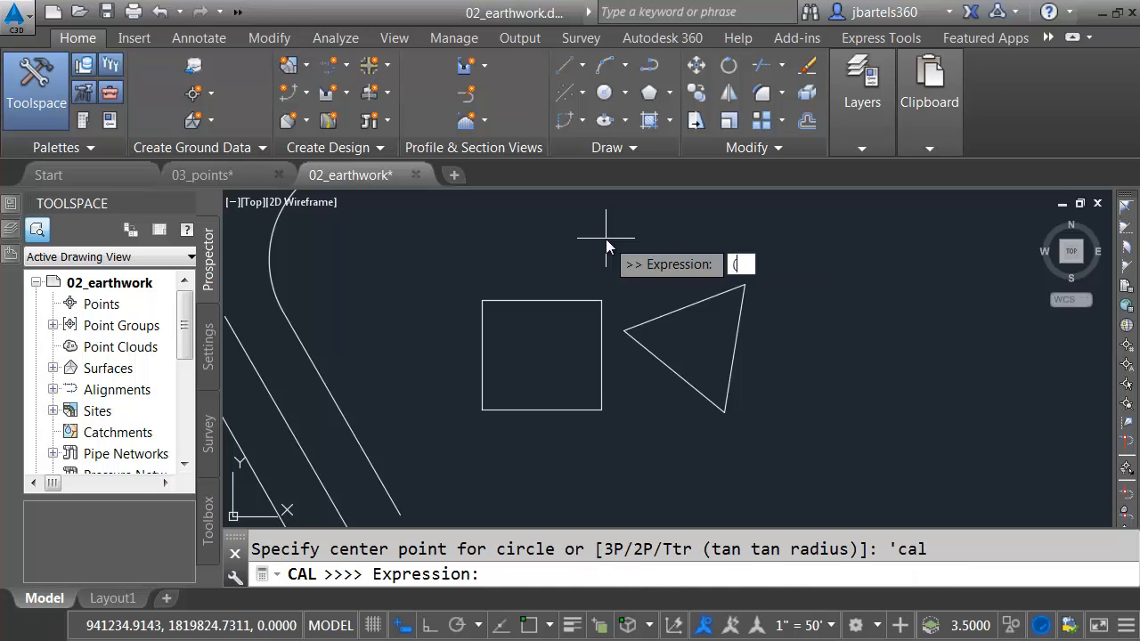
pyautogui.write('(end+end')
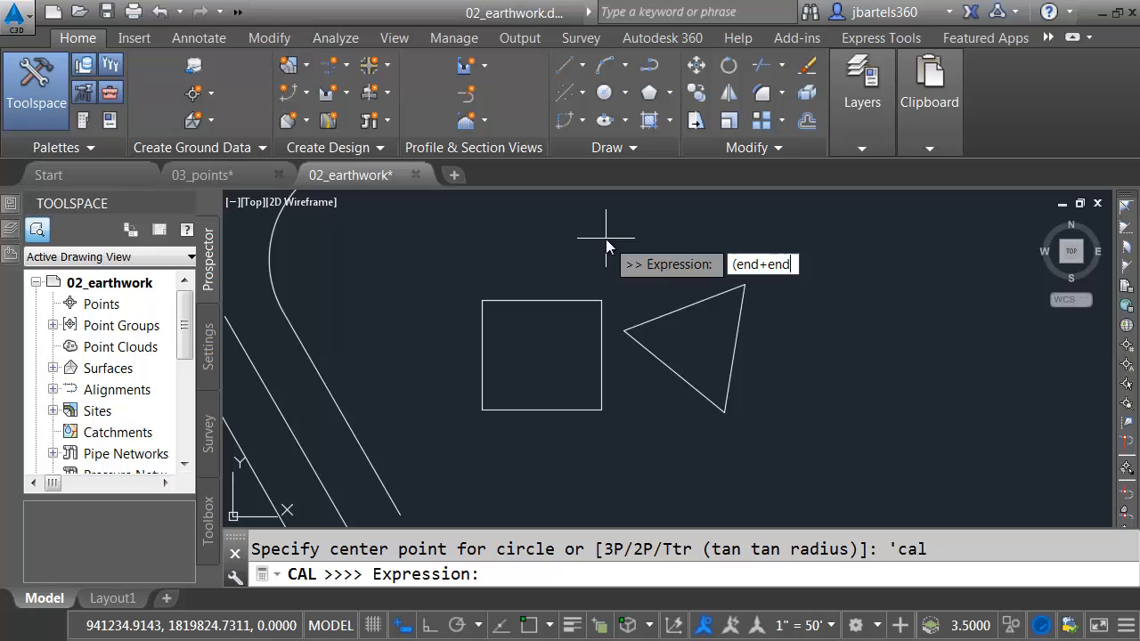
pyautogui.write('/2')
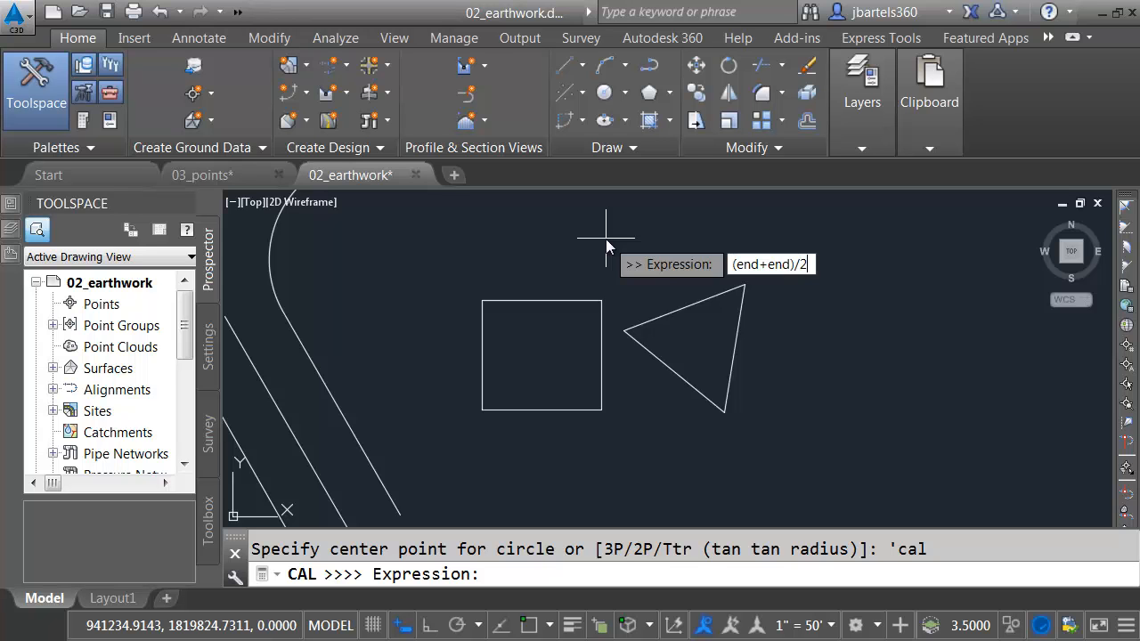
pyautogui.press('Return')
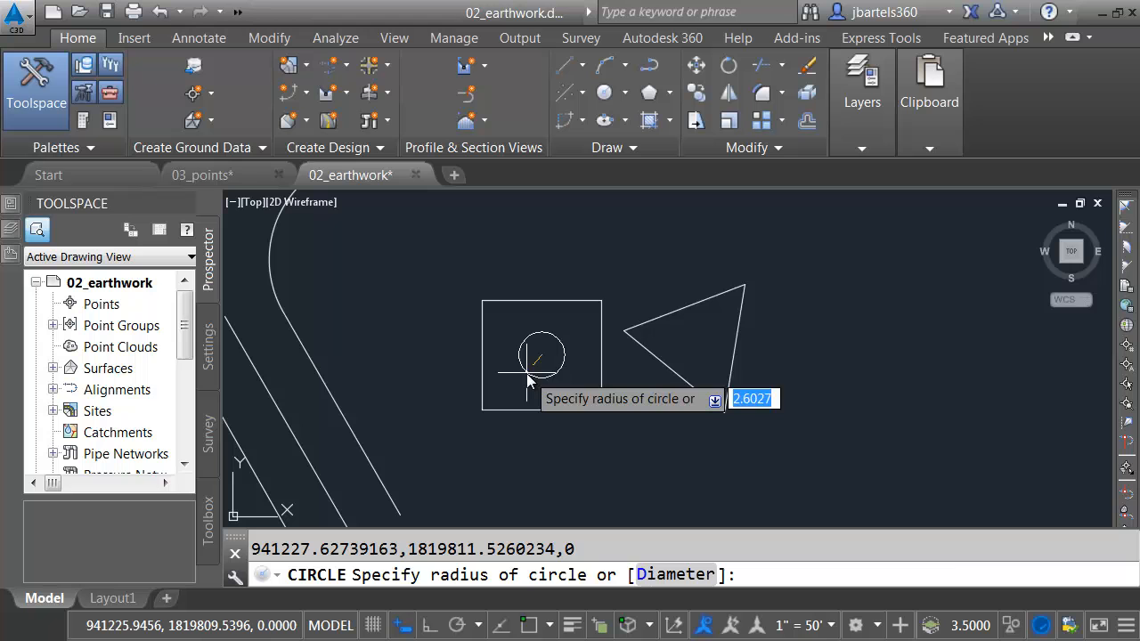
pyautogui.click(655, 369)
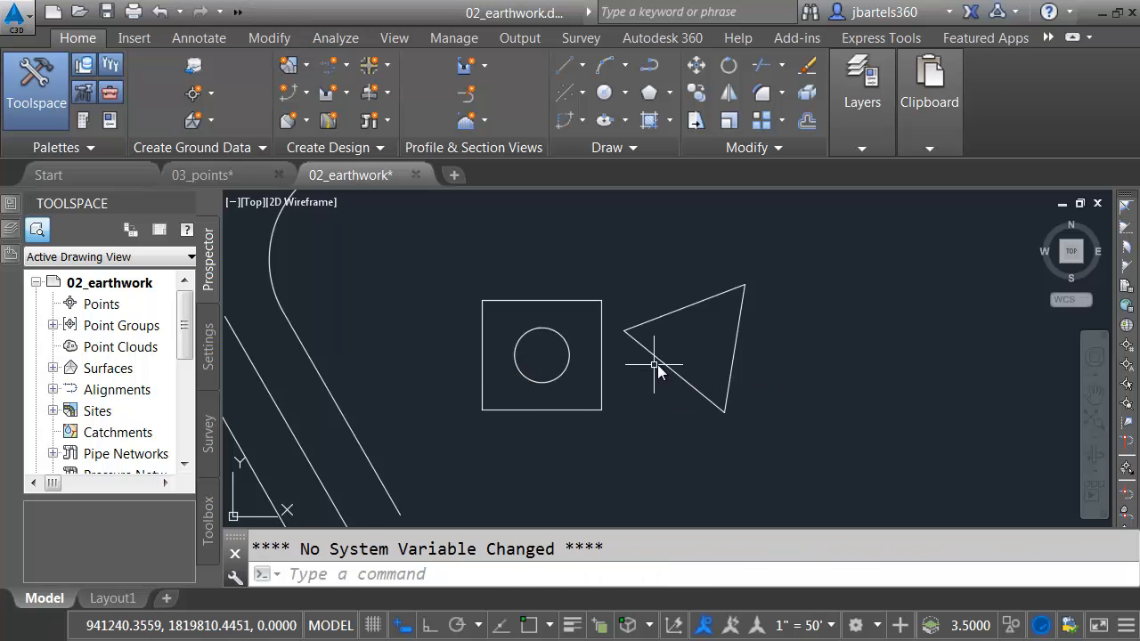
pyautogui.moveTo(793, 331)
pyautogui.write('CIRCLE')
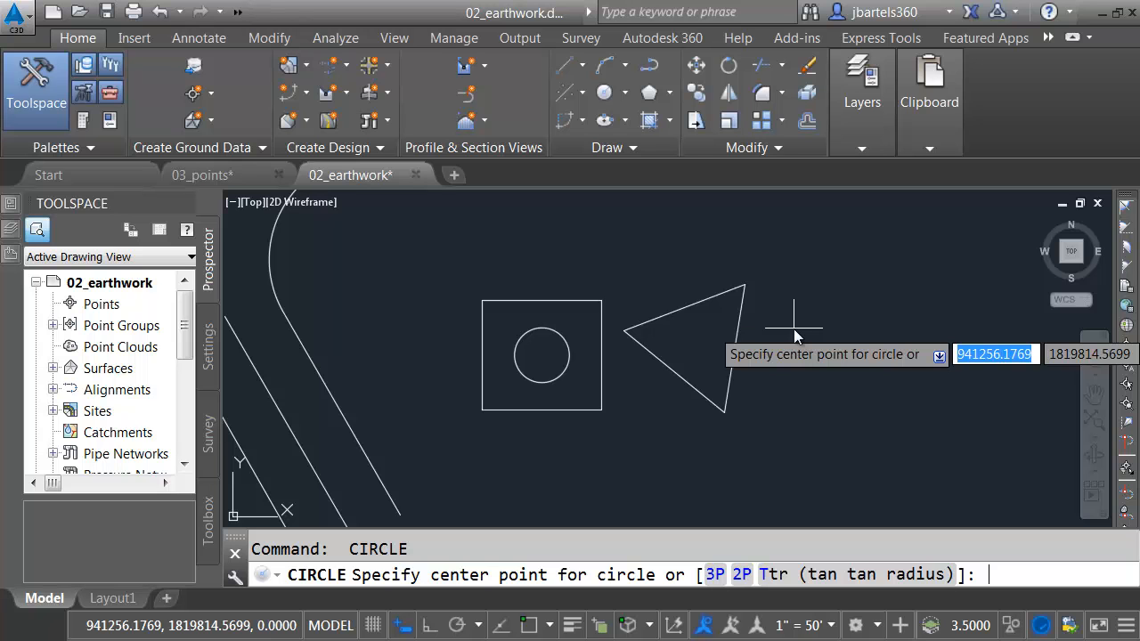
pyautogui.write("'cal")
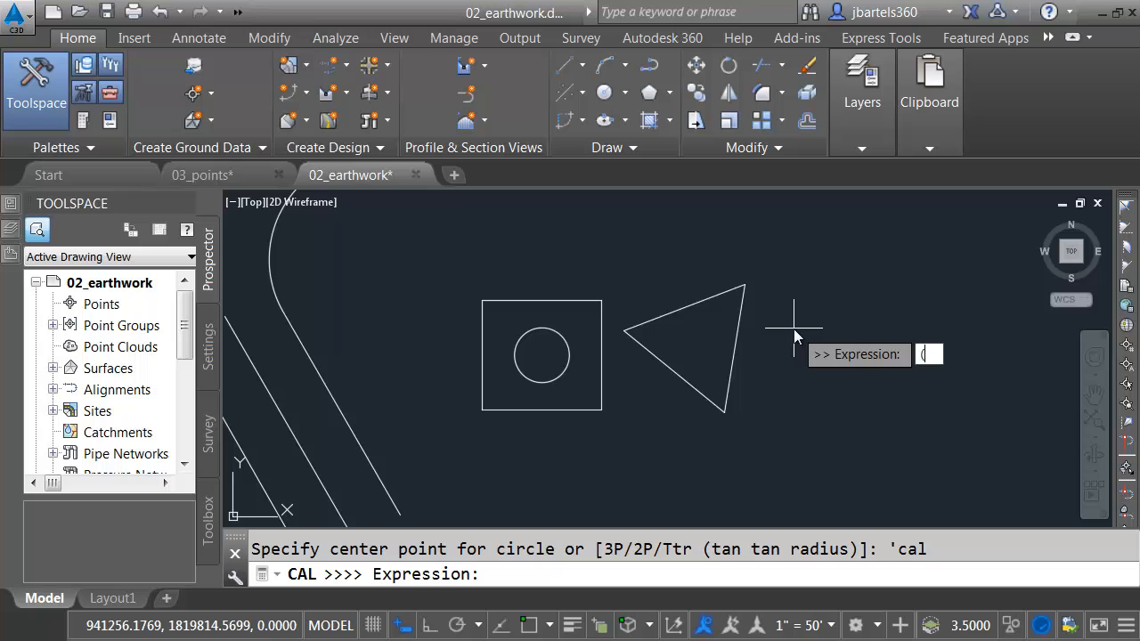
pyautogui.write('end+end+')
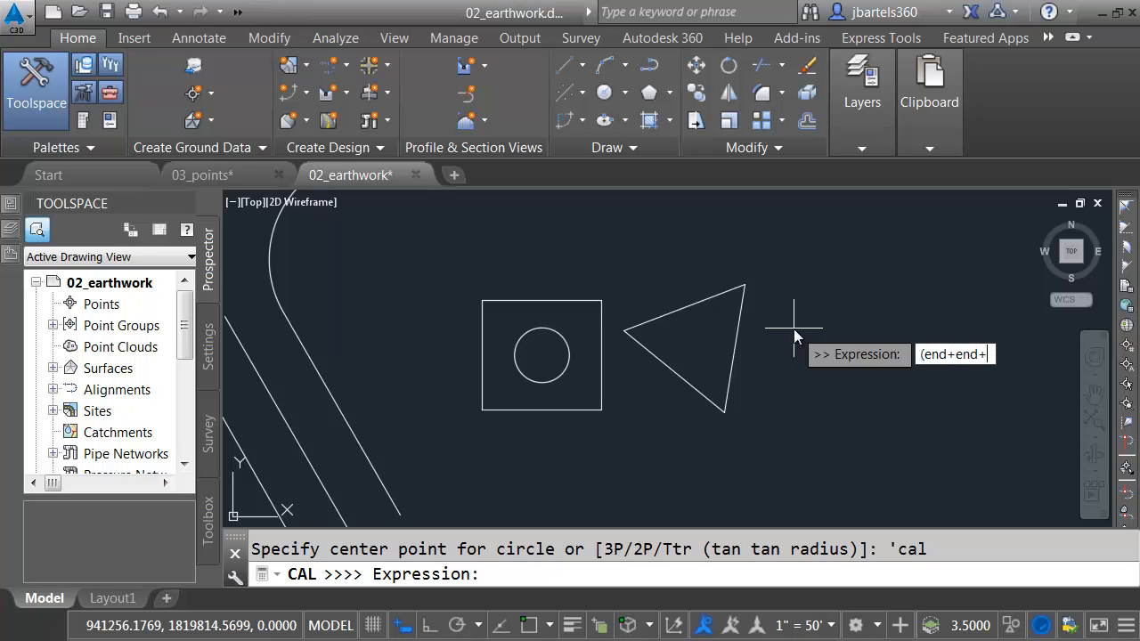
pyautogui.write('end)/3')
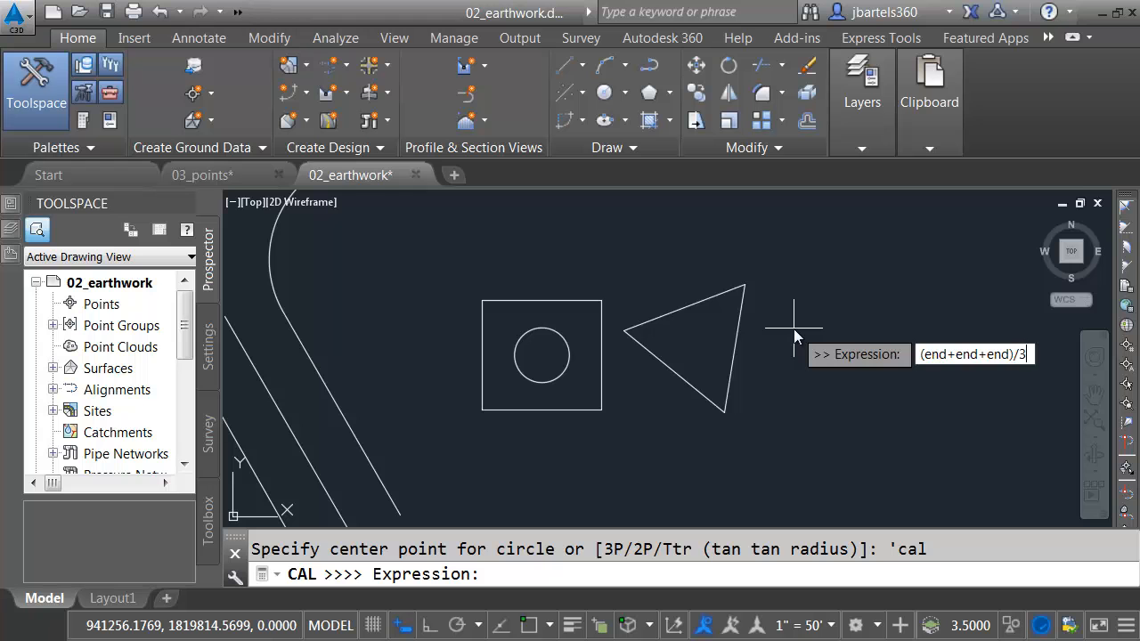
pyautogui.press('Return')
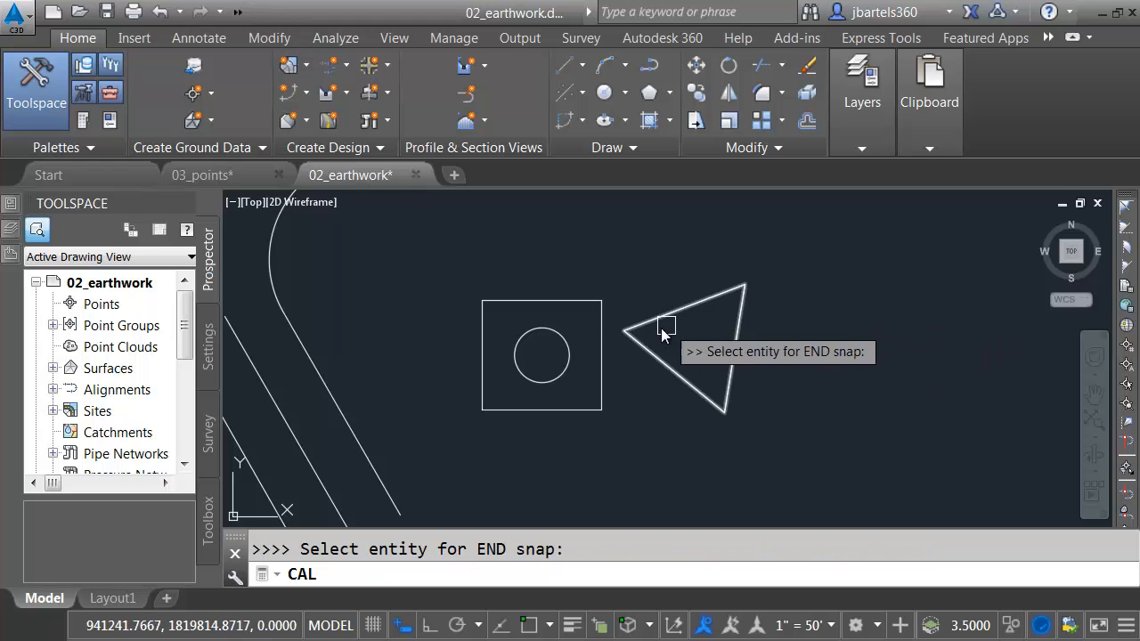
pyautogui.click(666, 327)
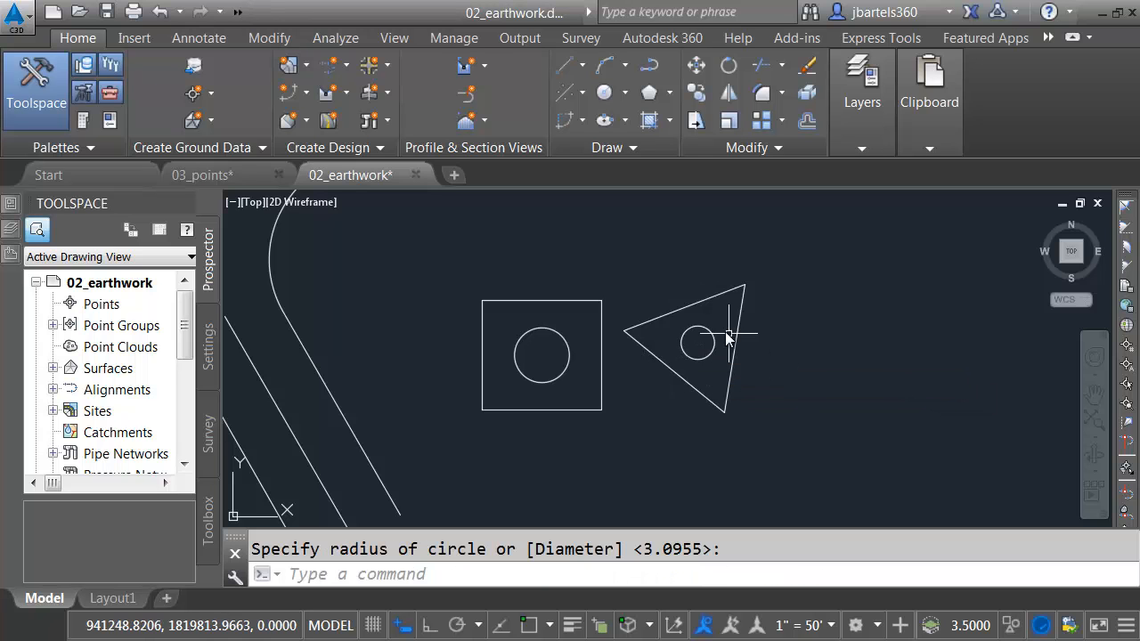
pyautogui.click(698, 342)
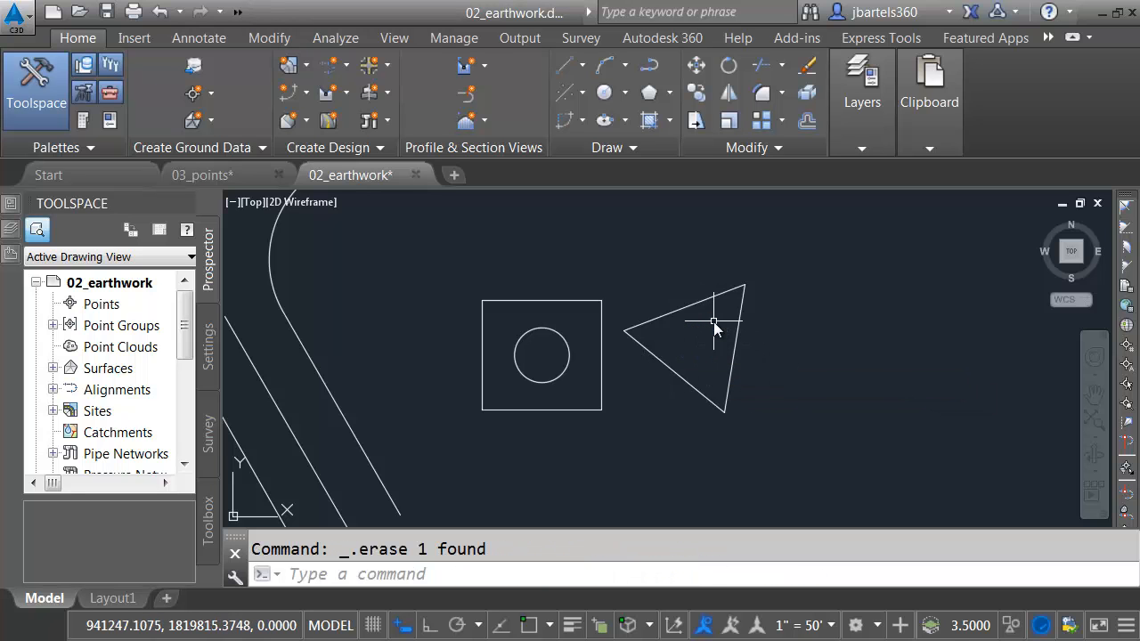
pyautogui.moveTo(713, 336)
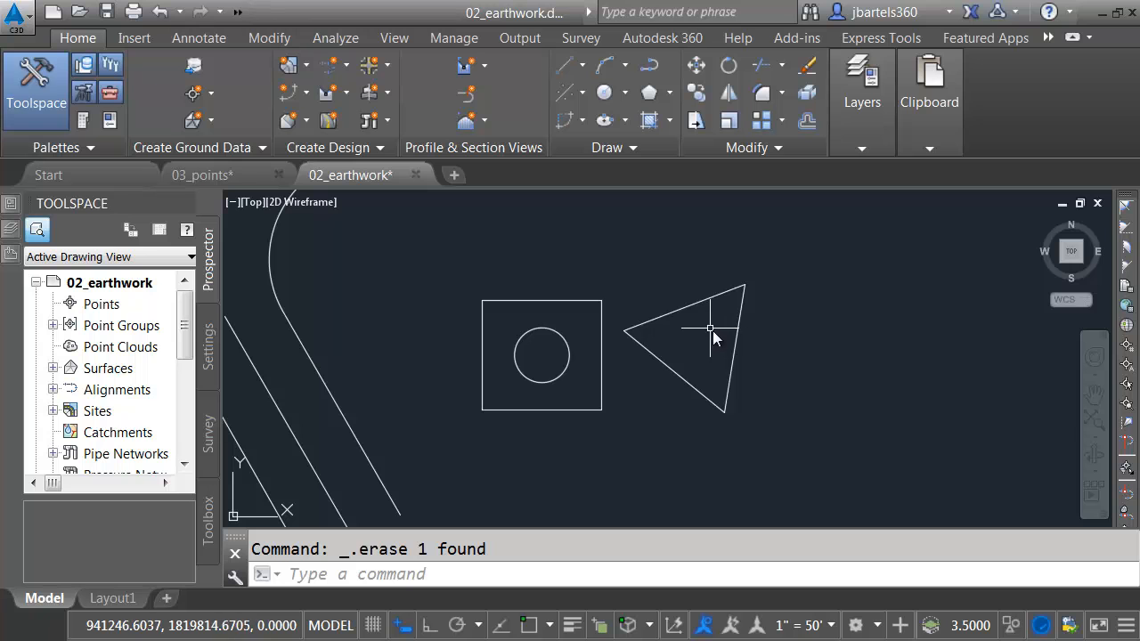
pyautogui.moveTo(785, 340)
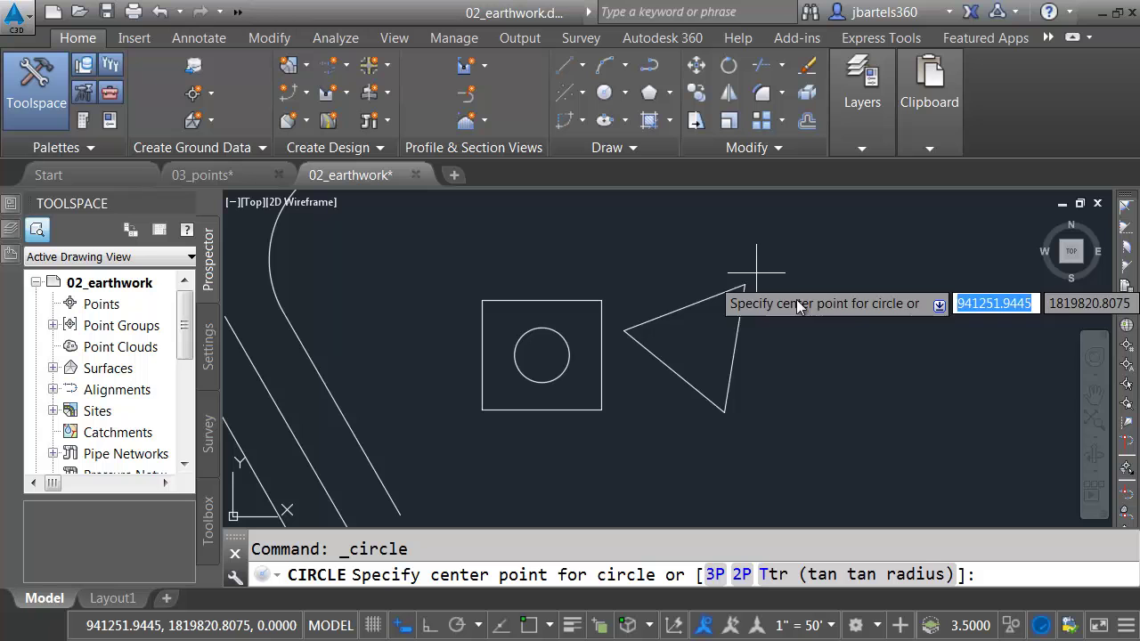
pyautogui.moveTo(802, 321)
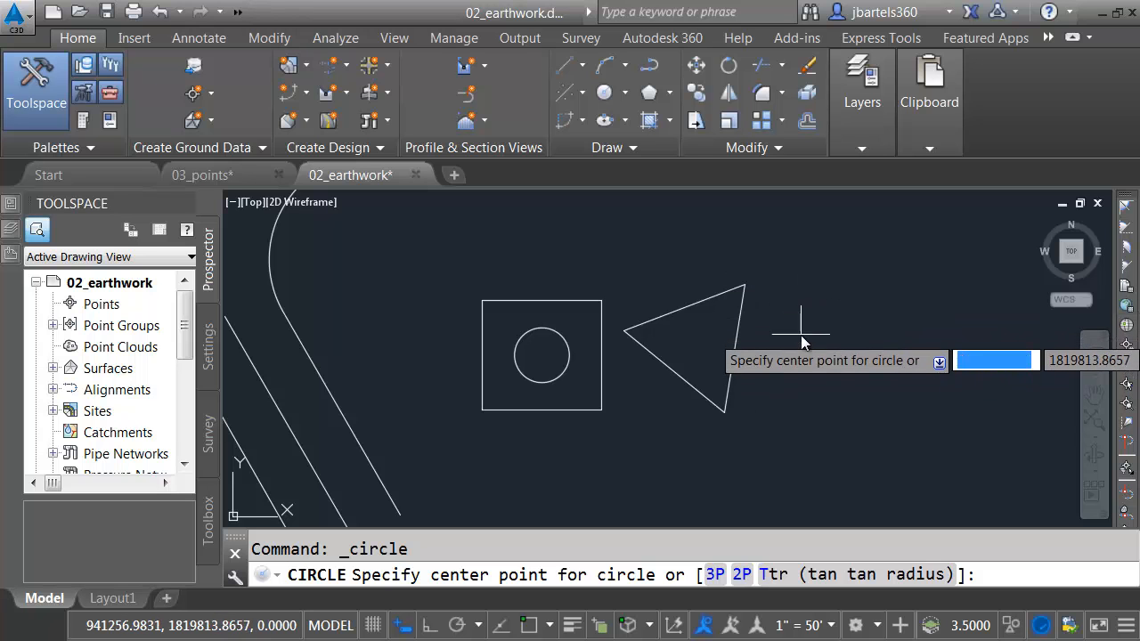
# Step: Centre a circle on the triangle using the GCE geometric-centre snap
pyautogui.write('gc')
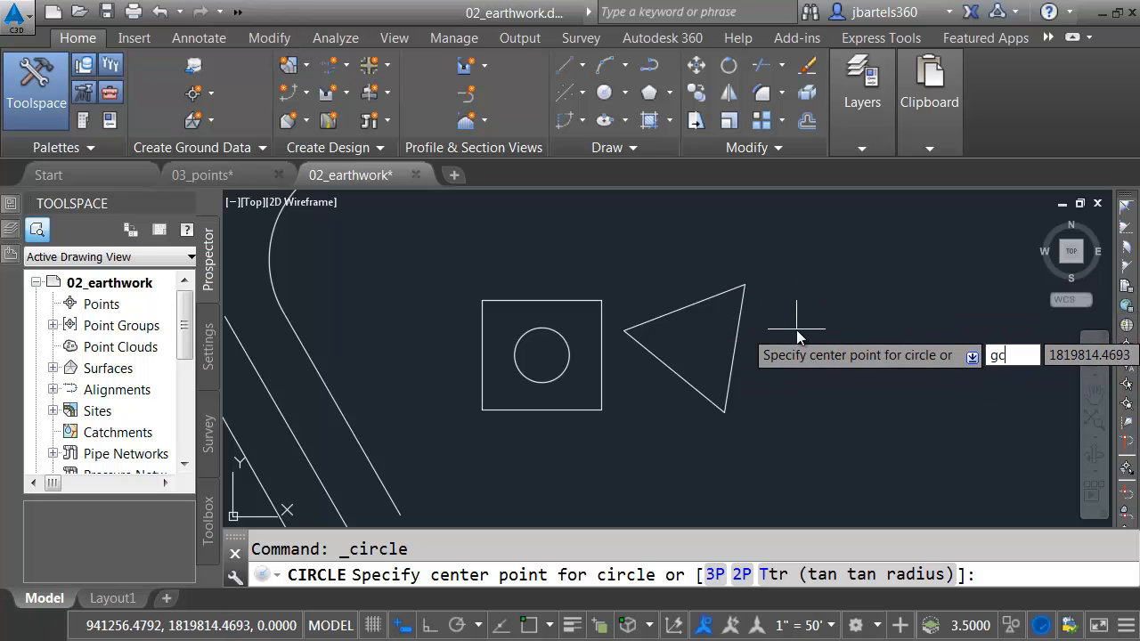
pyautogui.write('ce')
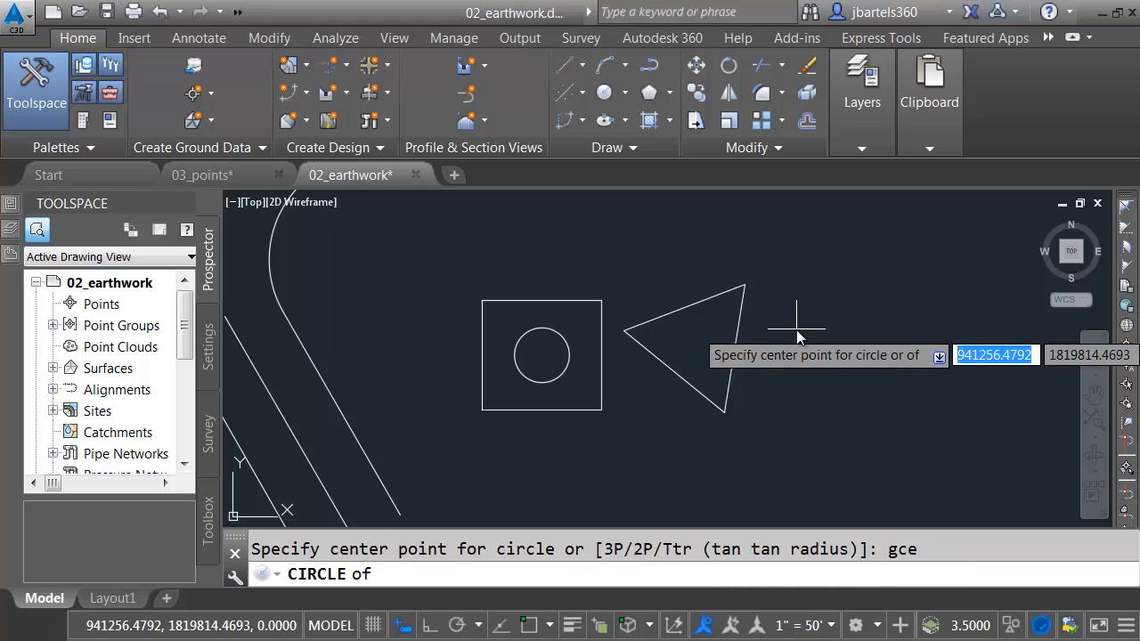
pyautogui.click(698, 342)
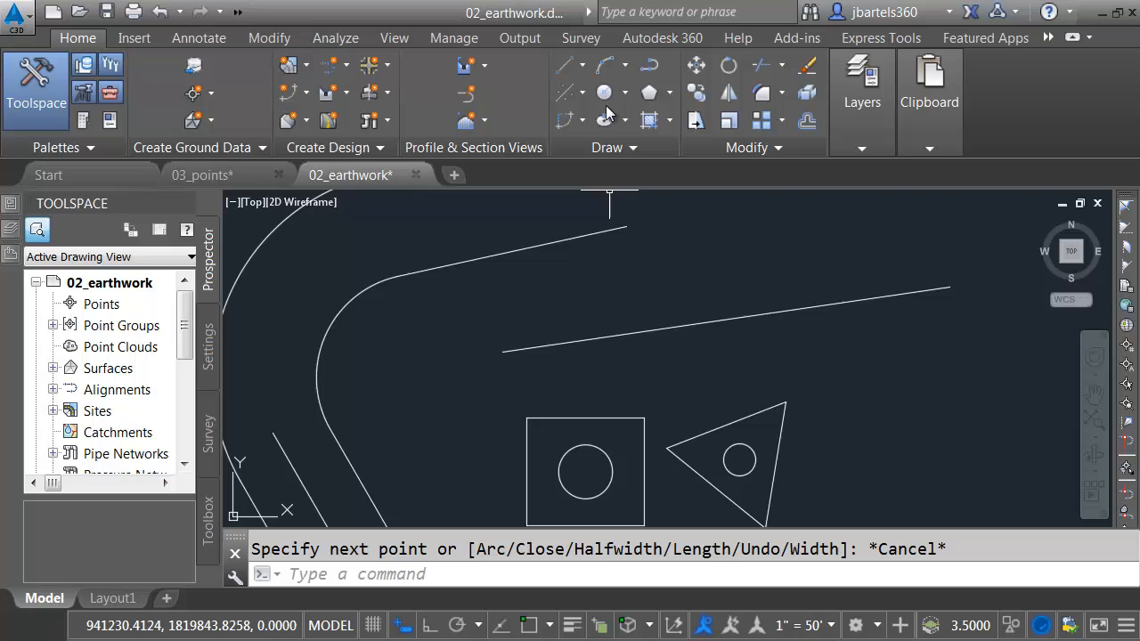
# Step: Place a circle 5 units along the diagonal line with 'CAL pld(end,end,5) and set its radius
pyautogui.click(604, 93)
pyautogui.write("'cal")
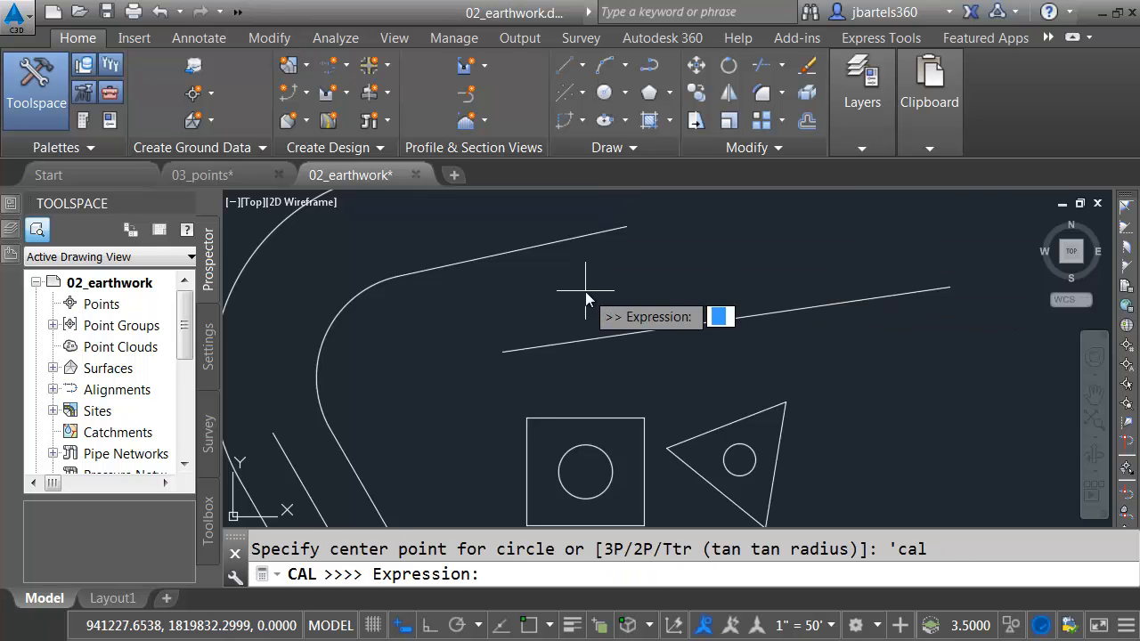
pyautogui.write('pld(')
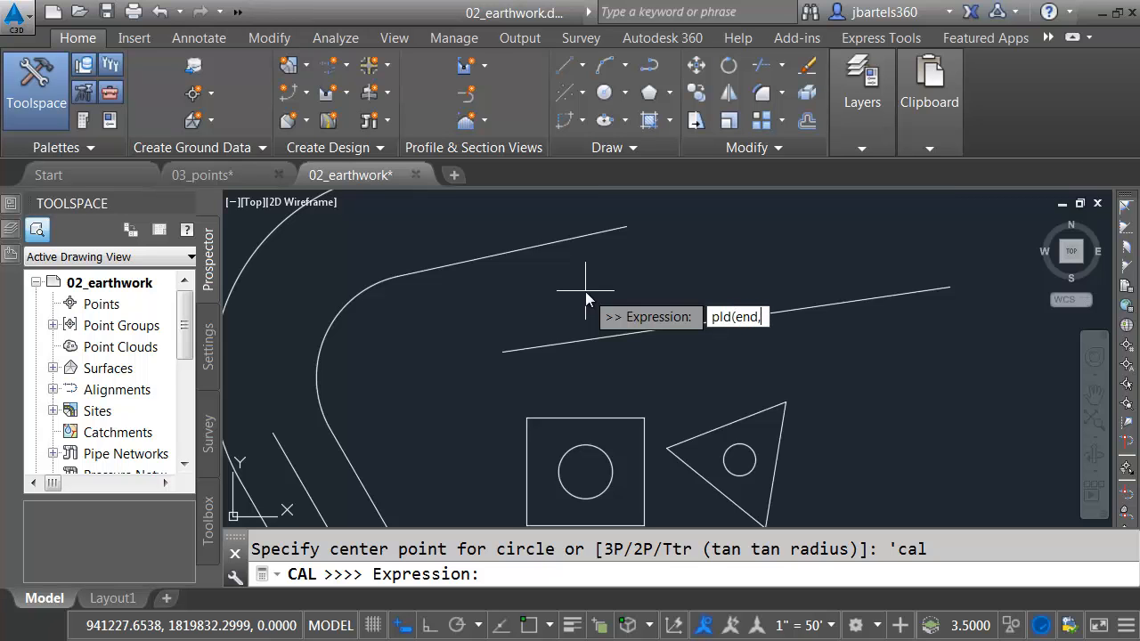
pyautogui.write('end,5)')
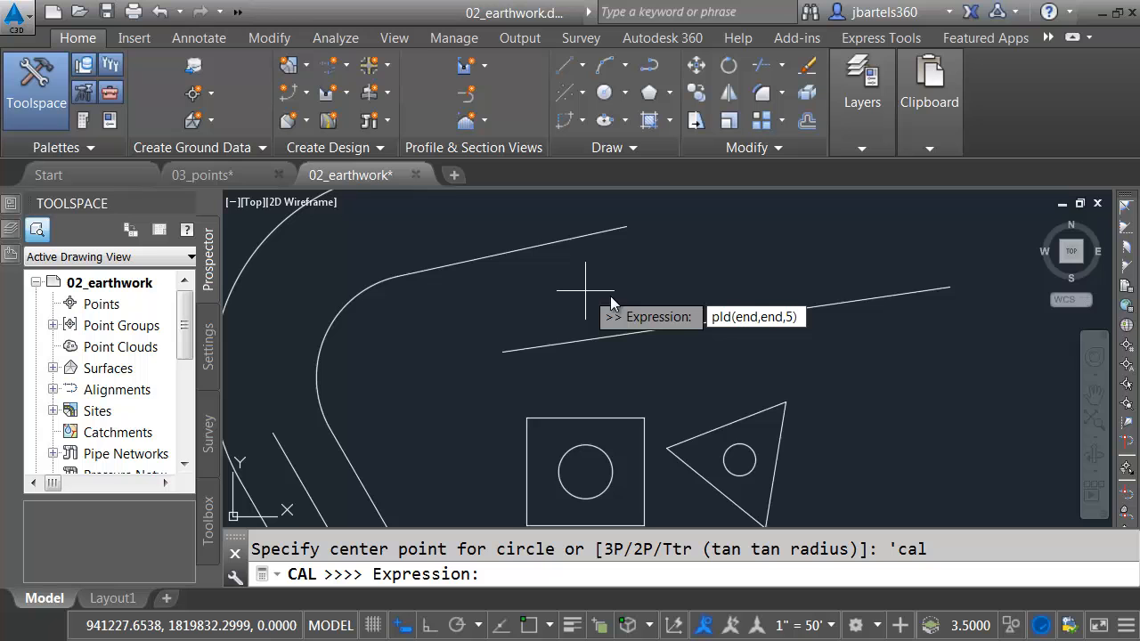
pyautogui.moveTo(752, 323)
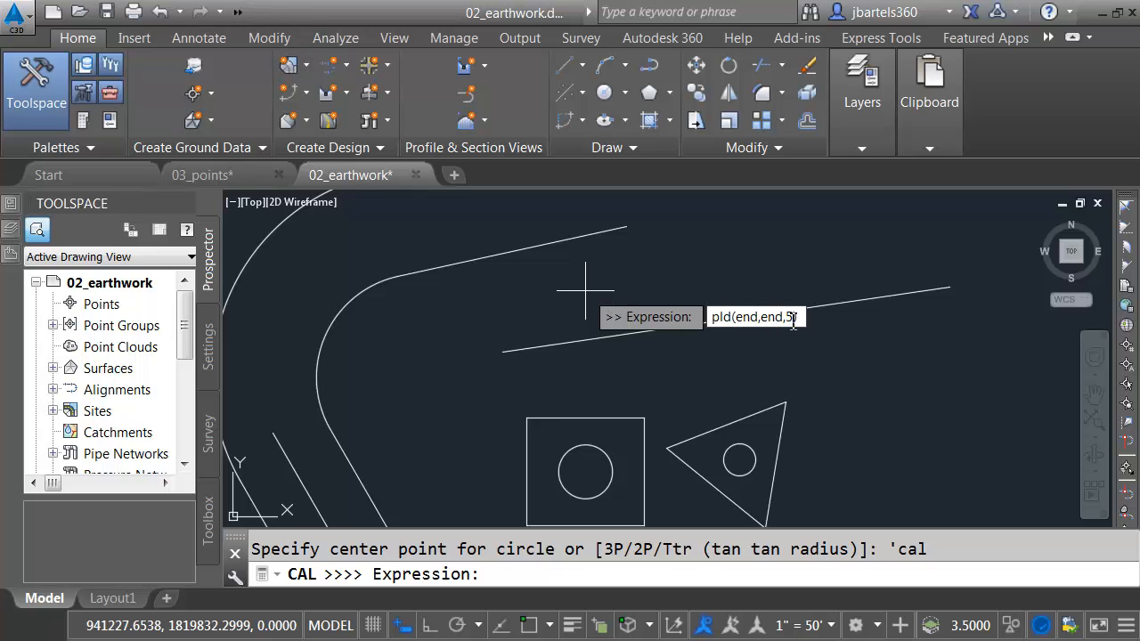
pyautogui.write(')')
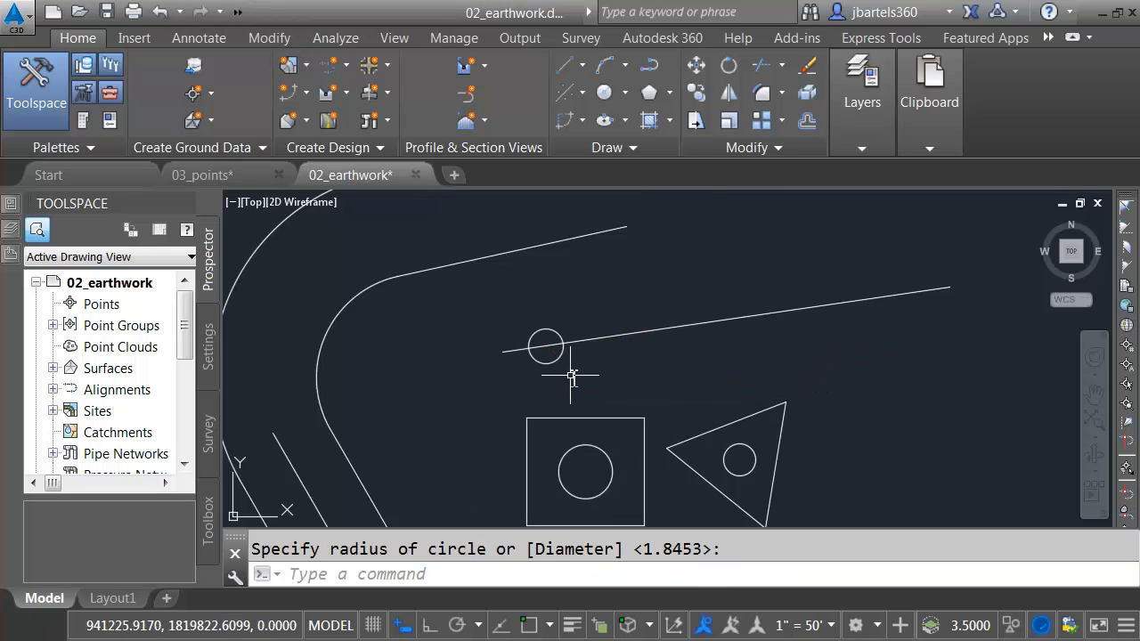
pyautogui.click(545, 348)
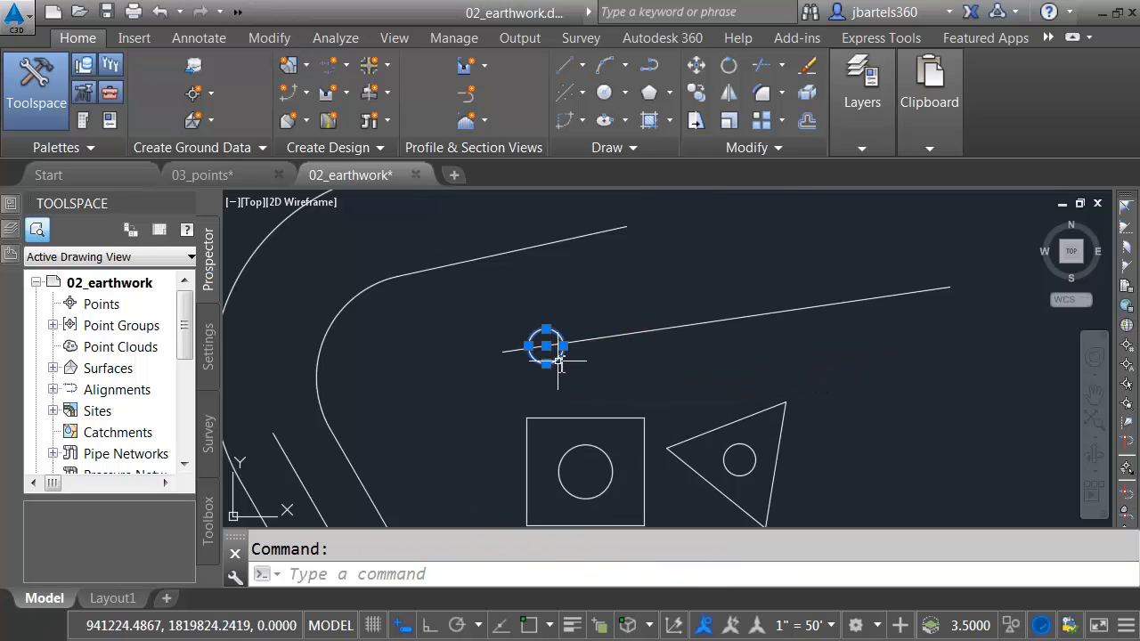
pyautogui.click(548, 348)
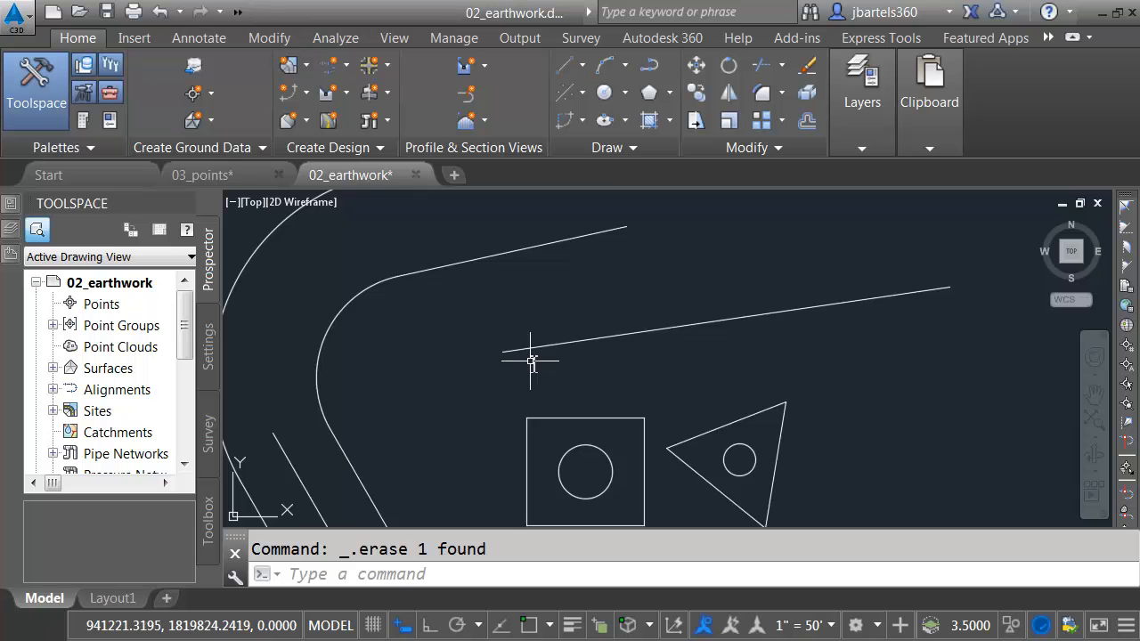
pyautogui.moveTo(510, 359)
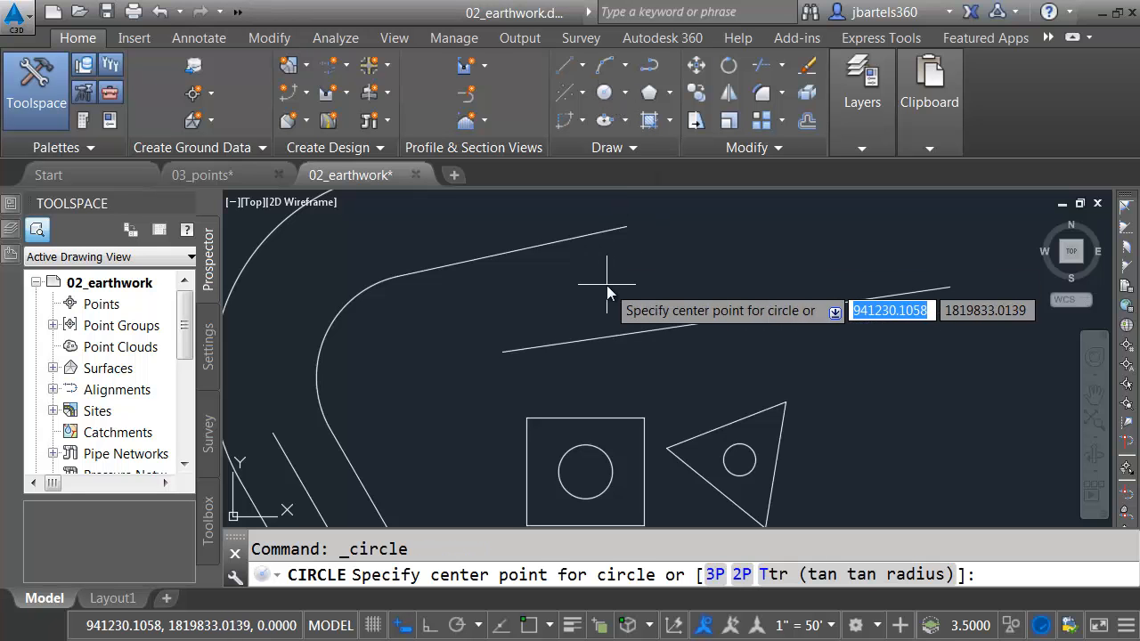
# Step: Centre a circle a quarter along the slanted line with 'CAL plt(end,end,.25)
pyautogui.write("'cal")
pyautogui.write('plt')
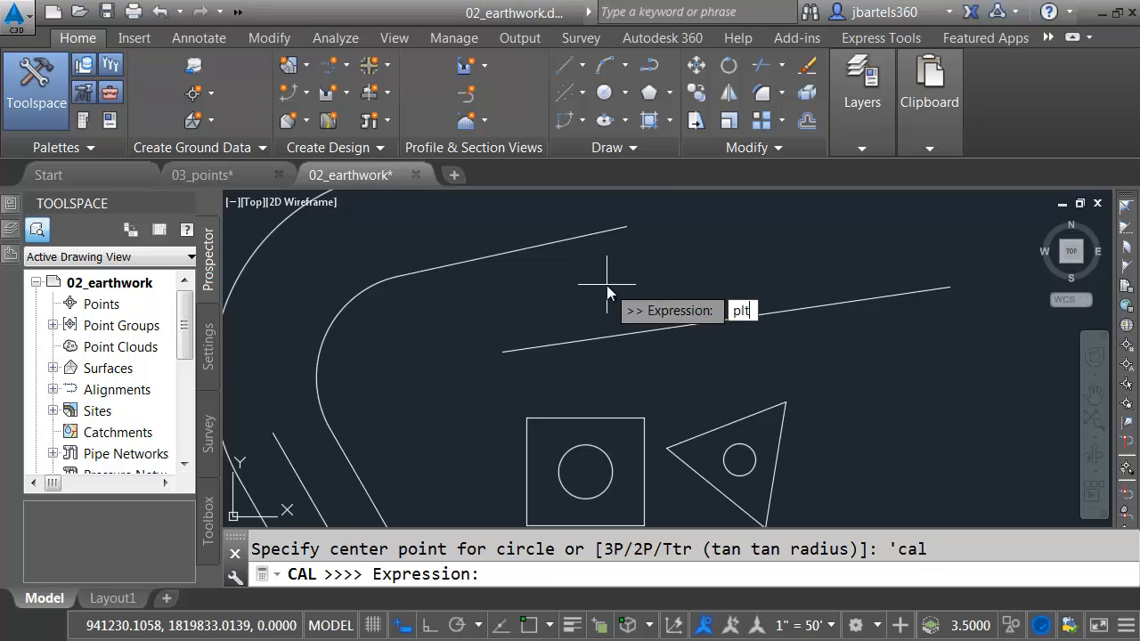
pyautogui.write('(end,end,')
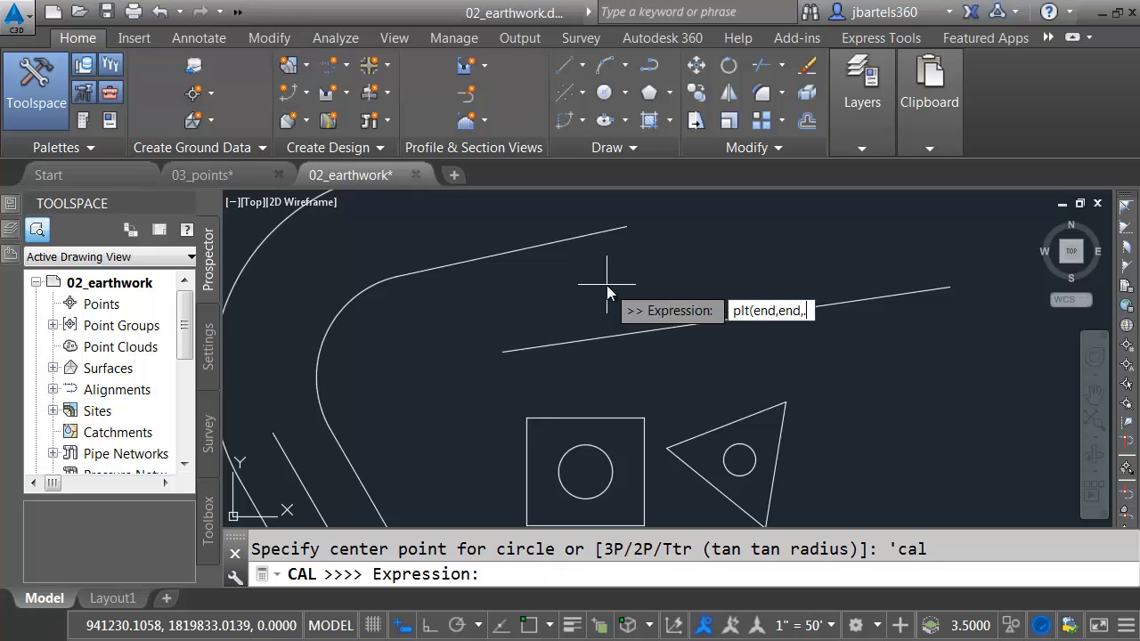
pyautogui.write('.25)')
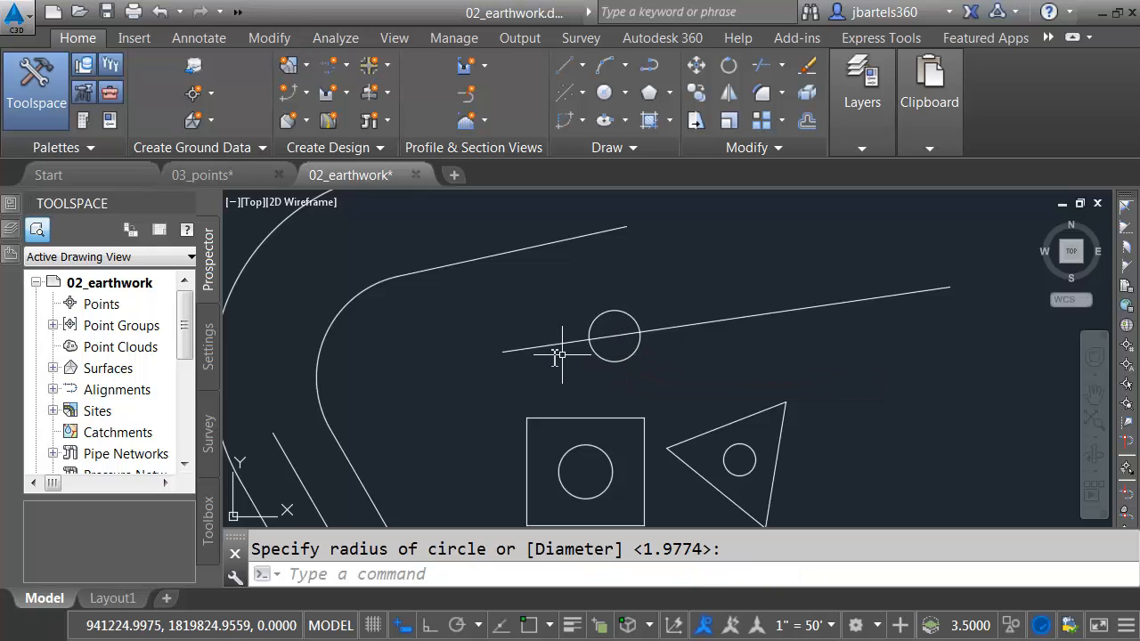
pyautogui.moveTo(752, 335)
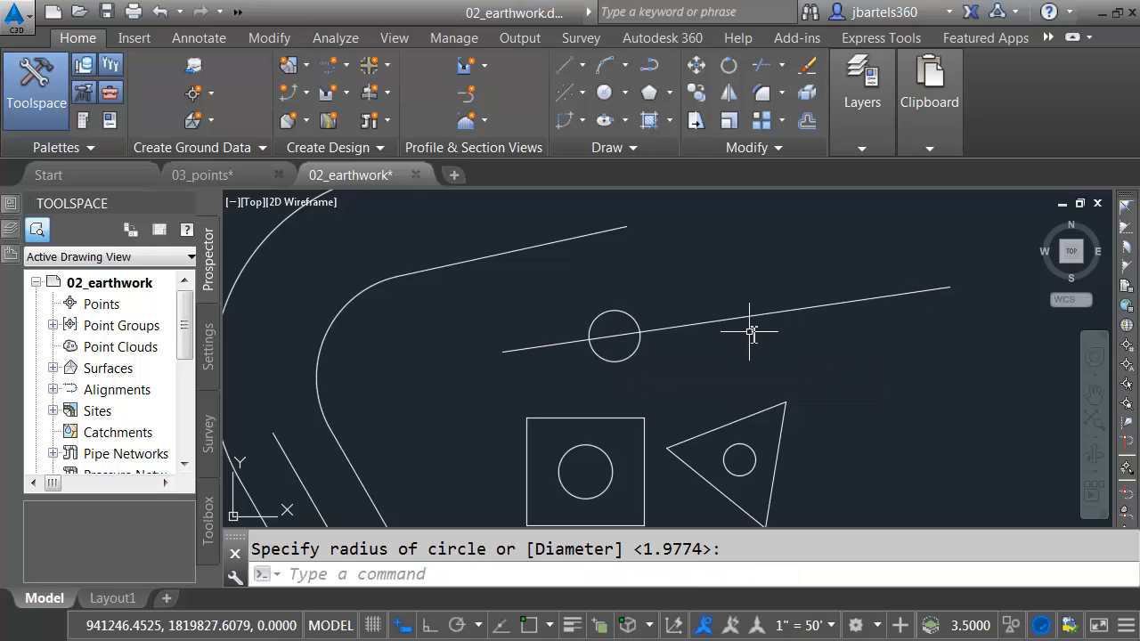
pyautogui.moveTo(720, 353)
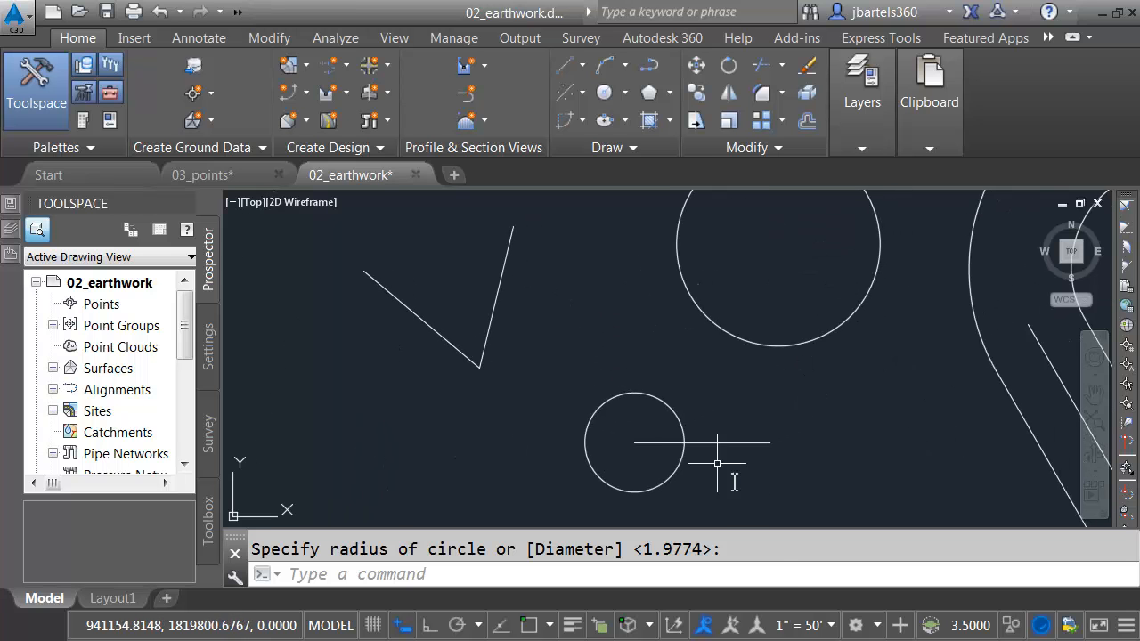
pyautogui.moveTo(976, 228)
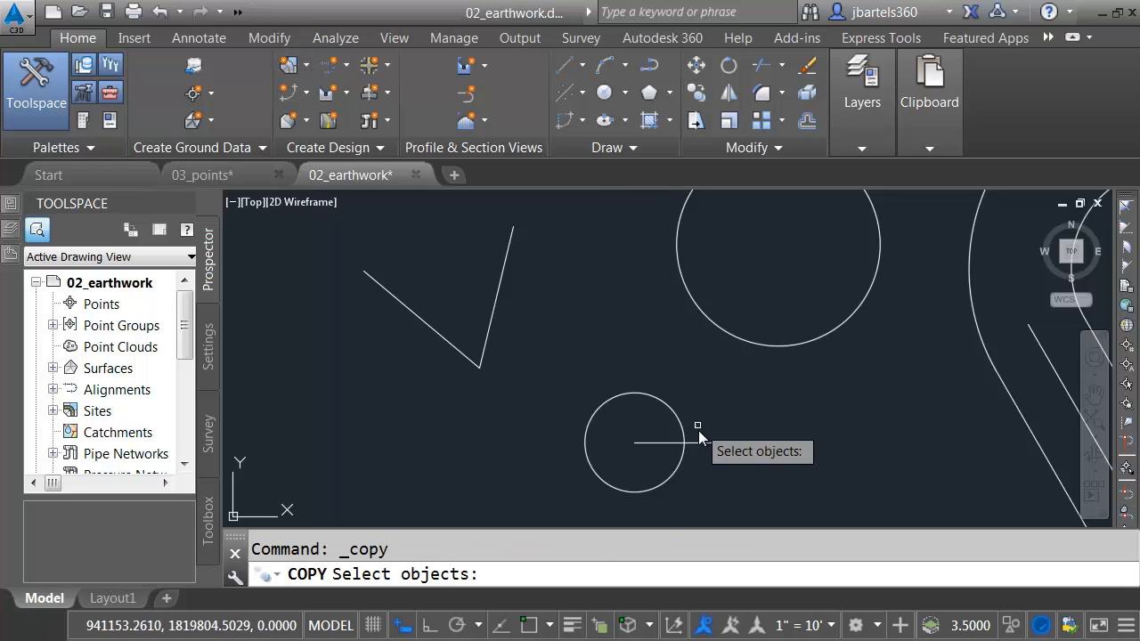
# Step: Copy the circle's radial line with adjusted object snap modes, then cancel and reselect the circle and line
pyautogui.click(662, 442)
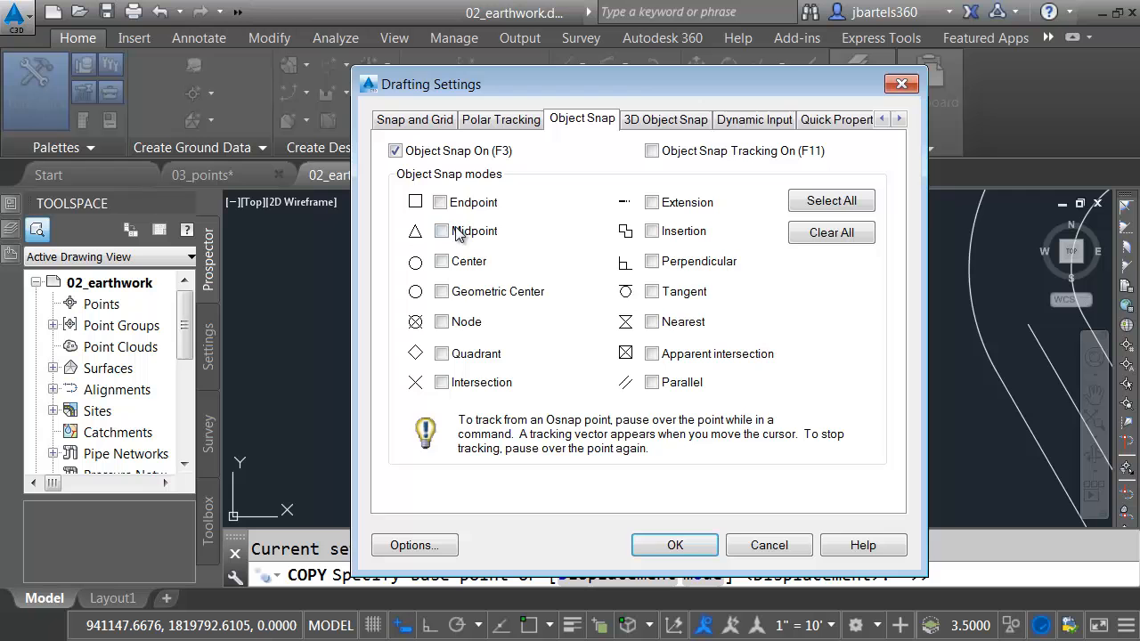
pyautogui.click(673, 545)
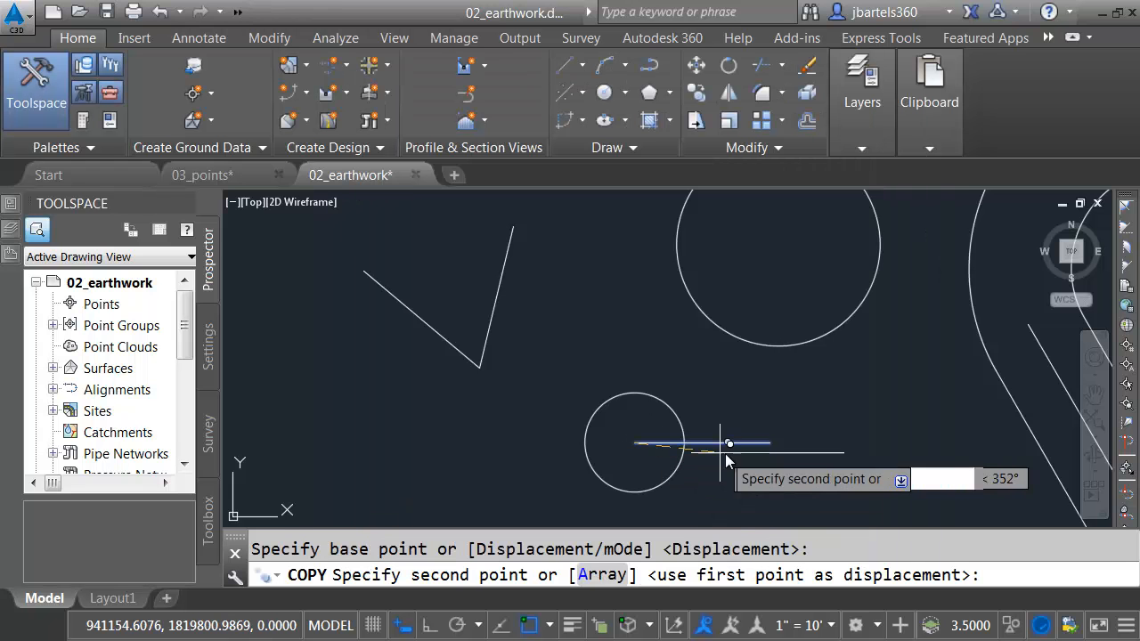
pyautogui.press('Escape')
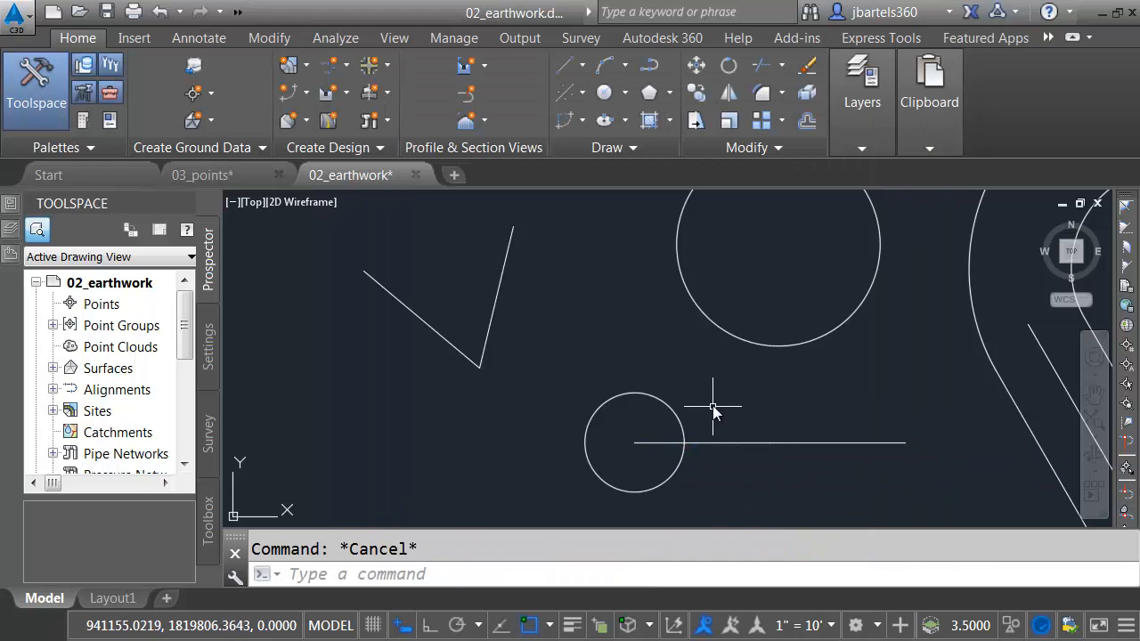
pyautogui.click(632, 442)
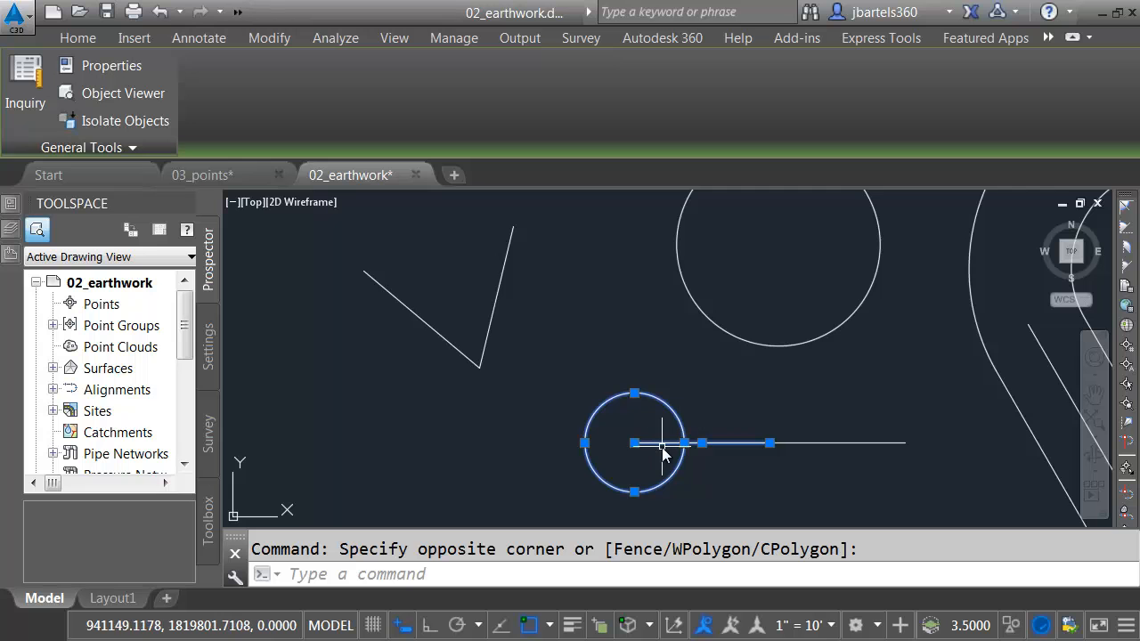
pyautogui.moveTo(674, 413)
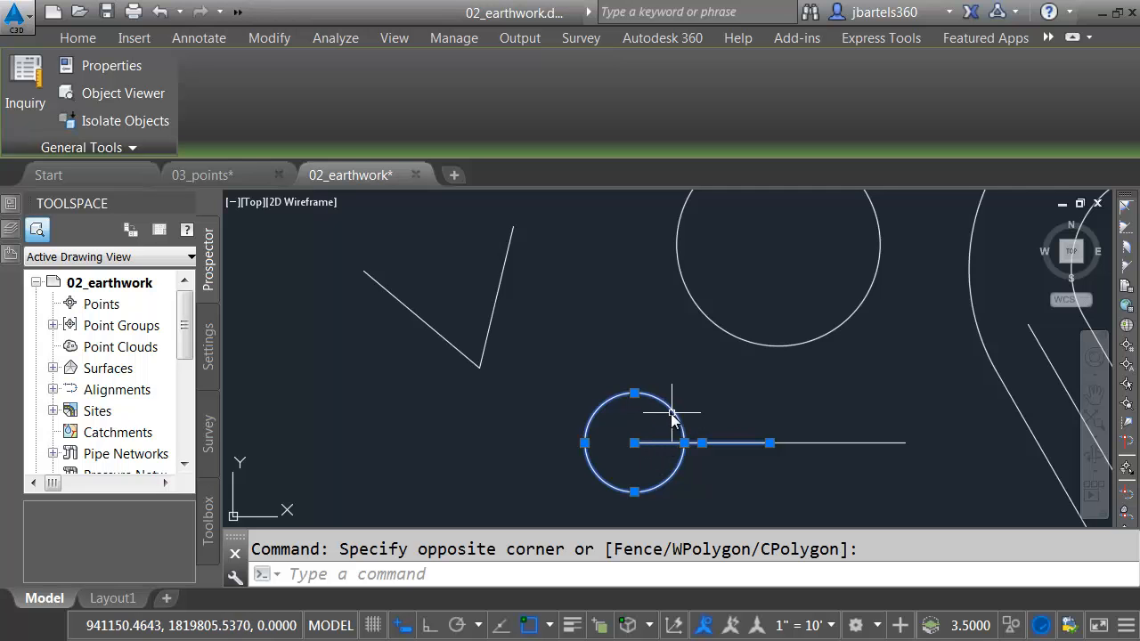
pyautogui.moveTo(466, 356)
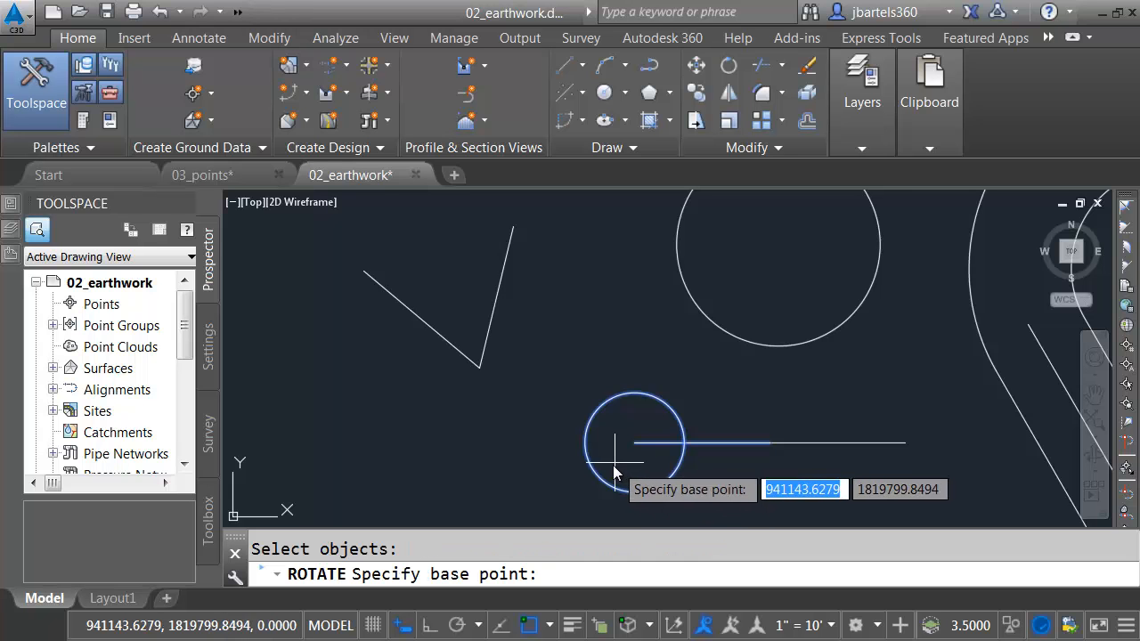
# Step: Rotate about the circle's center, snapped via Center, with angle 'cal ang(end,end,end) from the V lines
pyautogui.rightClick(614, 467)
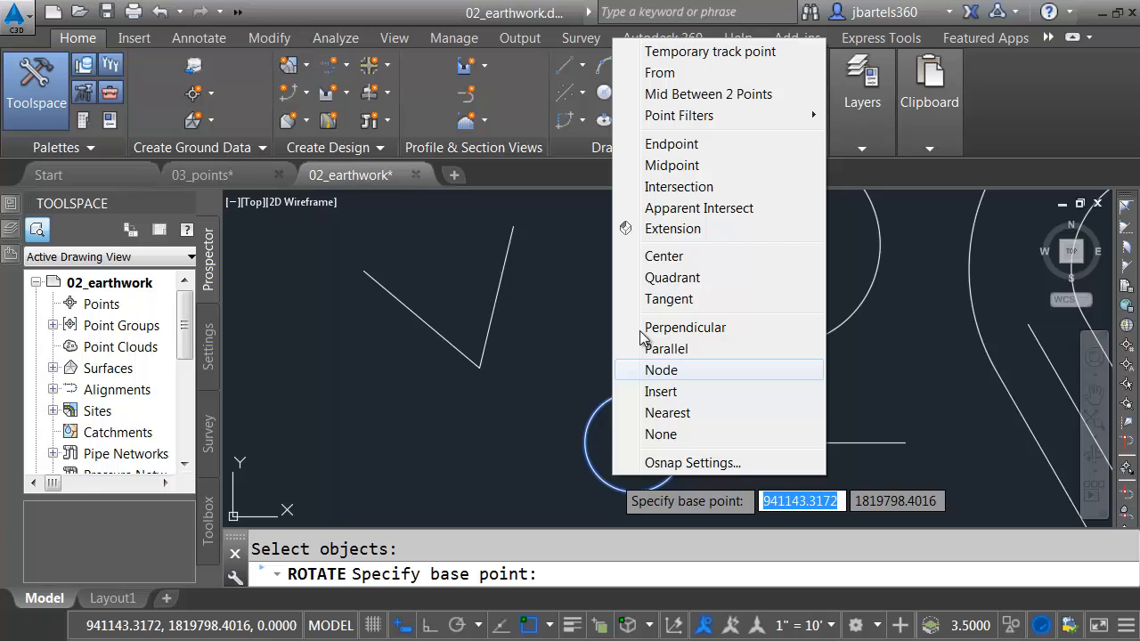
pyautogui.click(663, 256)
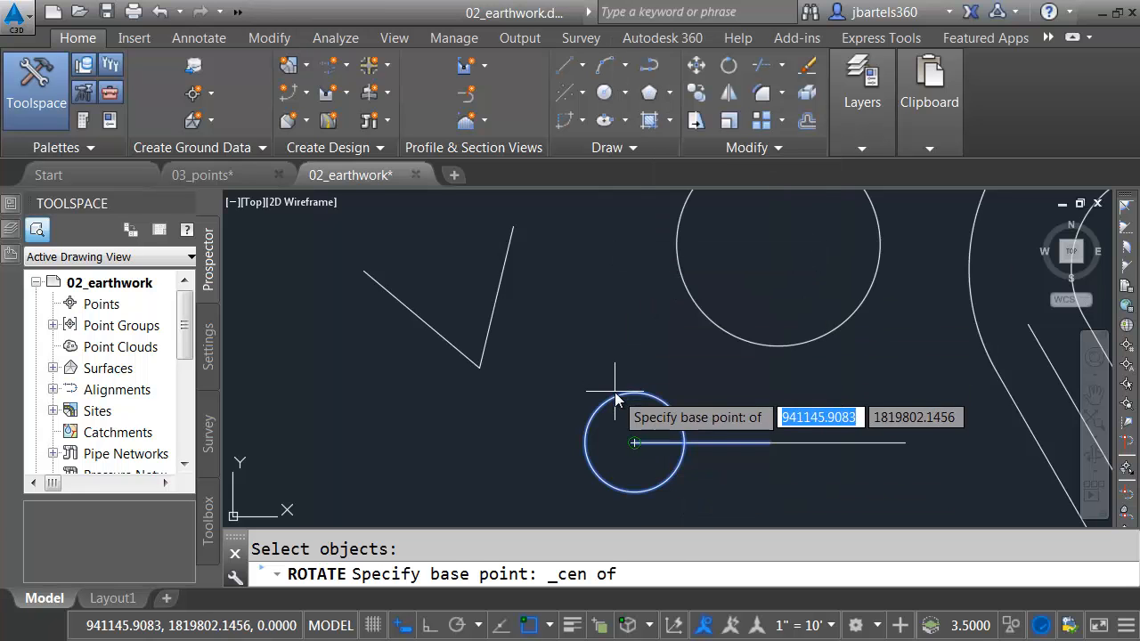
pyautogui.click(634, 442)
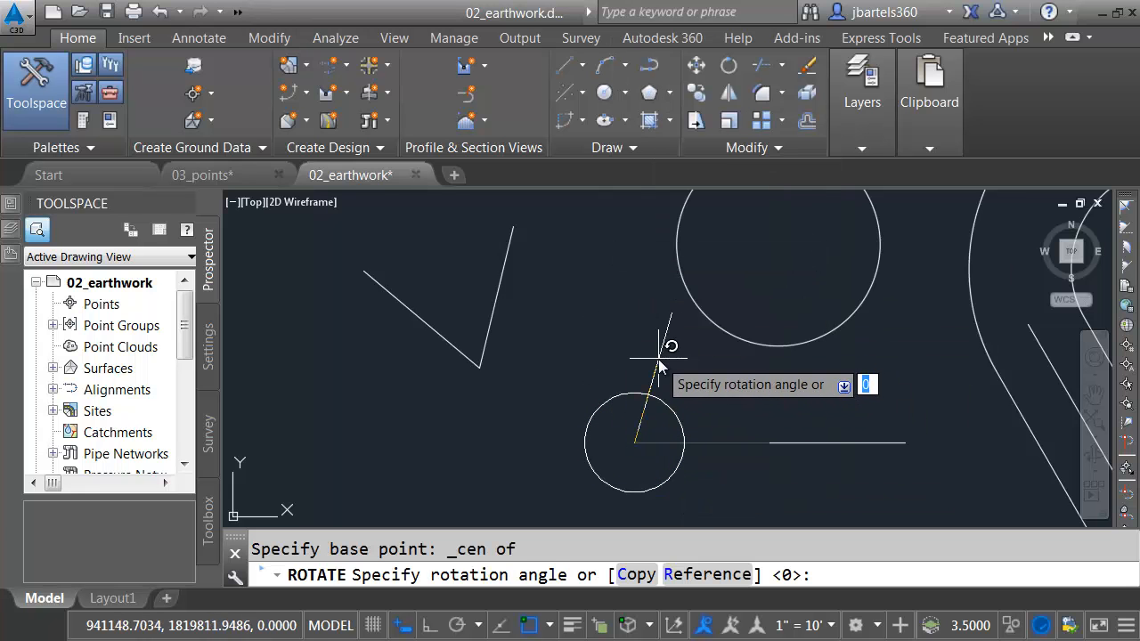
pyautogui.moveTo(663, 365)
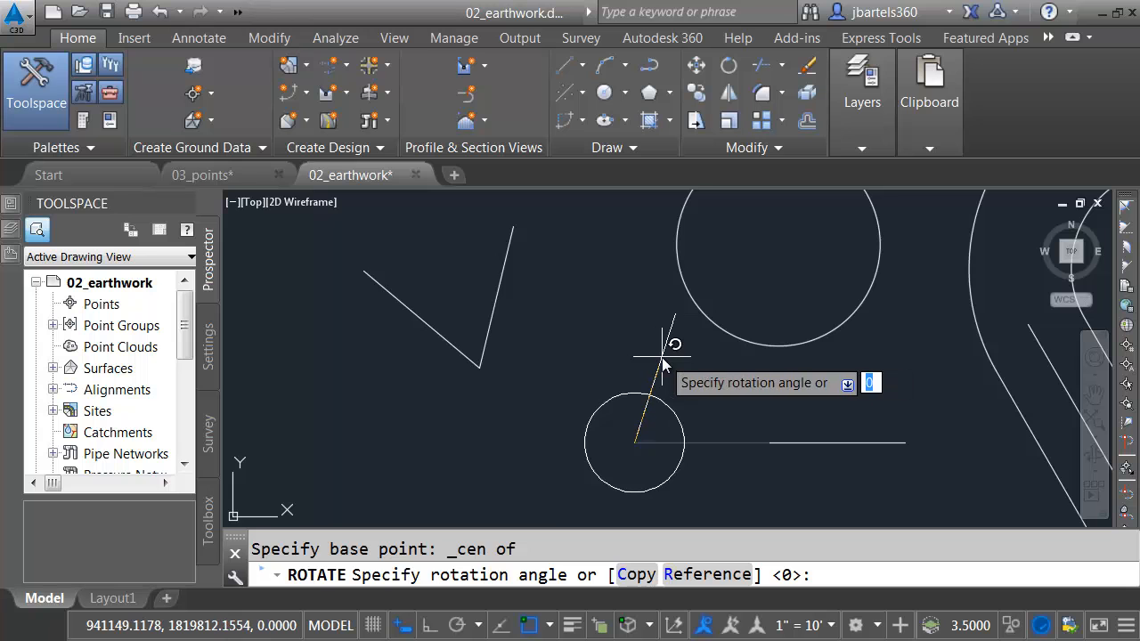
pyautogui.write("'cal")
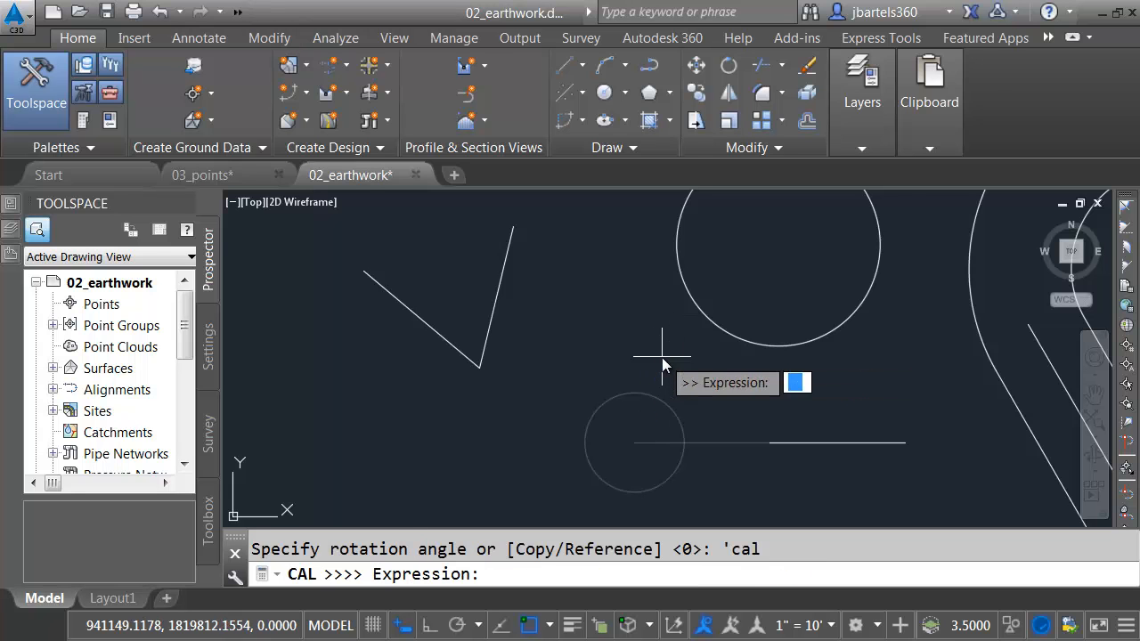
pyautogui.write('ang(end,end,e')
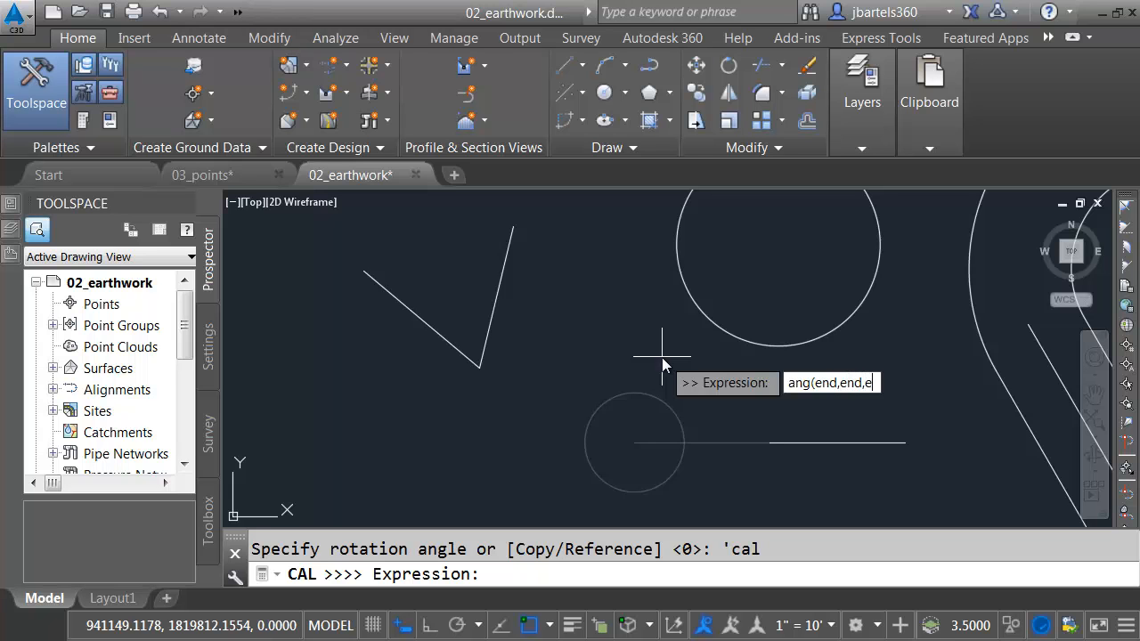
pyautogui.write('nd)')
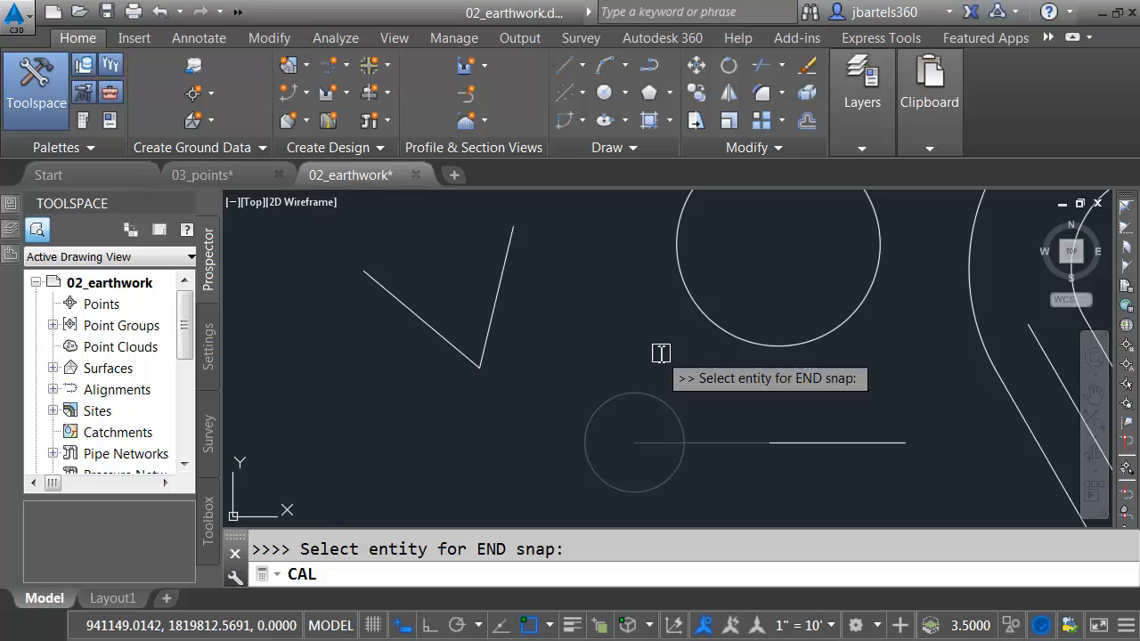
pyautogui.moveTo(516, 232)
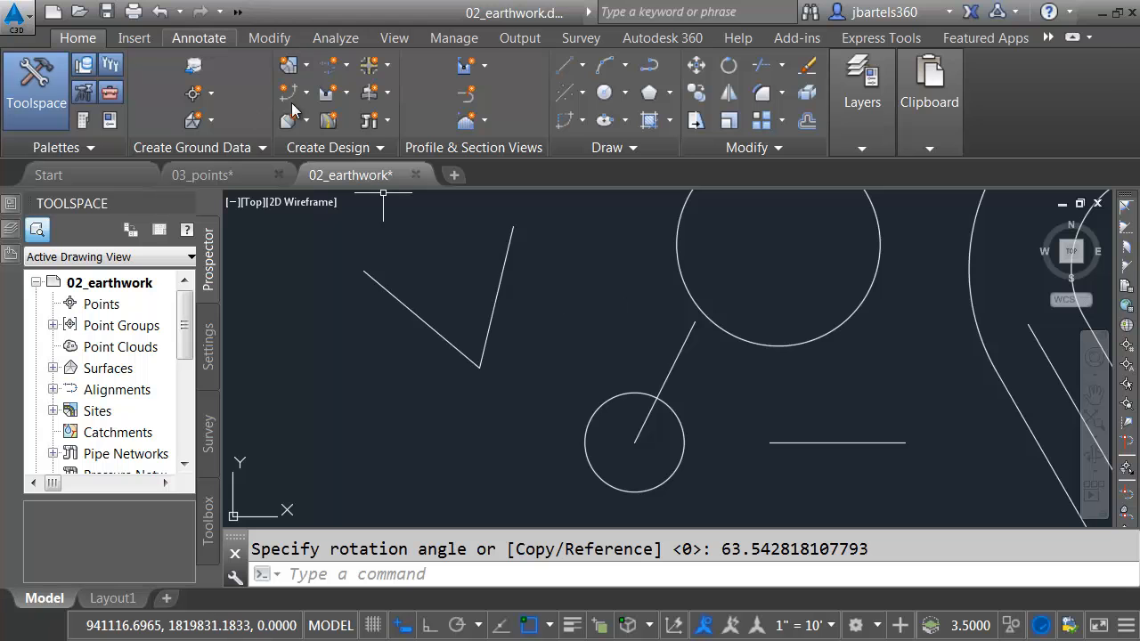
# Step: Add a 63.54° angular dimension between the rotated radial line and the horizontal line
pyautogui.click(199, 38)
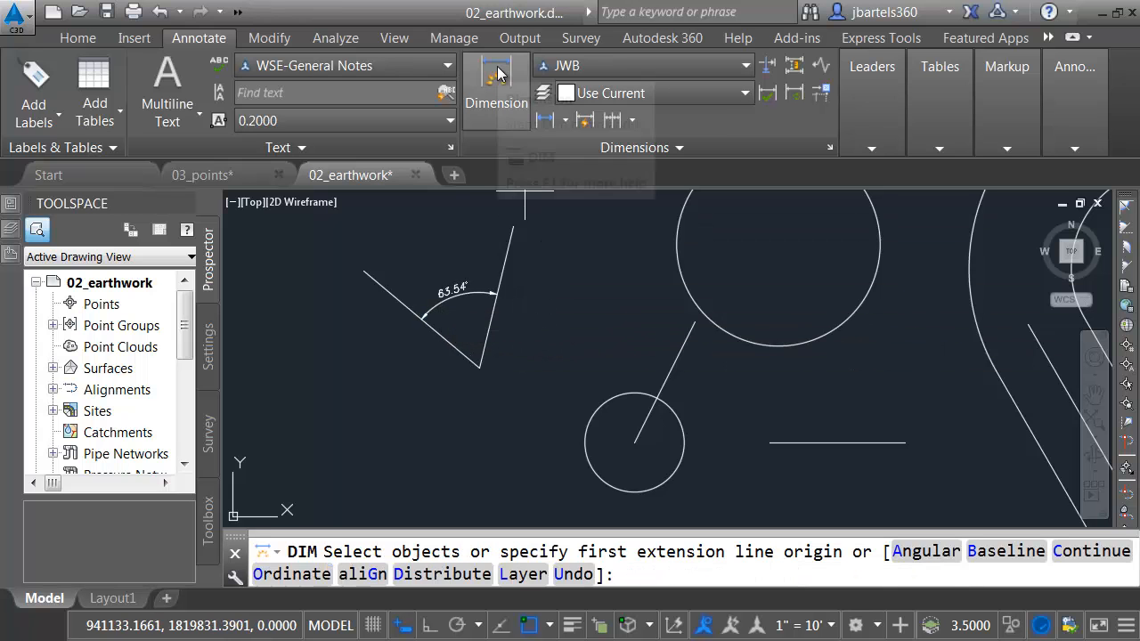
pyautogui.click(676, 374)
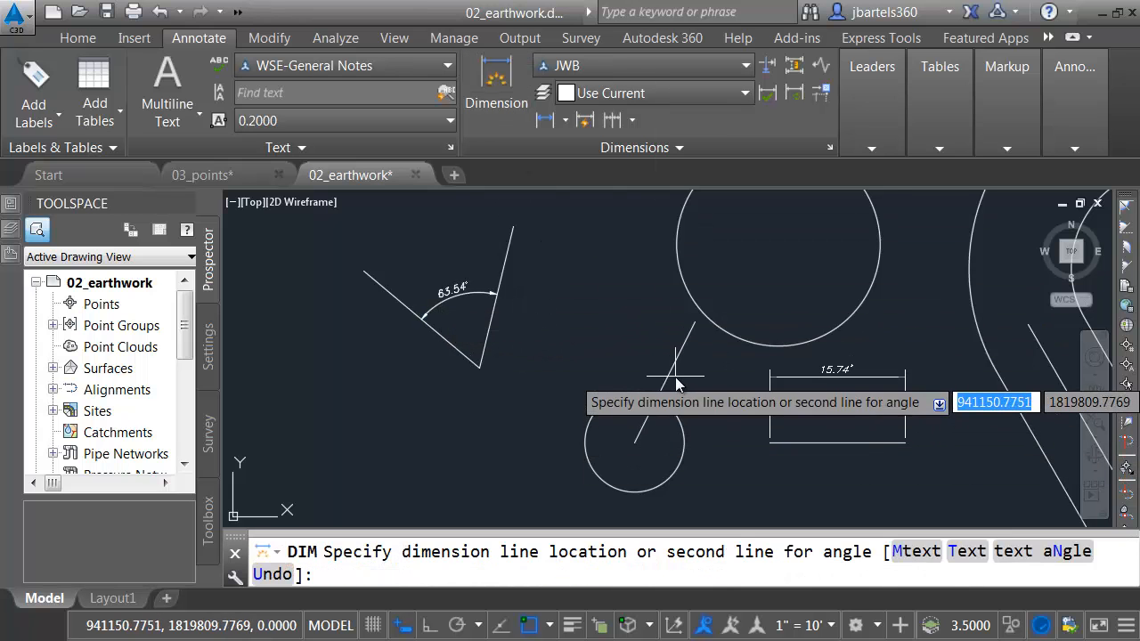
pyautogui.click(677, 383)
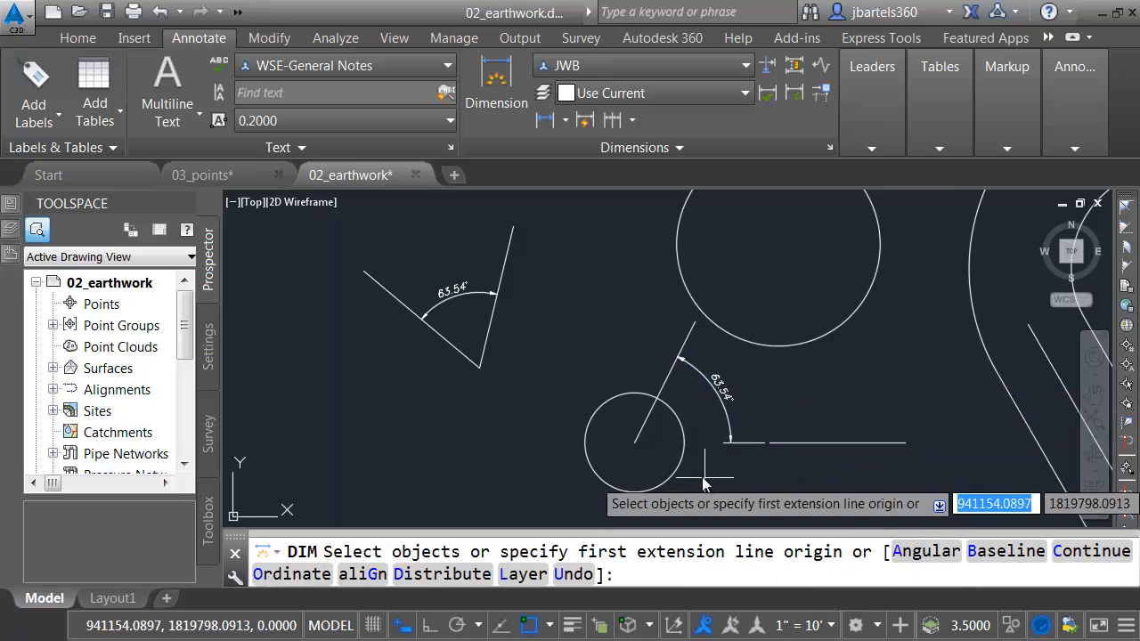
pyautogui.press('Escape')
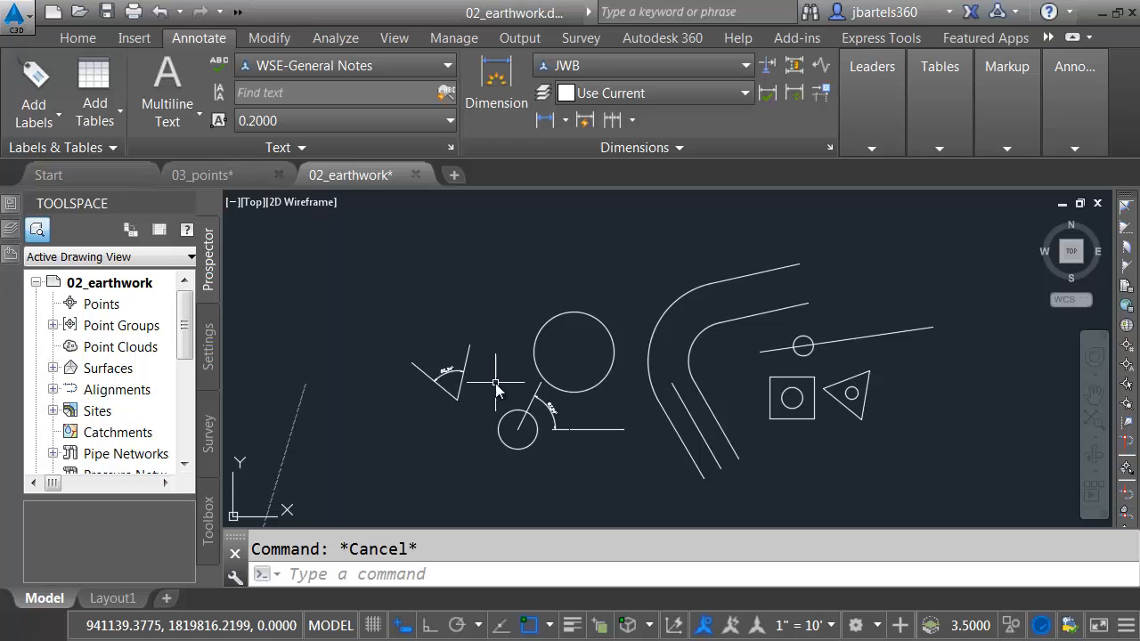
pyautogui.moveTo(495, 383)
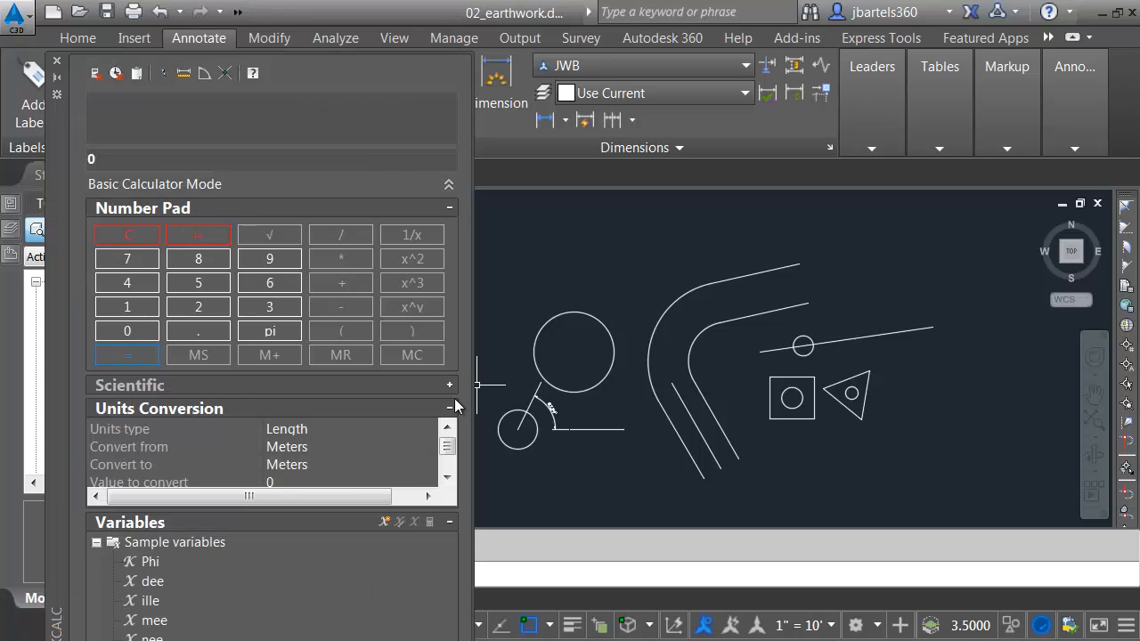
pyautogui.moveTo(157, 623)
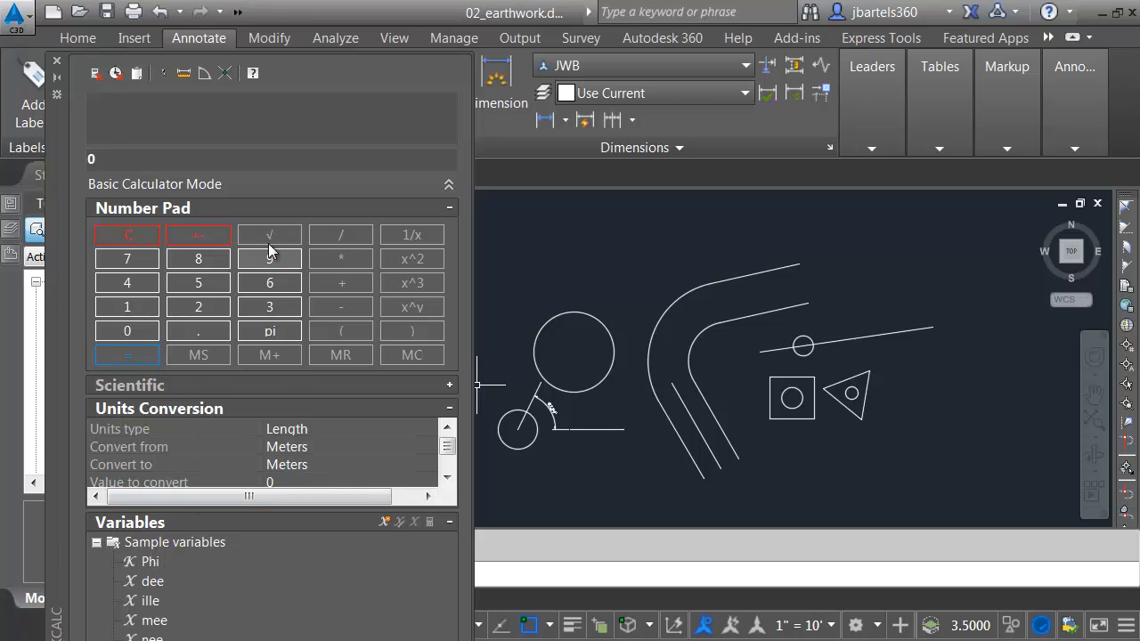
pyautogui.moveTo(253, 427)
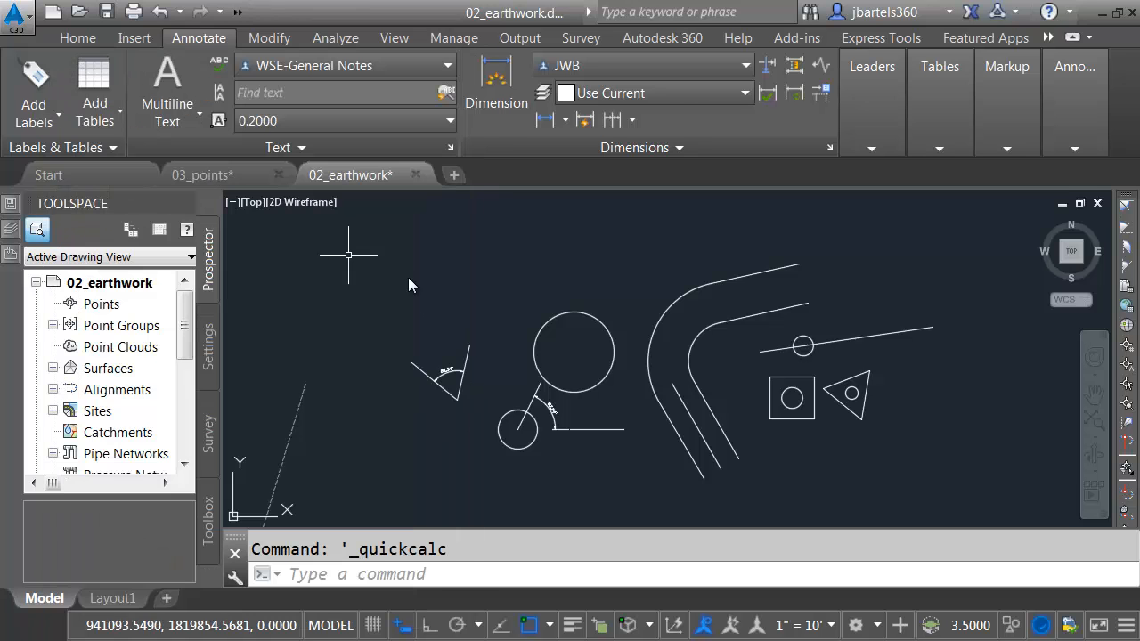
# Step: In Properties, recompute the larger circle's Radius as 11.8279/3 ≈ 3.9426 via QuickCalc and apply it
pyautogui.click(574, 353)
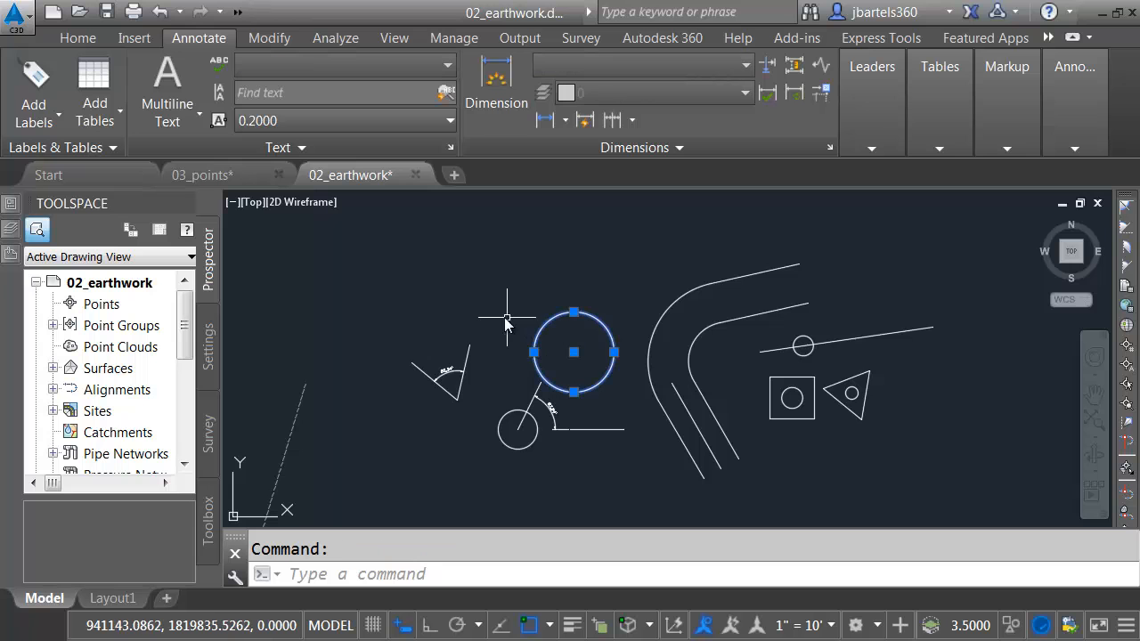
pyautogui.moveTo(508, 328)
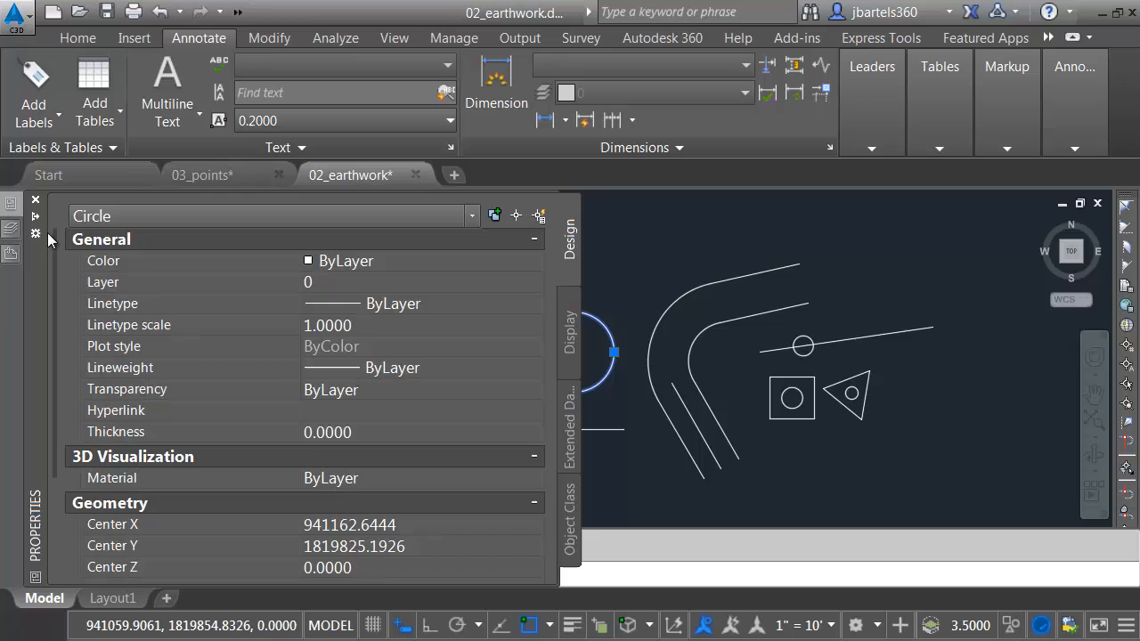
pyautogui.scroll(-3)
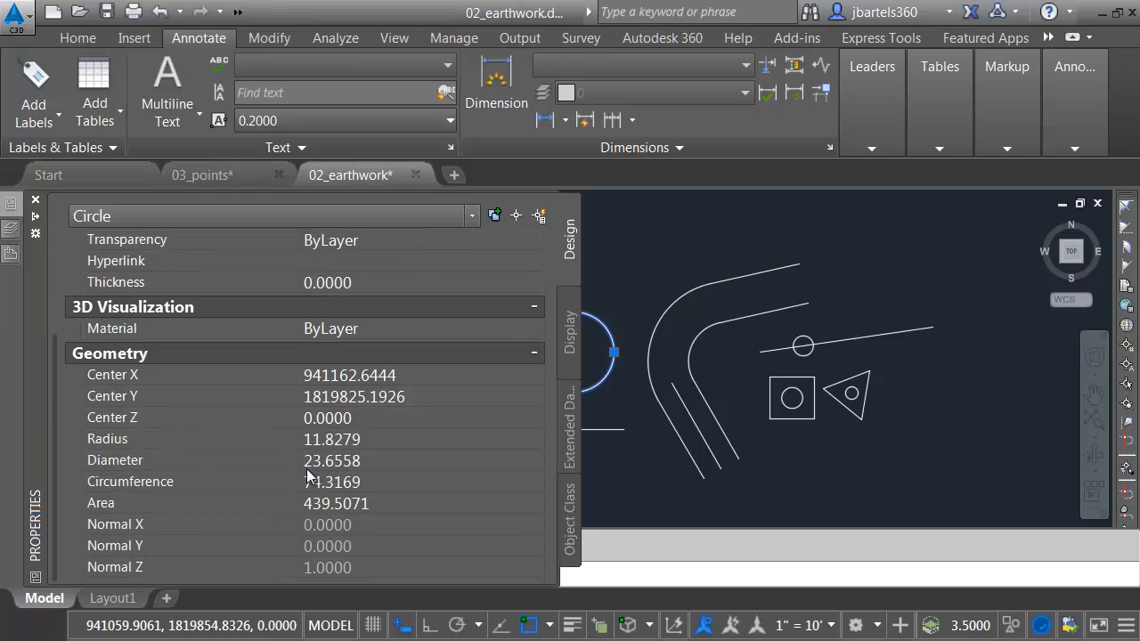
pyautogui.doubleClick(350, 438)
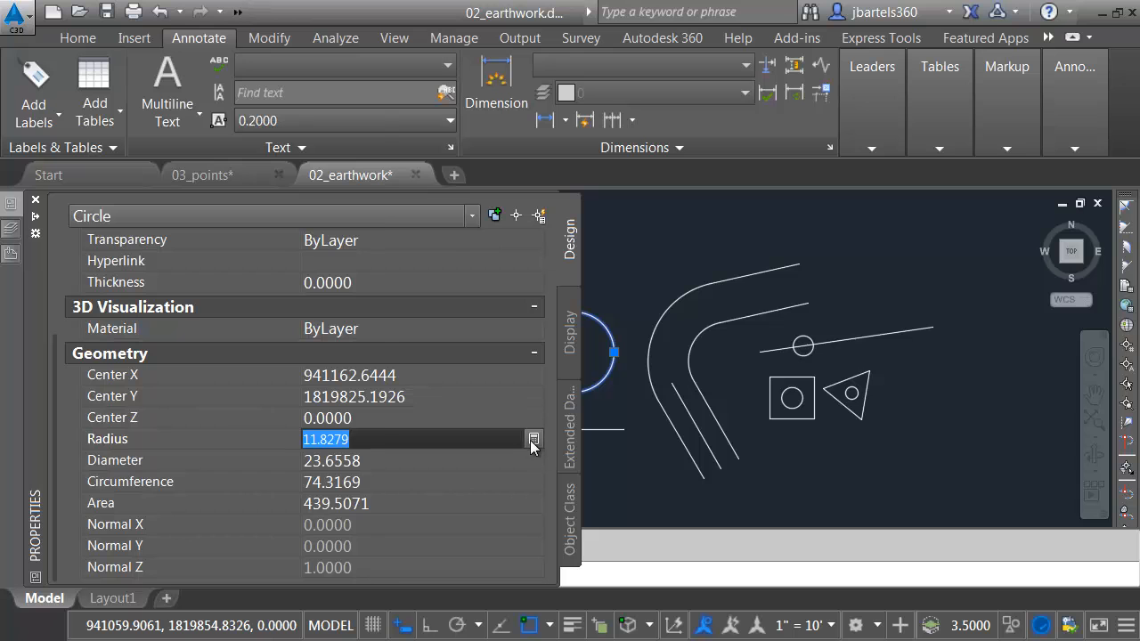
pyautogui.click(535, 438)
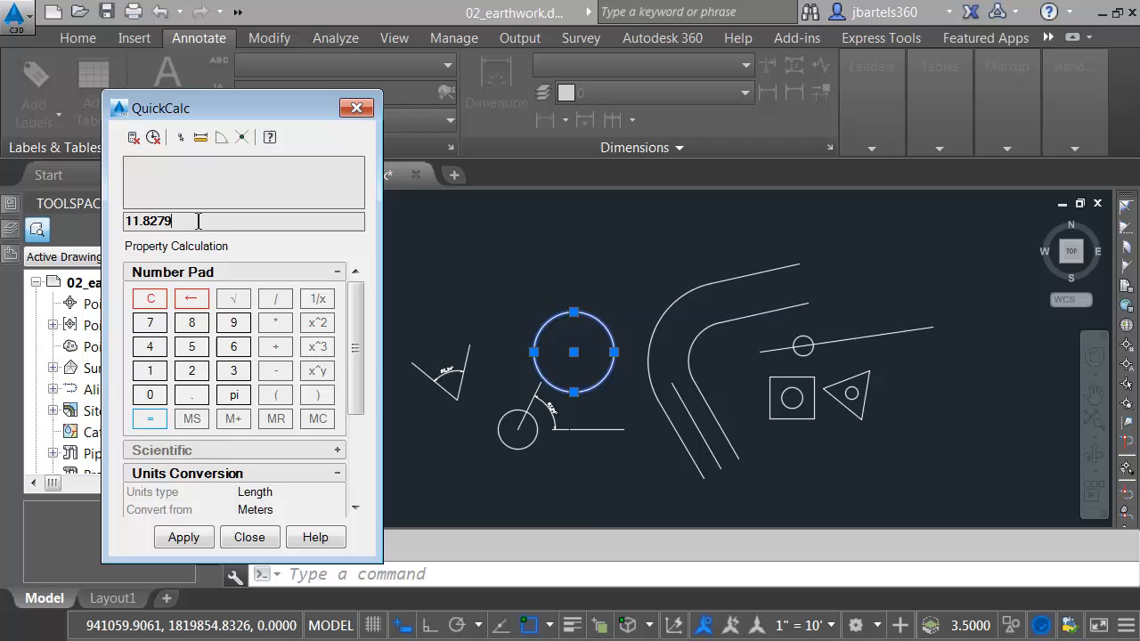
pyautogui.write('/3')
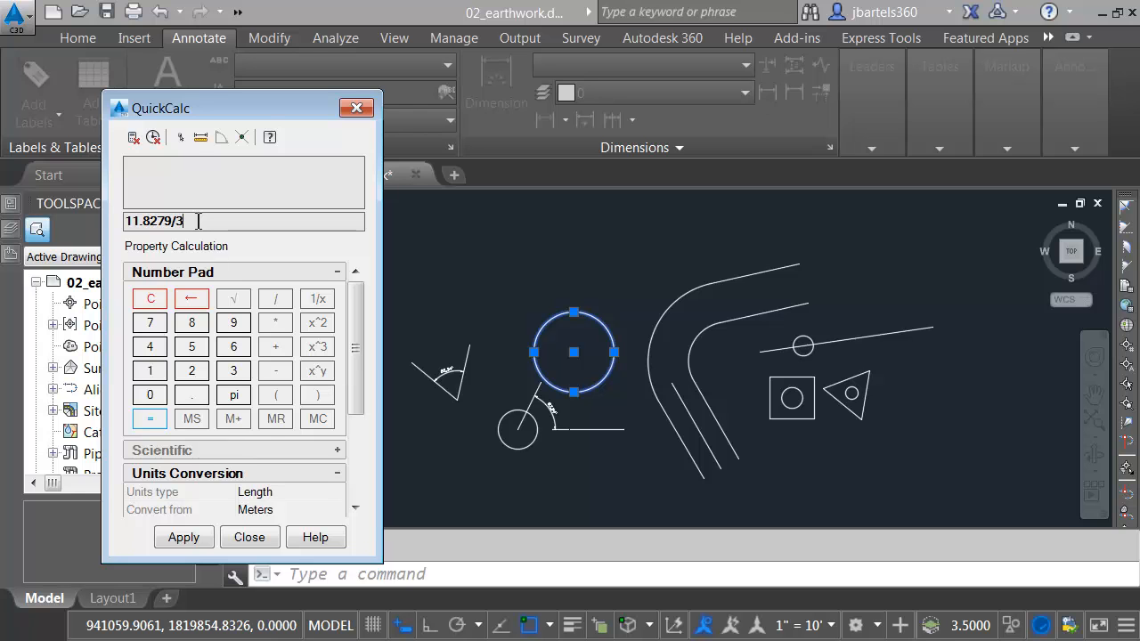
pyautogui.click(150, 419)
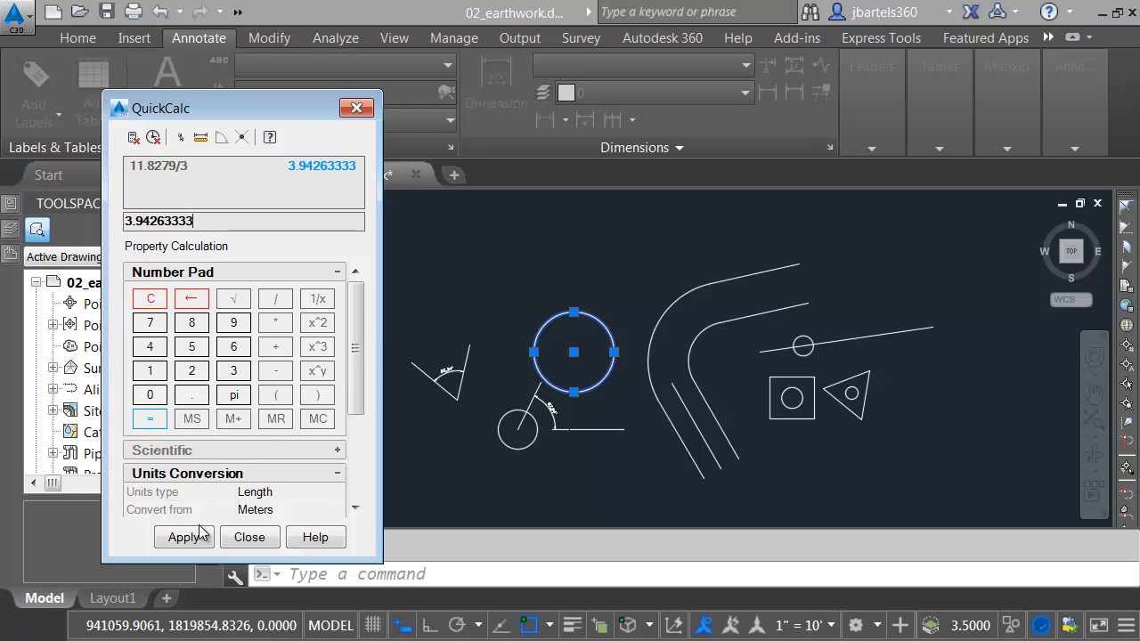
pyautogui.click(249, 537)
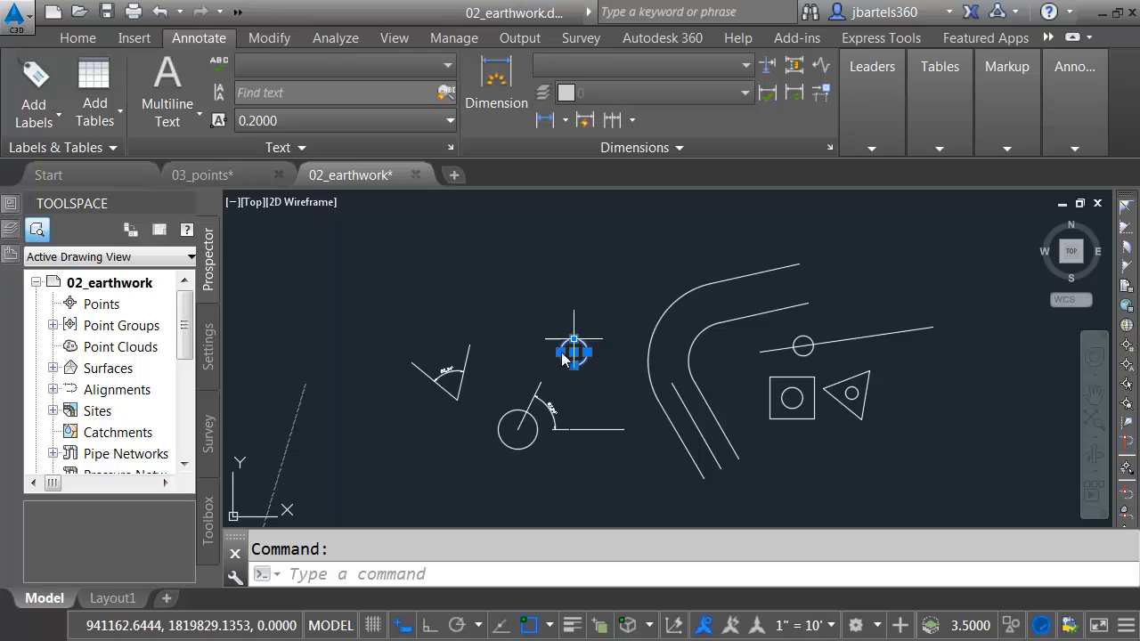
# Step: Launch RPNCALC from the RP autocomplete and paste its value to the command line
pyautogui.press('Escape')
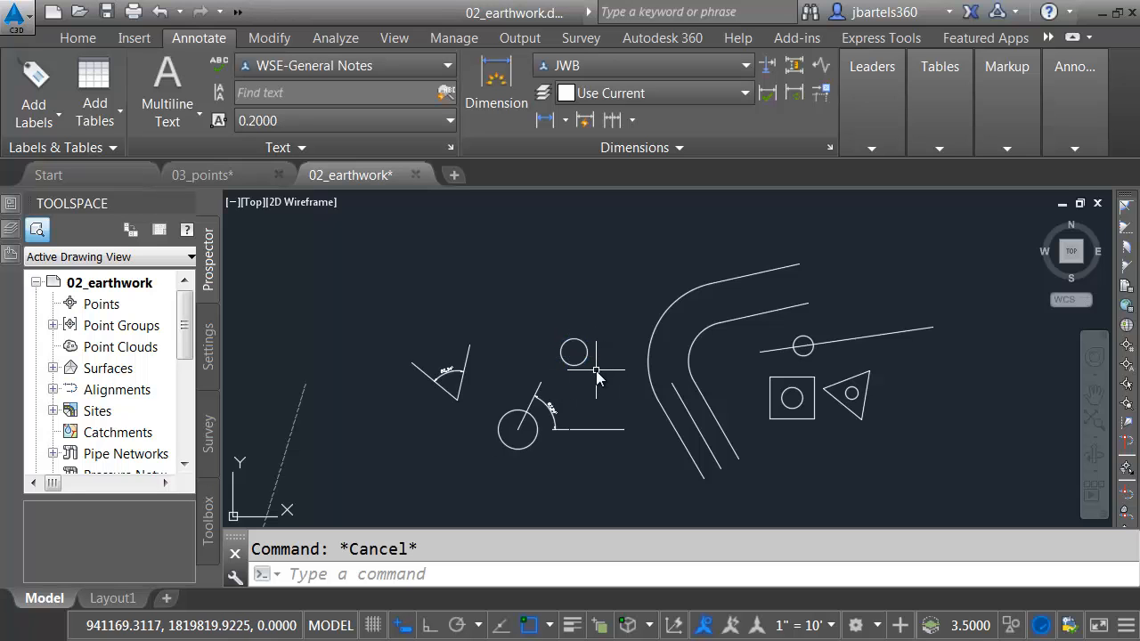
pyautogui.write('RP')
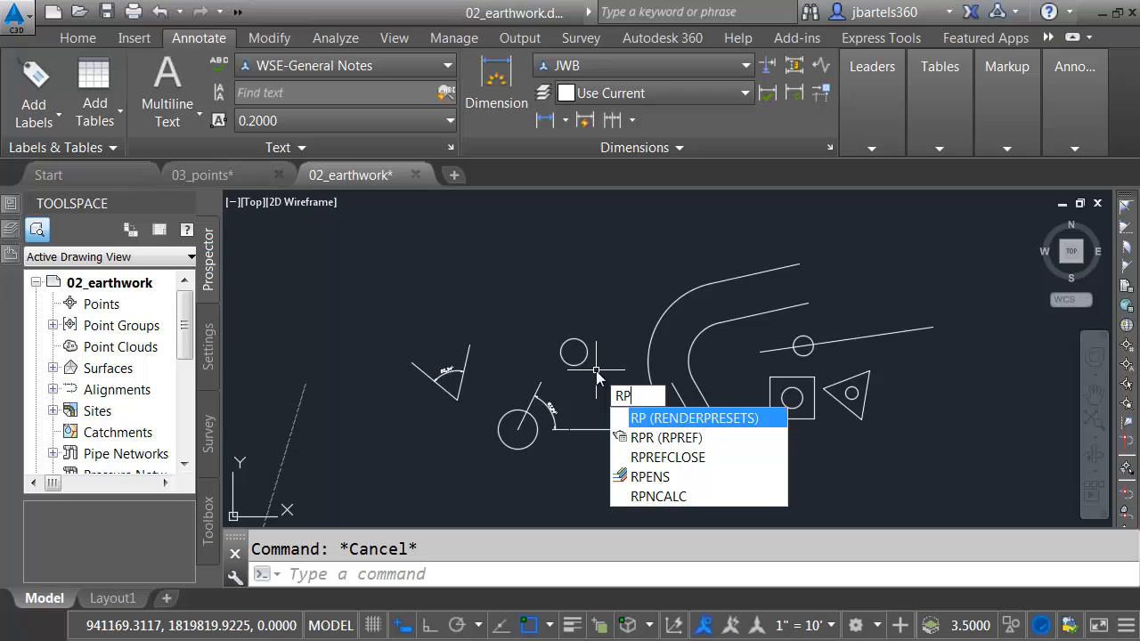
pyautogui.press('Escape')
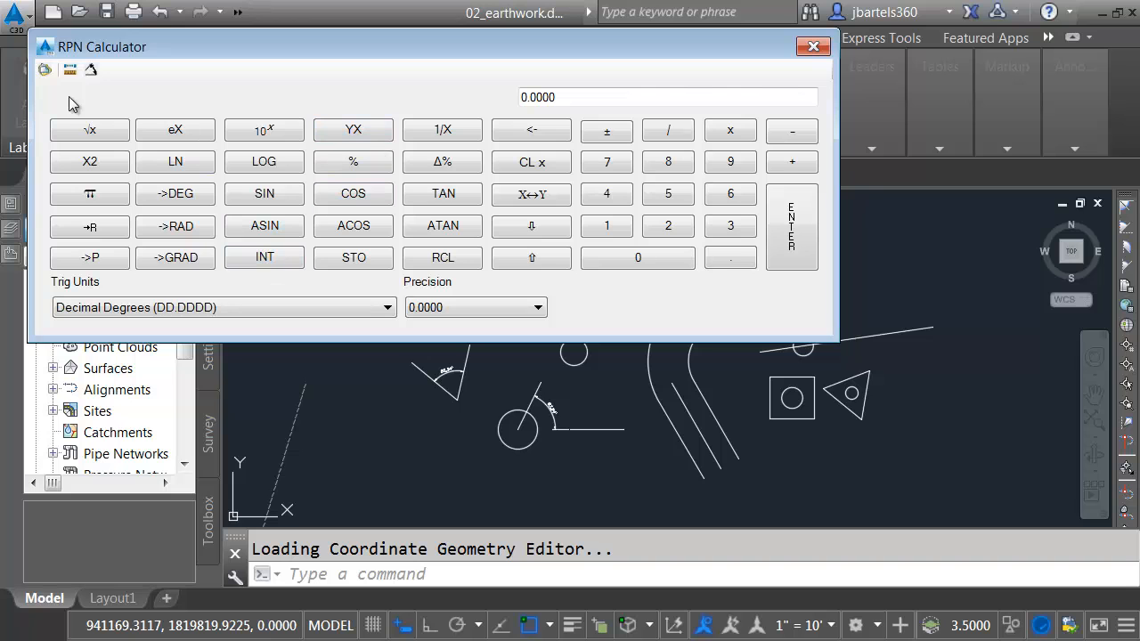
pyautogui.moveTo(44, 70)
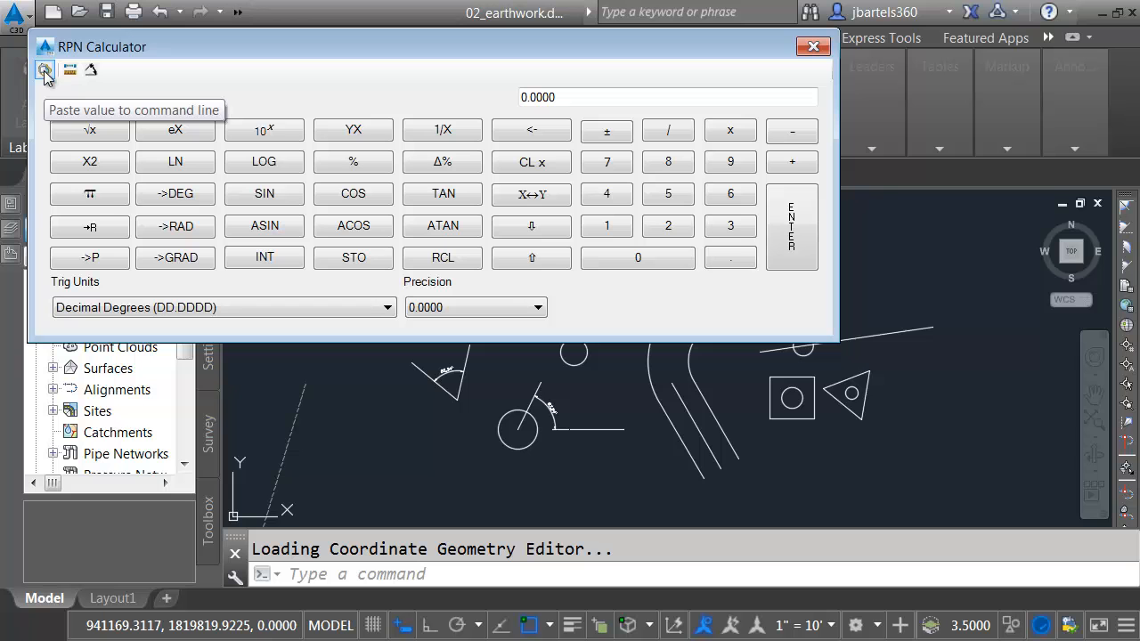
pyautogui.click(812, 47)
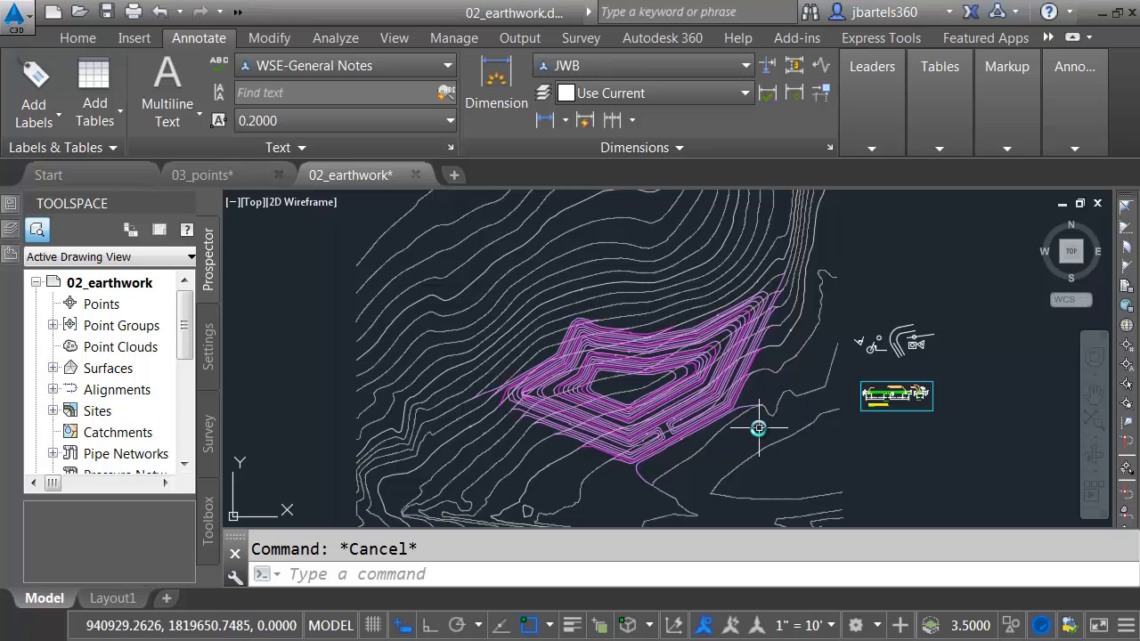
pyautogui.moveTo(755, 429)
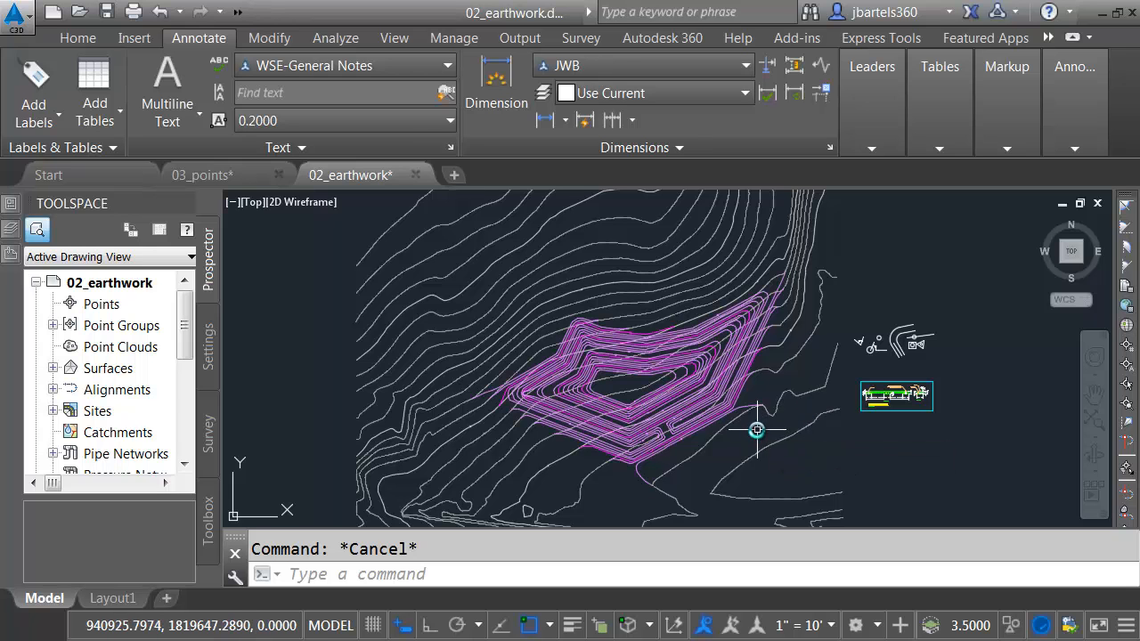
pyautogui.moveTo(755, 434)
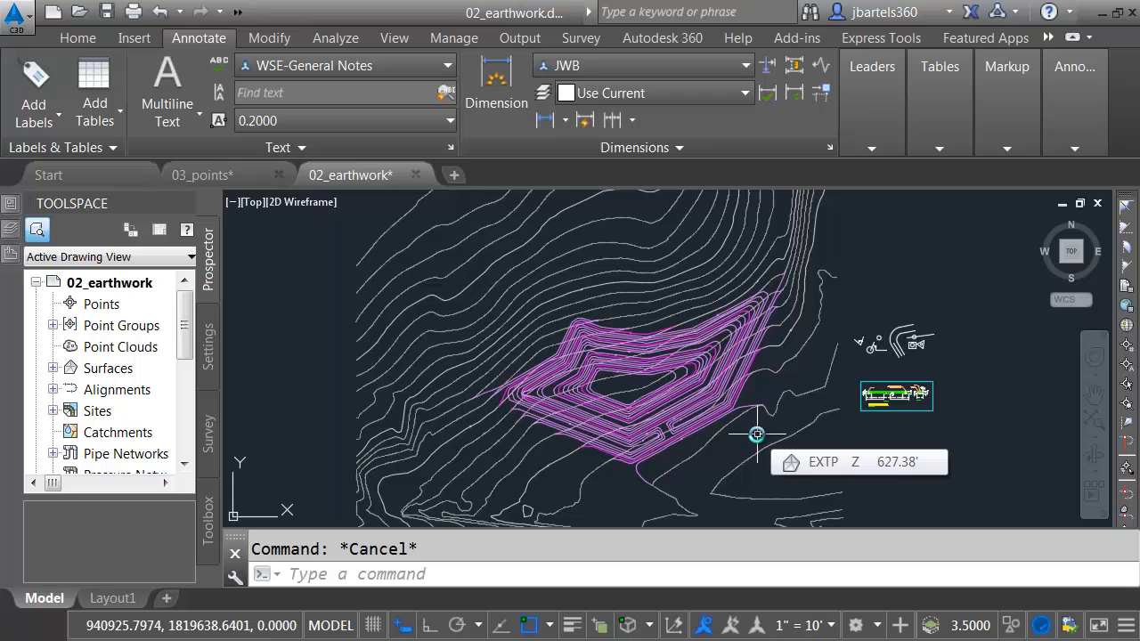
# Step: Run WHOHAS and query 03_points.dwg for who has it open and since when
pyautogui.write('who')
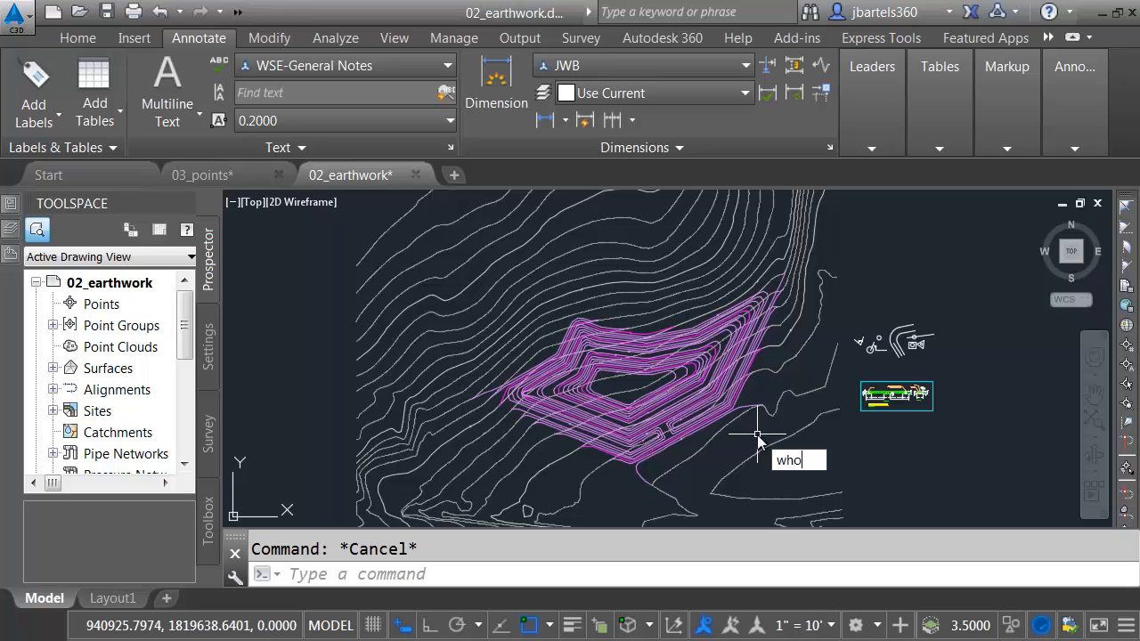
pyautogui.write('HAS')
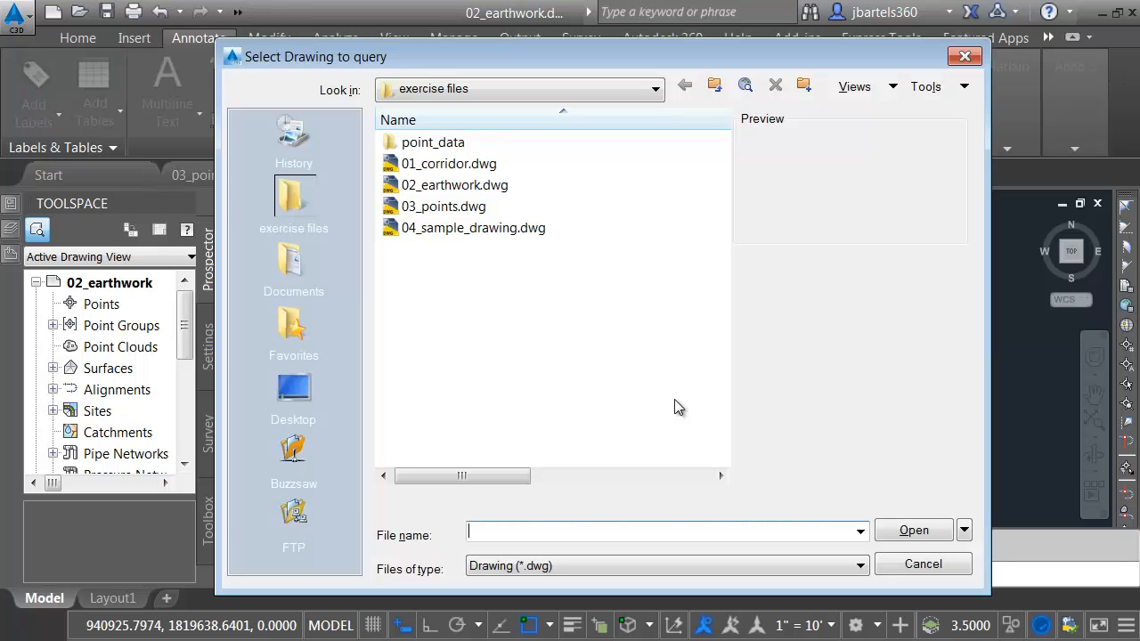
pyautogui.click(443, 206)
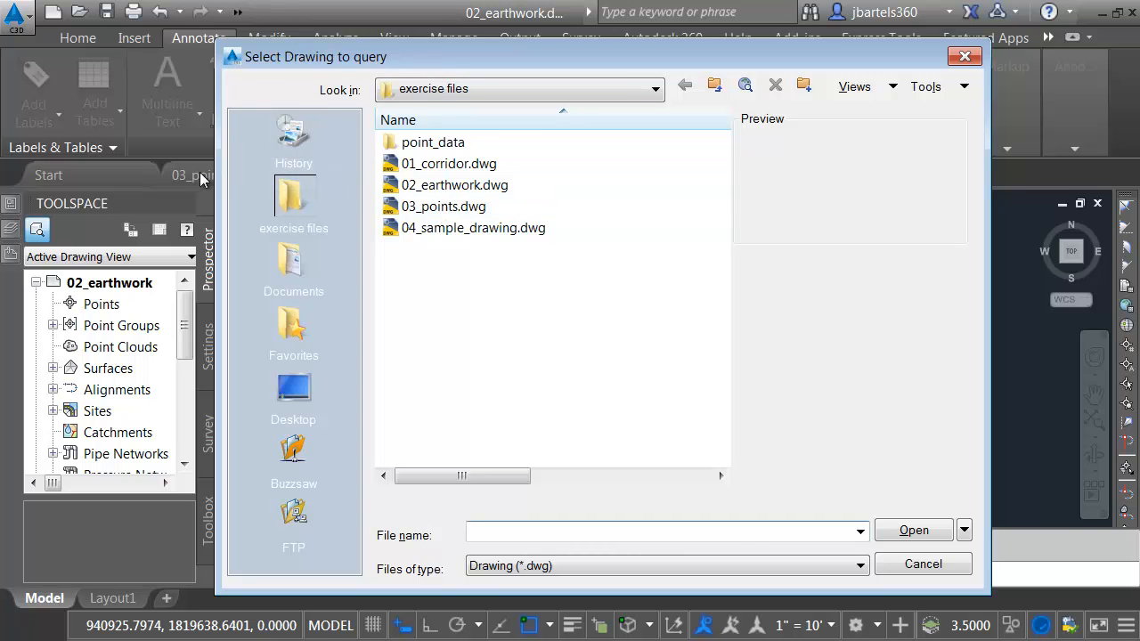
pyautogui.click(443, 207)
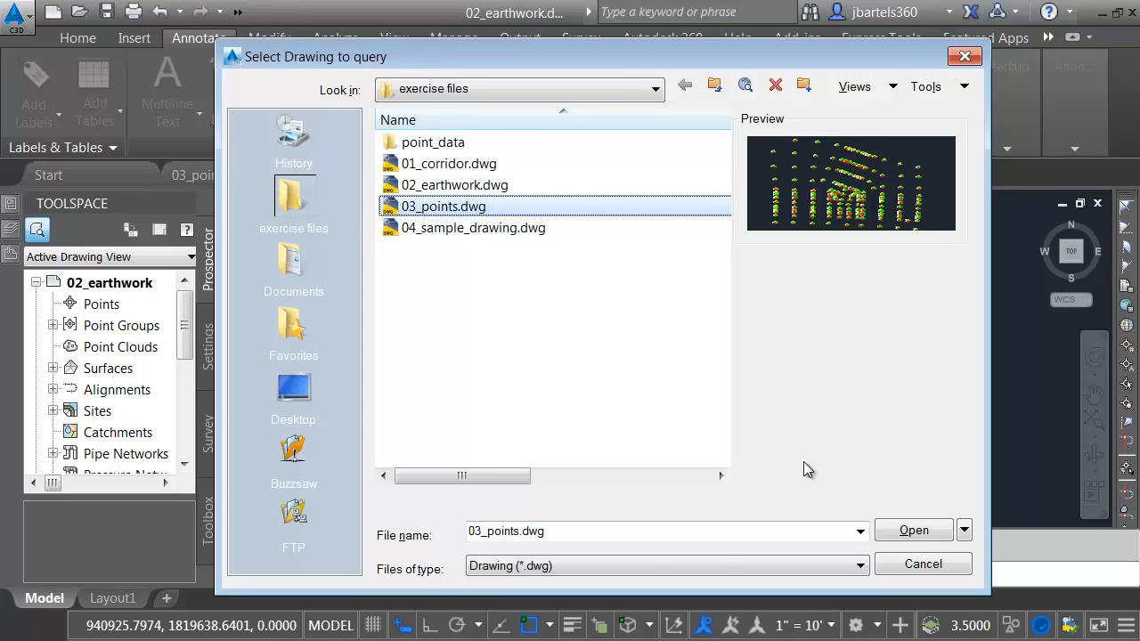
pyautogui.click(912, 530)
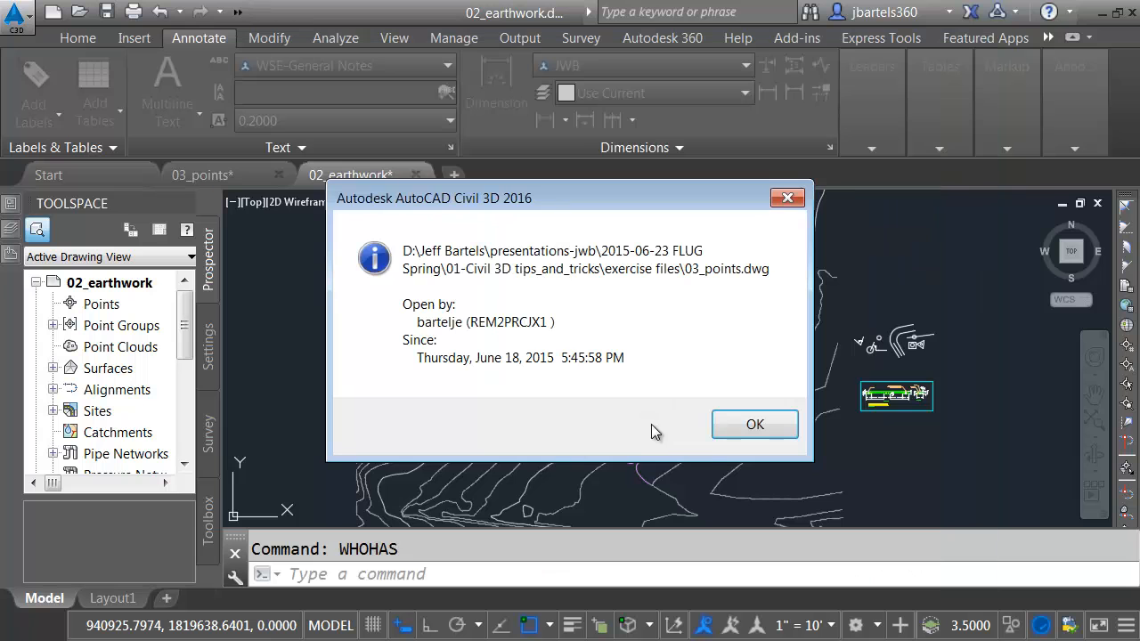
pyautogui.moveTo(471, 338)
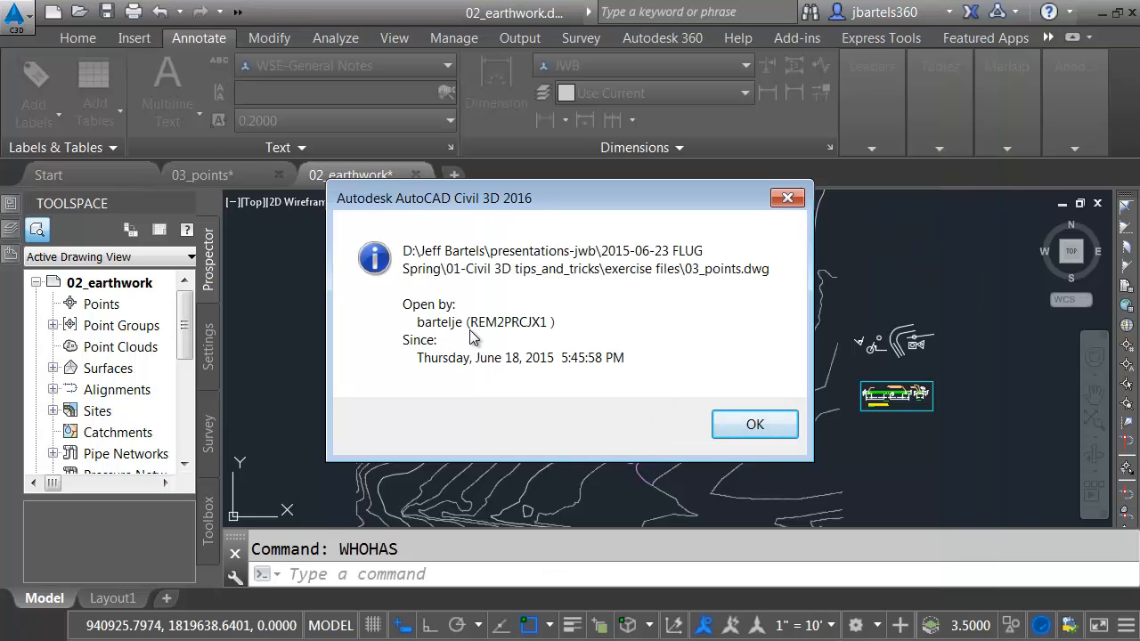
pyautogui.moveTo(471, 377)
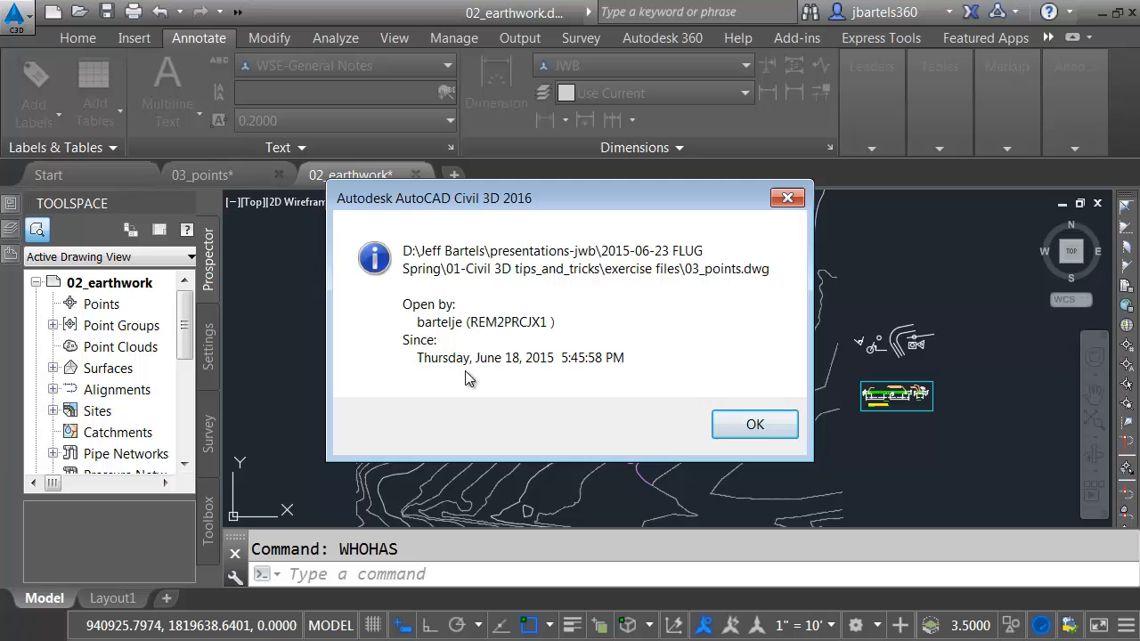
pyautogui.moveTo(609, 374)
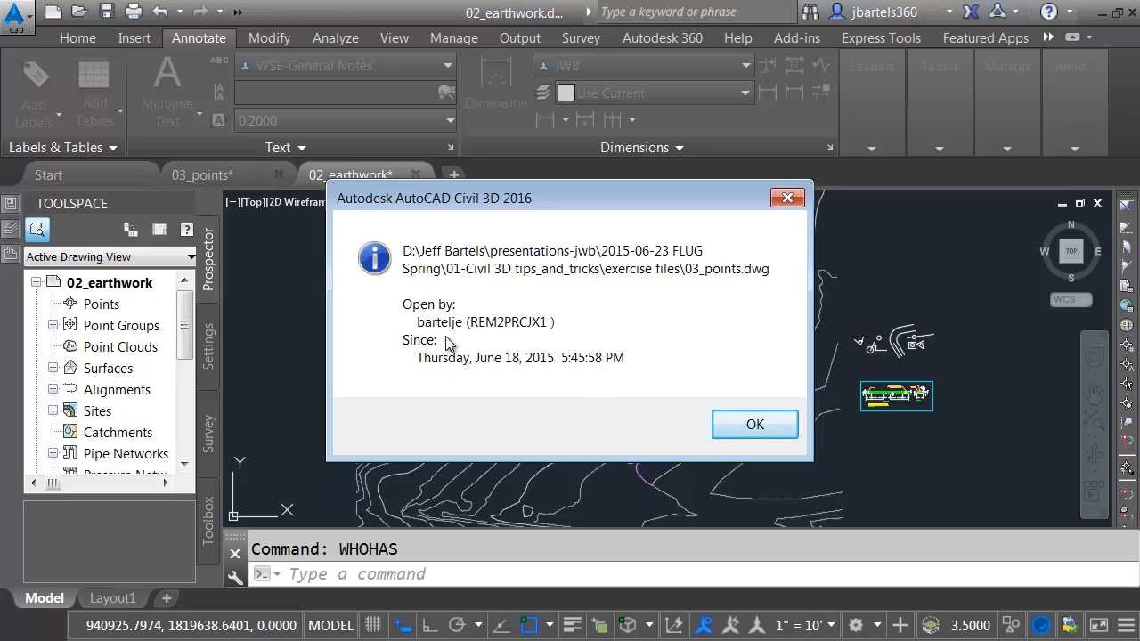
pyautogui.moveTo(533, 385)
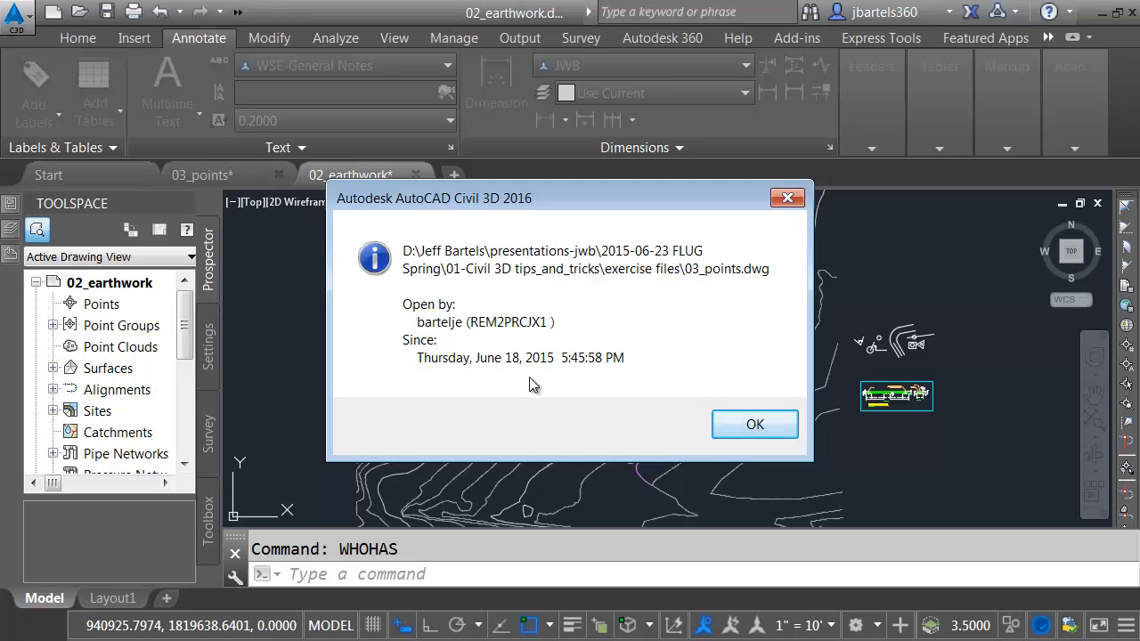
pyautogui.moveTo(579, 365)
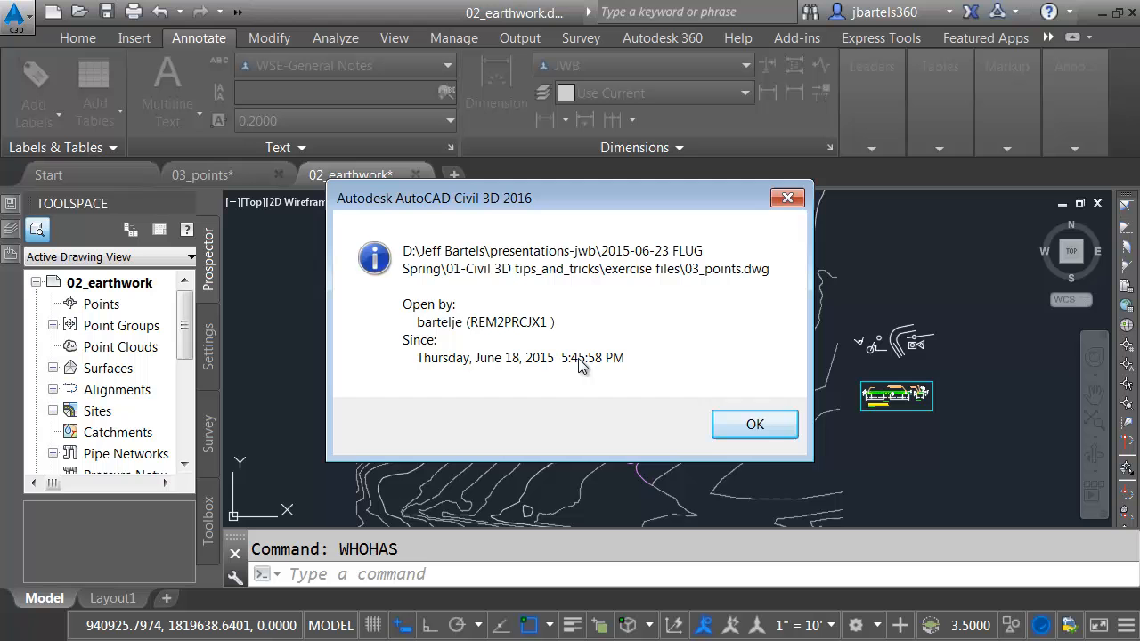
# Step: Dismiss the WHOHAS report with OK, returning to the 02_earthwork grading contours
pyautogui.click(755, 424)
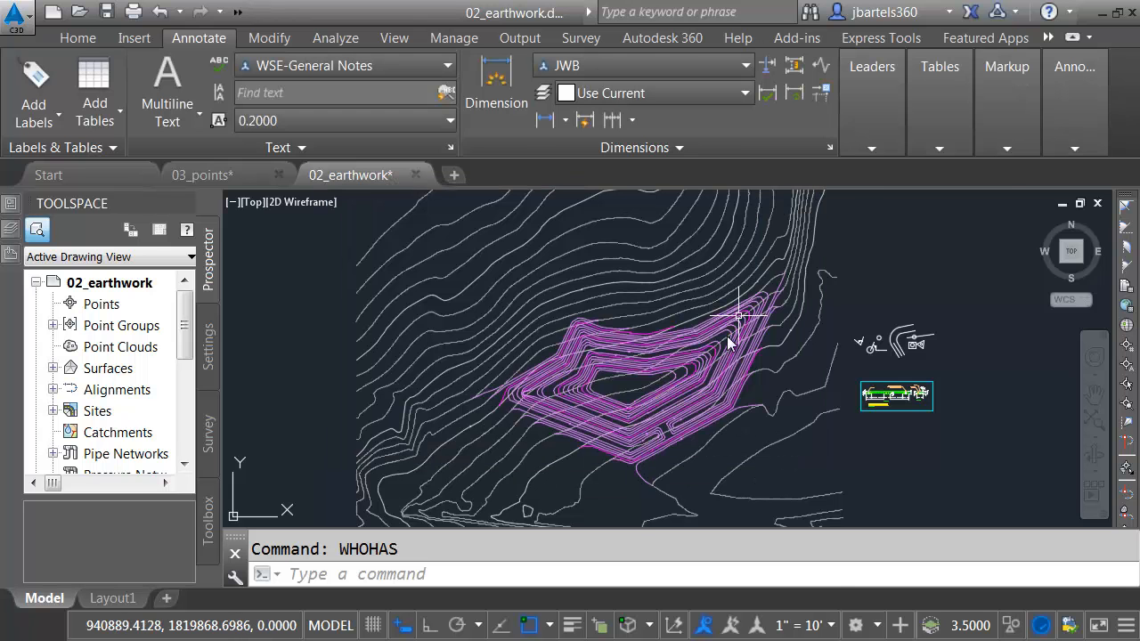